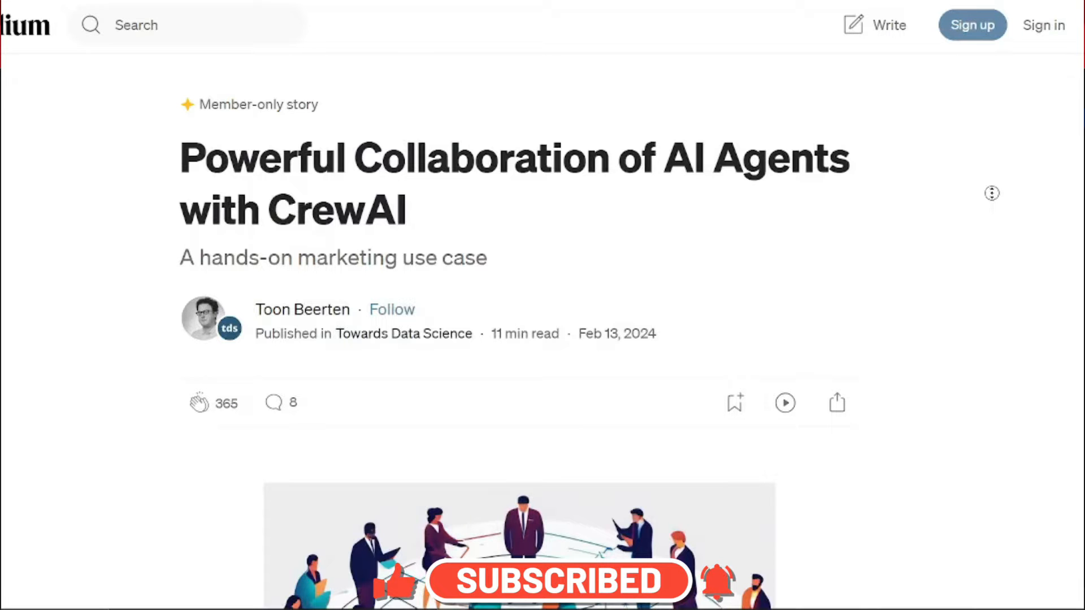
Scroll through the crewAI README to review the setup instructions
{"action": "scroll", "scroll_direction": "down", "scroll_amount": 3}
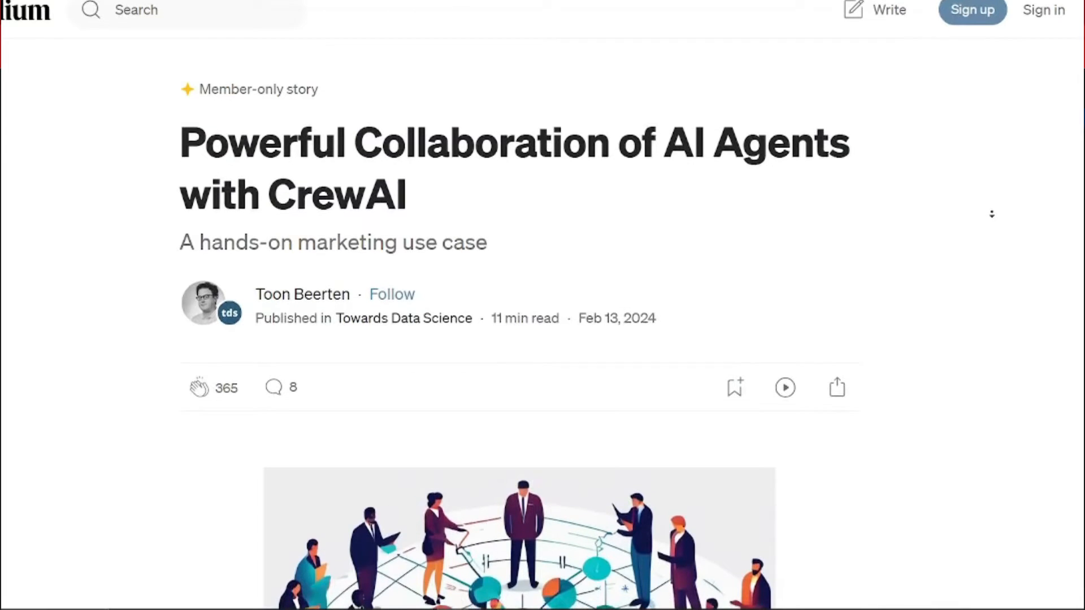
{"action": "scroll", "scroll_direction": "down", "scroll_amount": 3}
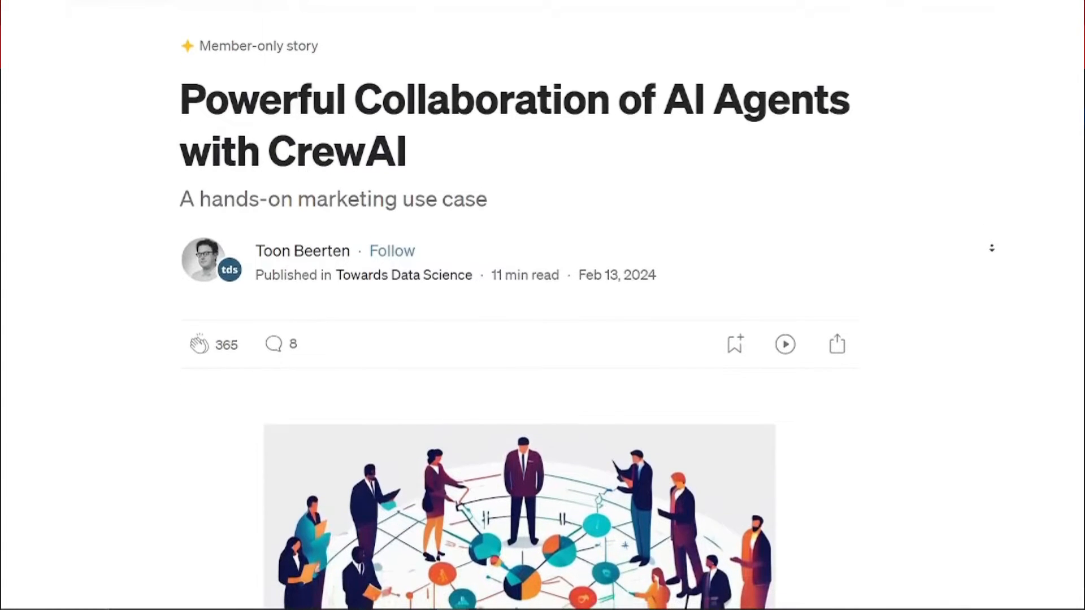
{"action": "scroll", "scroll_direction": "down", "scroll_amount": 3}
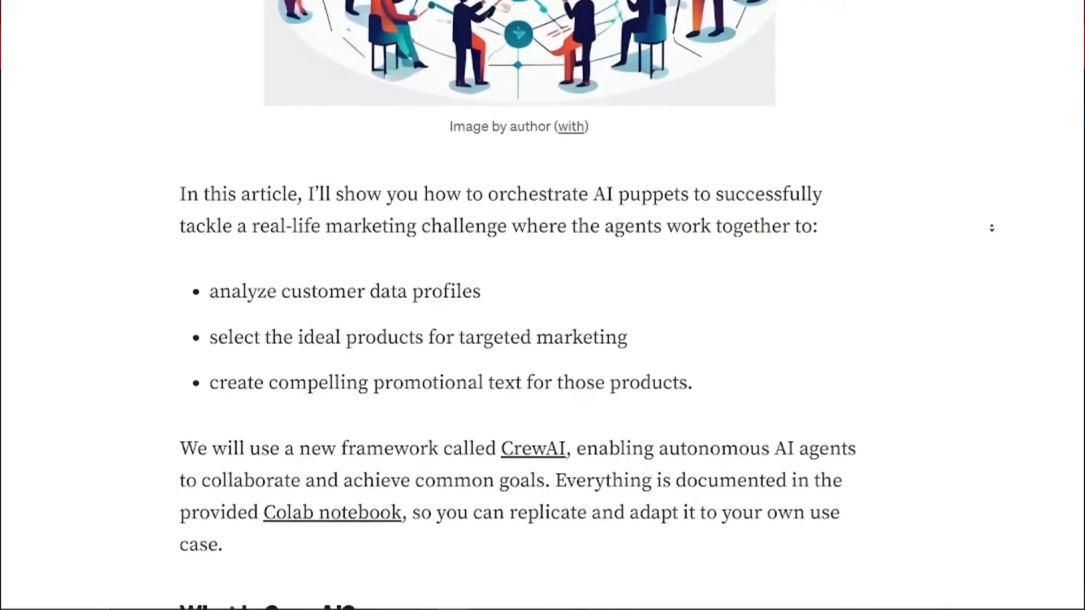
{"action": "scroll", "scroll_direction": "down", "scroll_amount": 3}
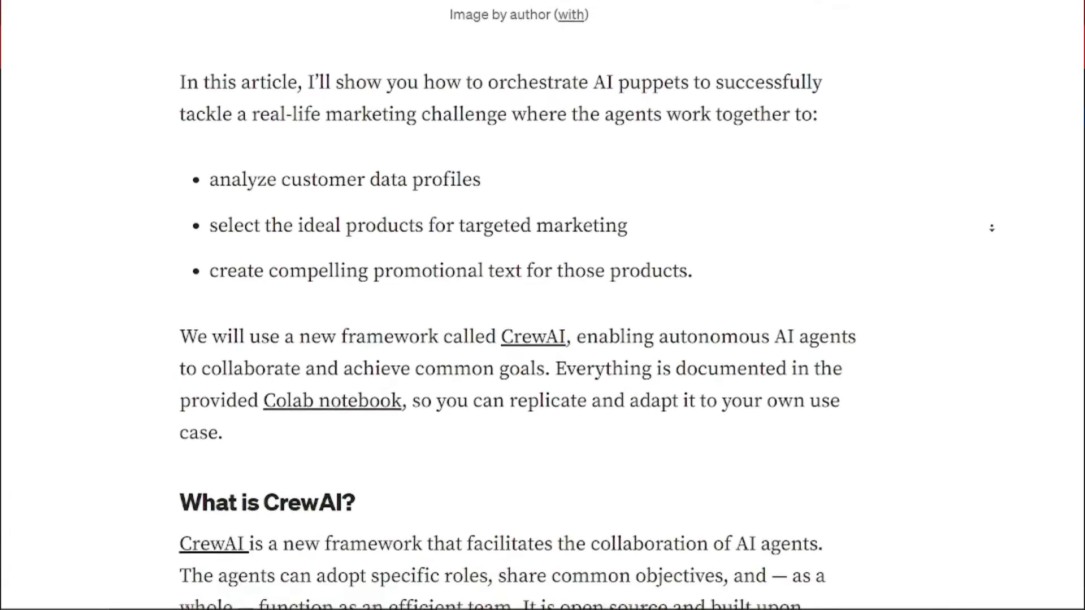
{"action": "scroll", "scroll_direction": "down", "scroll_amount": 3}
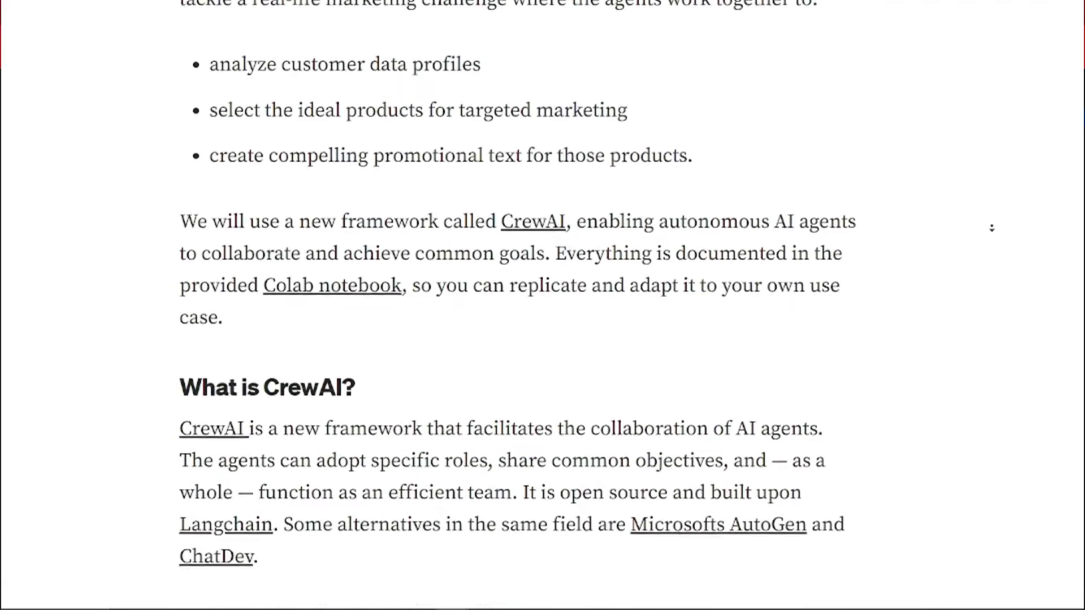
{"action": "scroll", "scroll_direction": "down", "scroll_amount": 3}
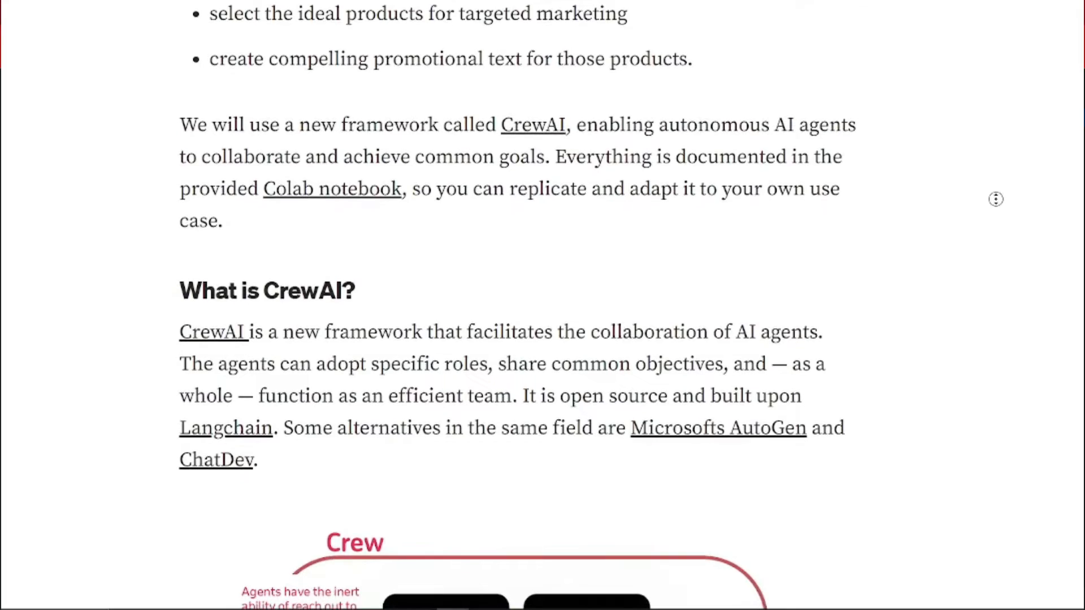
{"action": "scroll", "scroll_direction": "down", "scroll_amount": 3}
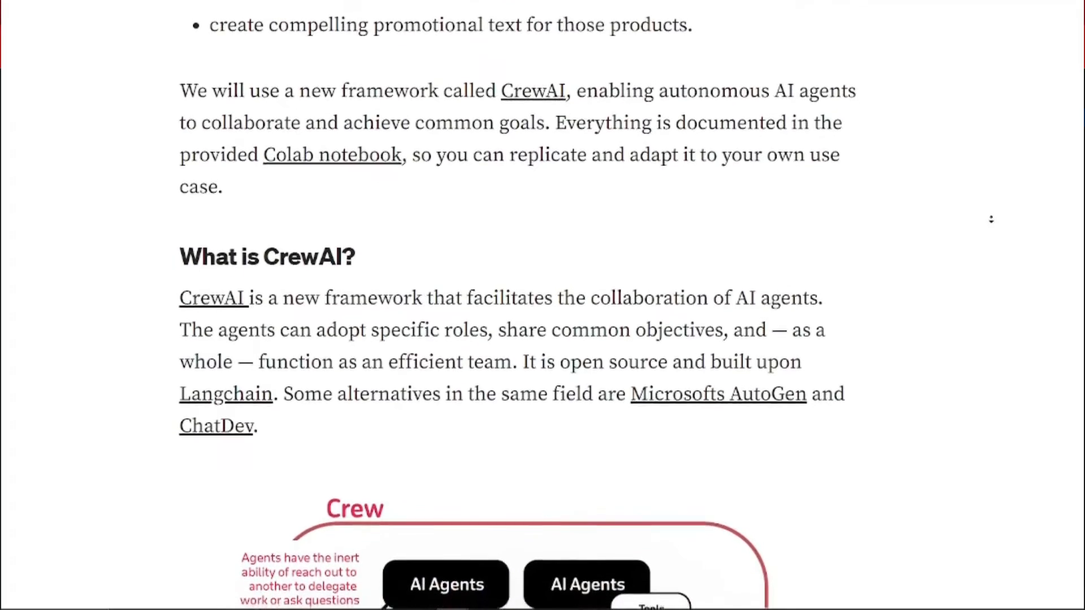
{"action": "scroll", "scroll_direction": "down", "scroll_amount": 3}
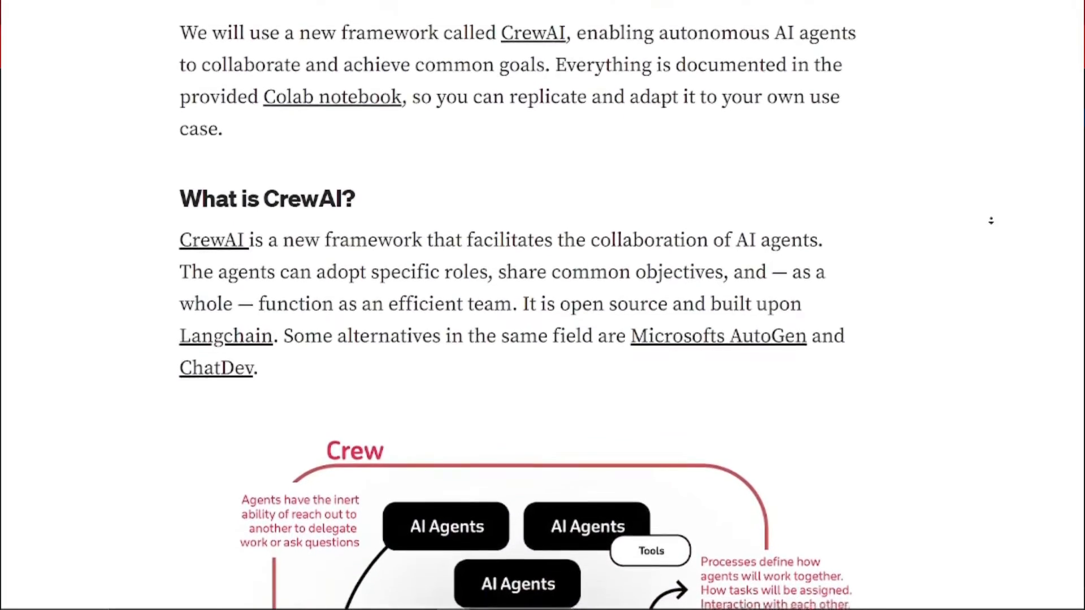
{"action": "scroll", "scroll_direction": "down", "scroll_amount": 3}
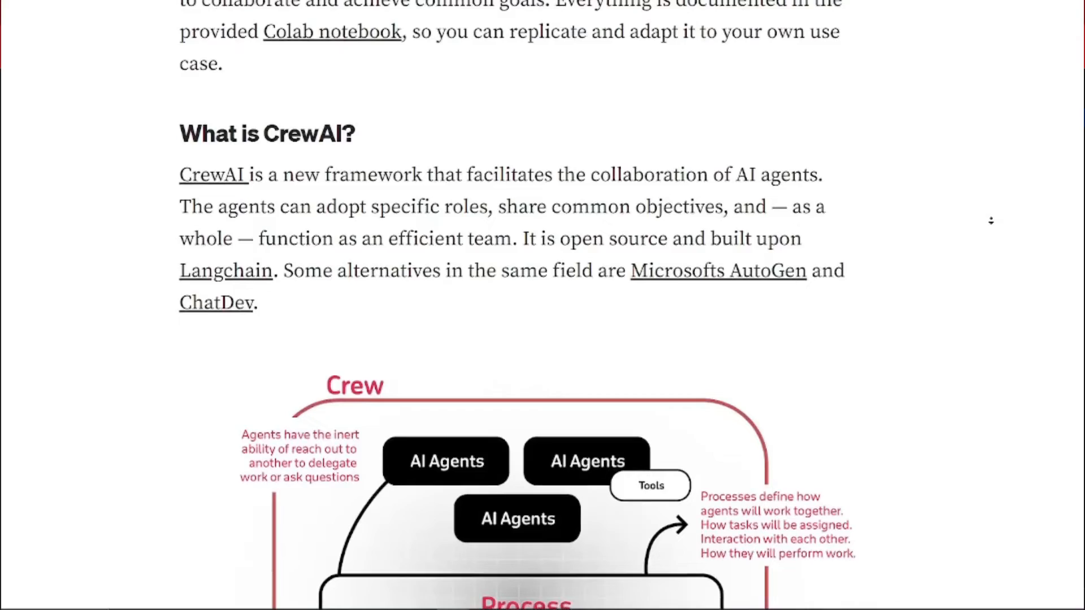
{"action": "scroll", "scroll_direction": "down", "scroll_amount": 3}
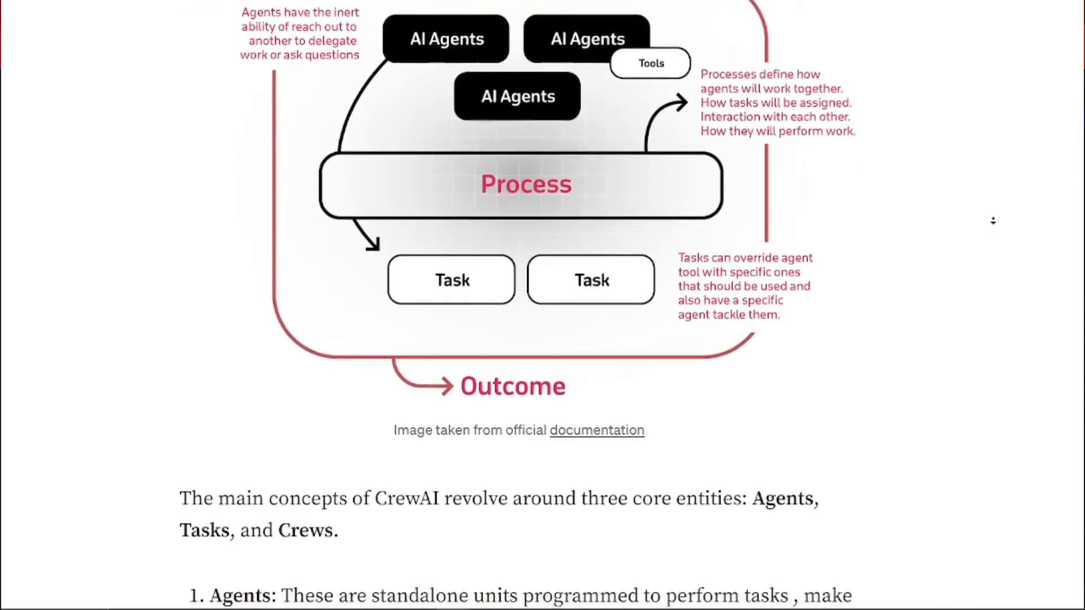
{"action": "scroll", "scroll_direction": "down", "scroll_amount": 3}
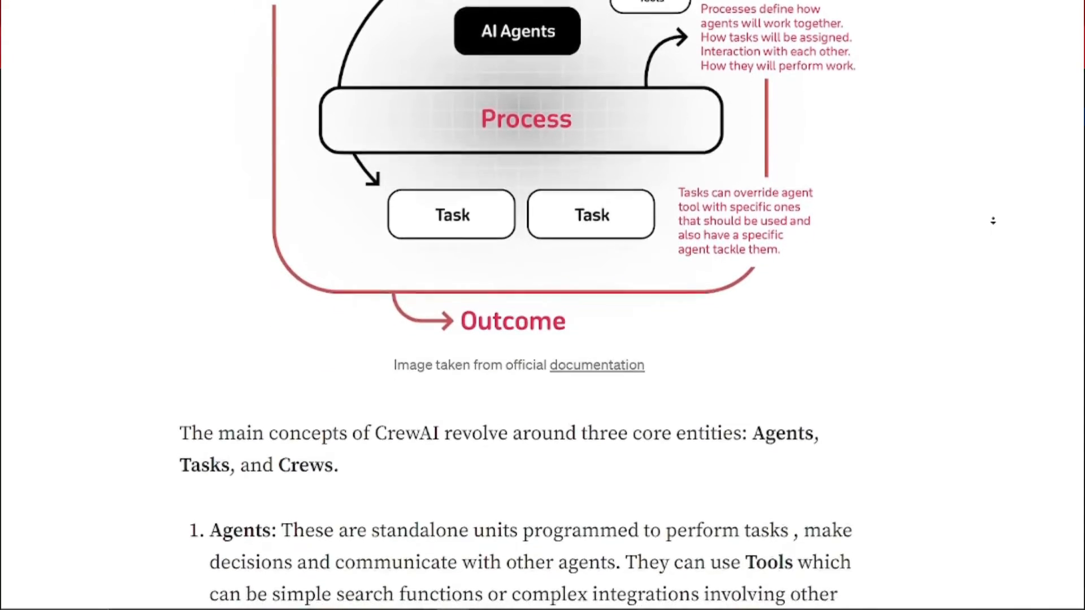
{"action": "scroll", "scroll_direction": "down", "scroll_amount": 3}
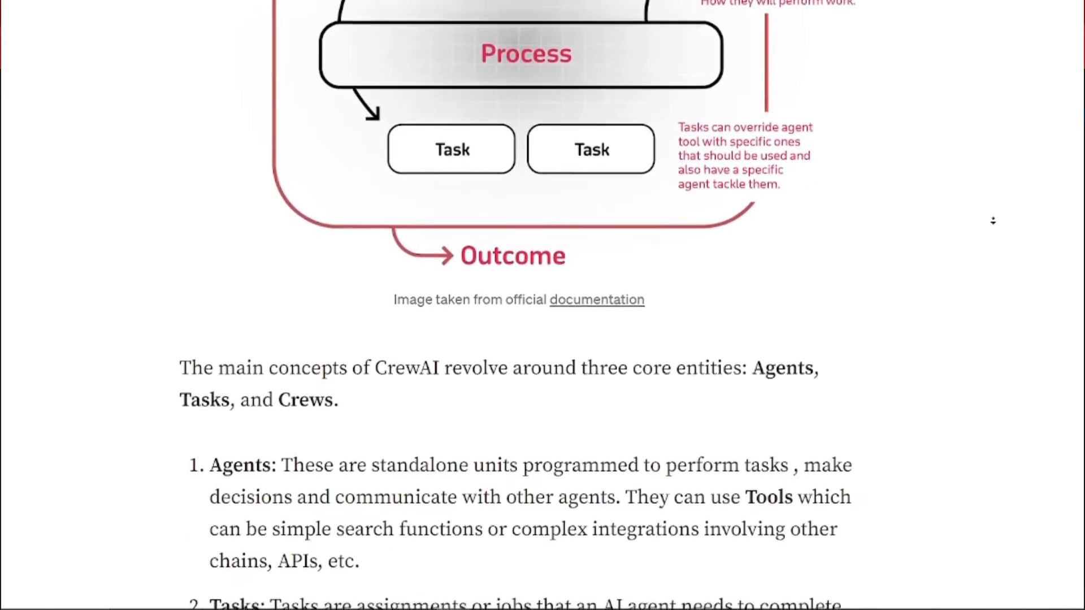
{"action": "scroll", "scroll_direction": "down", "scroll_amount": 3}
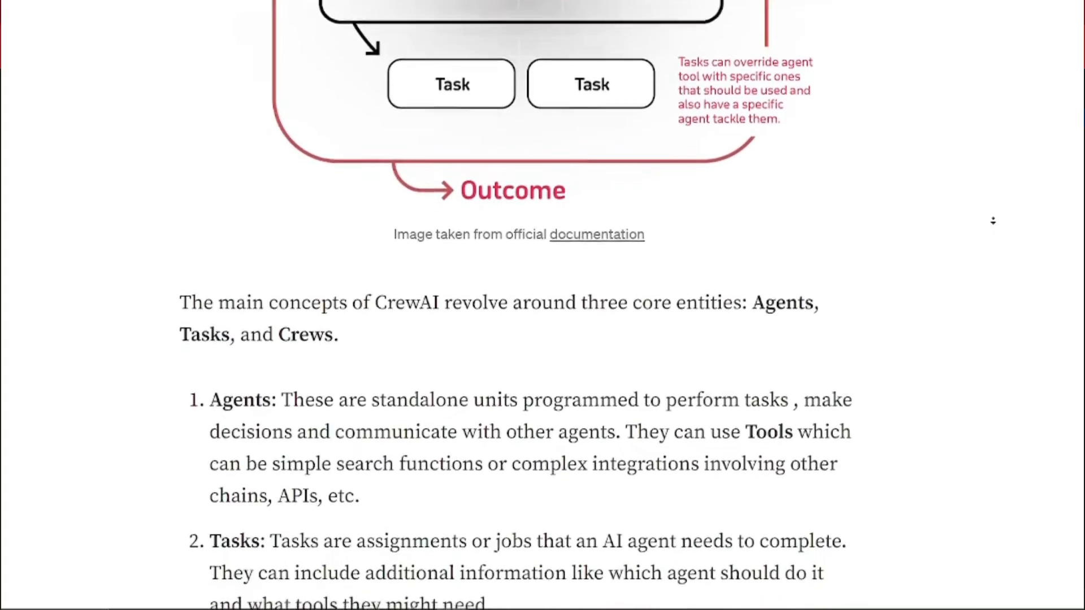
{"action": "scroll", "scroll_direction": "down", "scroll_amount": 3}
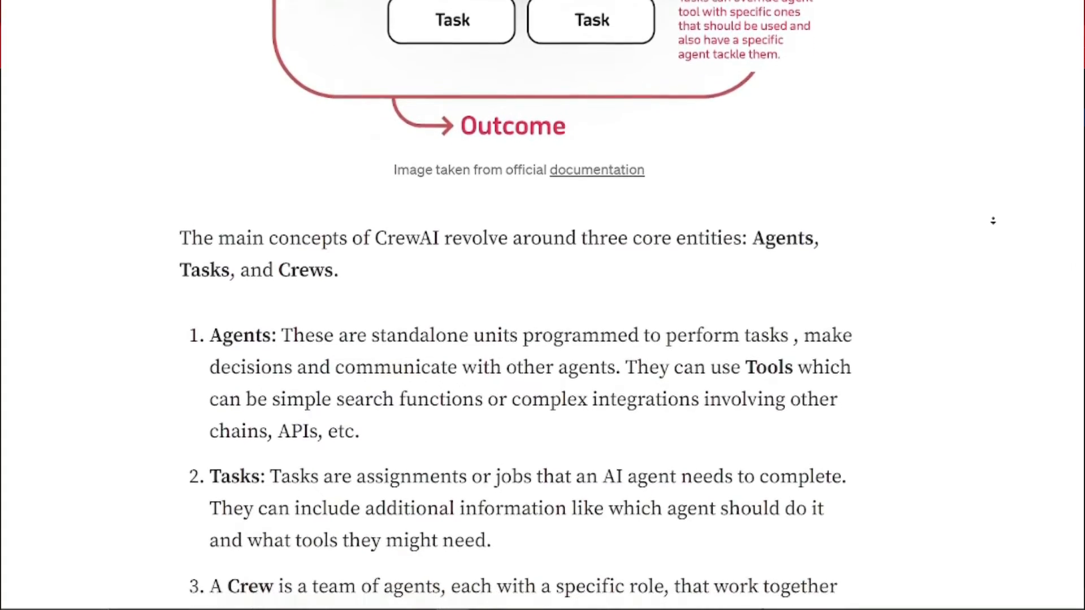
{"action": "scroll", "scroll_direction": "down", "scroll_amount": 3}
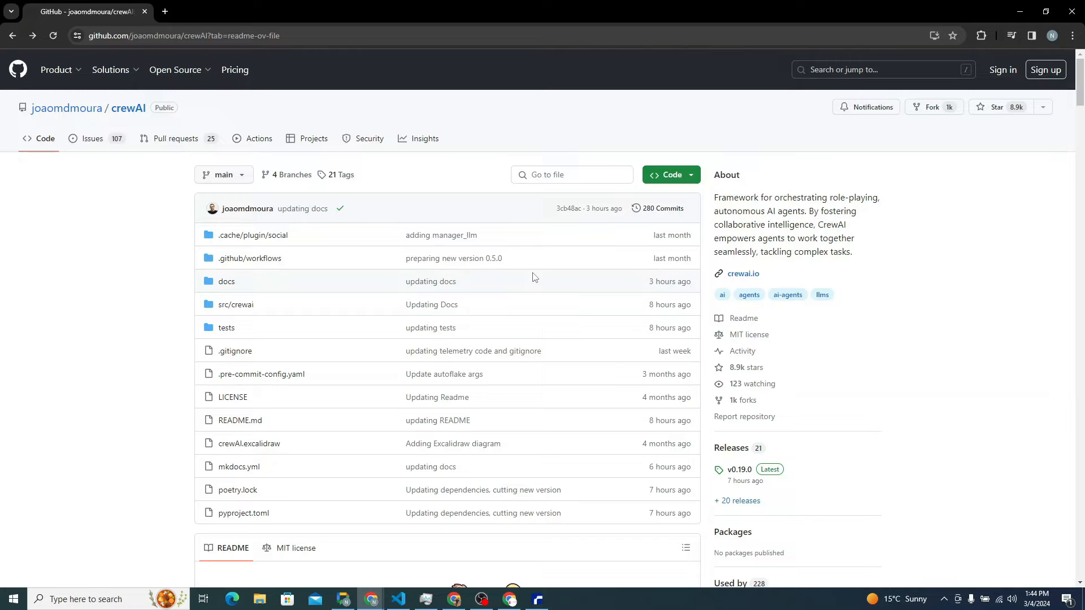
{"action": "scroll", "scroll_direction": "down", "scroll_amount": 3}
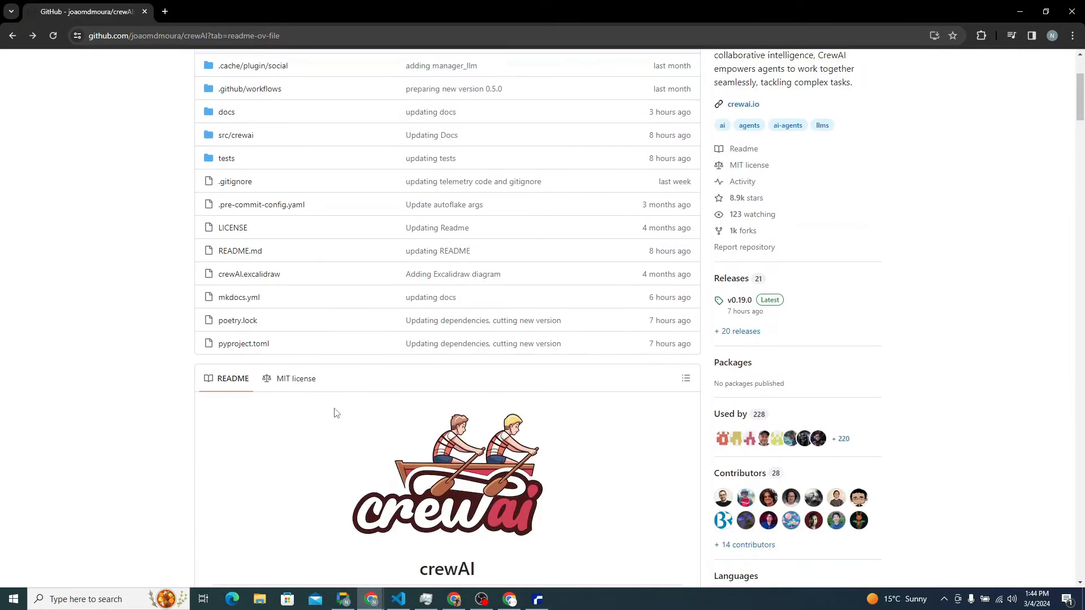
{"action": "scroll", "scroll_direction": "down", "scroll_amount": 3}
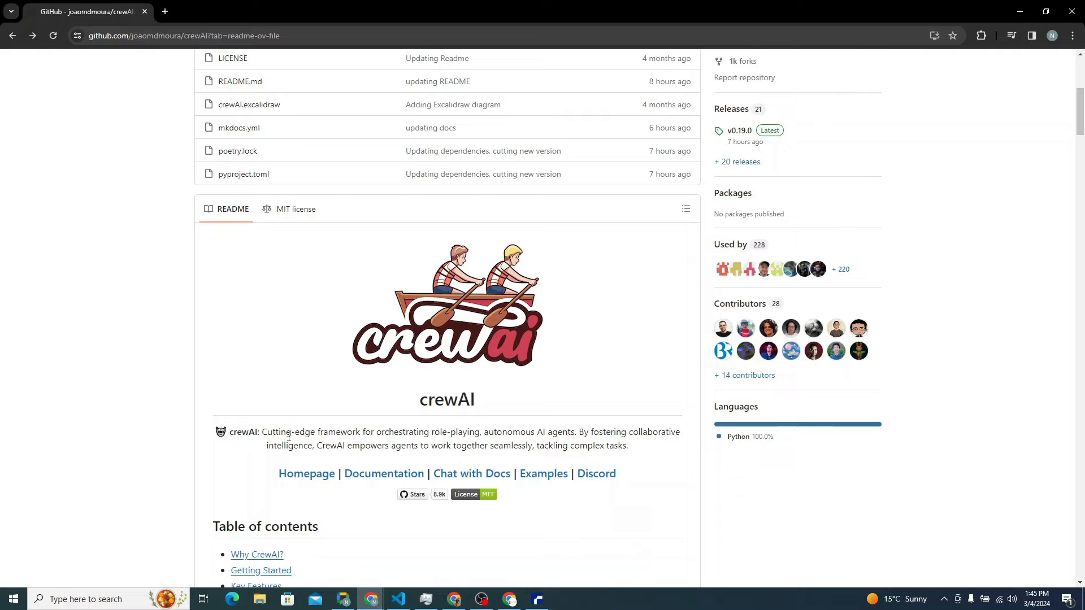
{"action": "mouse_move", "coordinate": [420, 462]}
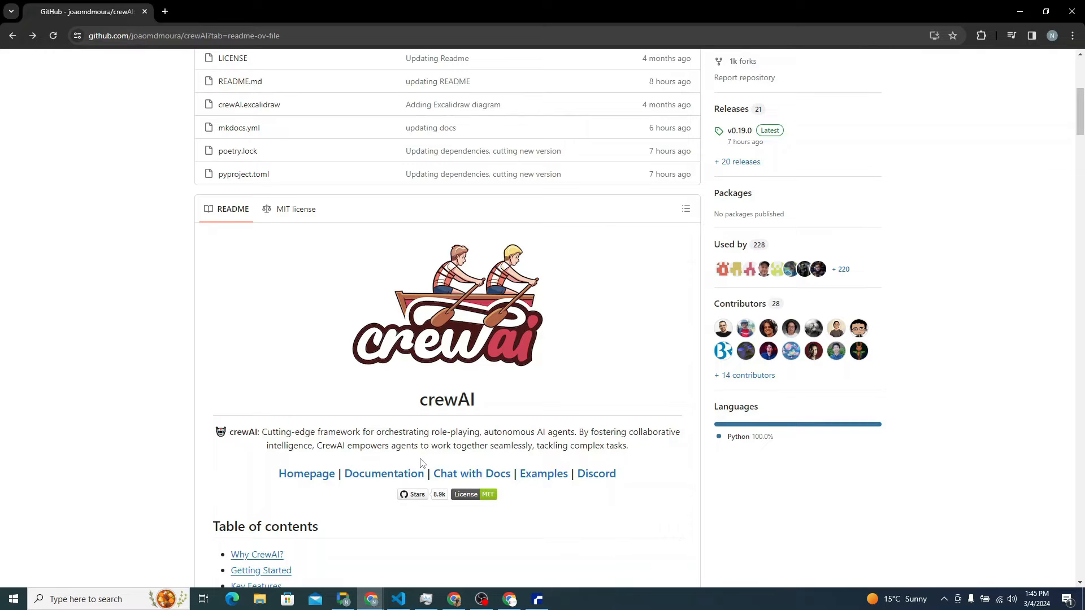
{"action": "scroll", "scroll_direction": "up", "scroll_amount": 3}
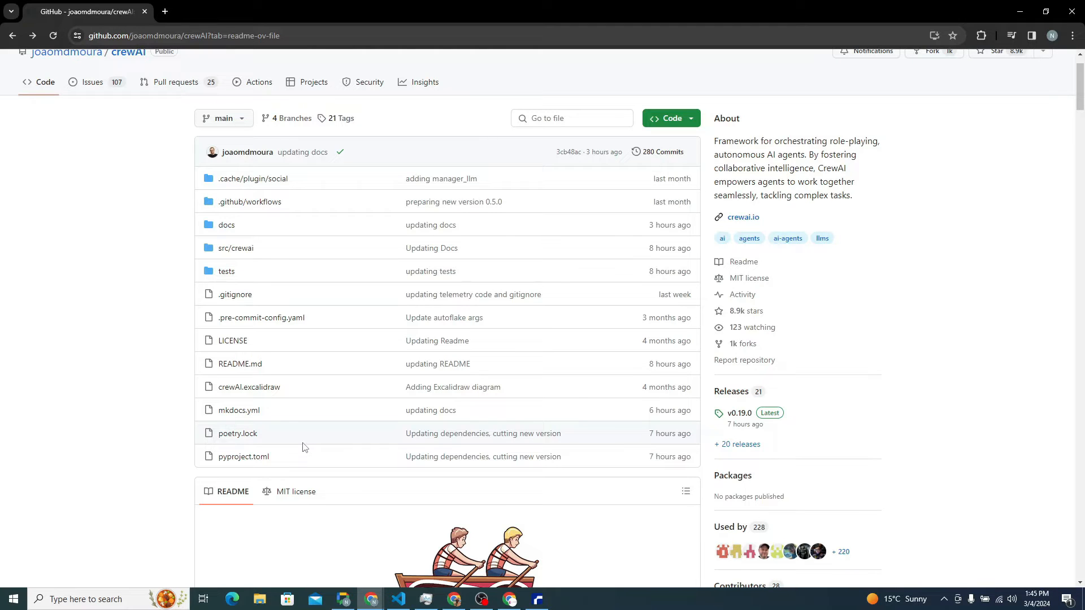
{"action": "scroll", "scroll_direction": "down", "scroll_amount": 3}
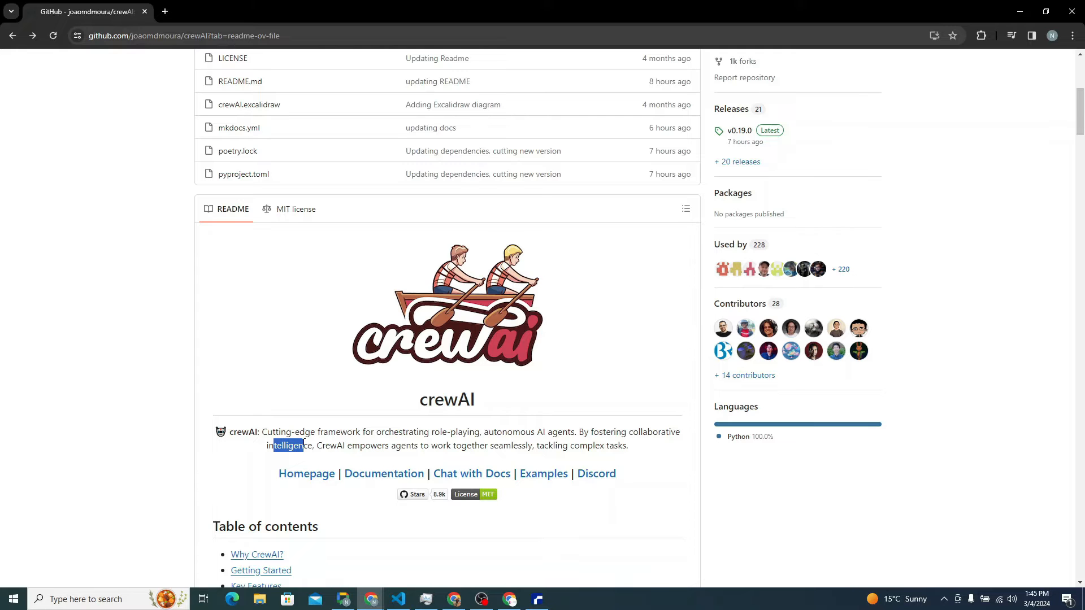
{"action": "scroll", "scroll_direction": "down", "scroll_amount": 3}
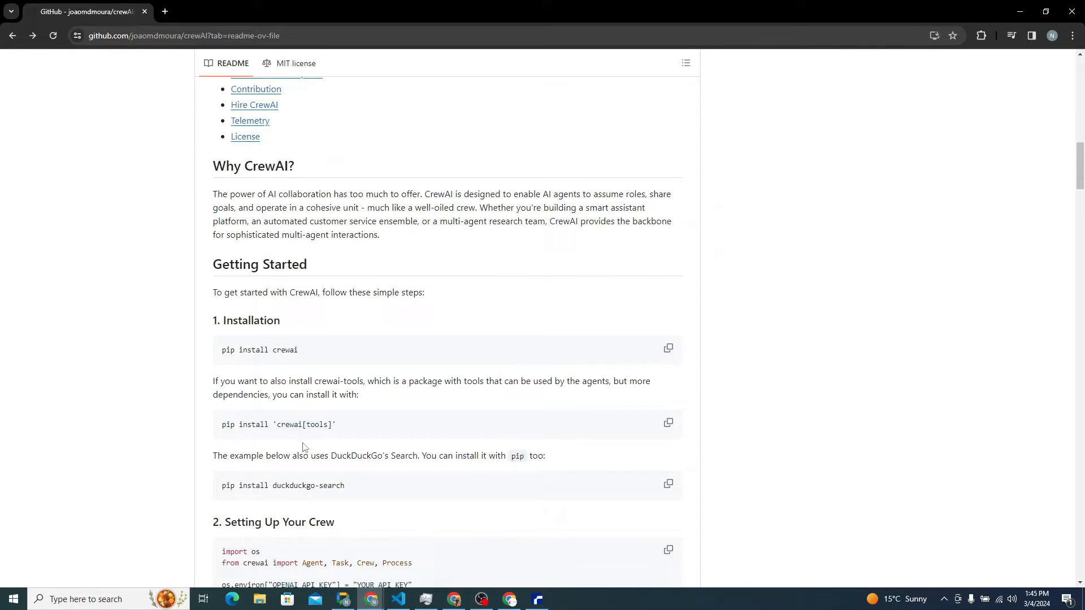
{"action": "scroll", "scroll_direction": "up", "scroll_amount": 3}
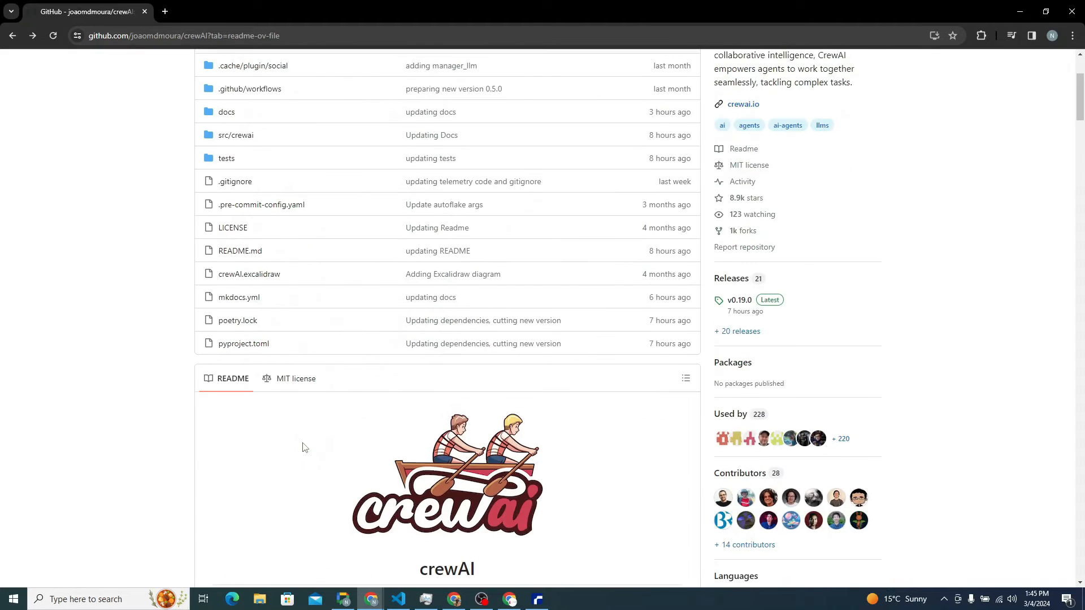
{"action": "scroll", "scroll_direction": "down", "scroll_amount": 3}
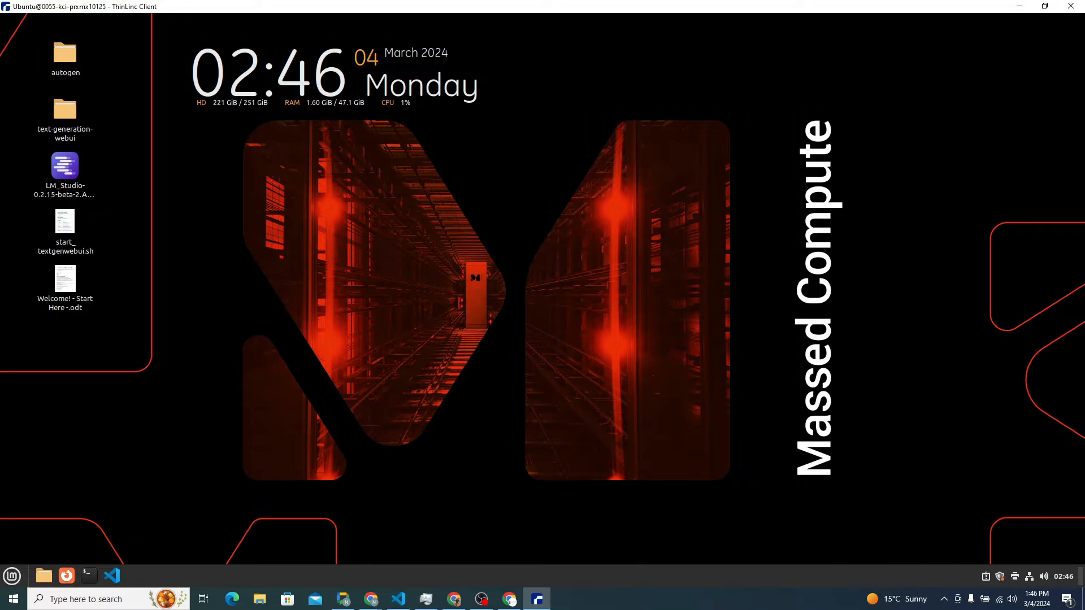
In a full-screen terminal, run 'conda create -n crewai python=3.10' and confirm with y
{"action": "left_click", "coordinate": [89, 575]}
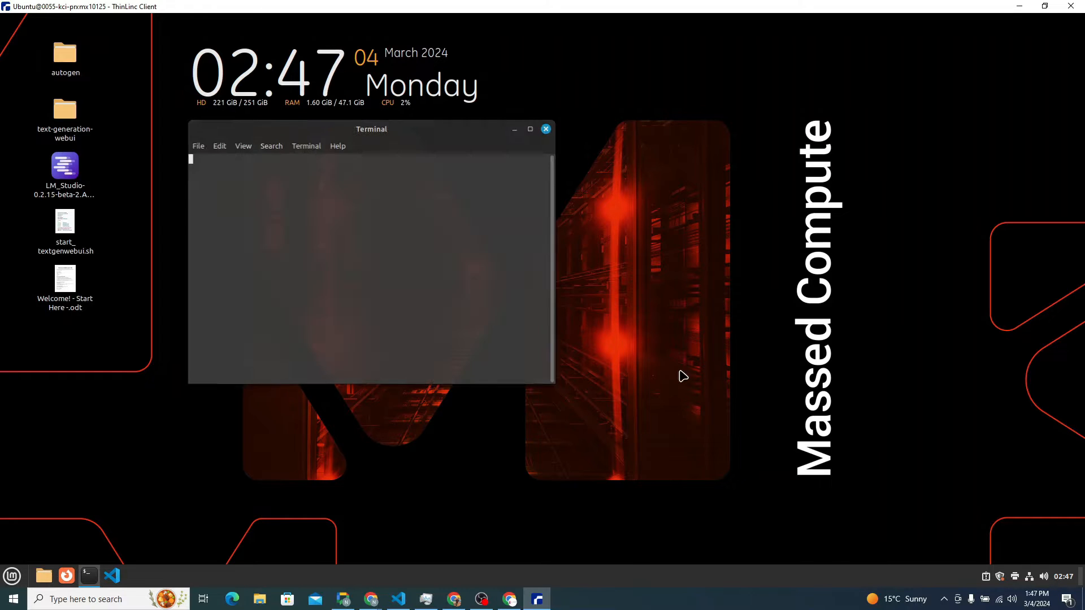
{"action": "left_click", "coordinate": [530, 128]}
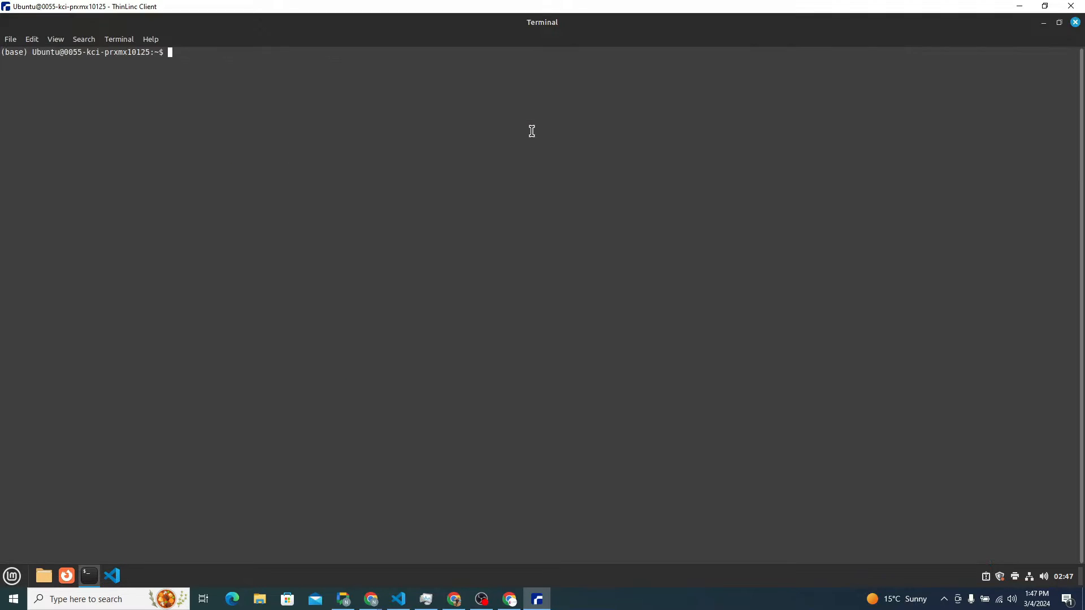
{"action": "mouse_move", "coordinate": [515, 194]}
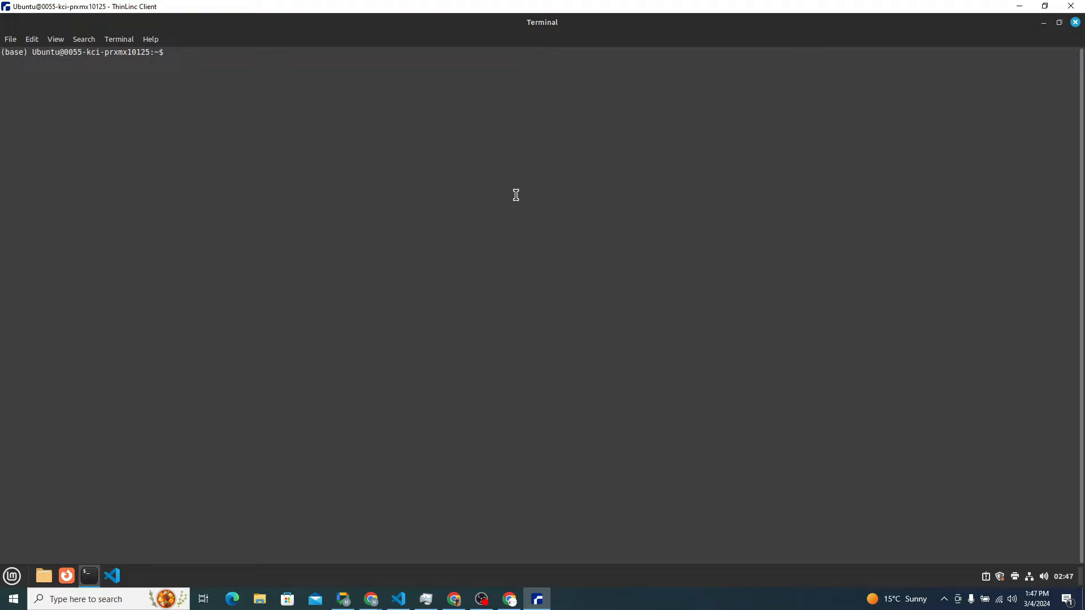
{"action": "type", "text": "co"}
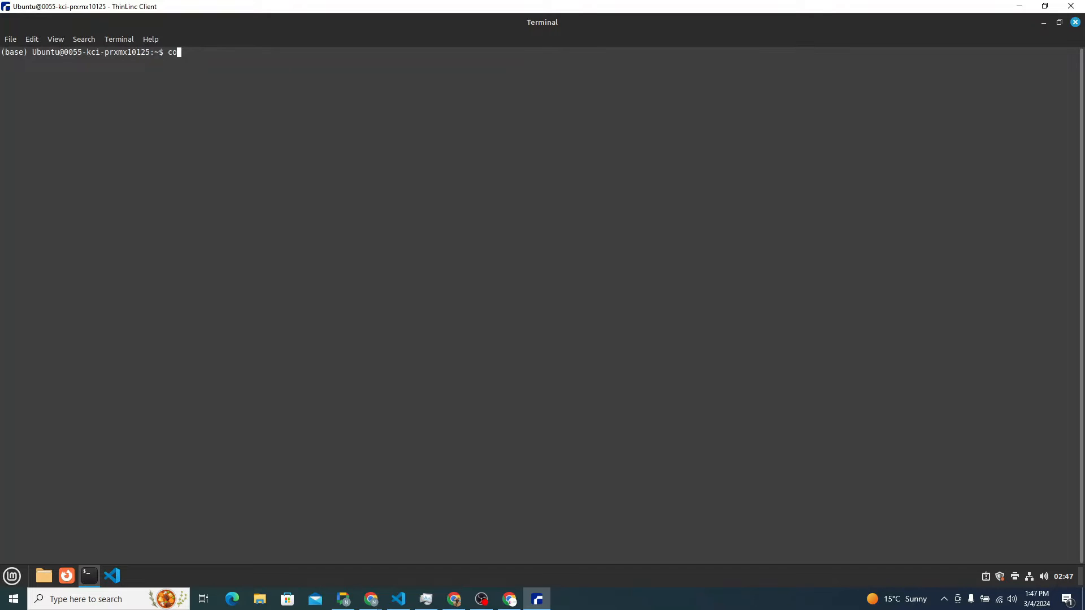
{"action": "type", "text": "nda"}
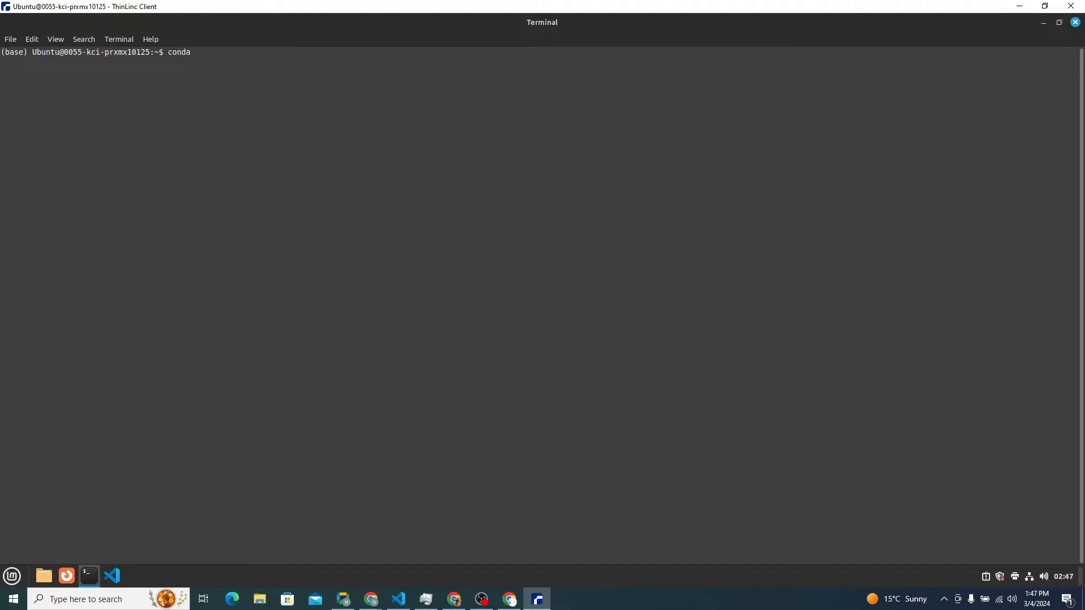
{"action": "type", "text": "create -n crewai"}
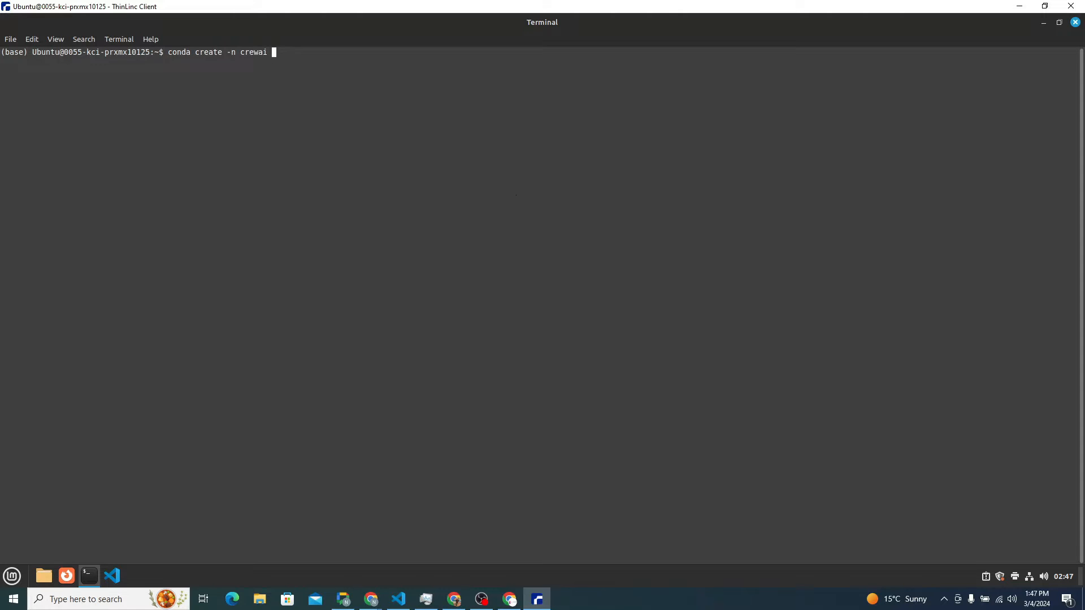
{"action": "type", "text": "py"}
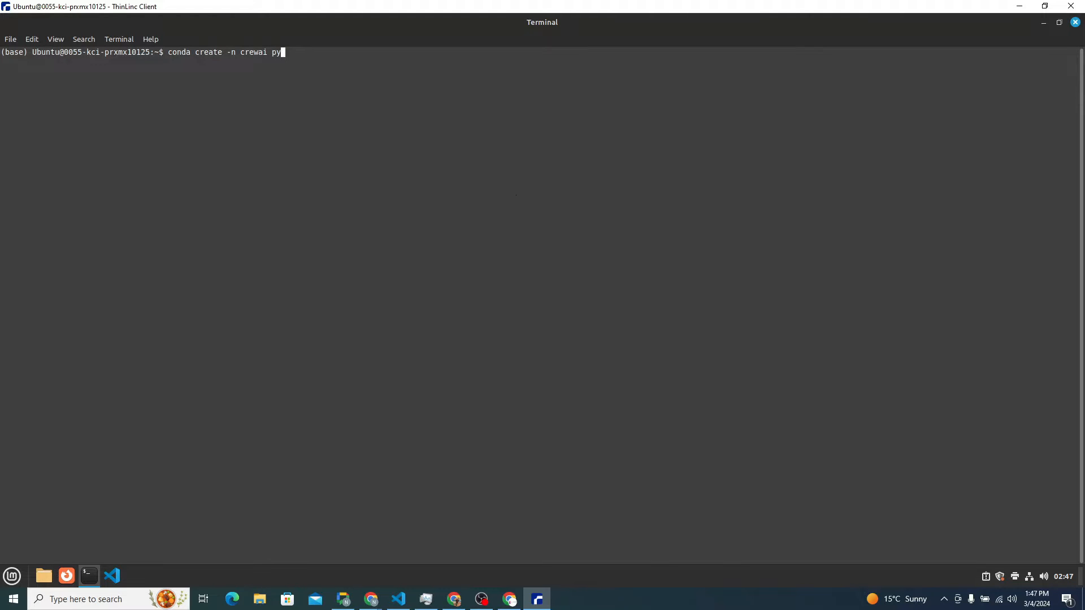
{"action": "type", "text": "thon=3.10"}
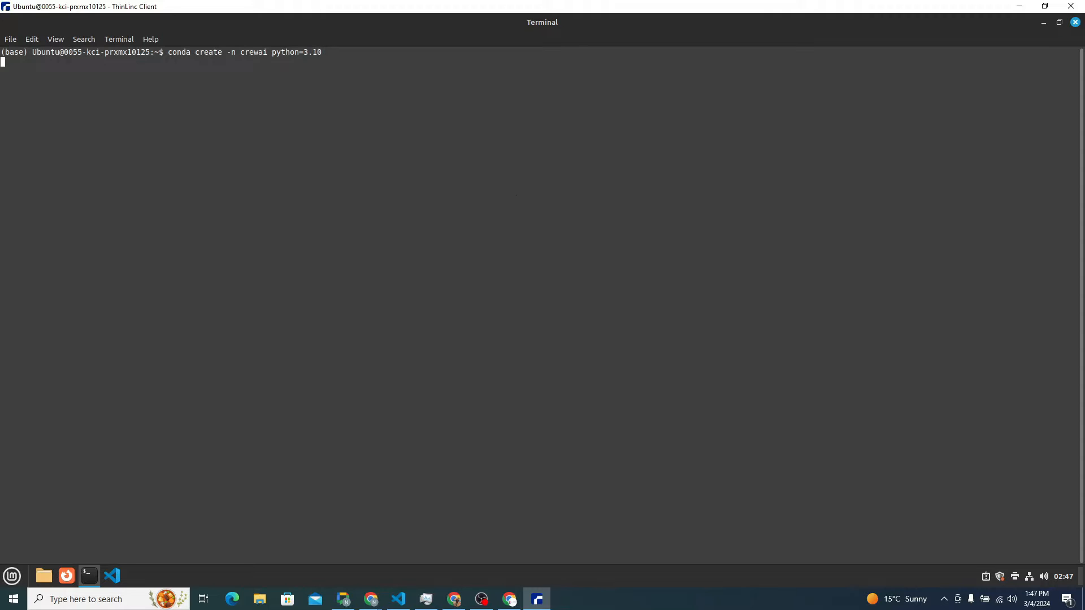
{"action": "key", "text": "Return"}
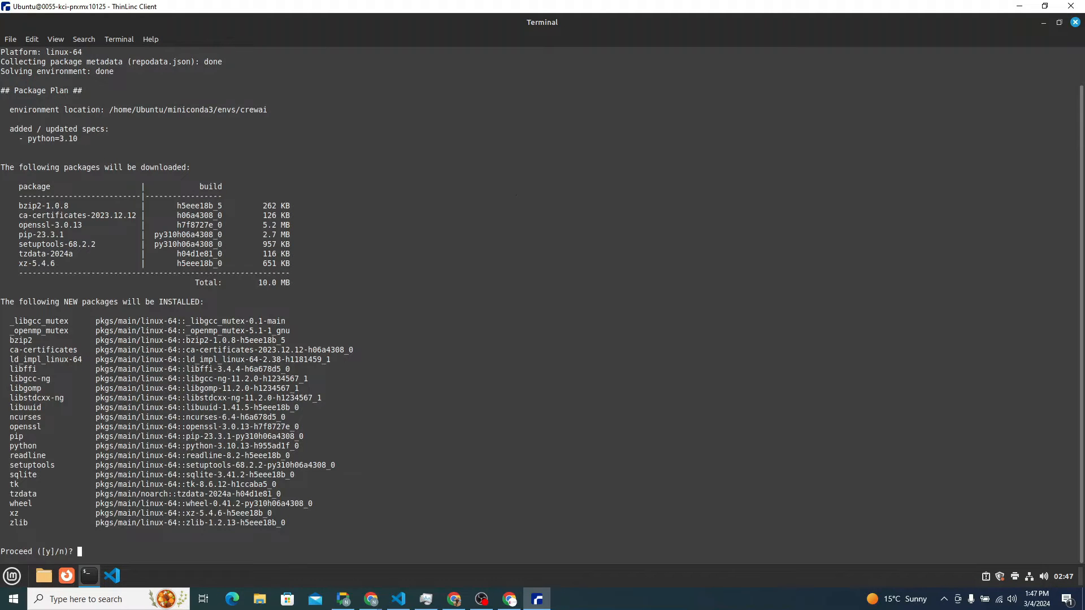
{"action": "type", "text": "y"}
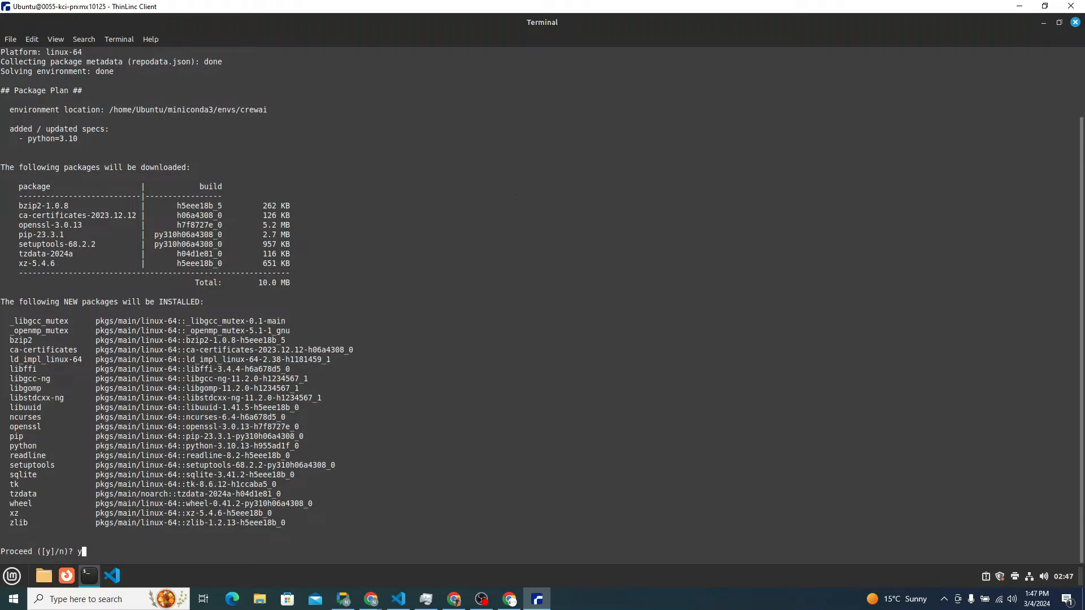
{"action": "key", "text": "Return"}
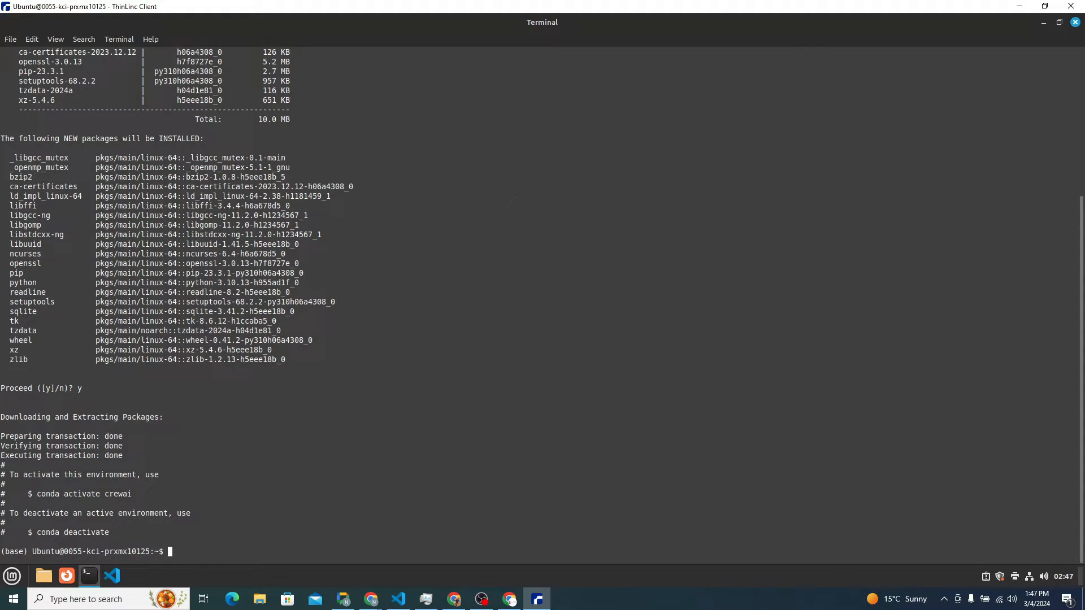
Run 'conda activate crewai', then enter 'pip install crewai' at the new prompt
{"action": "type", "text": "conda activ"}
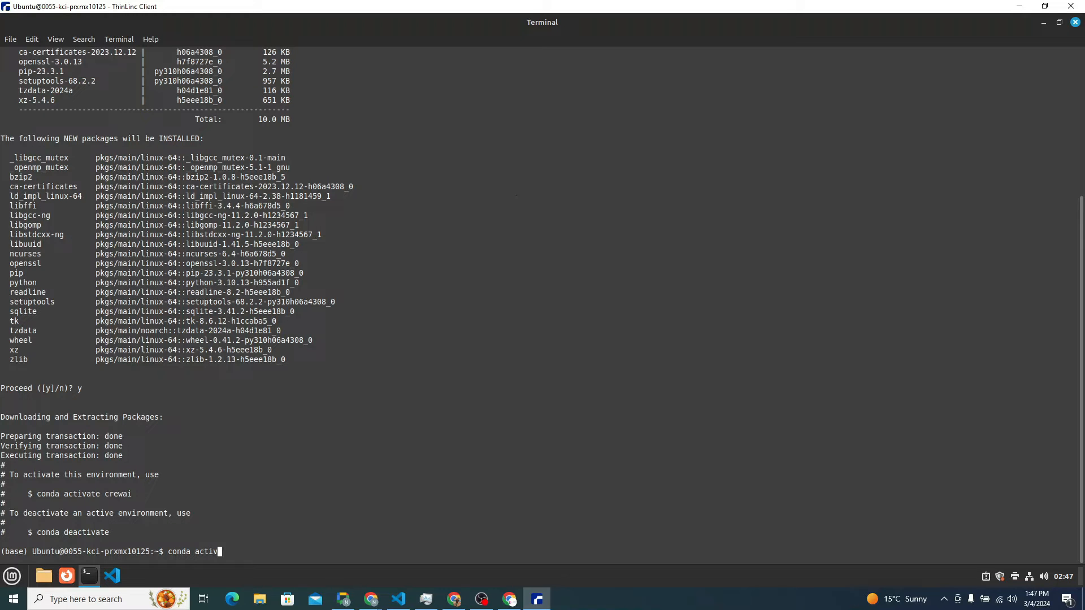
{"action": "type", "text": "ate crewai"}
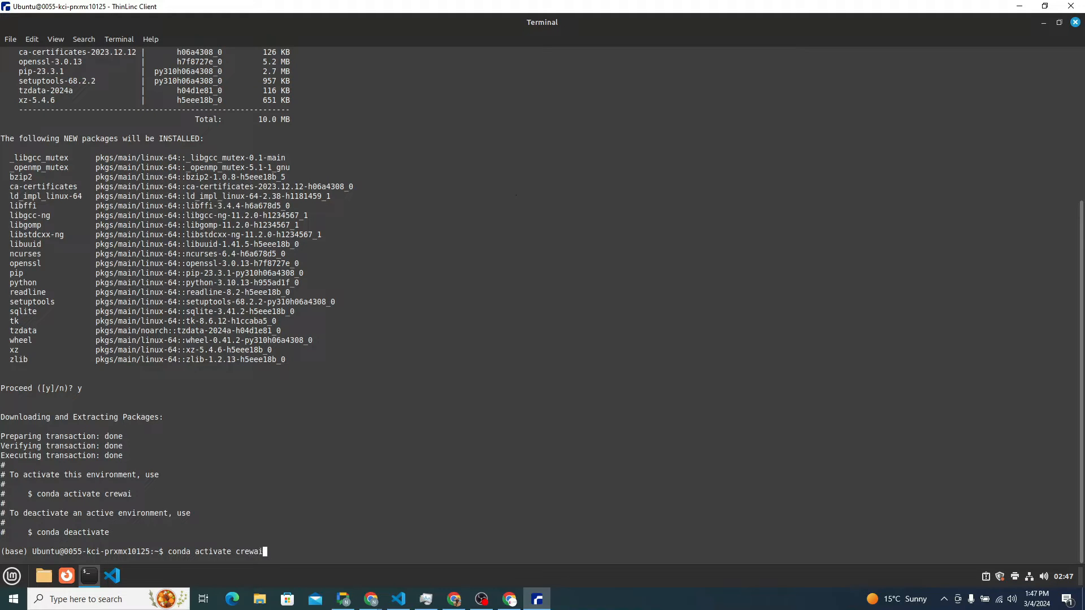
{"action": "key", "text": "Return"}
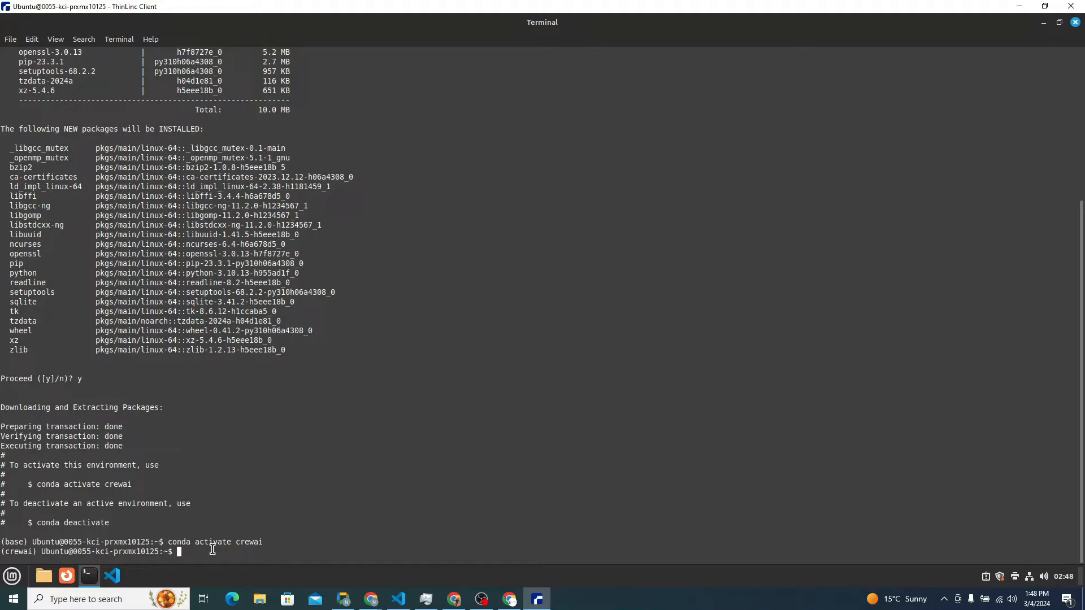
{"action": "type", "text": "pip install"}
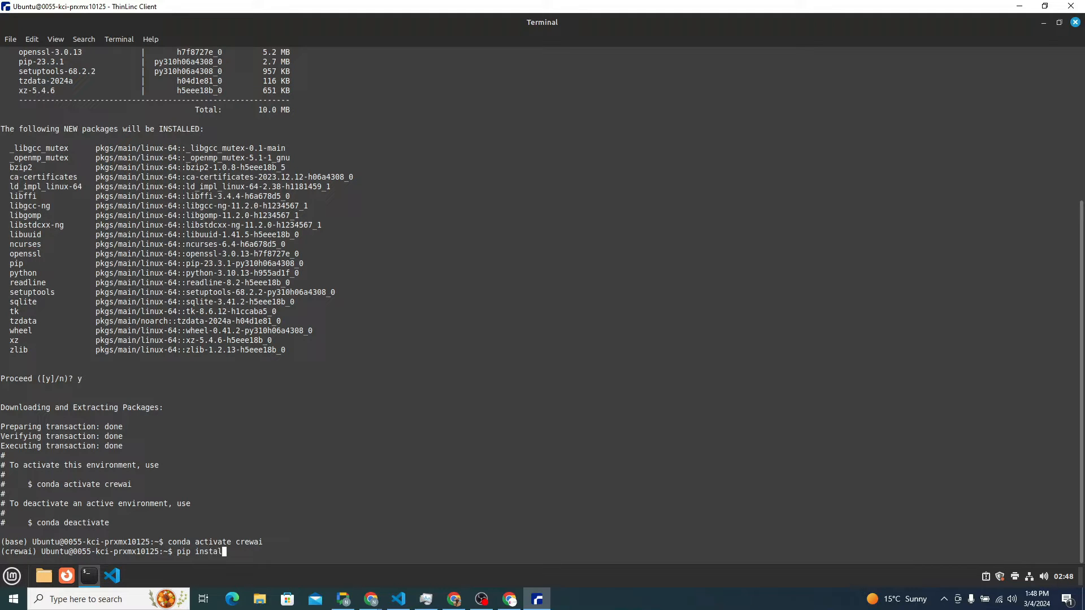
{"action": "type", "text": "crewai"}
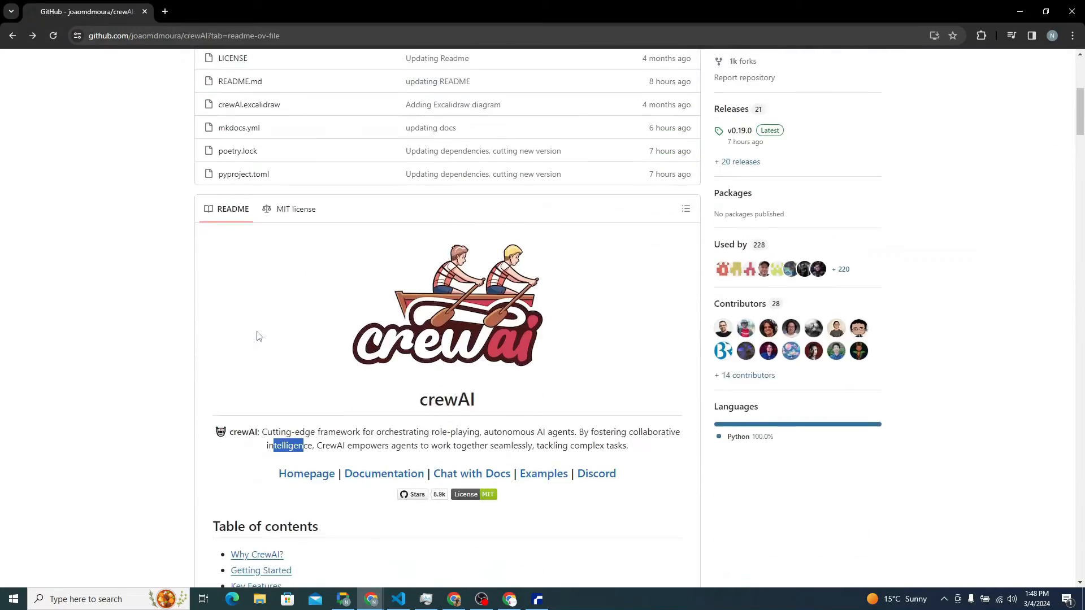
Copy pip install 'crewai[tools]' from Getting Started and run it in the terminal
{"action": "scroll", "scroll_direction": "down", "scroll_amount": 3}
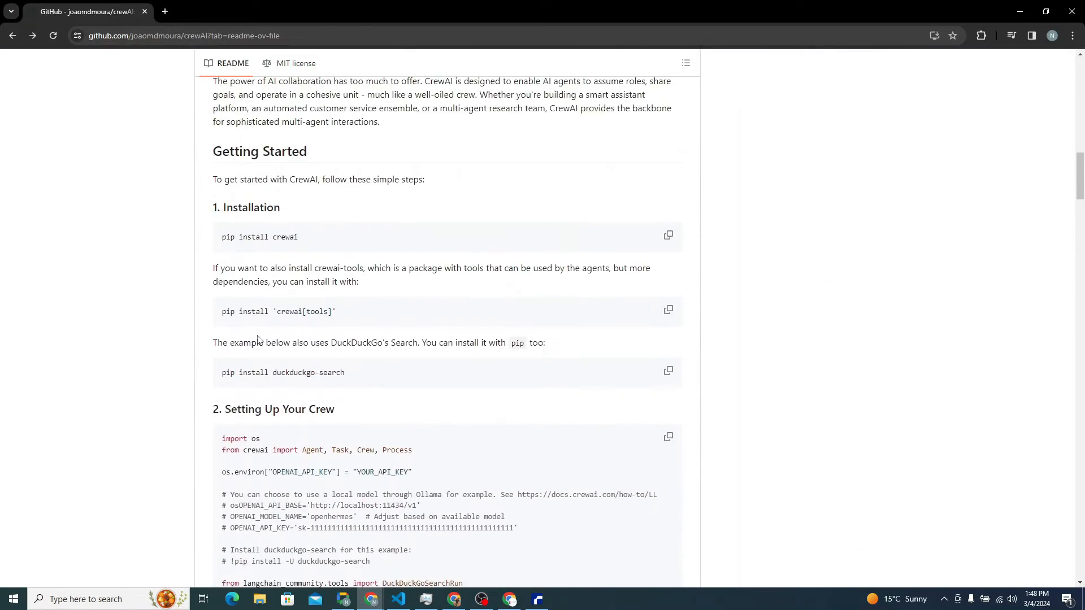
{"action": "left_click", "coordinate": [668, 309]}
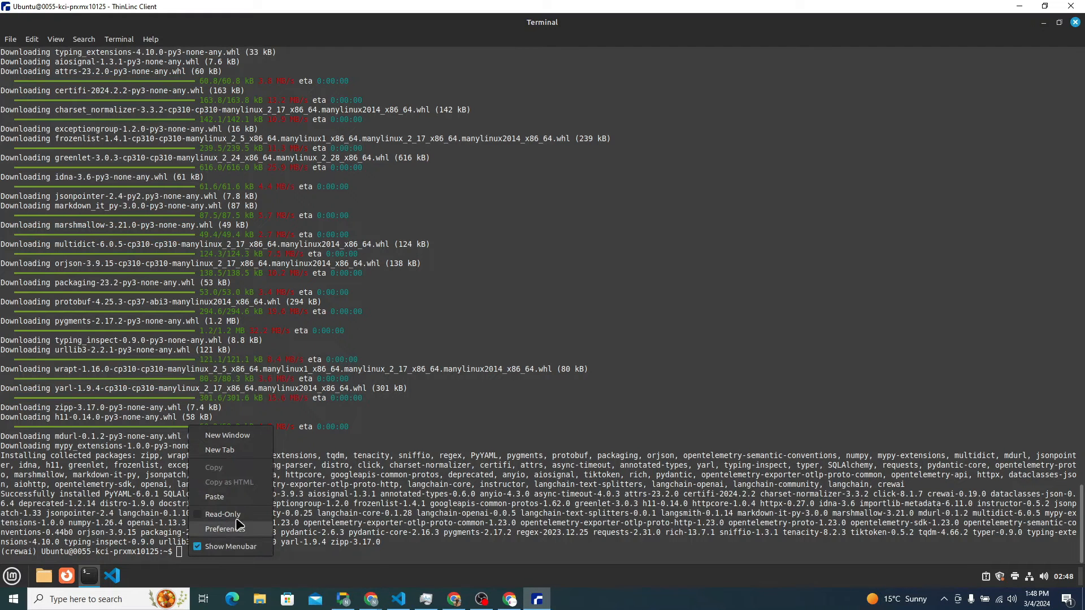
{"action": "left_click", "coordinate": [214, 497]}
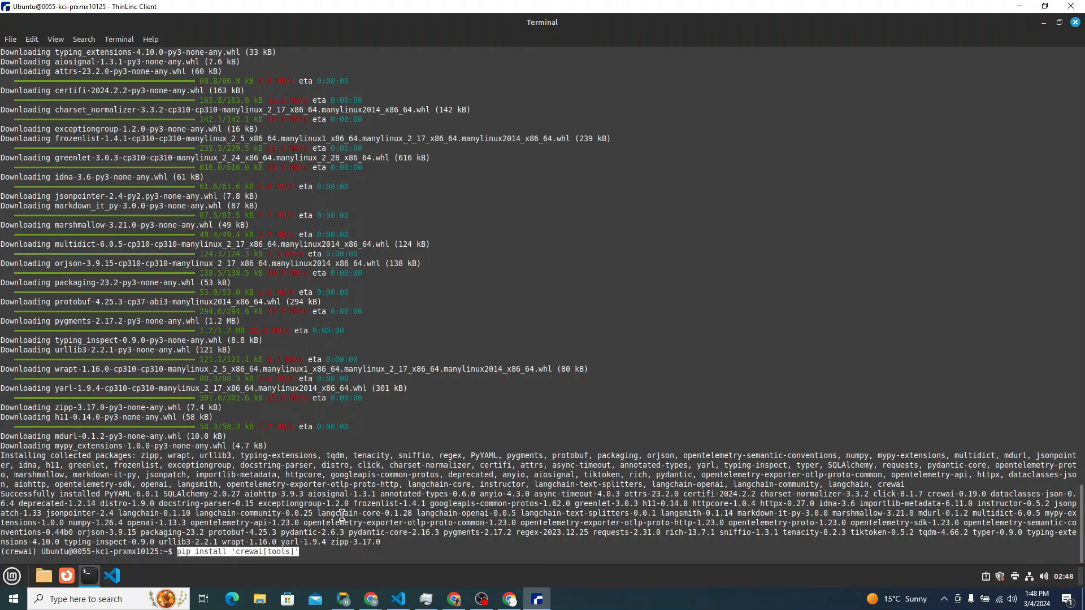
{"action": "key", "text": "Return"}
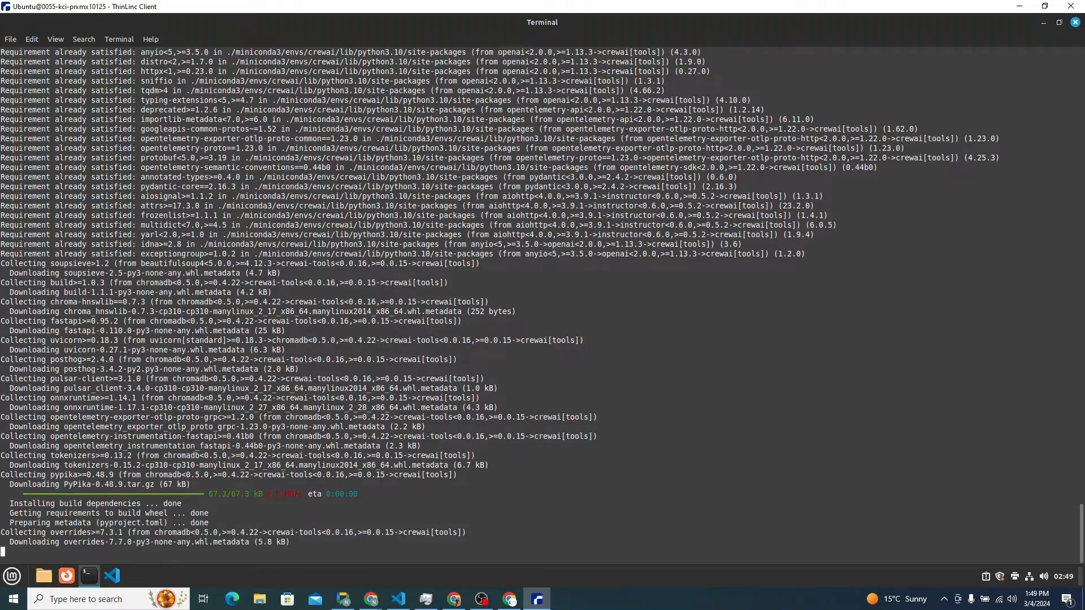
Scroll the pip output as crewai[tools] dependencies download and the pypika wheel builds
{"action": "scroll", "scroll_direction": "down", "scroll_amount": 3}
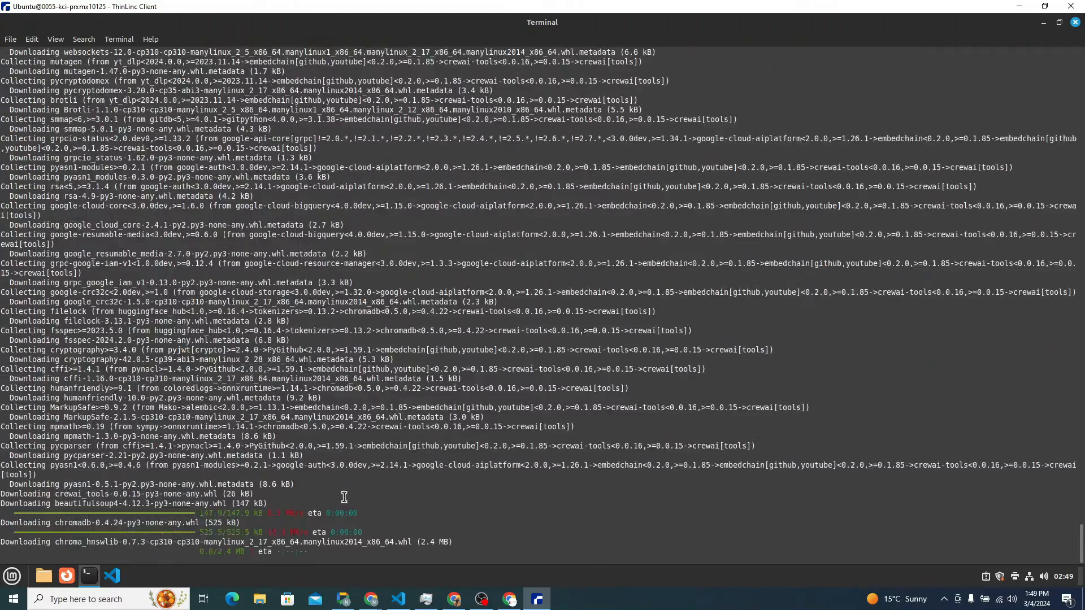
{"action": "scroll", "scroll_direction": "down", "scroll_amount": 3}
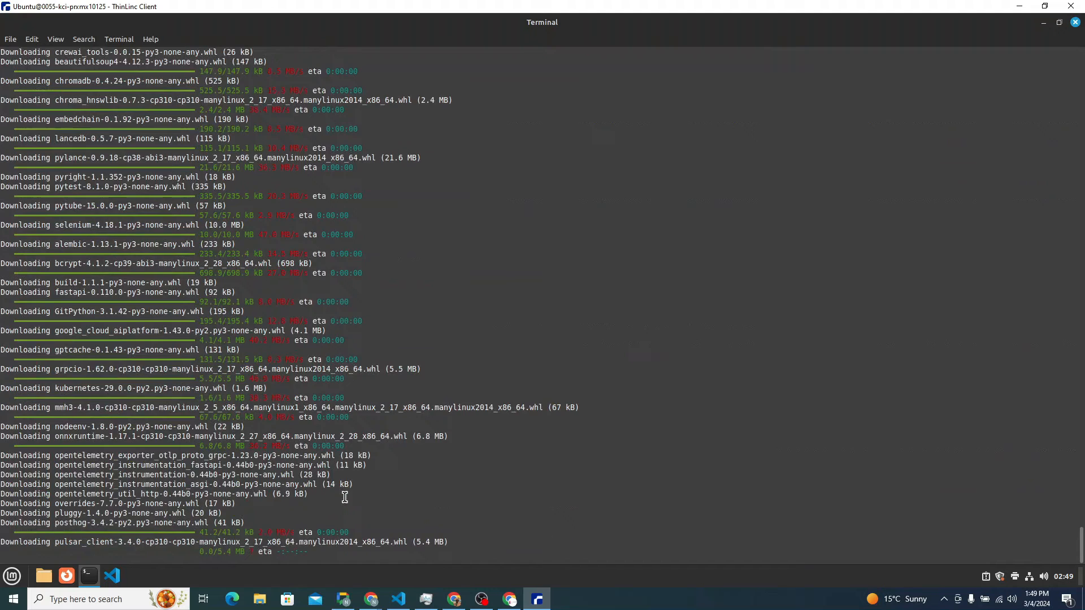
{"action": "scroll", "scroll_direction": "down", "scroll_amount": 3}
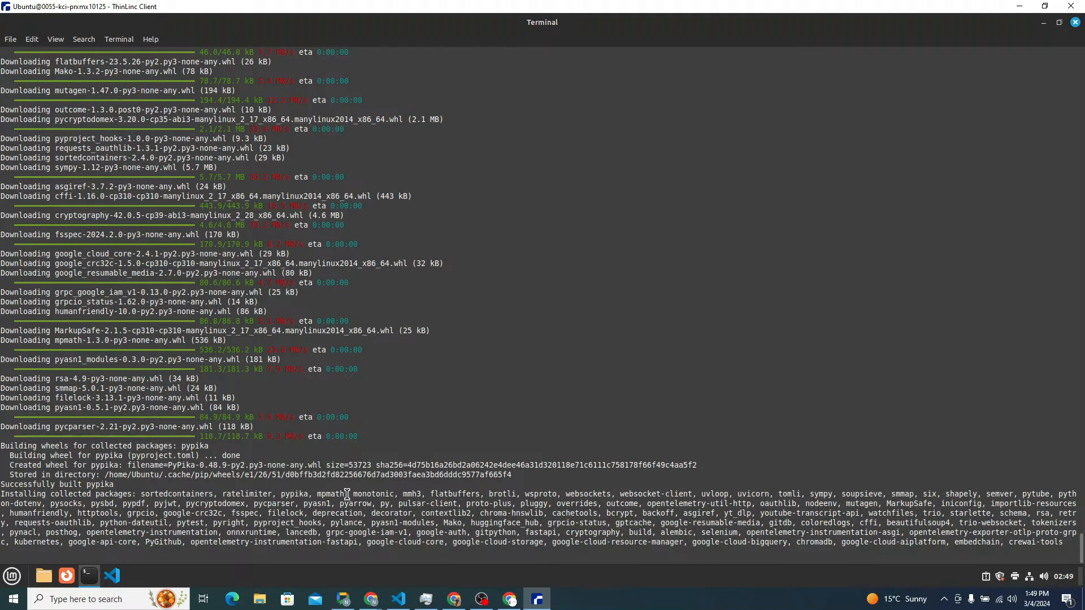
{"action": "mouse_move", "coordinate": [370, 599]}
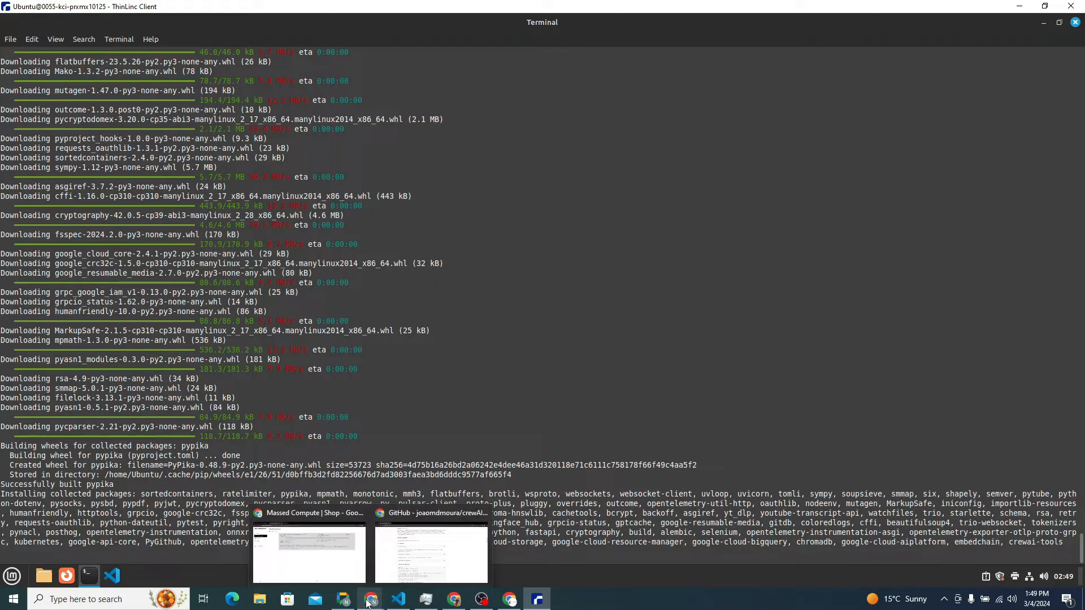
Bring up the README in Chrome and copy 'pip install duckduckgo-search'
{"action": "left_click", "coordinate": [431, 554]}
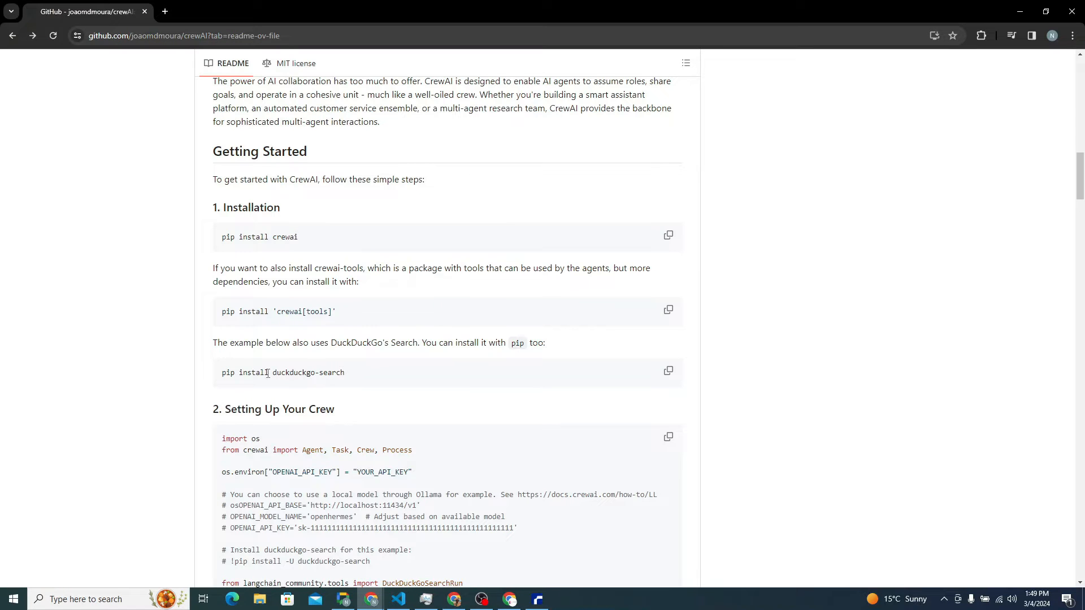
{"action": "left_click", "coordinate": [668, 371]}
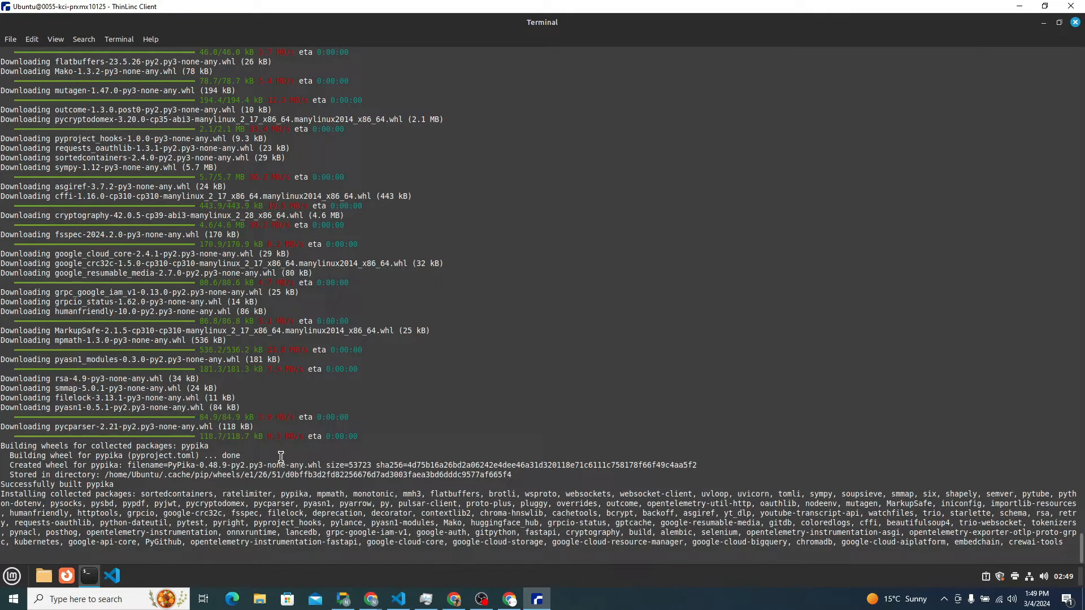
Paste and run 'pip install duckduckgo-search' in the crewai environment
{"action": "scroll", "scroll_direction": "down", "scroll_amount": 3}
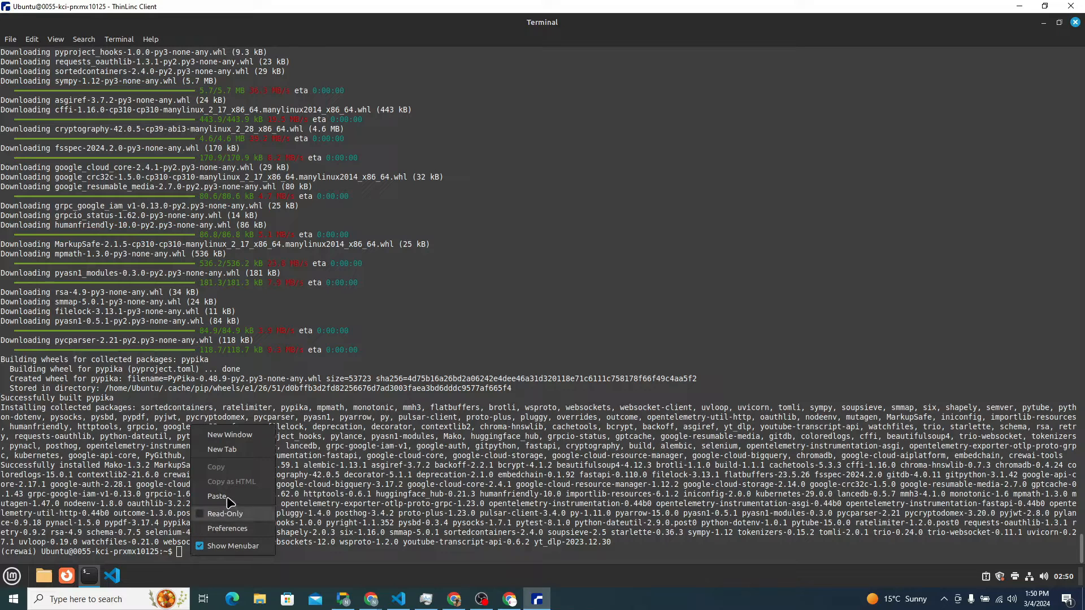
{"action": "left_click", "coordinate": [216, 496]}
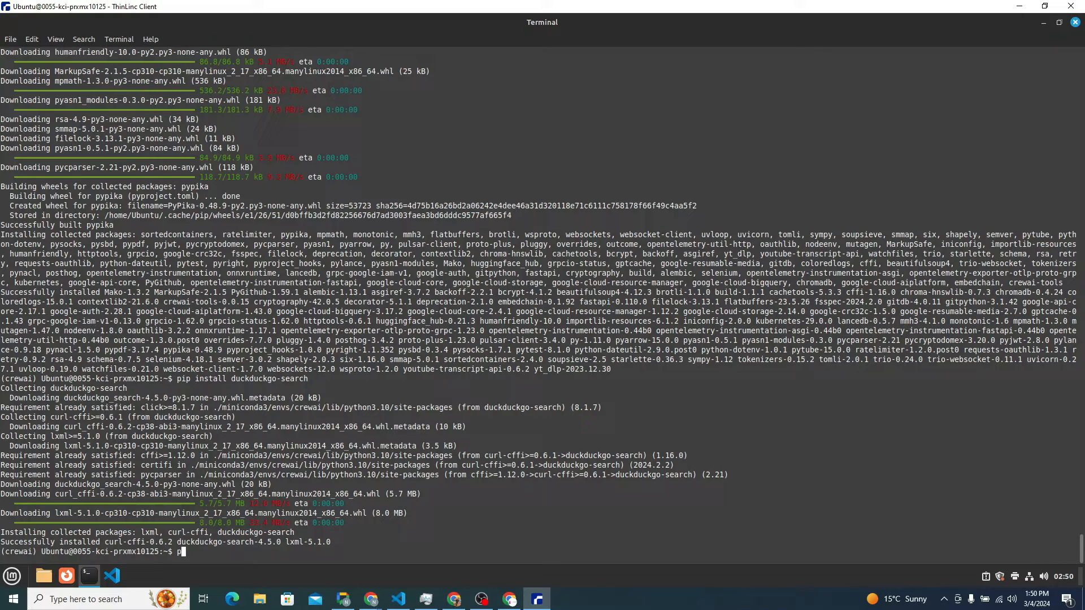
Run 'pip install langchain ollama' in the crewai environment
{"action": "type", "text": "pip install"}
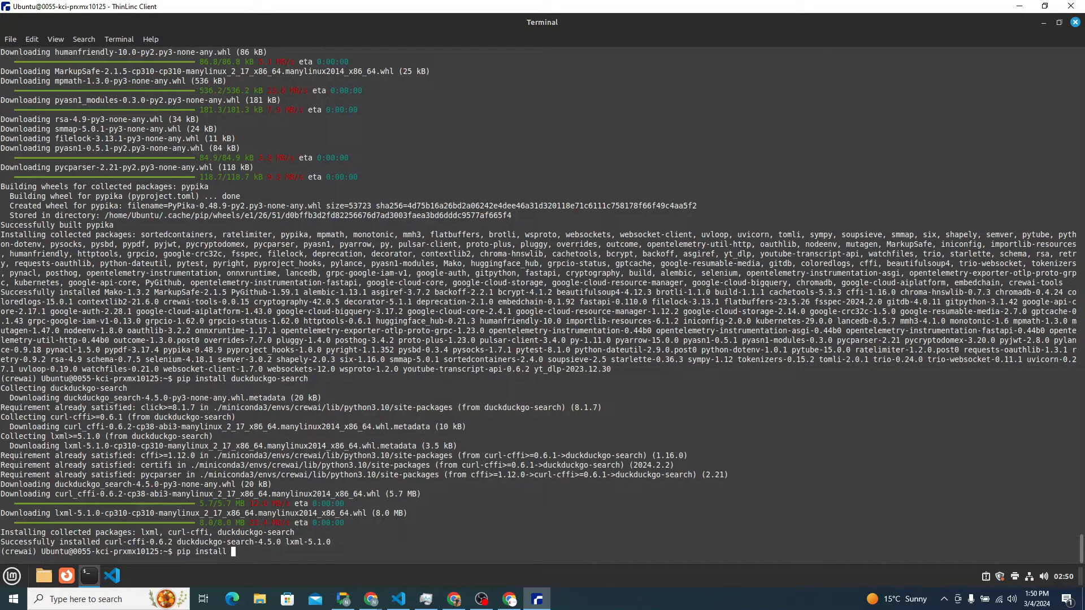
{"action": "type", "text": "langchain oll"}
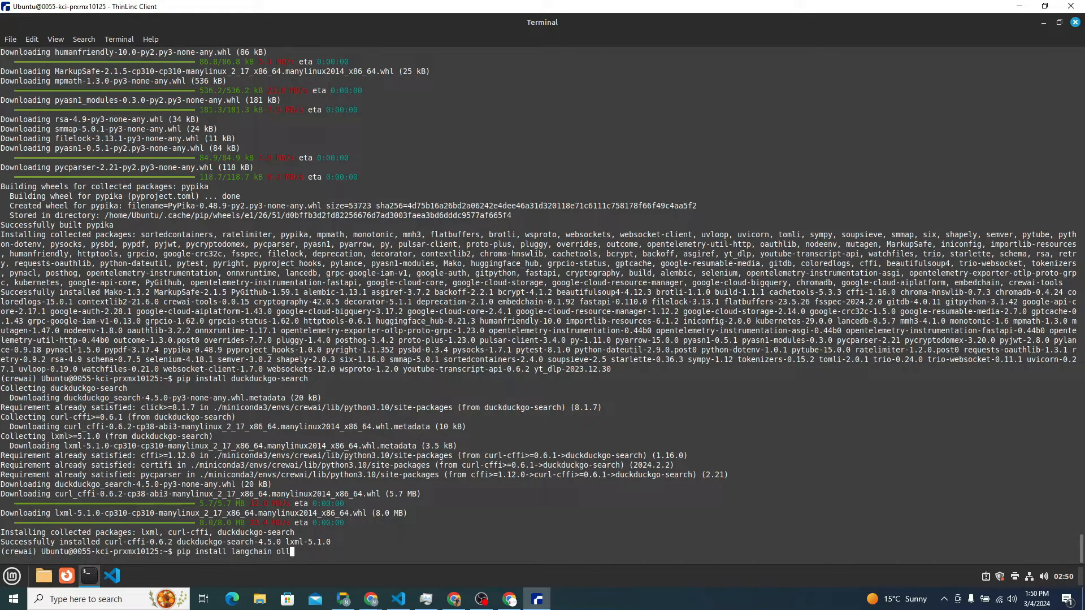
{"action": "type", "text": "ama"}
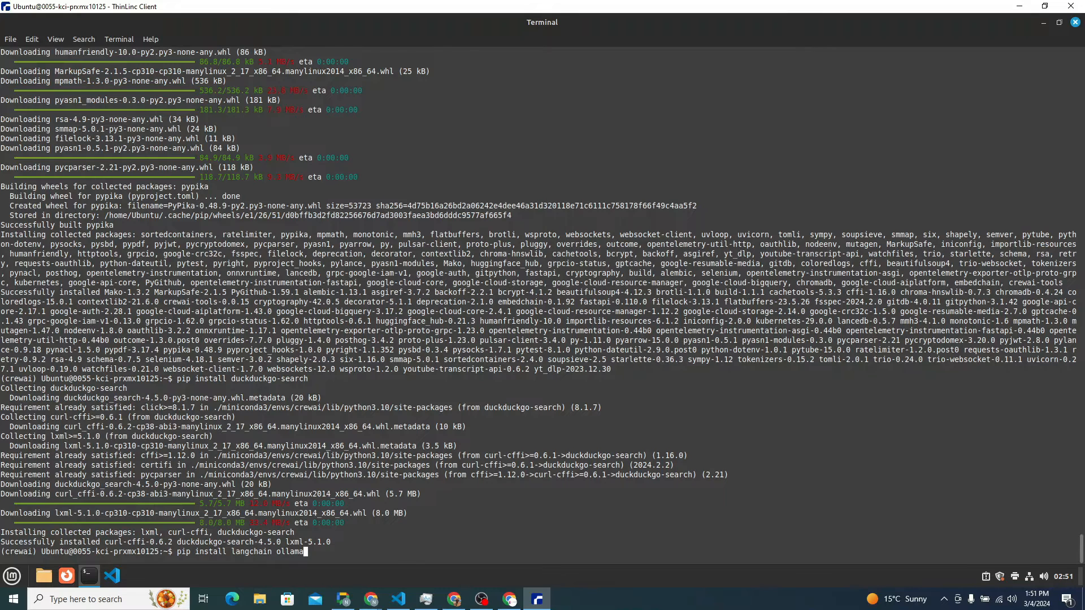
{"action": "key", "text": "Return"}
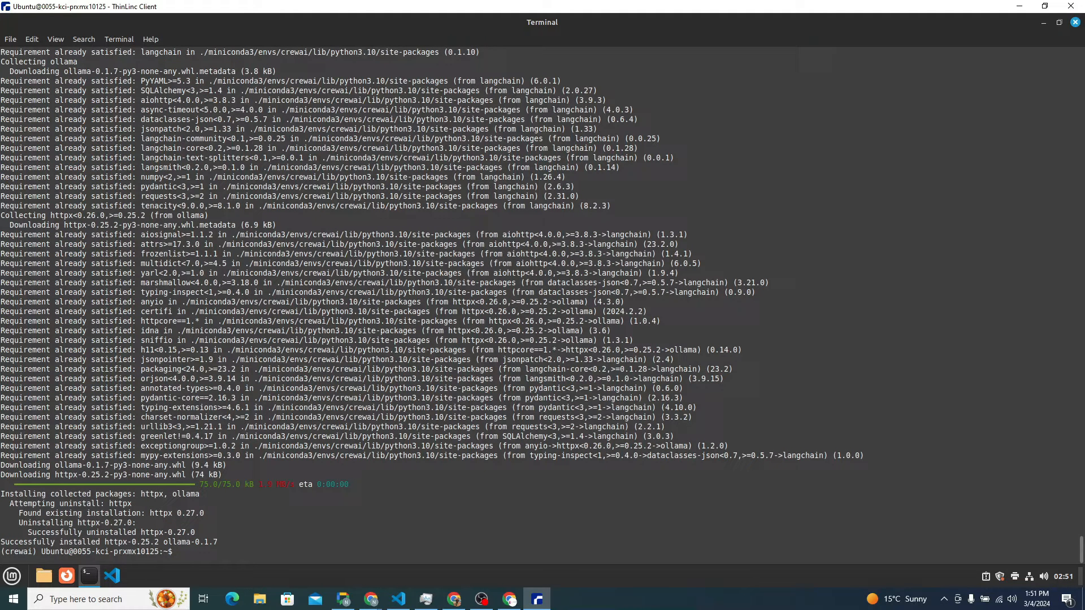
Run 'ollama run mixtral:8x7b' to start pulling the mixtral model
{"action": "type", "text": "ol"}
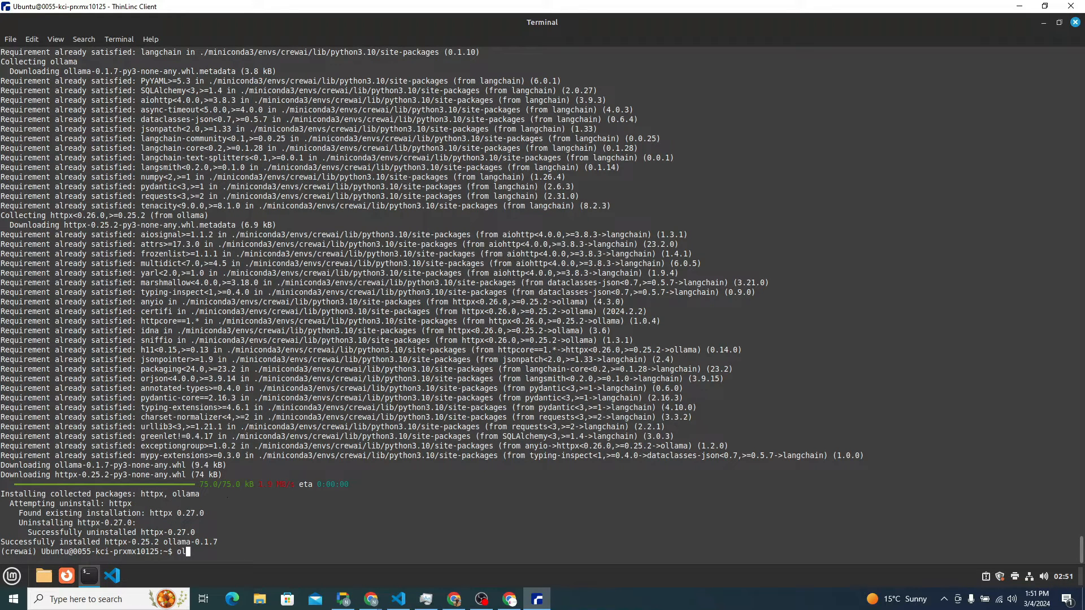
{"action": "type", "text": "lama r"}
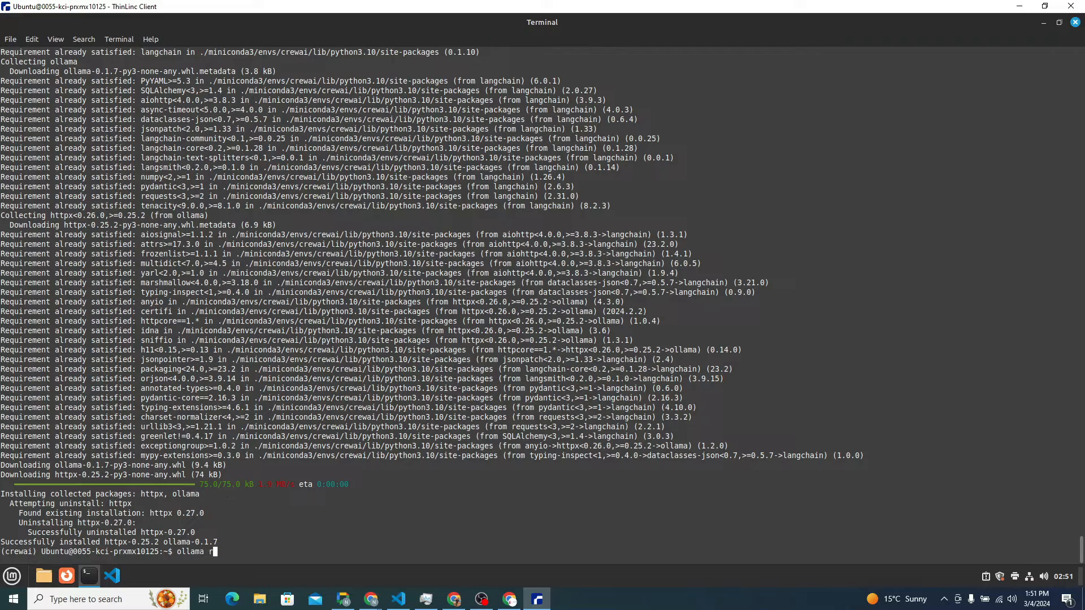
{"action": "type", "text": "un mixtral"}
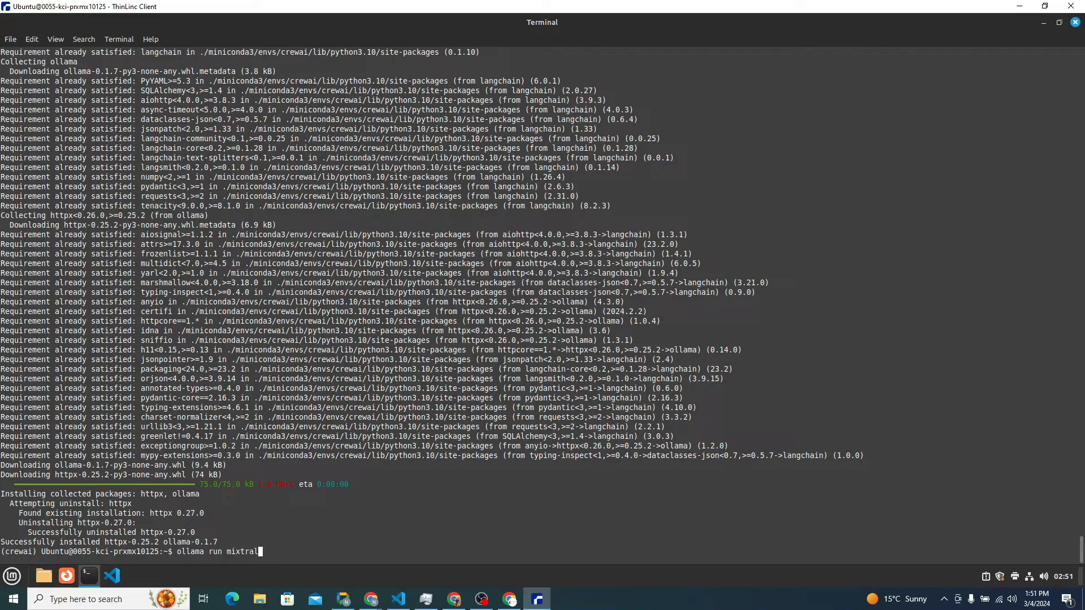
{"action": "type", "text": ":8x7b"}
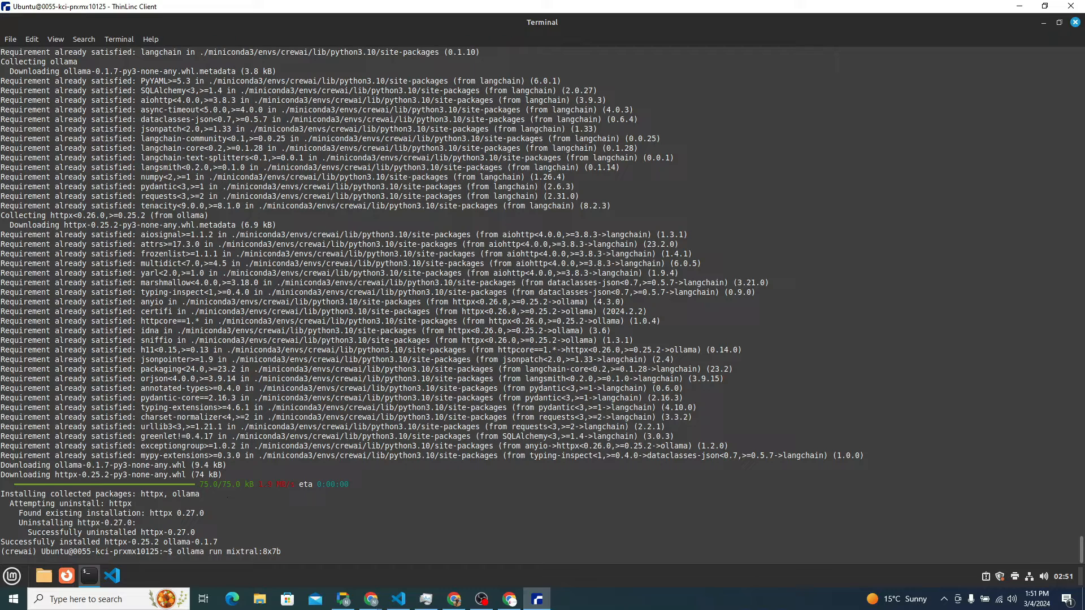
{"action": "mouse_move", "coordinate": [281, 551]}
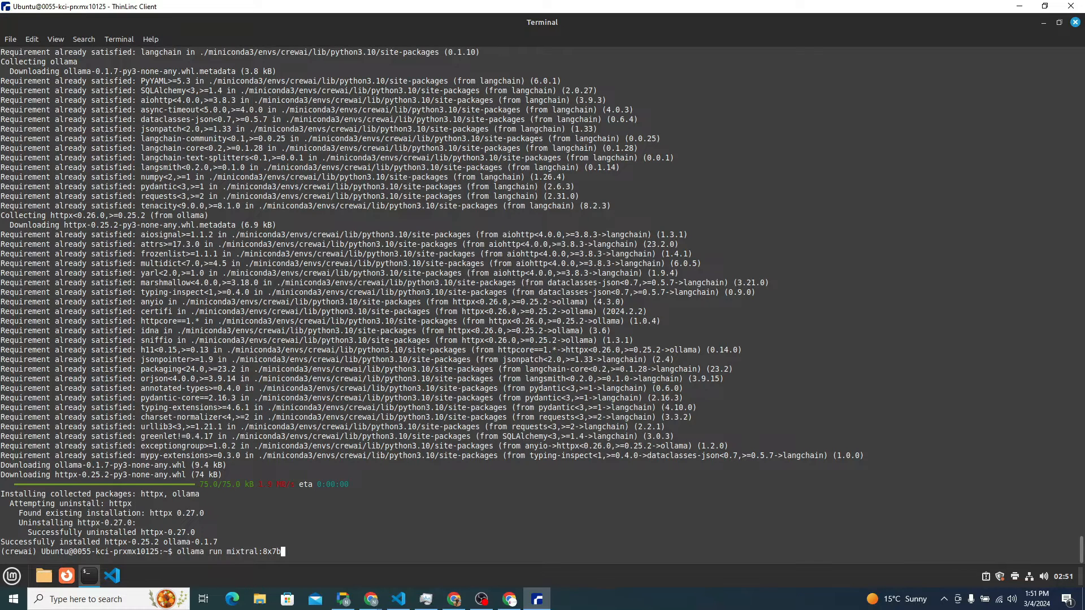
{"action": "key", "text": "Return"}
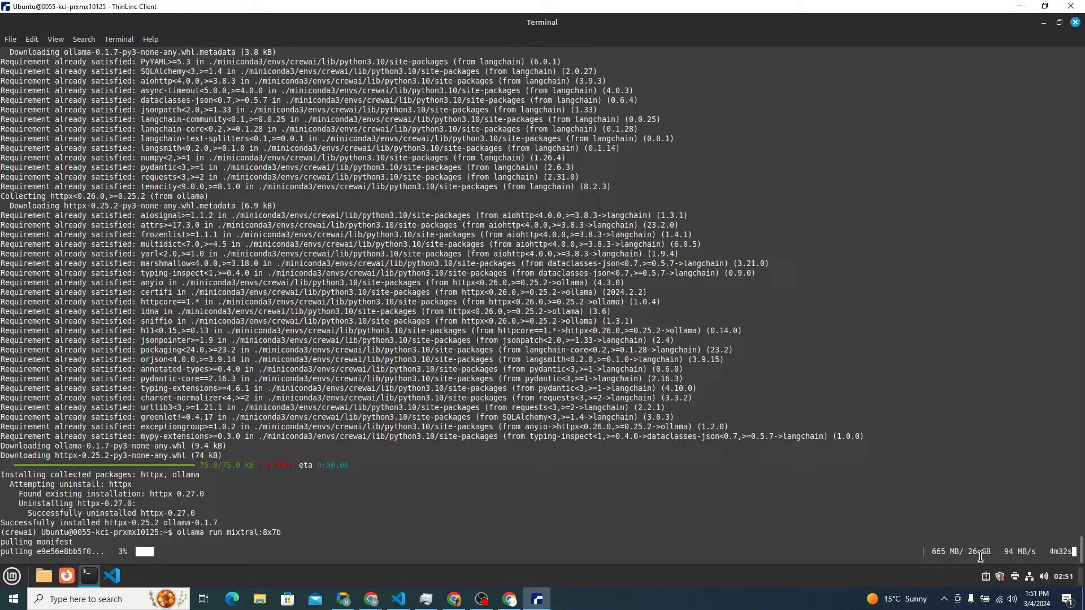
{"action": "mouse_move", "coordinate": [1036, 4]}
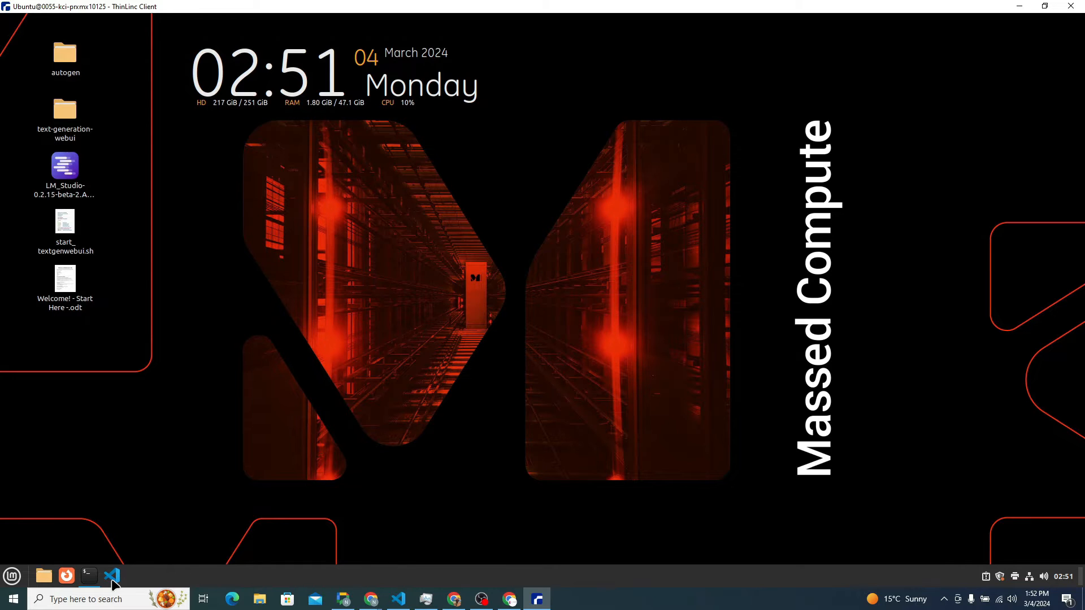
{"action": "mouse_move", "coordinate": [288, 476]}
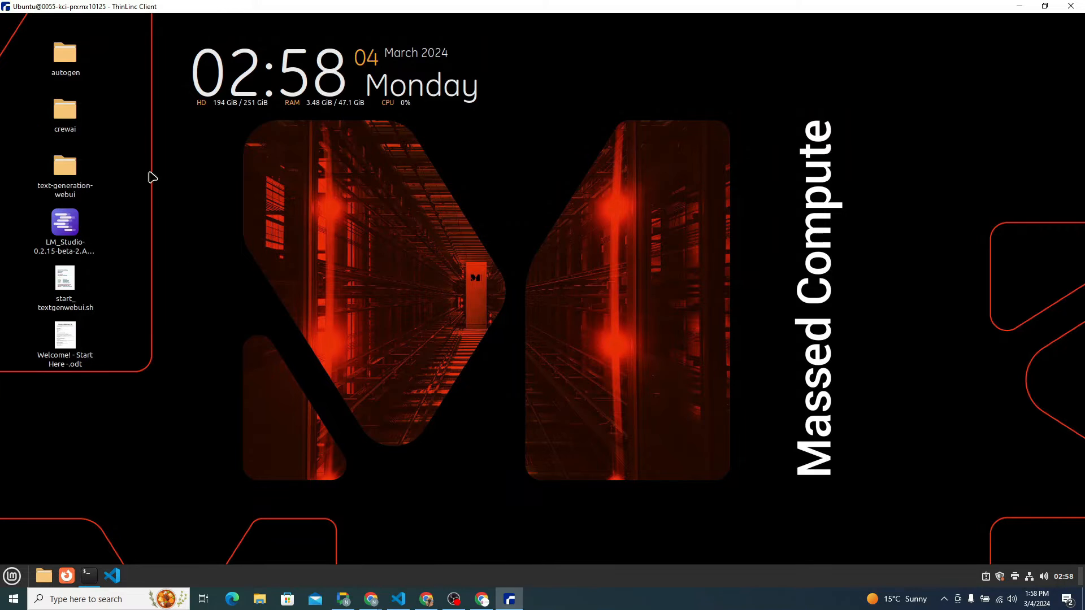
{"action": "mouse_move", "coordinate": [286, 179]}
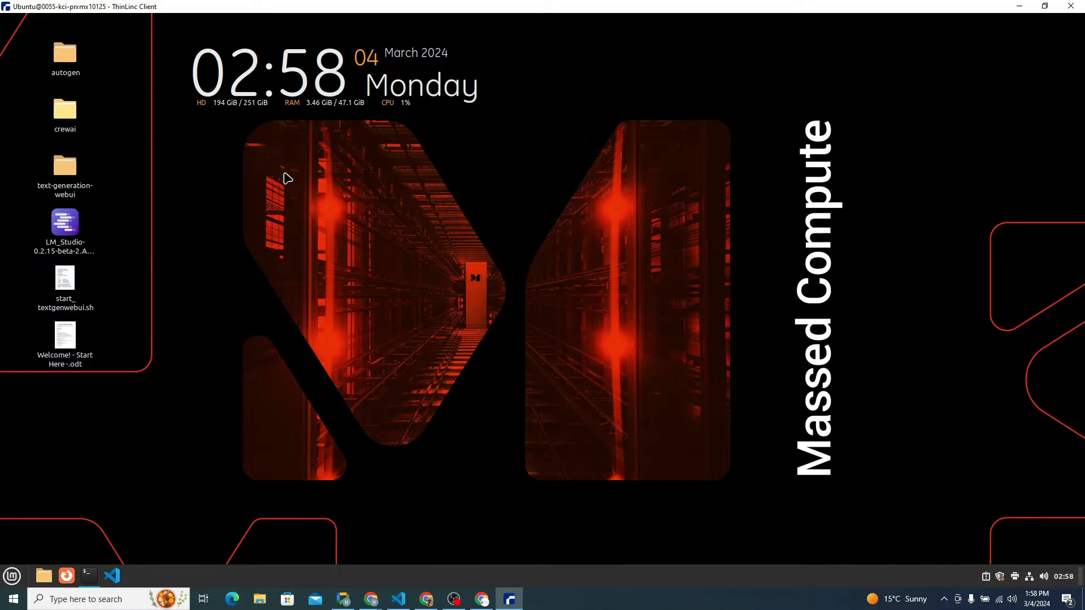
Open the desktop crewai folder holding tour_guide.py, close Nemo and launch Visual Studio Code
{"action": "double_click", "coordinate": [64, 109]}
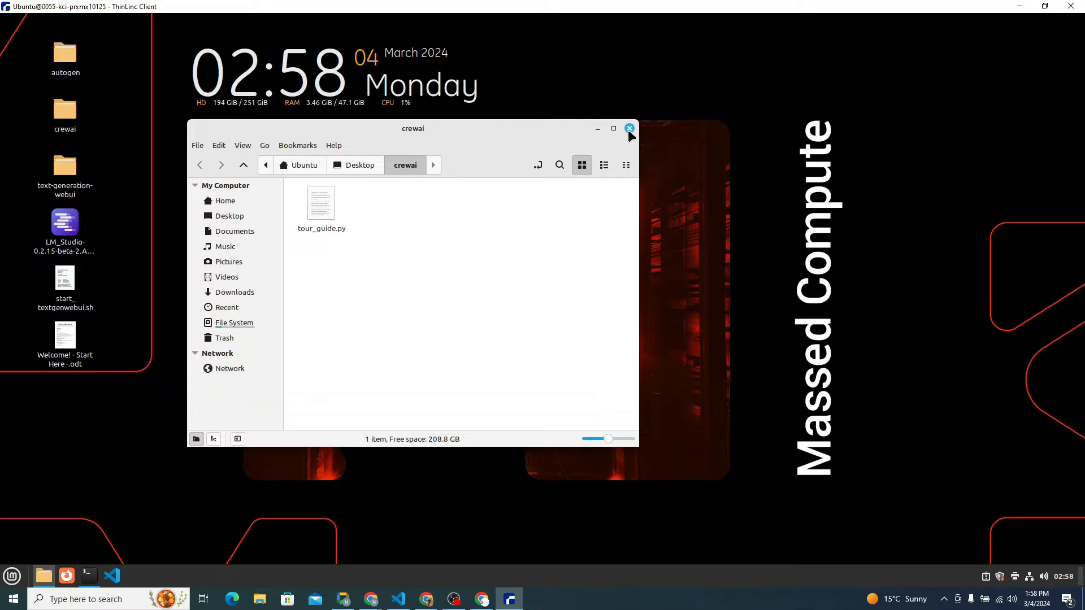
{"action": "left_click", "coordinate": [628, 129]}
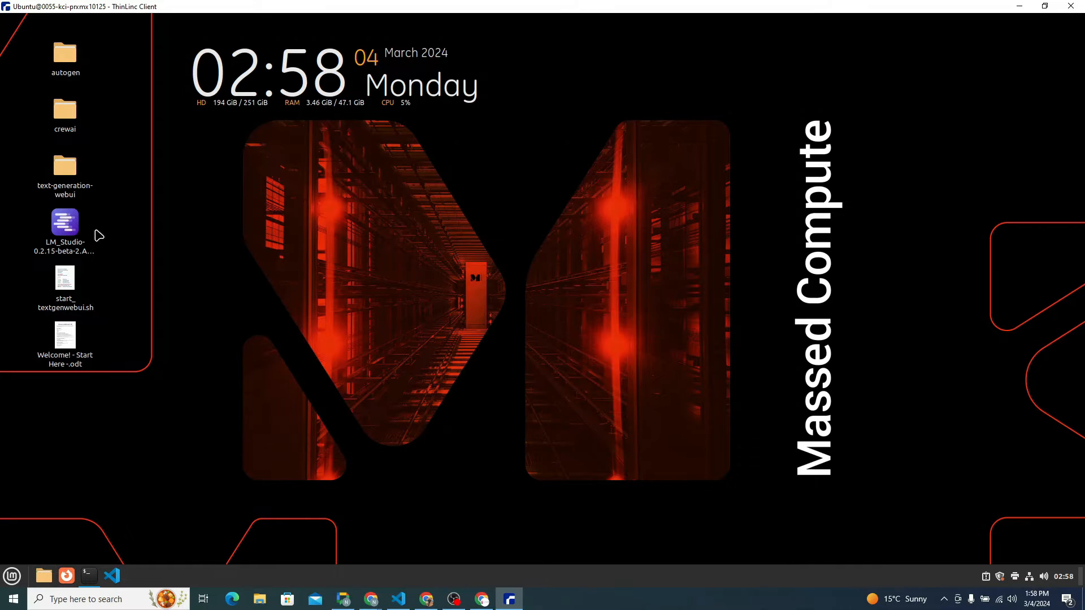
{"action": "left_click", "coordinate": [111, 575]}
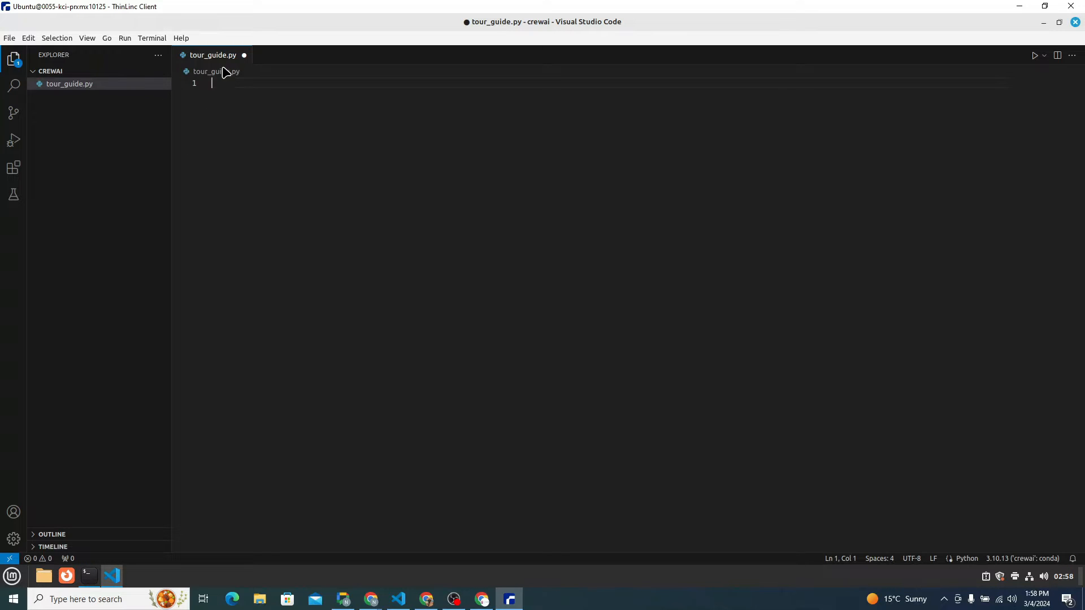
{"action": "mouse_move", "coordinate": [942, 449]}
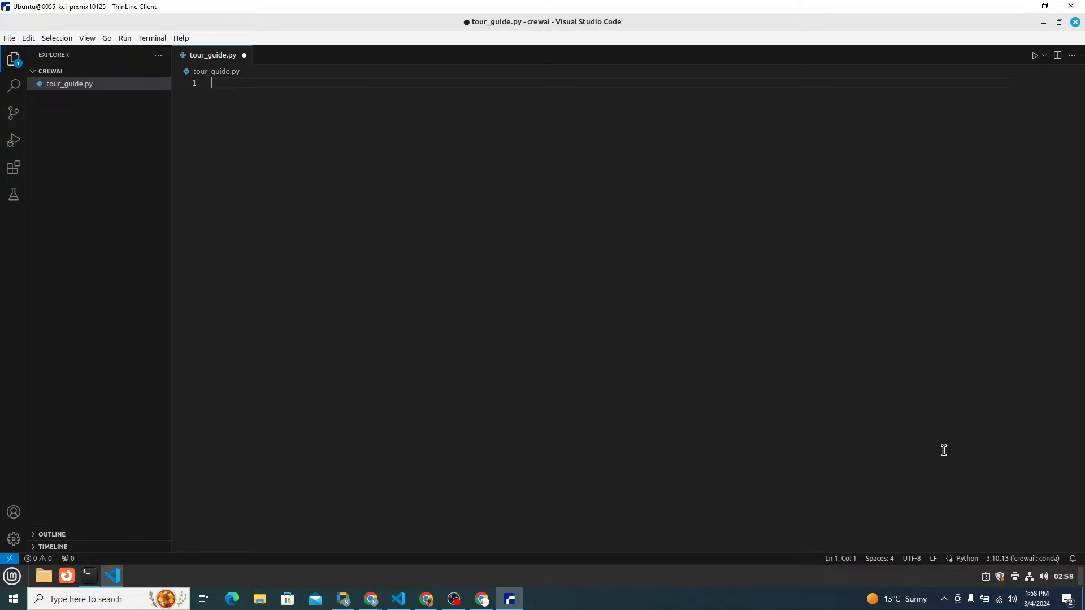
{"action": "mouse_move", "coordinate": [1020, 558]}
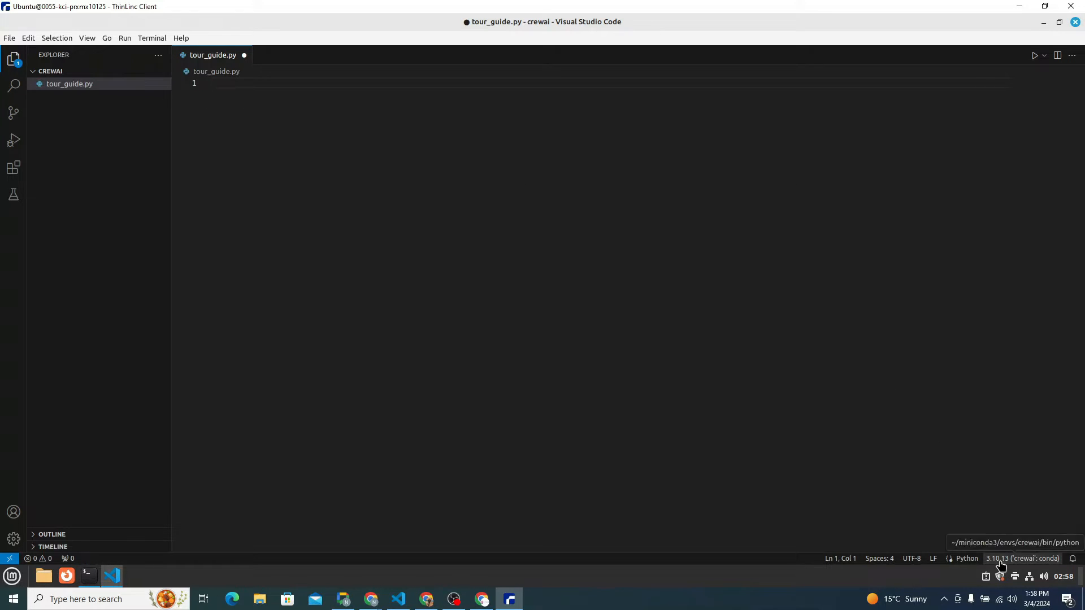
Check the interpreter list and keep Python 3.10.13 ('crewai') selected for tour_guide.py
{"action": "left_click", "coordinate": [1022, 558]}
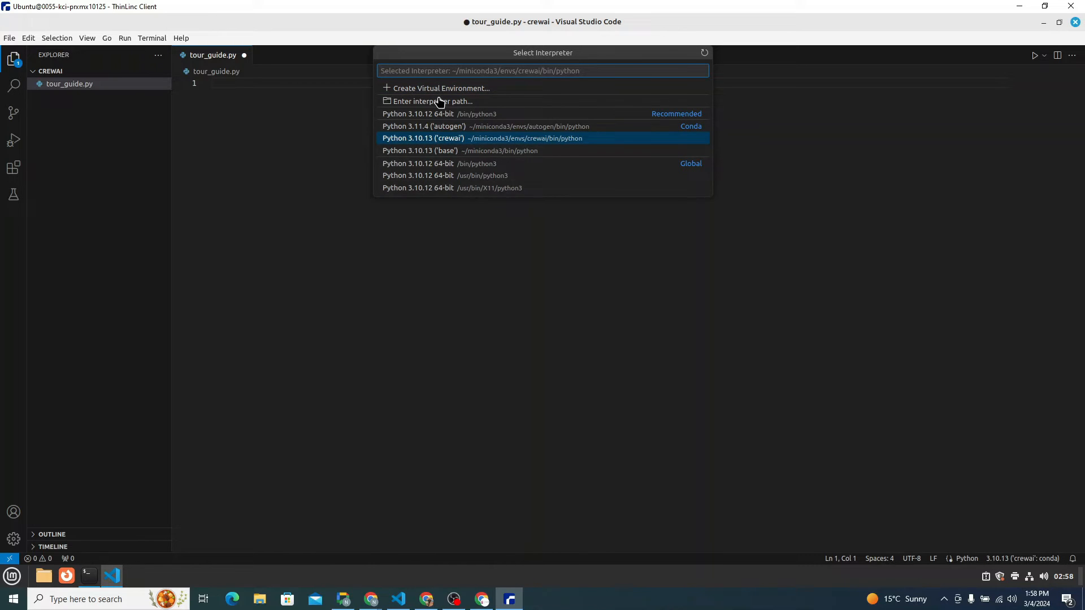
{"action": "mouse_move", "coordinate": [450, 146]}
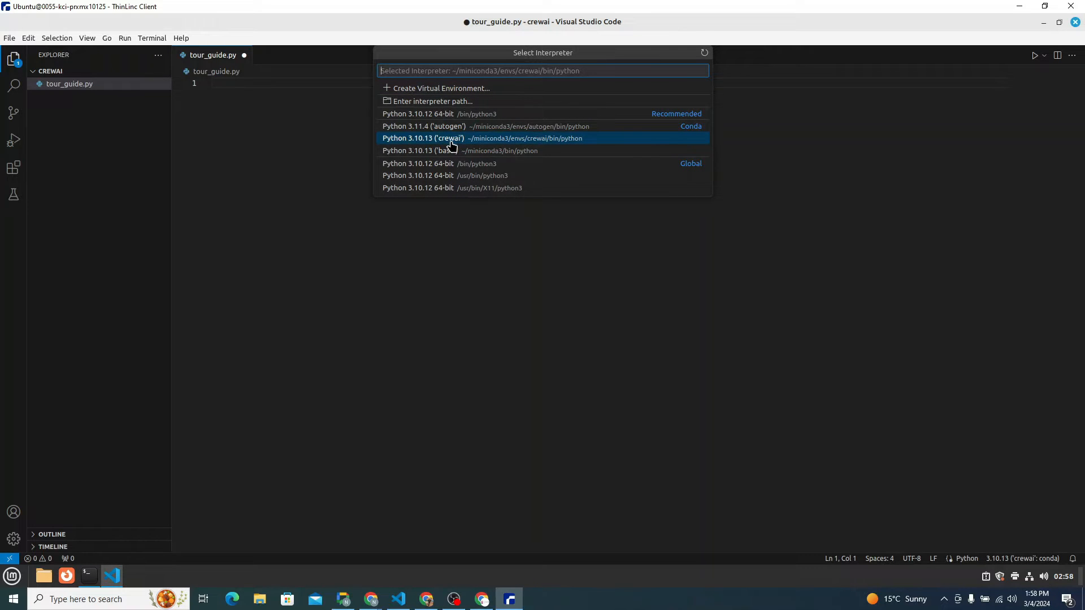
{"action": "mouse_move", "coordinate": [217, 197]}
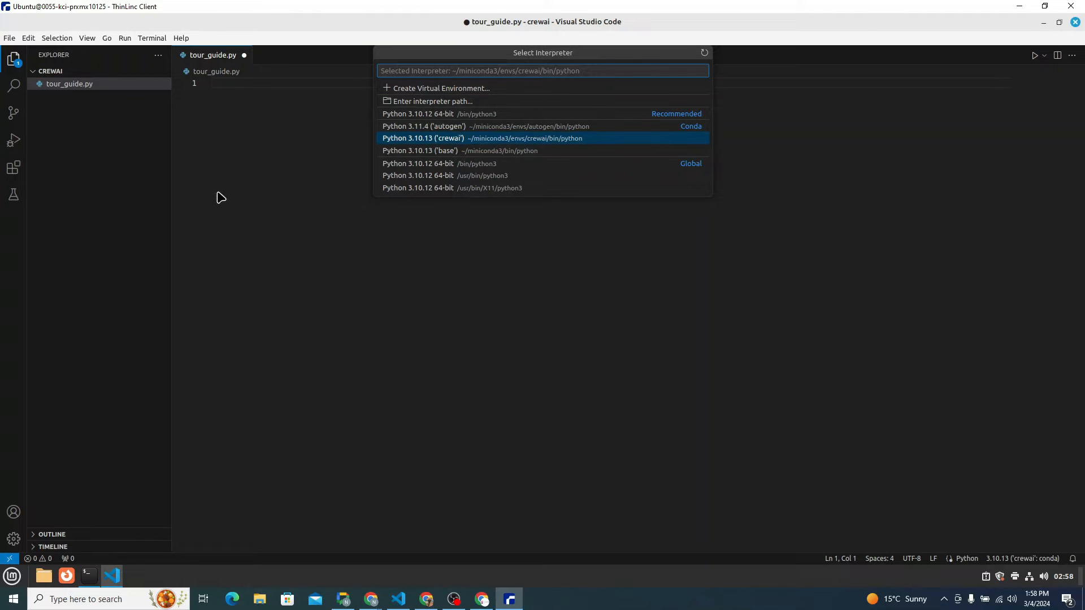
{"action": "key", "text": "Escape"}
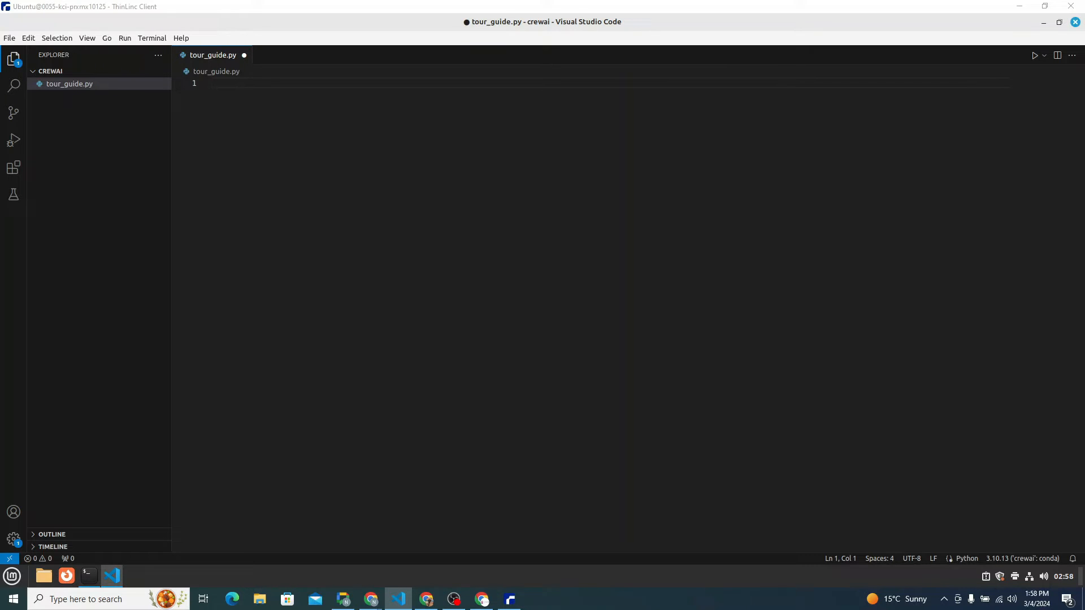
Import Agent, Task, Crew and Ollama, and define ollama_mixtral=Ollama(model="mixtral:8x7b")
{"action": "left_click", "coordinate": [222, 82]}
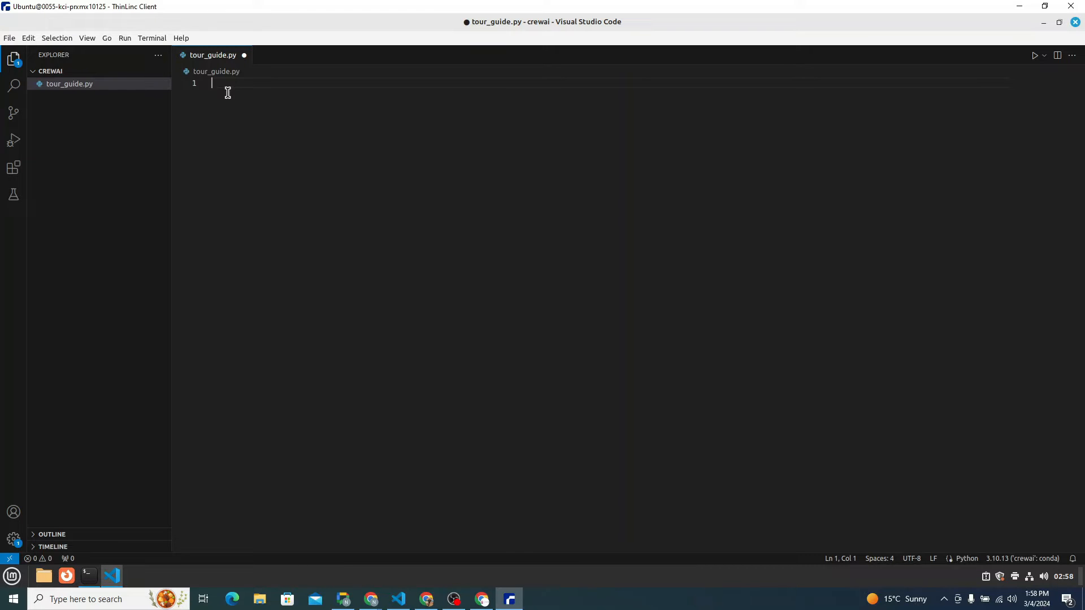
{"action": "type", "text": "from crewai import Agent, Task, Crew"}
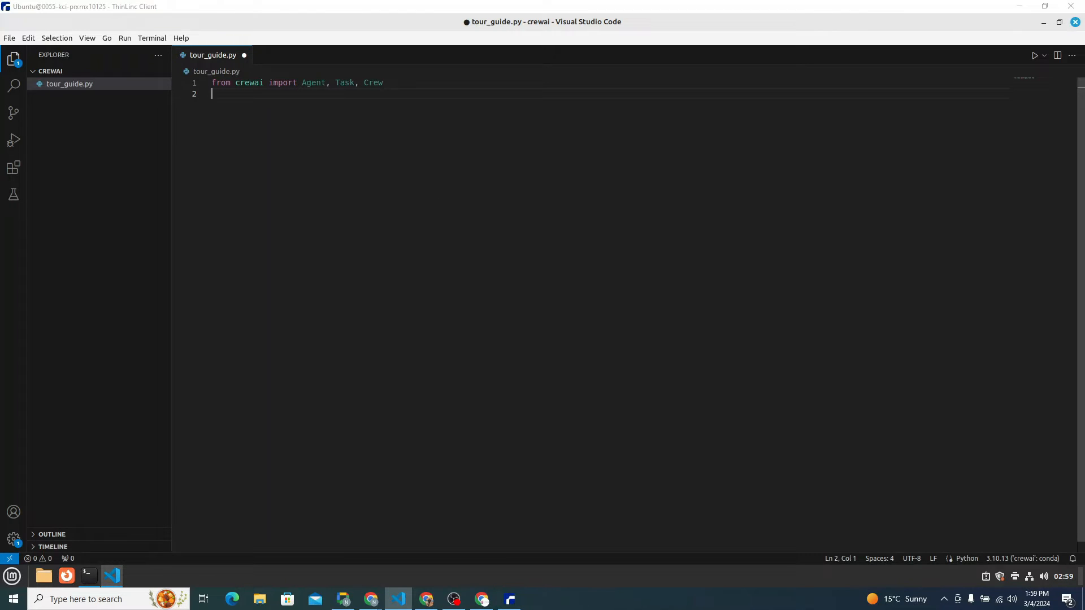
{"action": "mouse_move", "coordinate": [222, 95]}
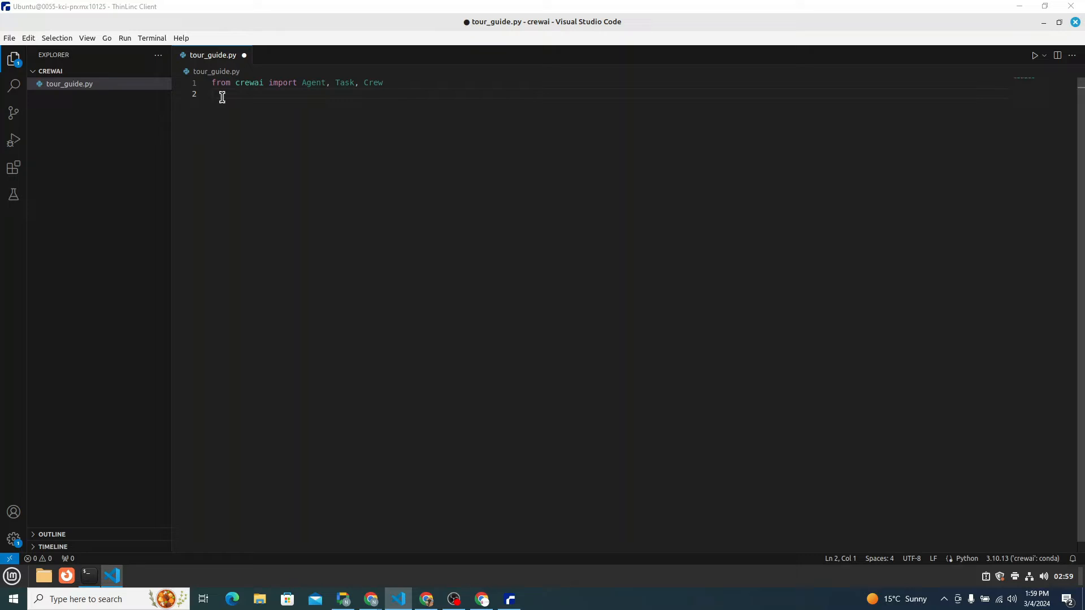
{"action": "type", "text": "from langchain.llms import Ollama"}
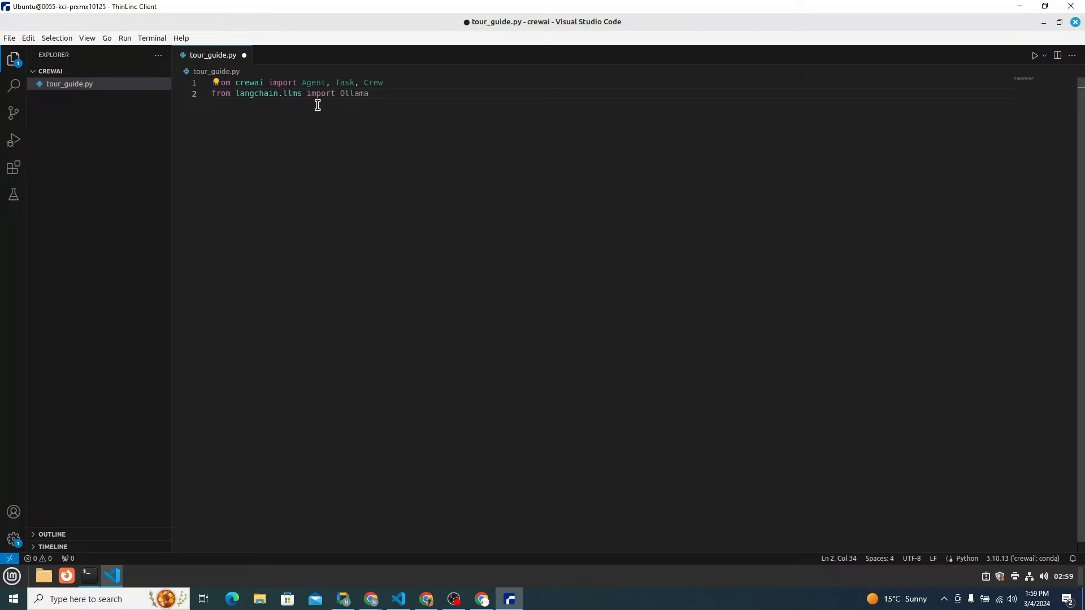
{"action": "mouse_move", "coordinate": [248, 109]}
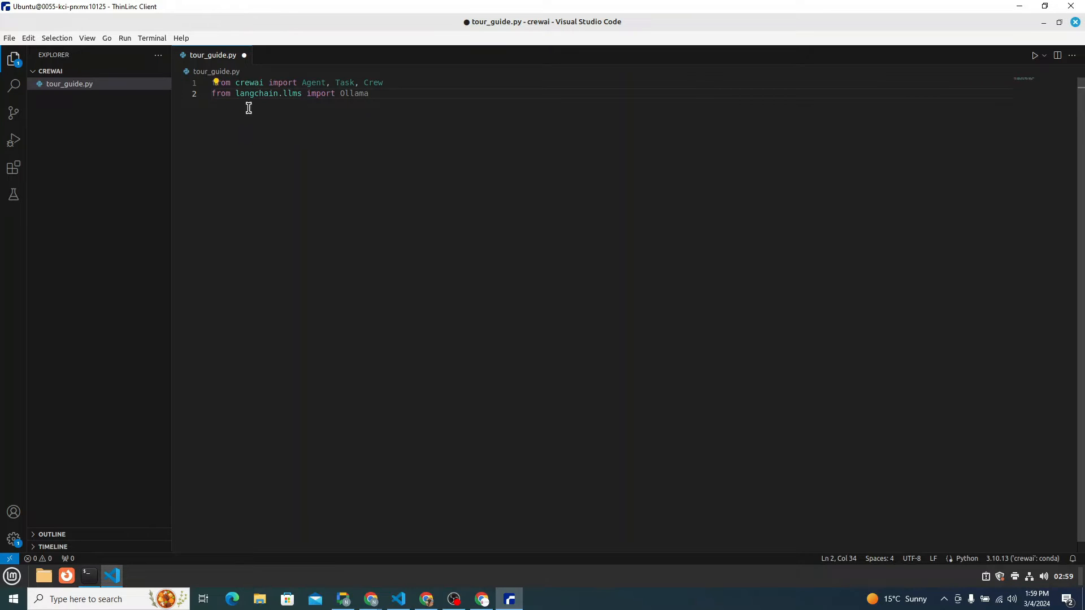
{"action": "mouse_move", "coordinate": [367, 108]}
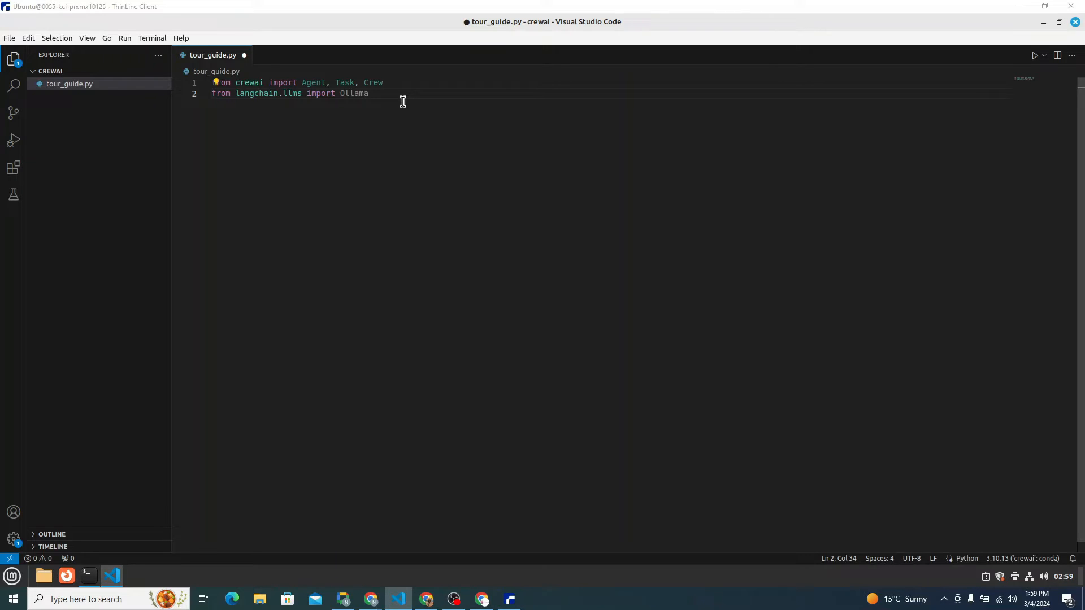
{"action": "key", "text": "Enter"}
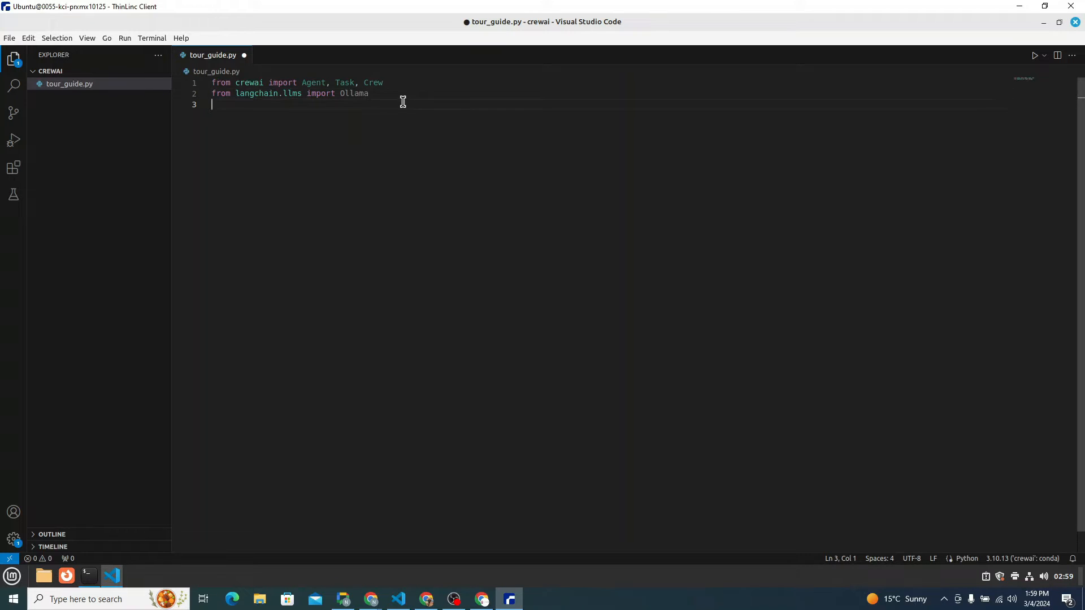
{"action": "type", "text": "ollama_mixtral=Ollama(model=\"mixtral:8x7b\")"}
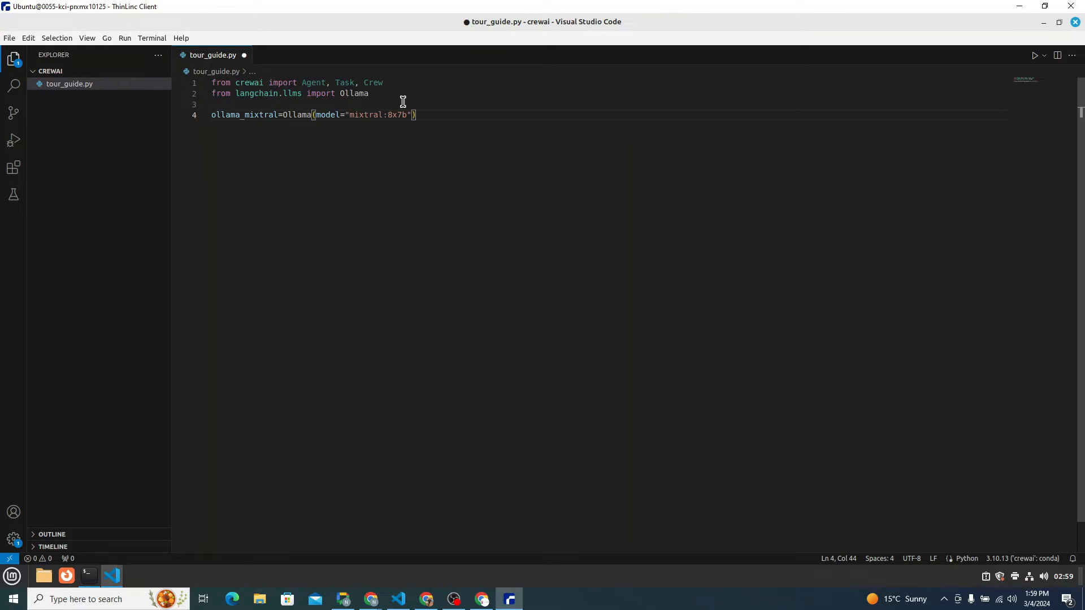
{"action": "mouse_move", "coordinate": [361, 95]}
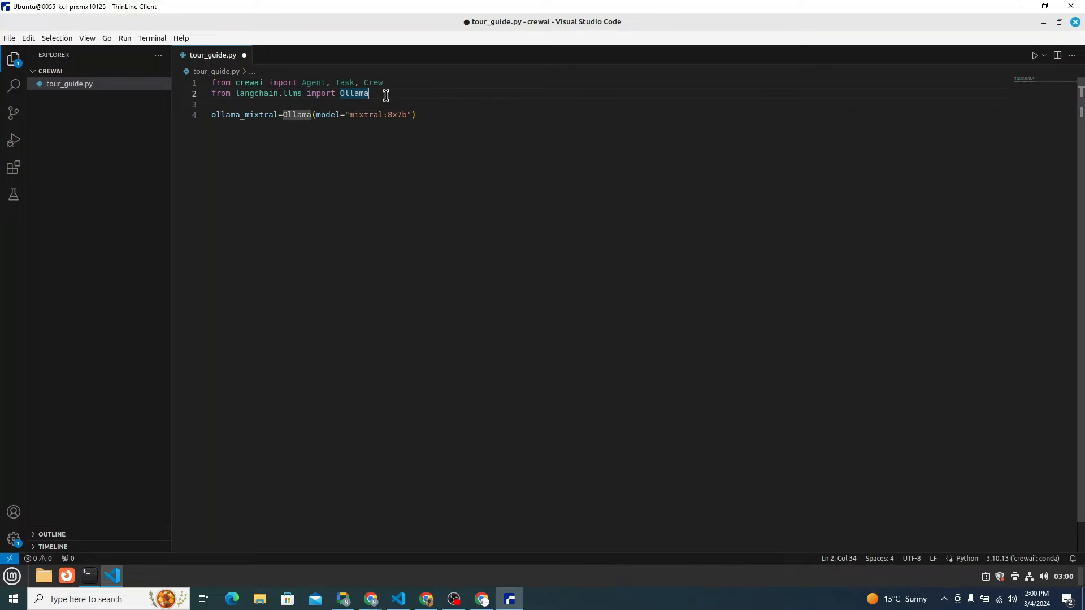
Import DuckDuckGoSearchRun from langchain_community.tools and define search_tool = DuckDuckGoSearchRun()
{"action": "key", "text": "enter"}
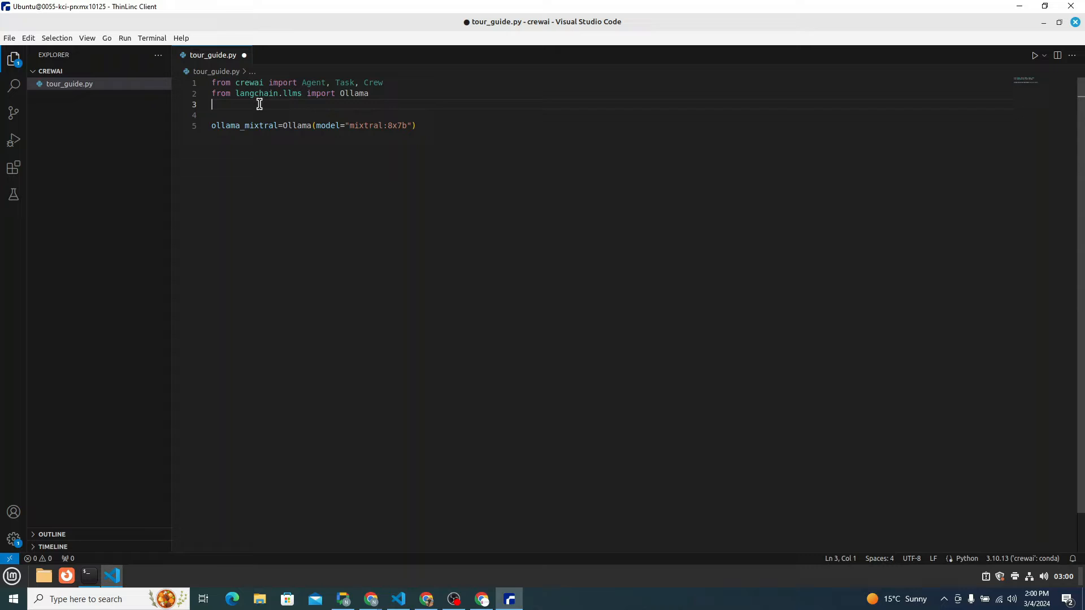
{"action": "type", "text": "from langchain_community.tools import DuckDuckGoSearchRun"}
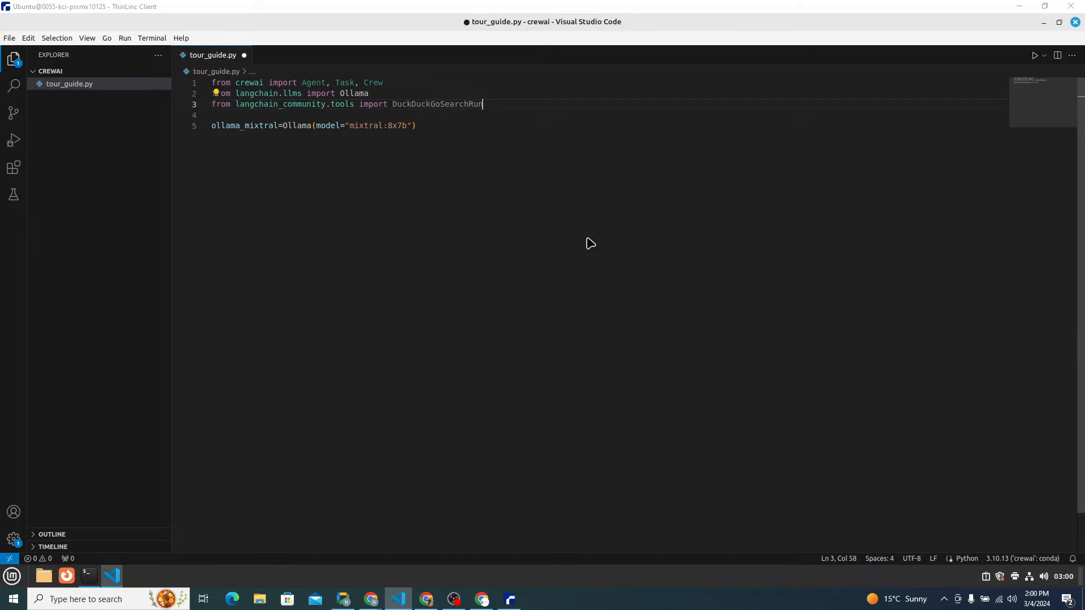
{"action": "left_click", "coordinate": [415, 125]}
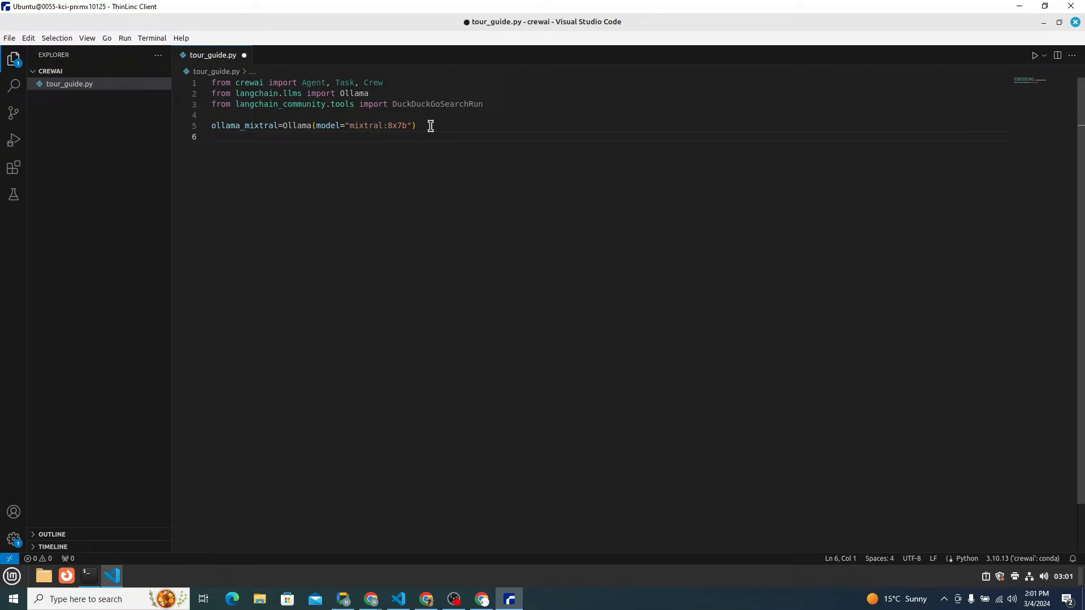
{"action": "type", "text": "search_tool = DuckDuckGoSearchRun()"}
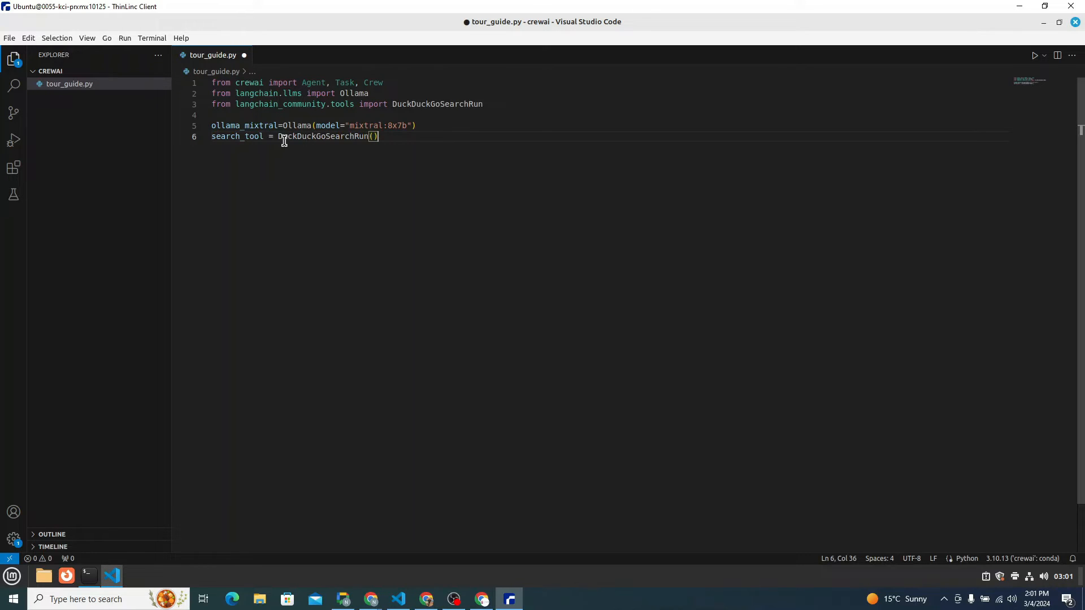
{"action": "double_click", "coordinate": [437, 104]}
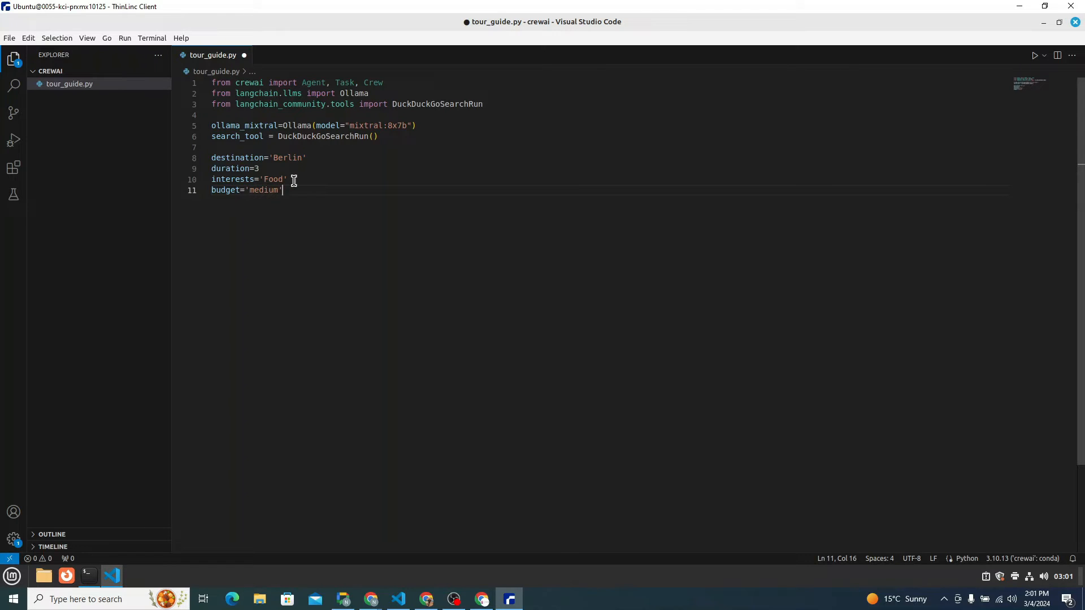
{"action": "mouse_move", "coordinate": [281, 194]}
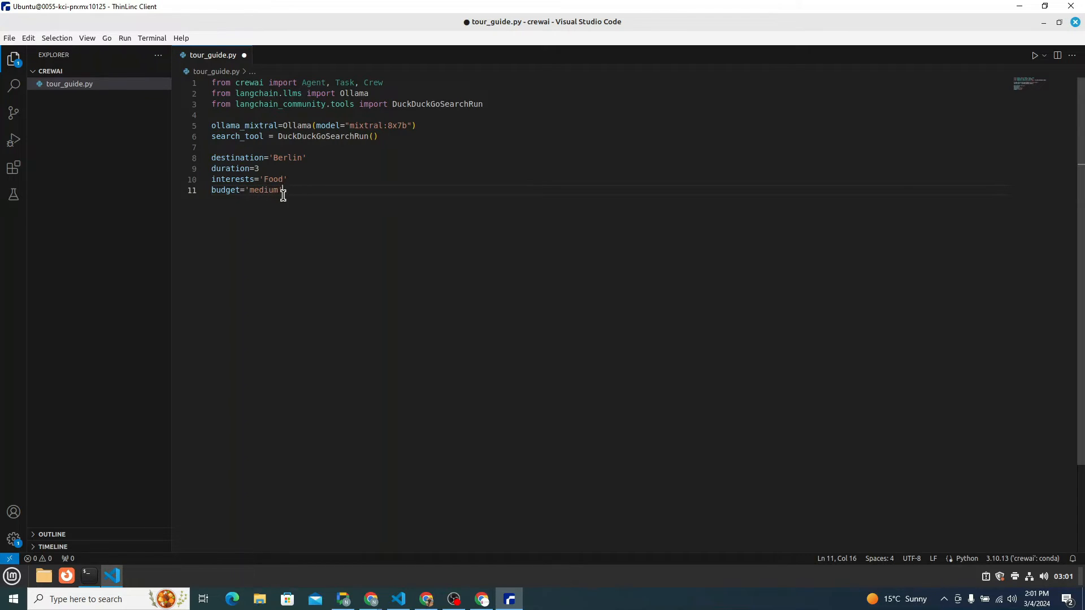
{"action": "mouse_move", "coordinate": [290, 205]}
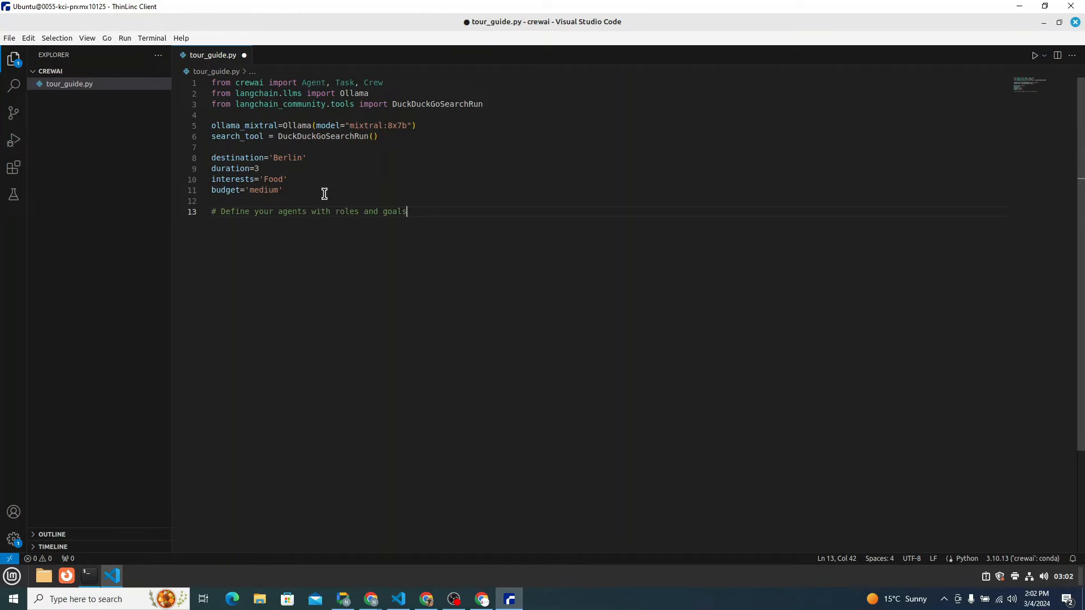
{"action": "mouse_move", "coordinate": [429, 217]}
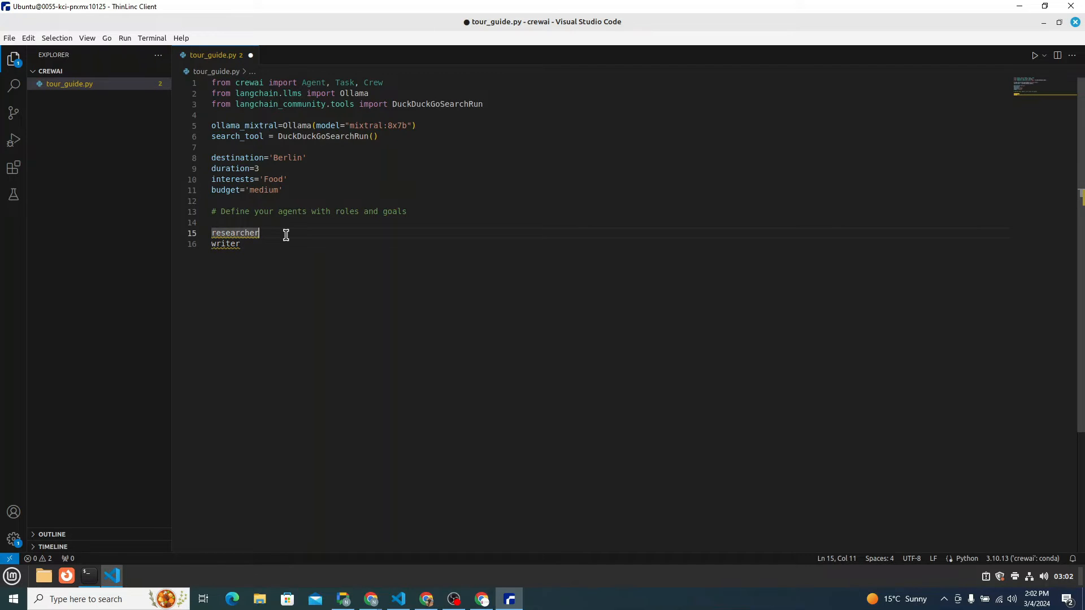
Define the researcher Agent with role, goal, backstory, tools=[search_tool] and llm=ollama_mixtral
{"action": "type", "text": "=ollama_mixtral"}
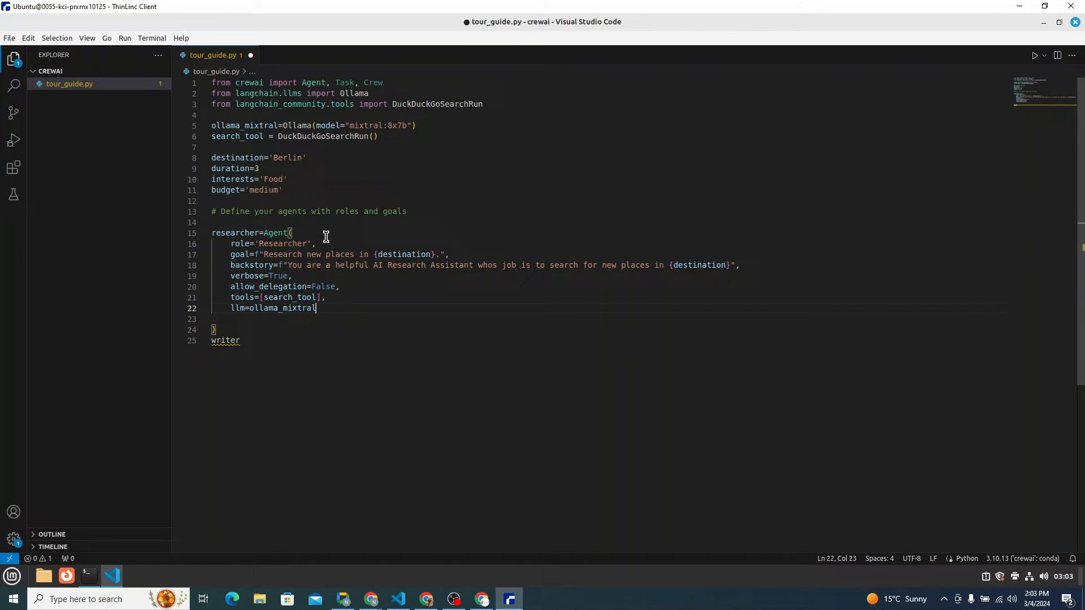
{"action": "mouse_move", "coordinate": [371, 599]}
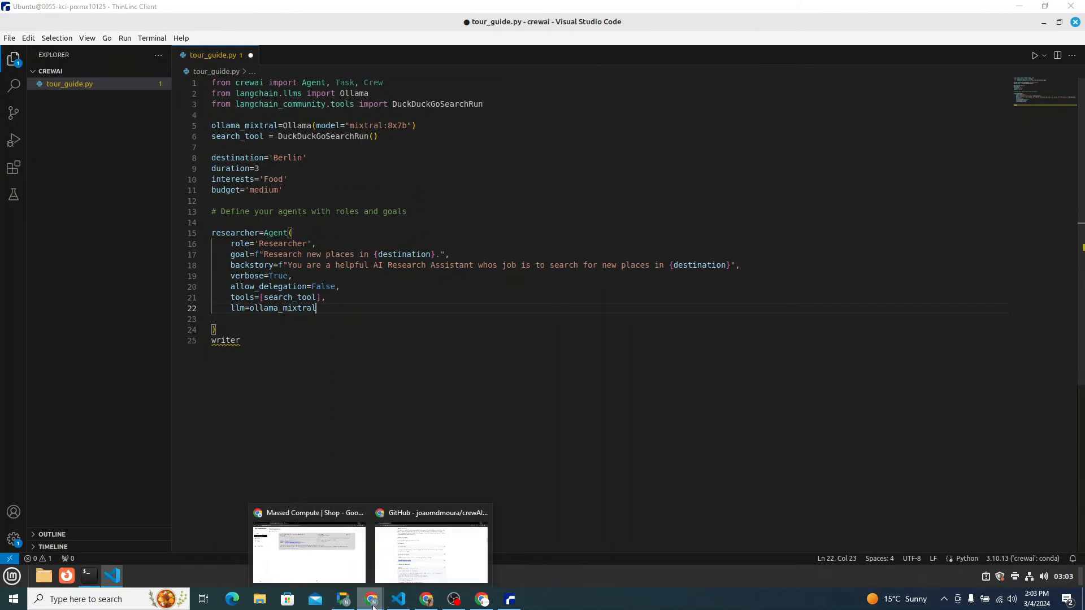
Bring the crewAI README's 'Setting Up Your Crew' researcher example into view for reference
{"action": "left_click", "coordinate": [431, 553]}
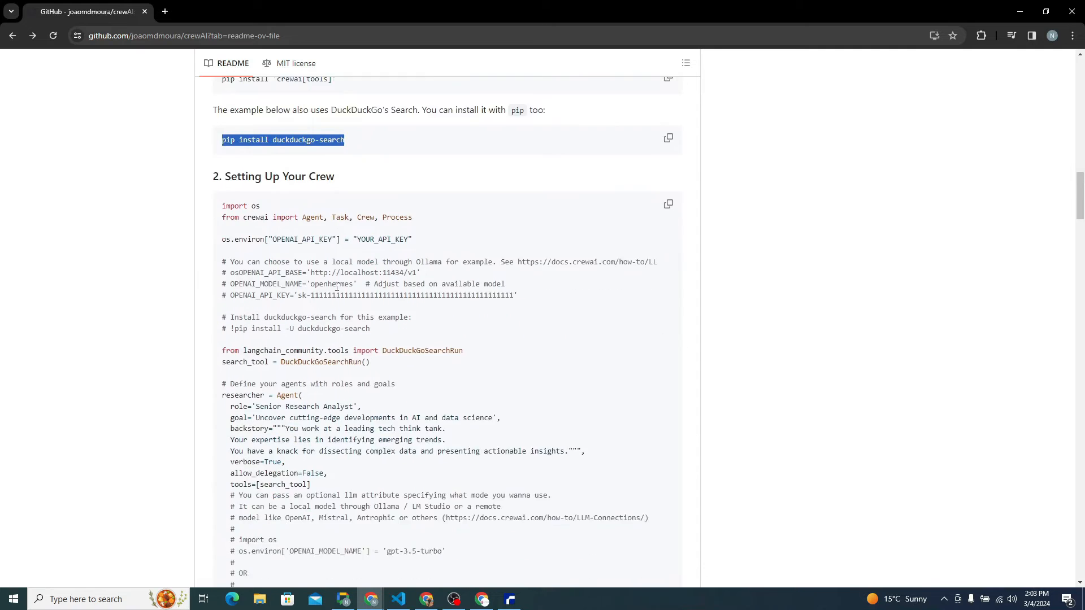
{"action": "scroll", "scroll_direction": "down", "scroll_amount": 3}
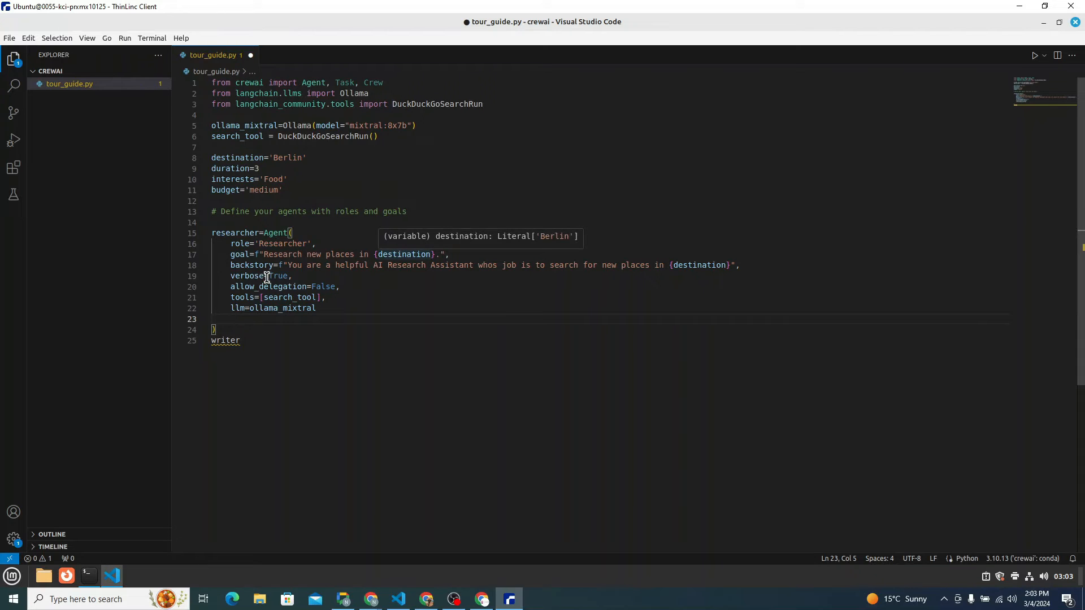
{"action": "mouse_move", "coordinate": [339, 276]}
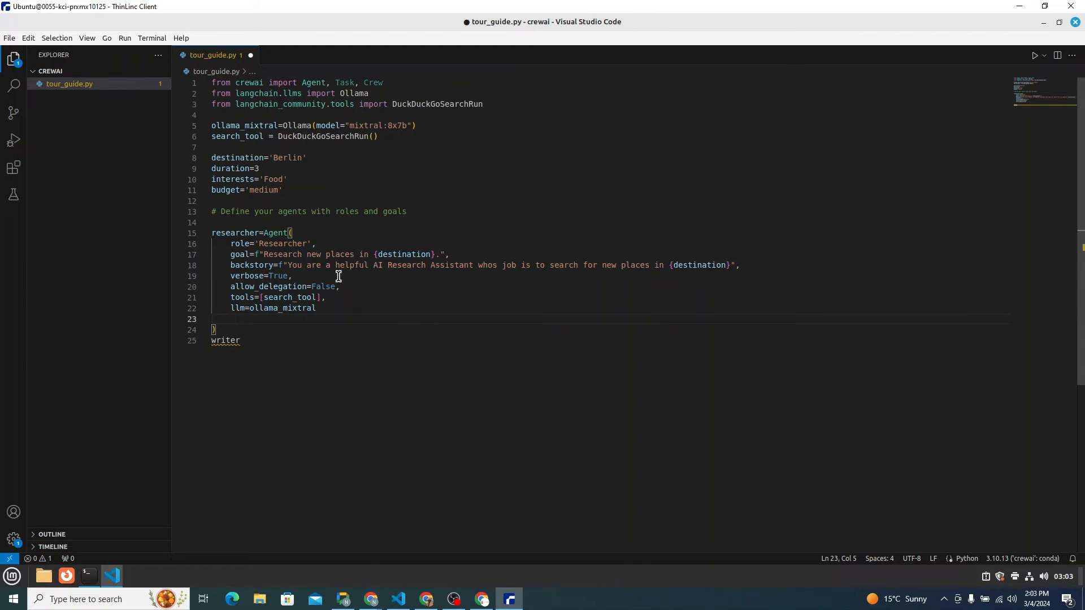
{"action": "mouse_move", "coordinate": [477, 271]}
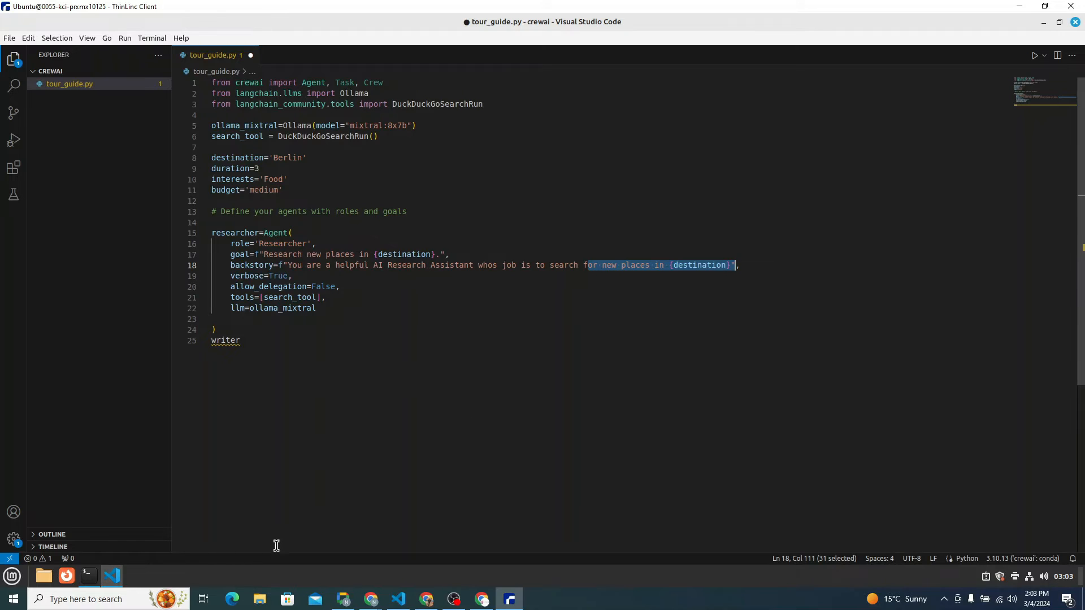
{"action": "mouse_move", "coordinate": [368, 292]}
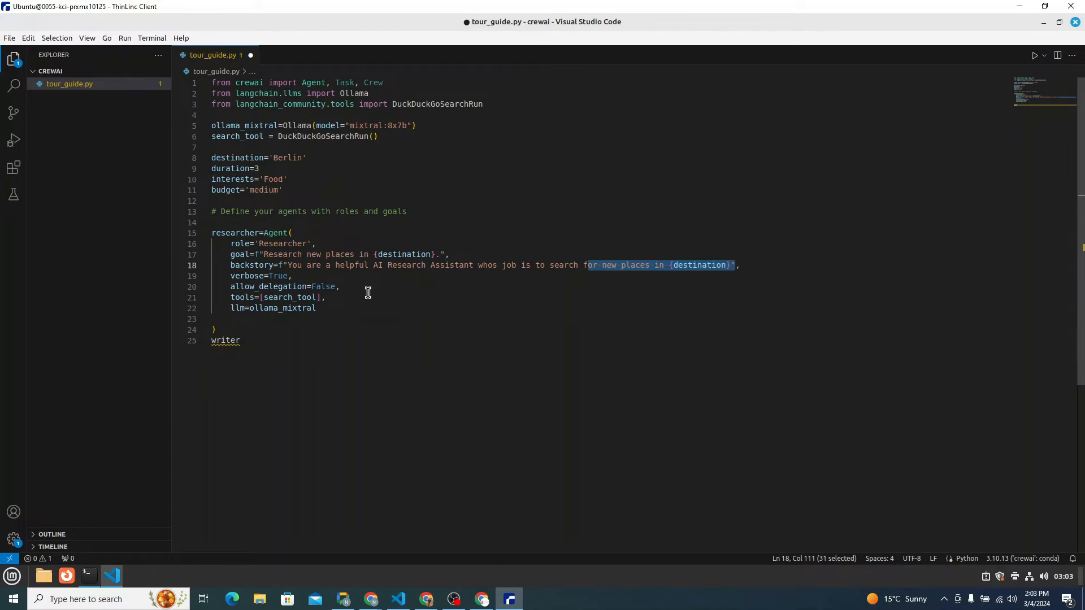
{"action": "mouse_move", "coordinate": [351, 287]}
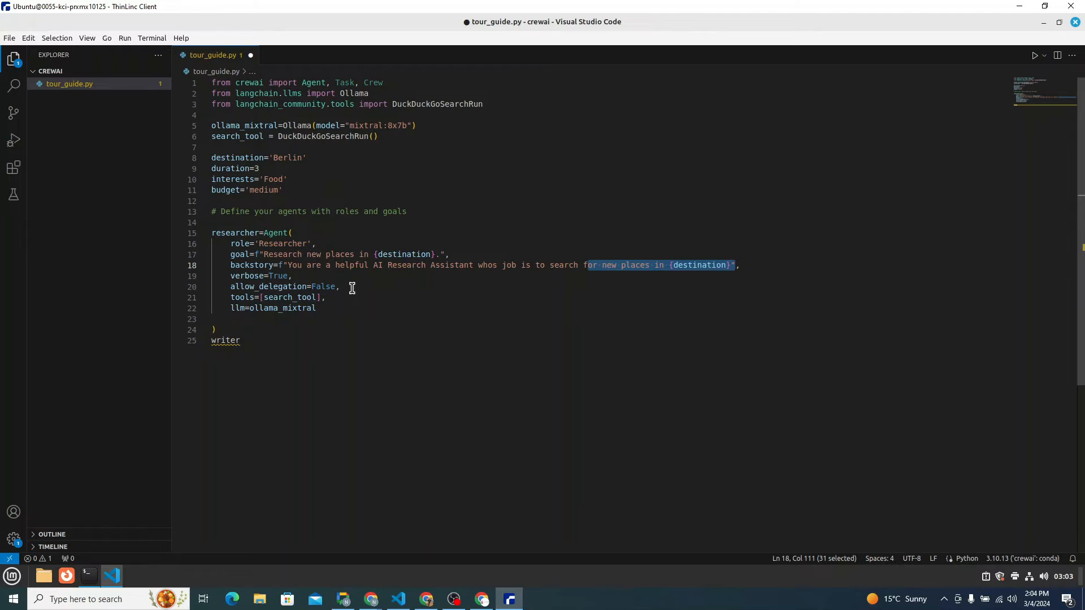
{"action": "mouse_move", "coordinate": [260, 289]}
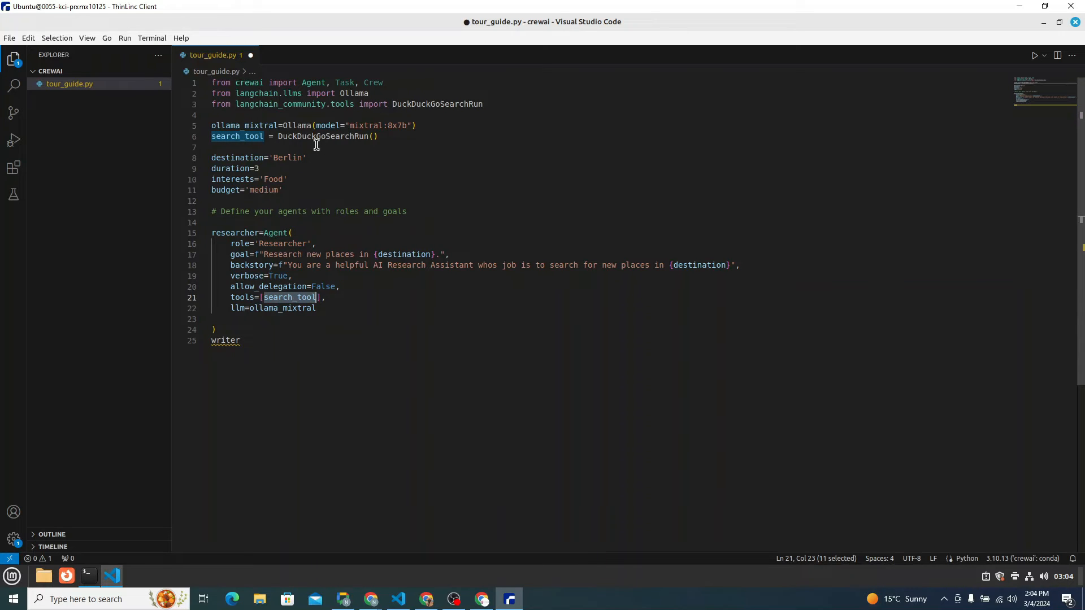
{"action": "mouse_move", "coordinate": [382, 325]}
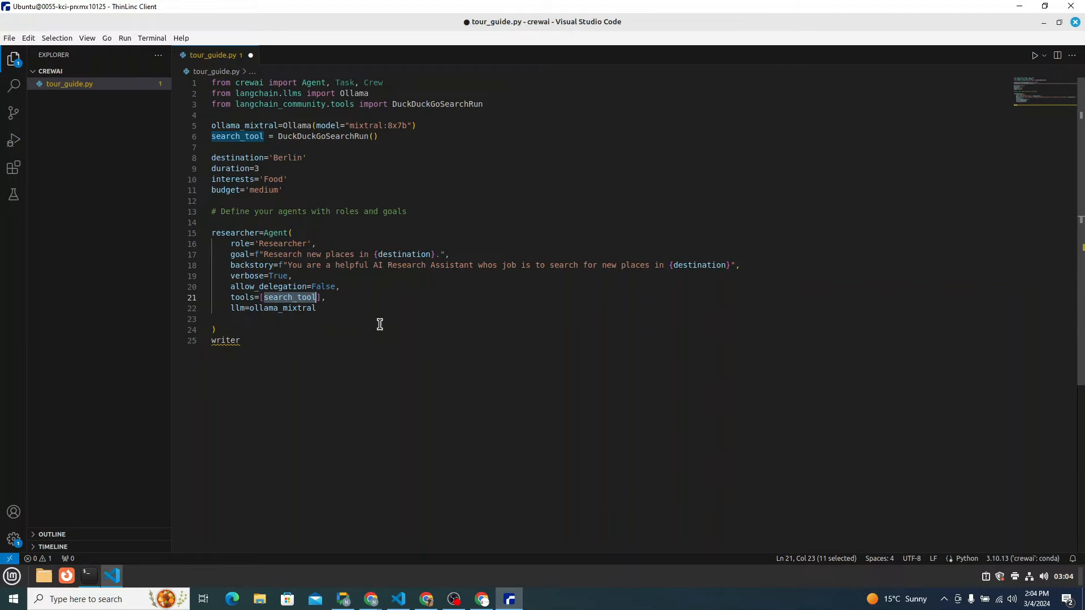
{"action": "mouse_move", "coordinate": [350, 316]}
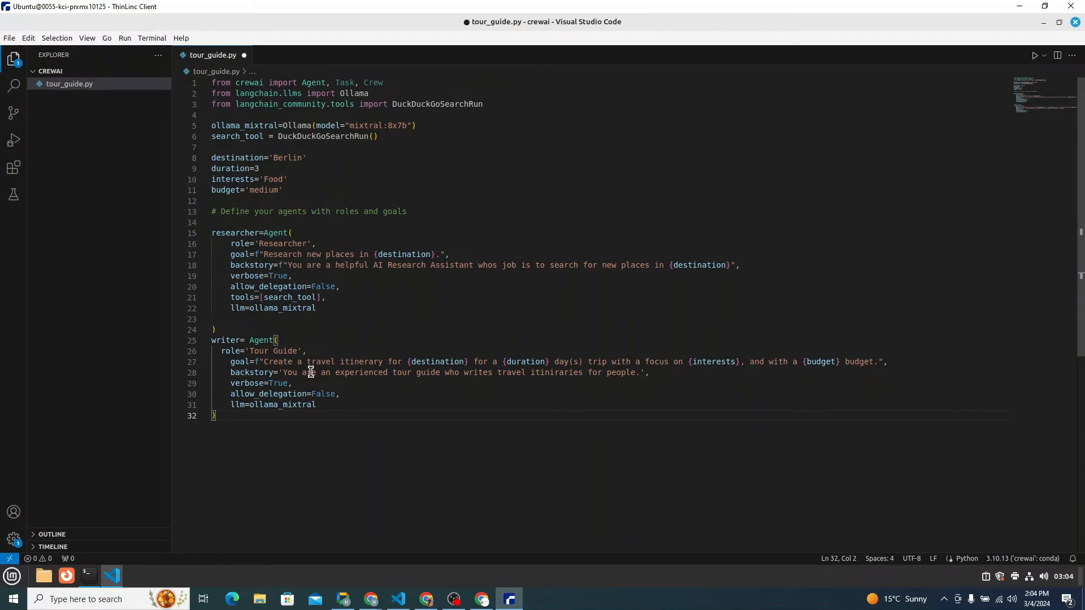
{"action": "mouse_move", "coordinate": [348, 367]}
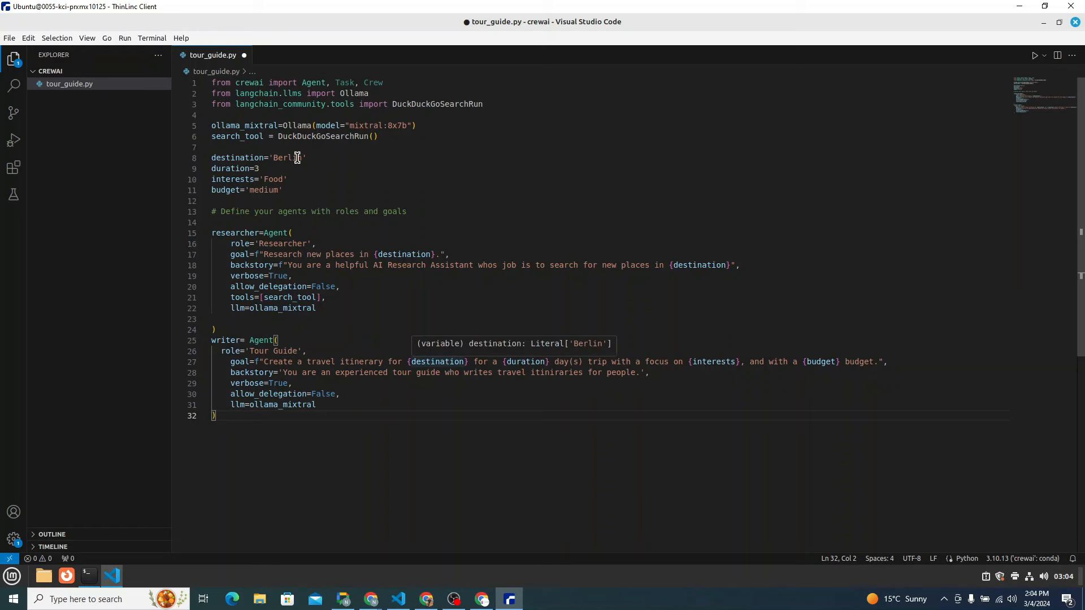
{"action": "mouse_move", "coordinate": [587, 365]}
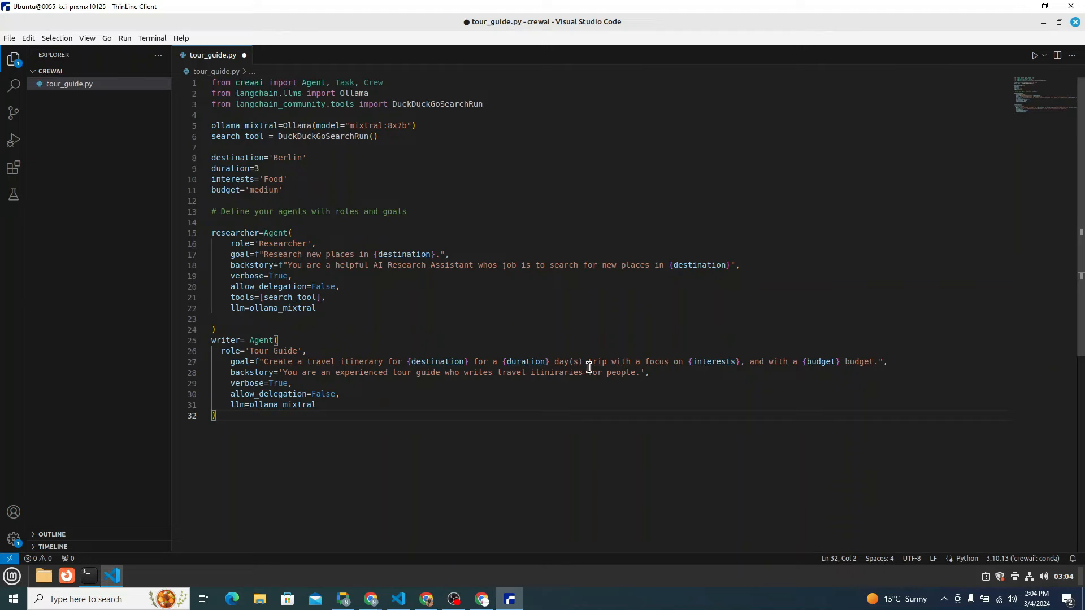
{"action": "mouse_move", "coordinate": [688, 335]}
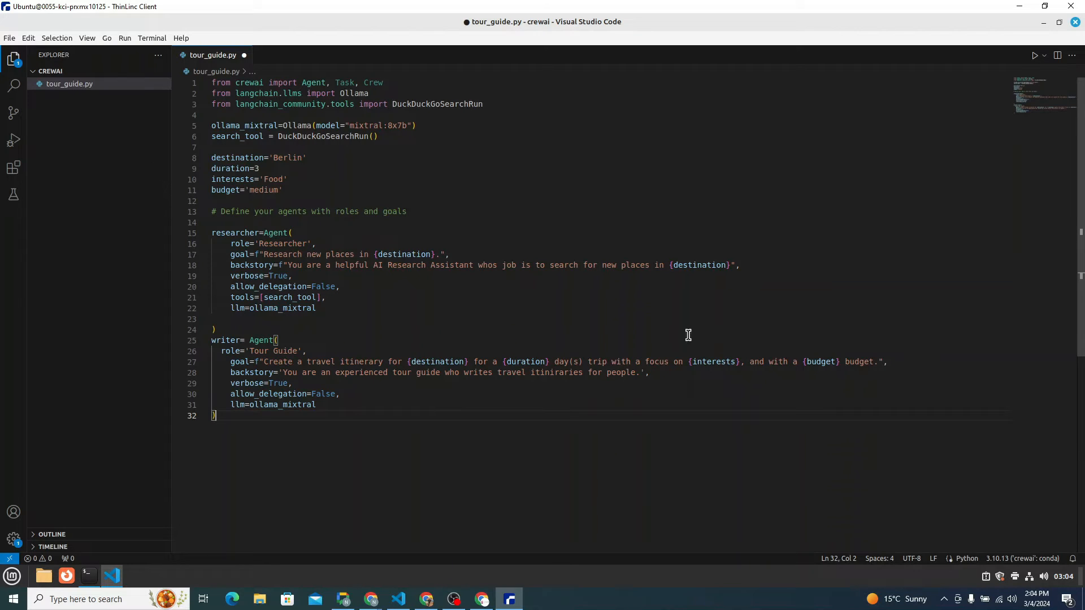
{"action": "mouse_move", "coordinate": [270, 184]}
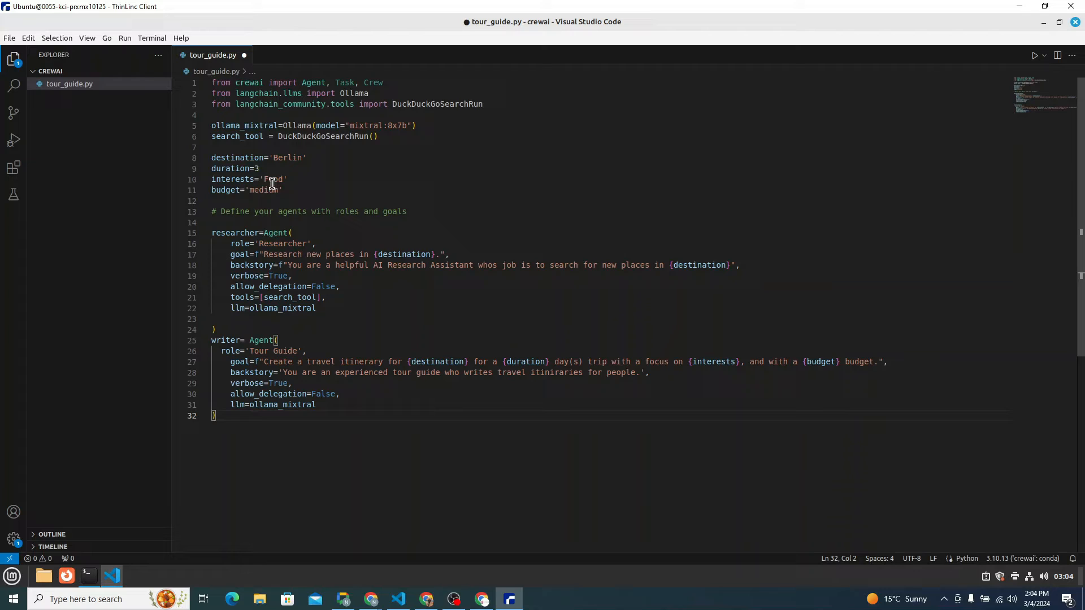
{"action": "mouse_move", "coordinate": [315, 275]}
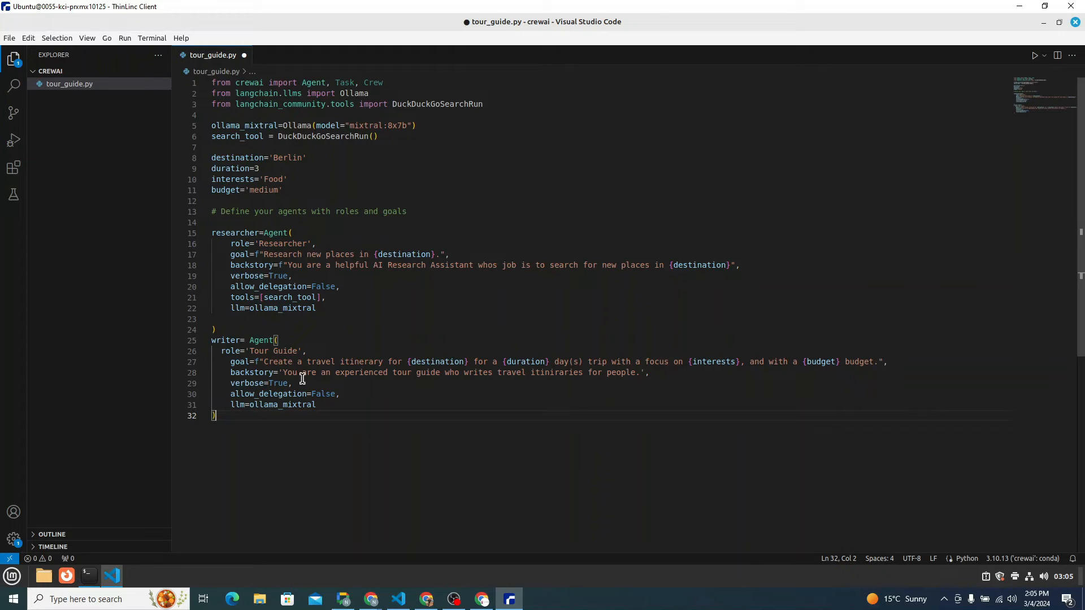
{"action": "mouse_move", "coordinate": [465, 381]}
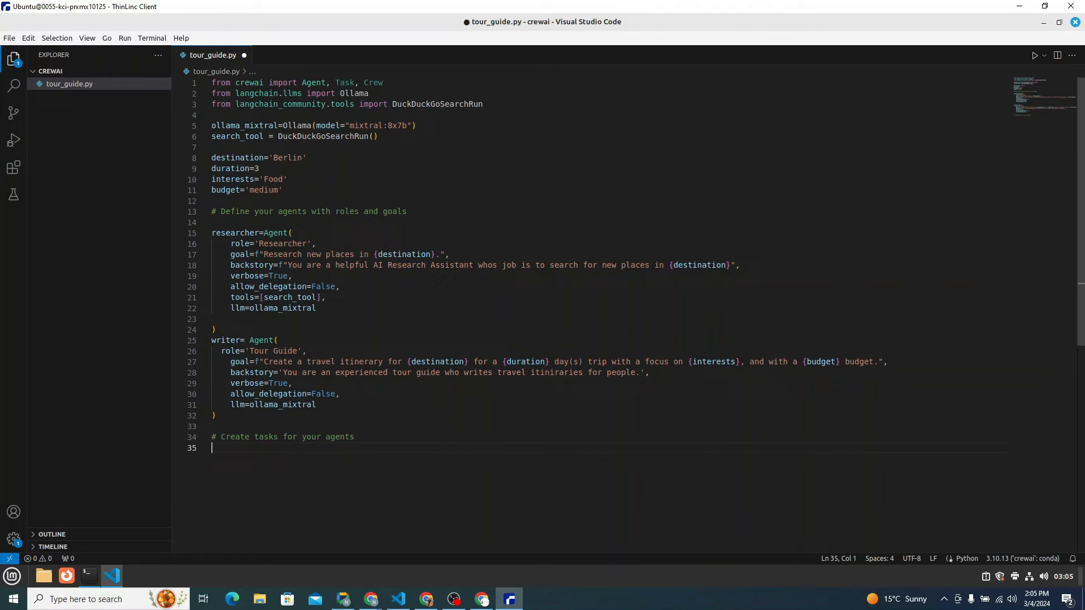
{"action": "mouse_move", "coordinate": [213, 355]}
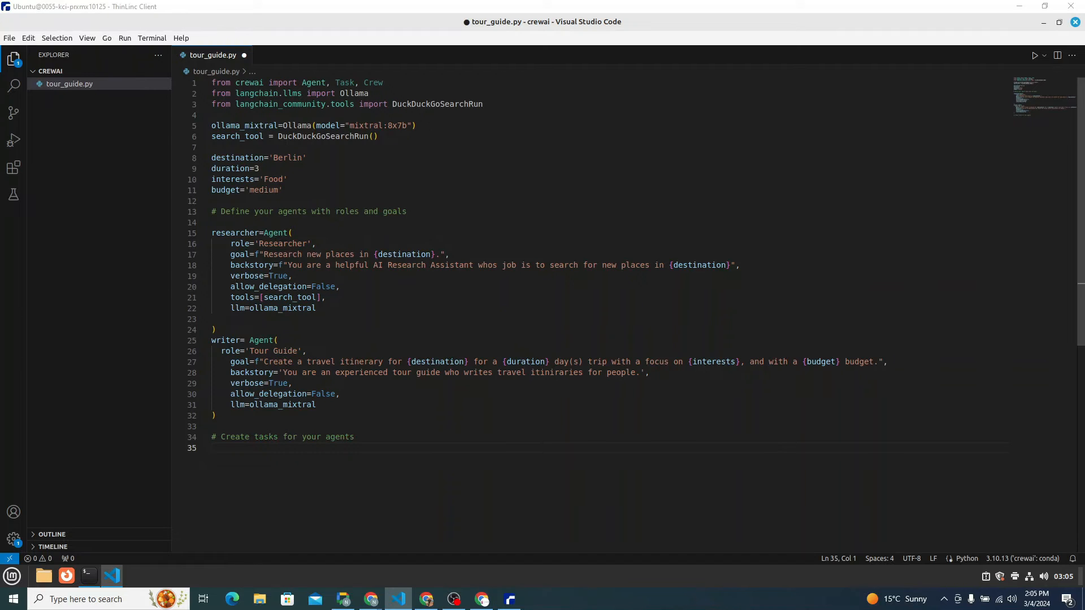
{"action": "mouse_move", "coordinate": [415, 464]}
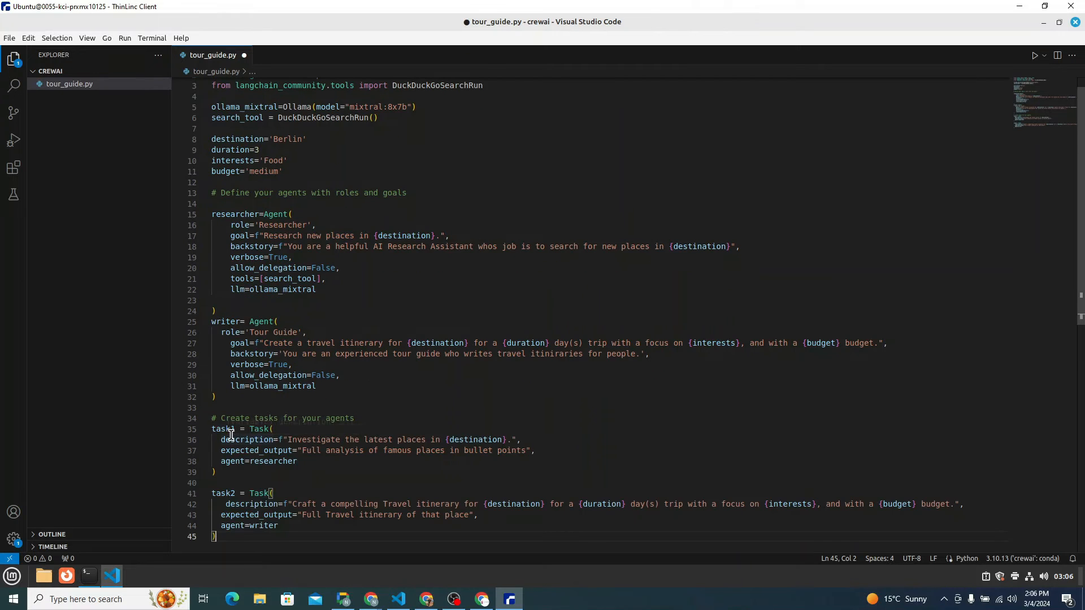
{"action": "mouse_move", "coordinate": [297, 461]}
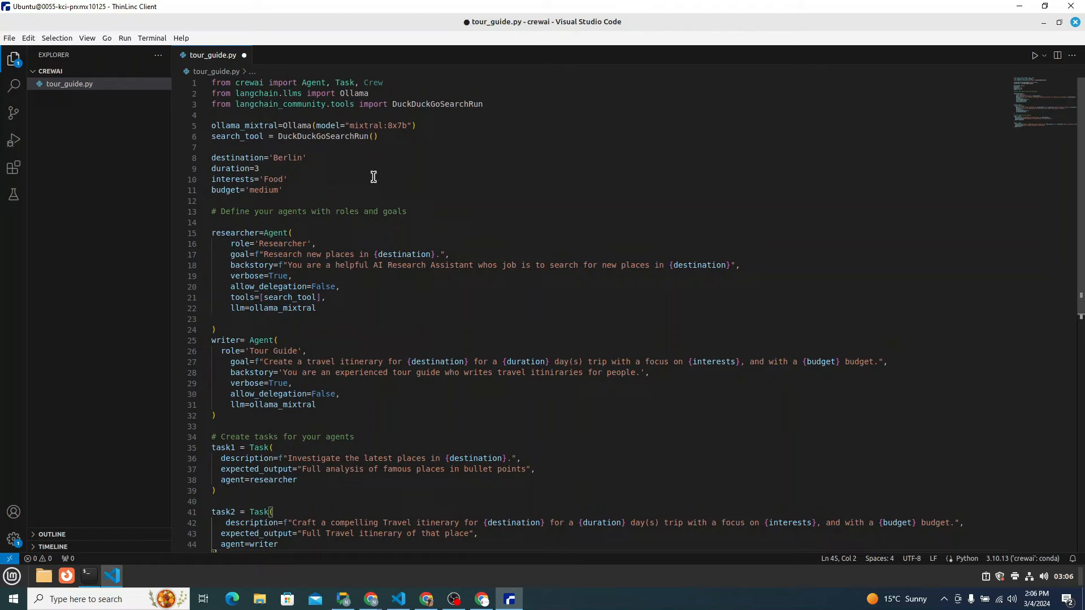
Write task1 for the researcher and task2 for the writer, keeping in view the latest places
{"action": "scroll", "scroll_direction": "down", "scroll_amount": 3}
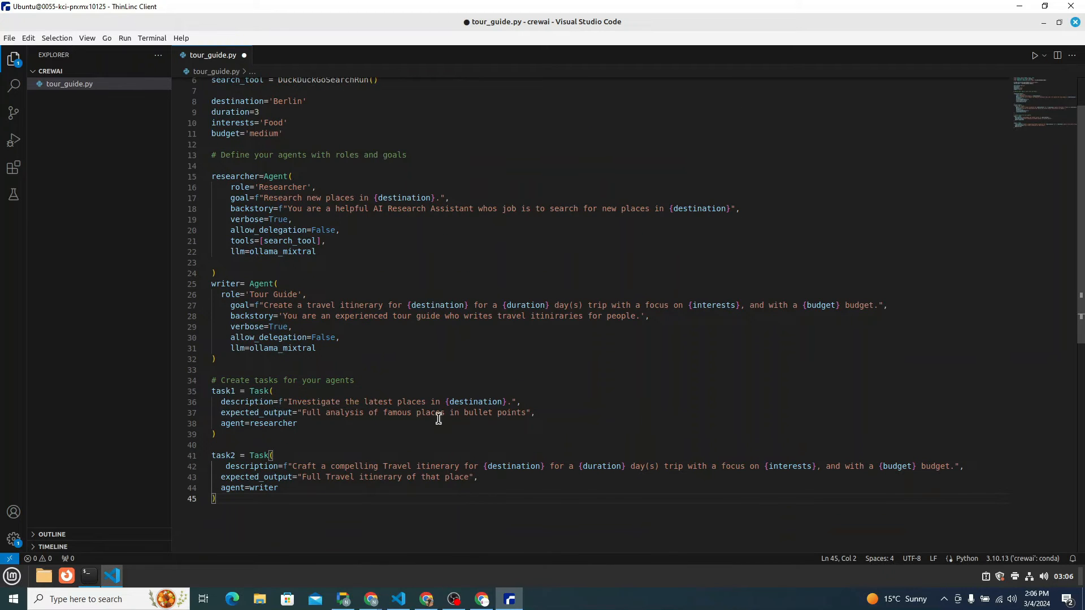
{"action": "mouse_move", "coordinate": [488, 413]}
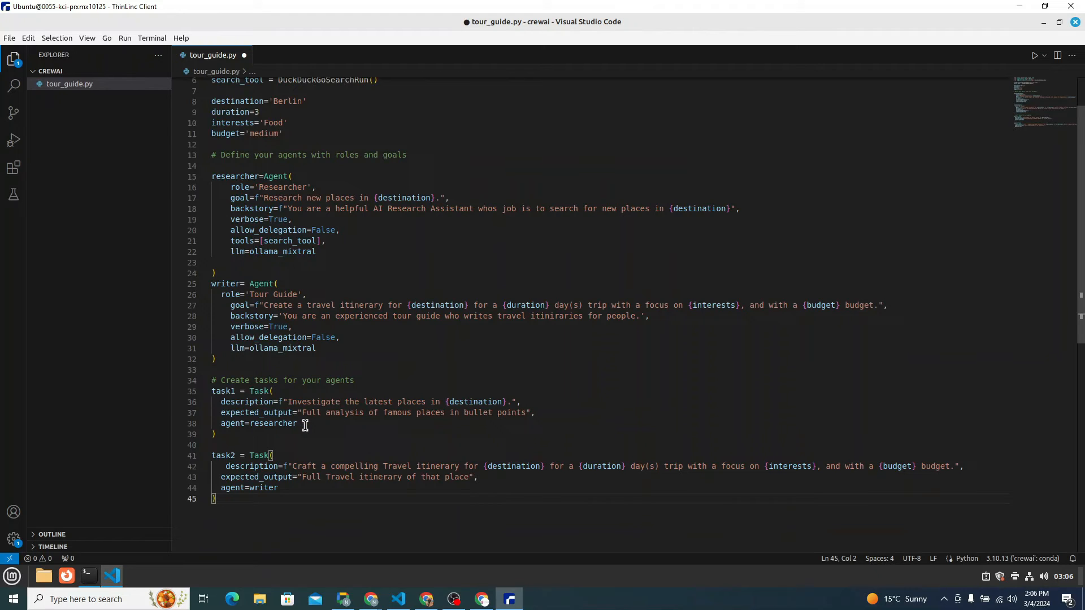
{"action": "mouse_move", "coordinate": [398, 420]}
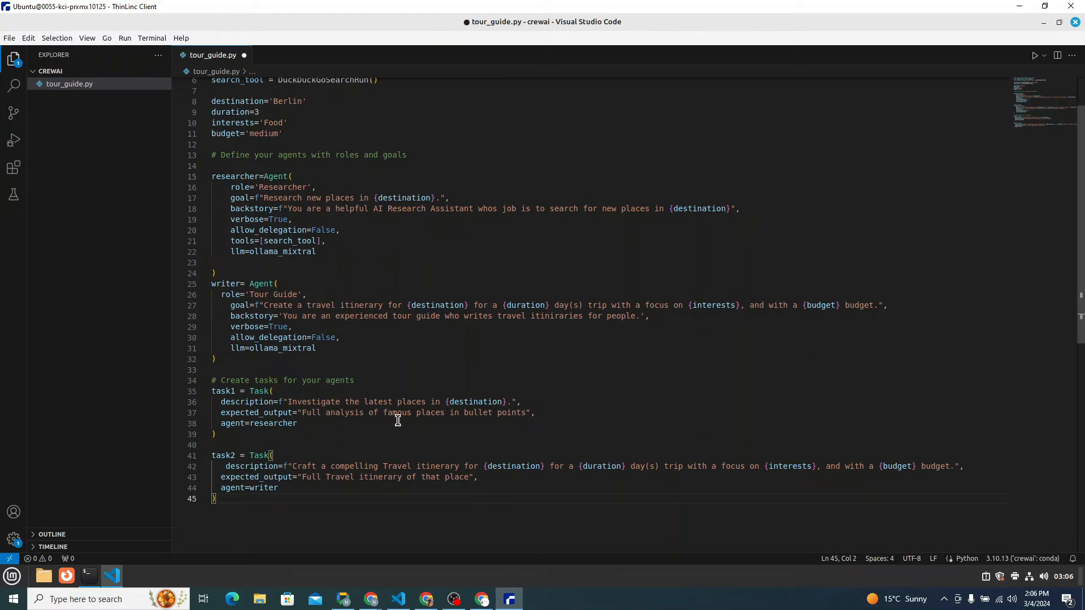
{"action": "mouse_move", "coordinate": [467, 421]}
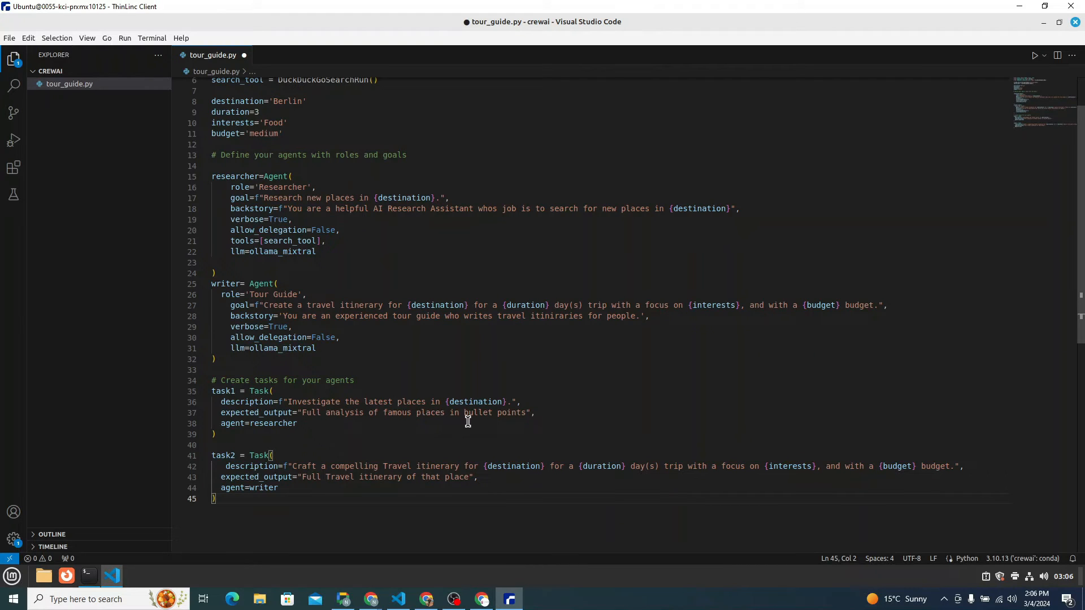
{"action": "mouse_move", "coordinate": [304, 430]}
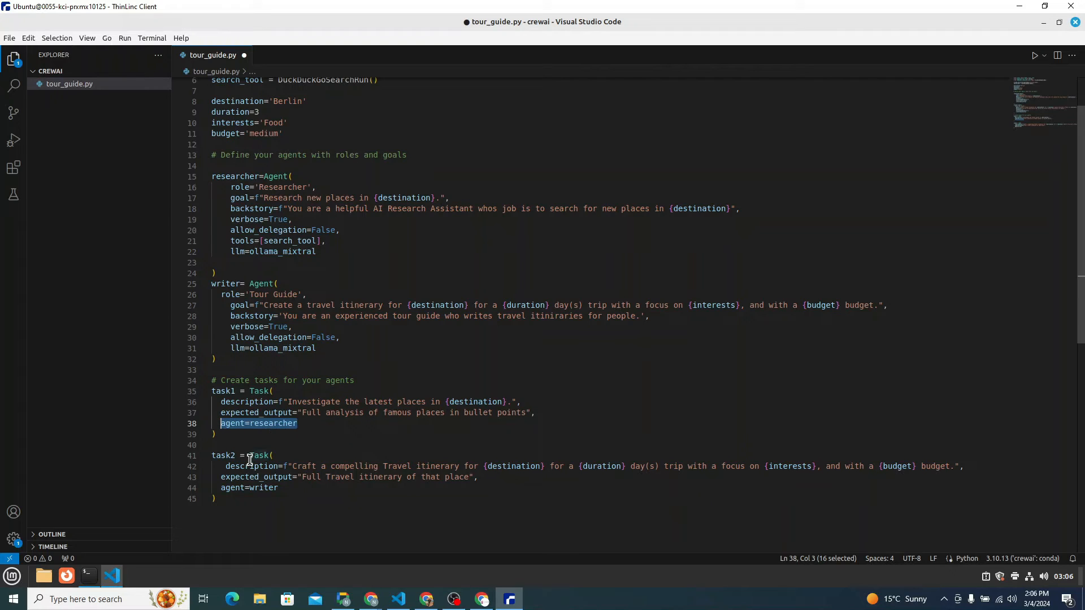
{"action": "mouse_move", "coordinate": [398, 477]}
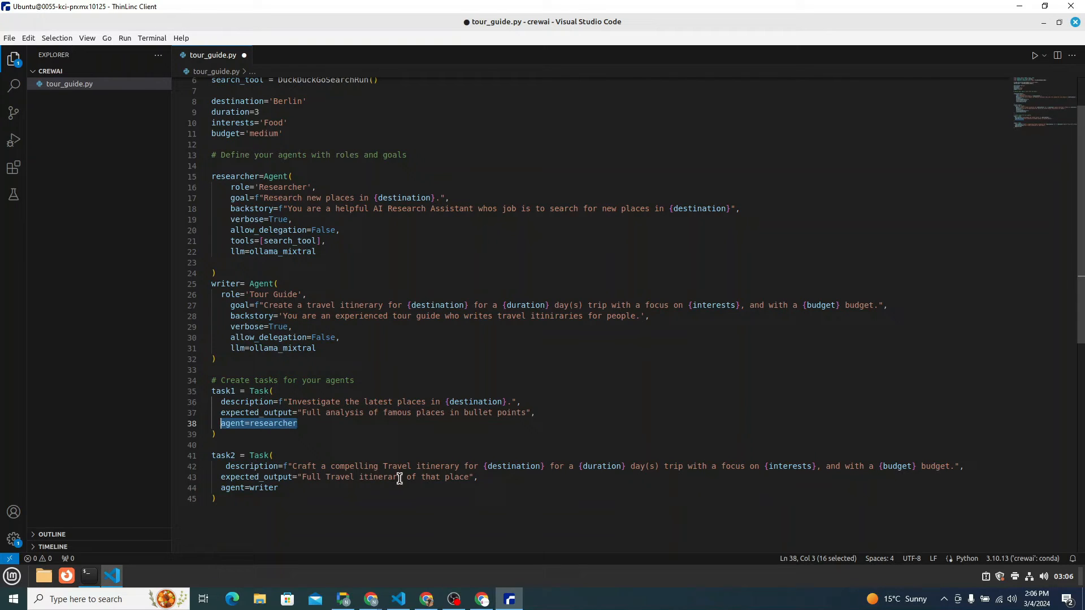
{"action": "mouse_move", "coordinate": [532, 475]}
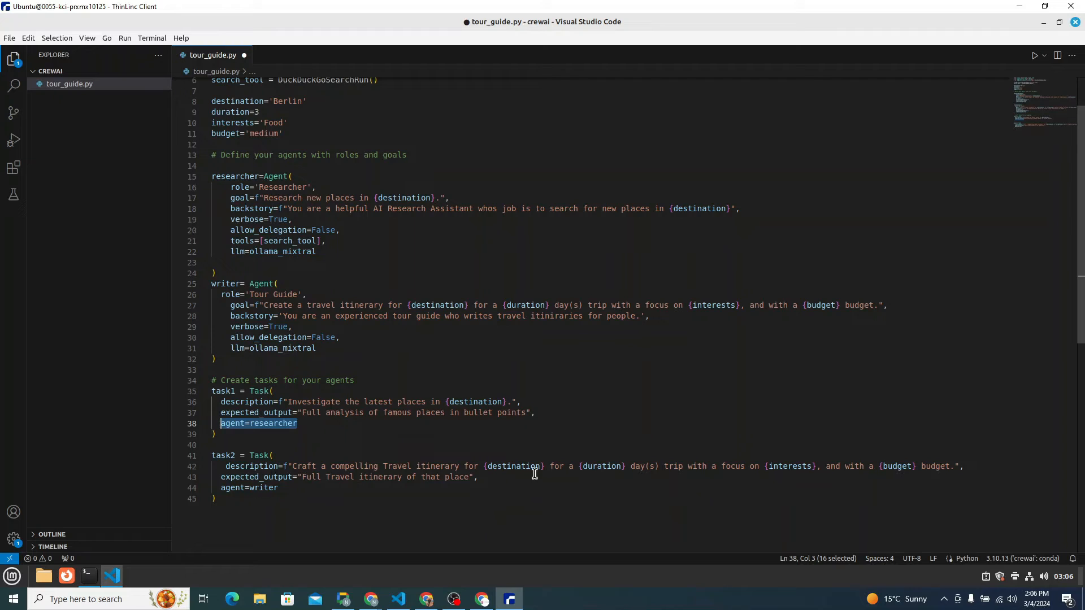
{"action": "mouse_move", "coordinate": [709, 476]}
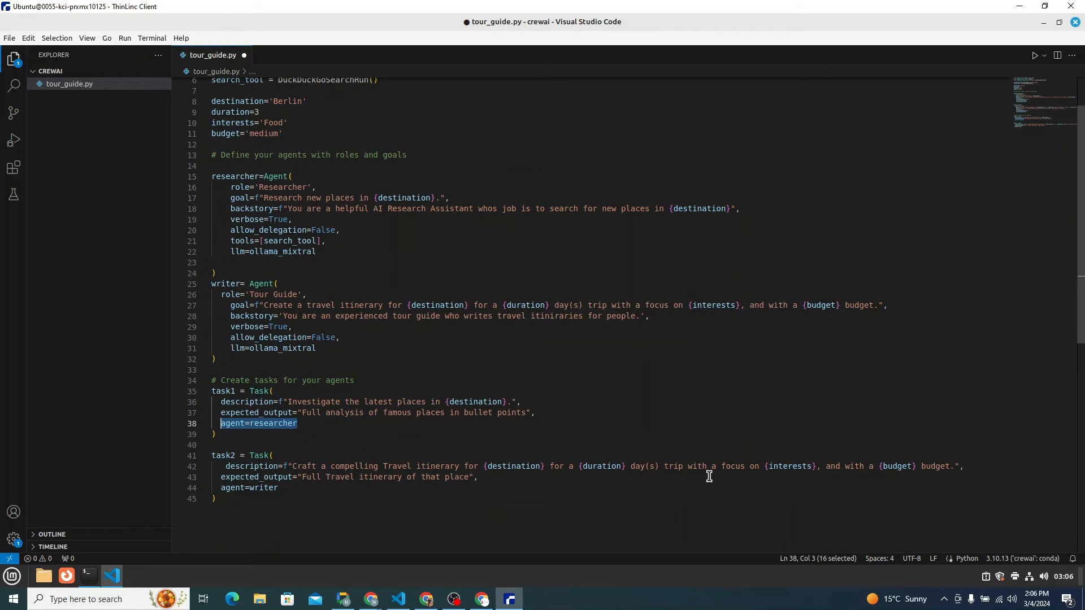
{"action": "mouse_move", "coordinate": [802, 477]}
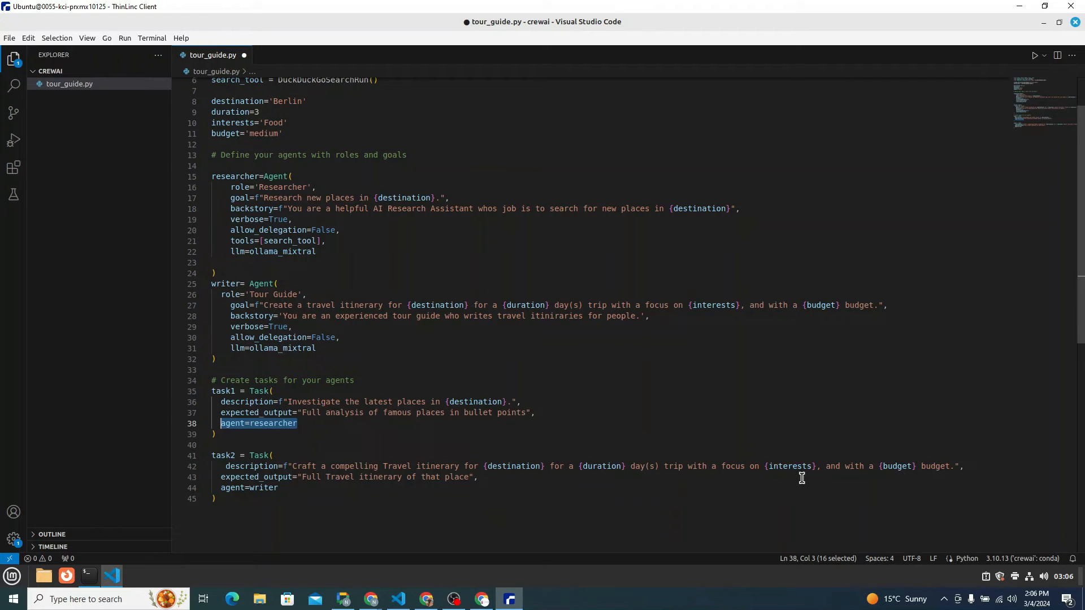
{"action": "mouse_move", "coordinate": [288, 502]}
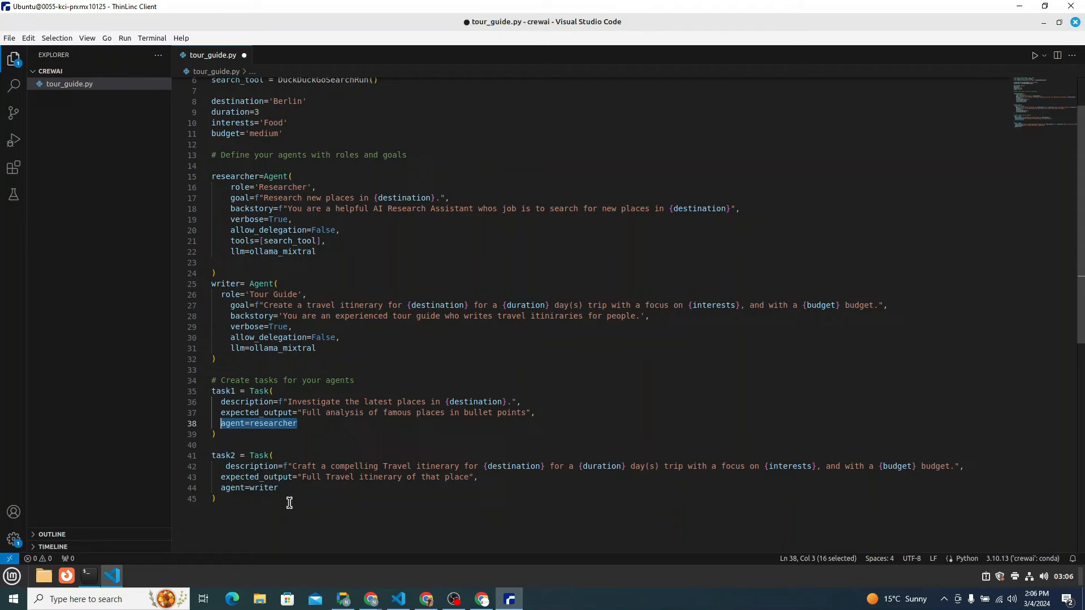
{"action": "mouse_move", "coordinate": [414, 481]}
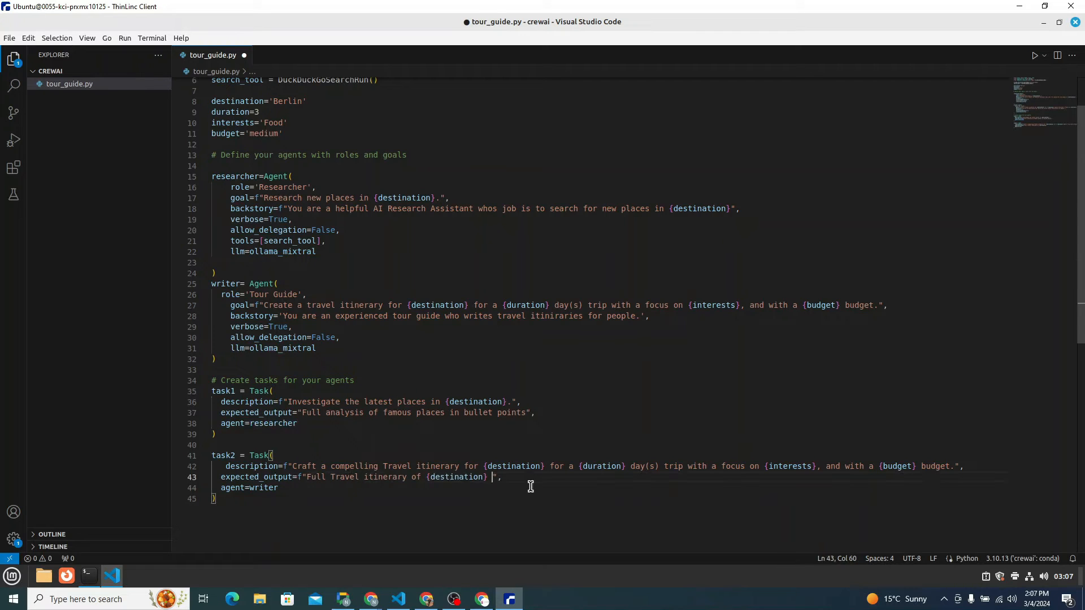
{"action": "type", "text": "keep"}
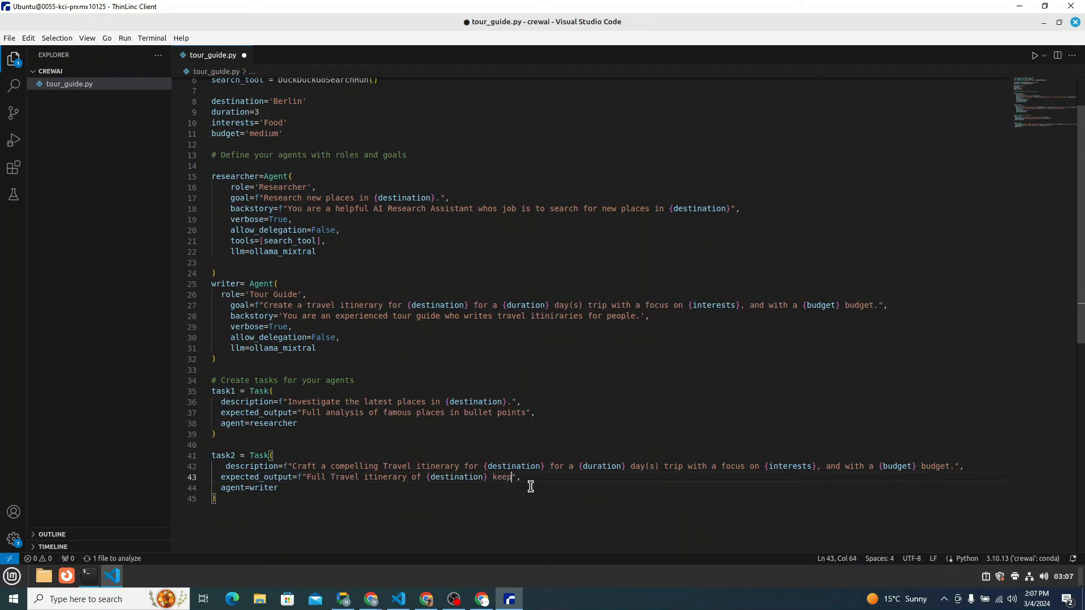
{"action": "type", "text": "ing in view the latest places"}
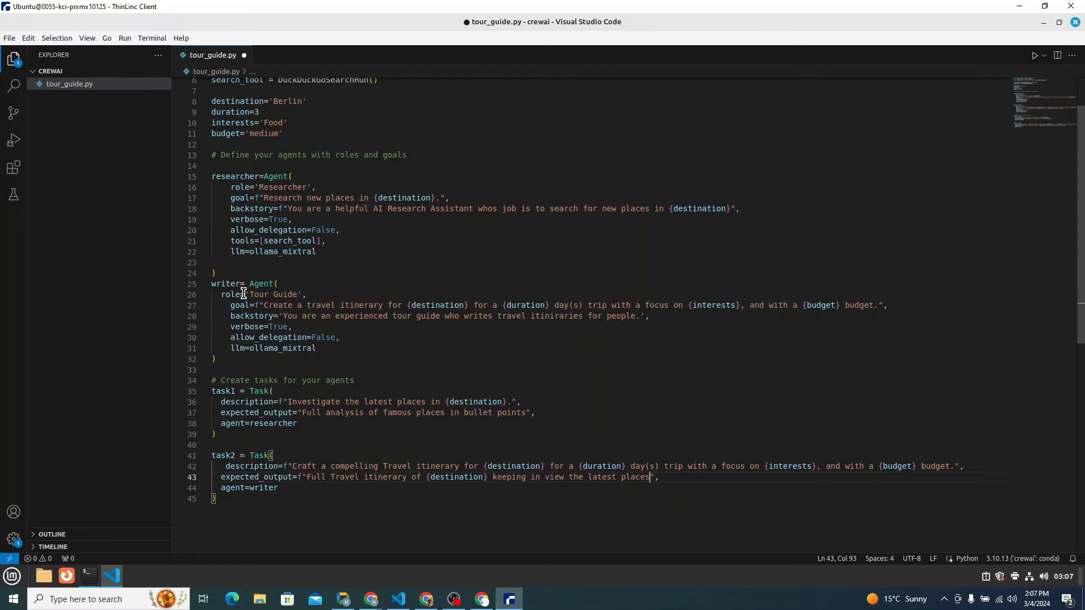
{"action": "mouse_move", "coordinate": [383, 509]}
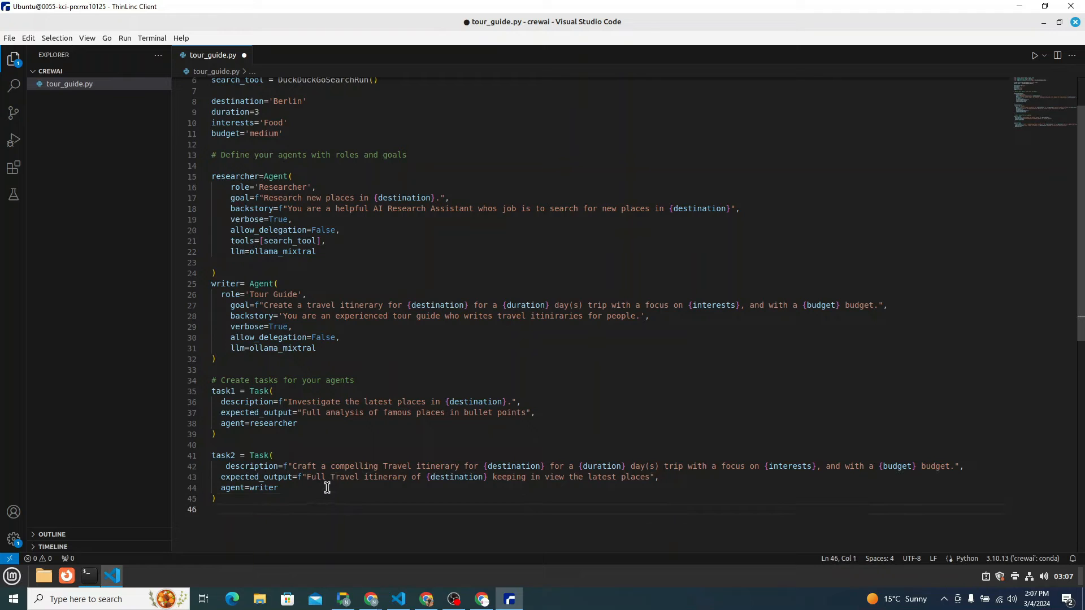
Add the crew comment and crew = Crew(agents=[researcher, writer], tasks=[task1, task2], verbose=2)
{"action": "type", "text": "# Instantiate your crew with a sequential process"}
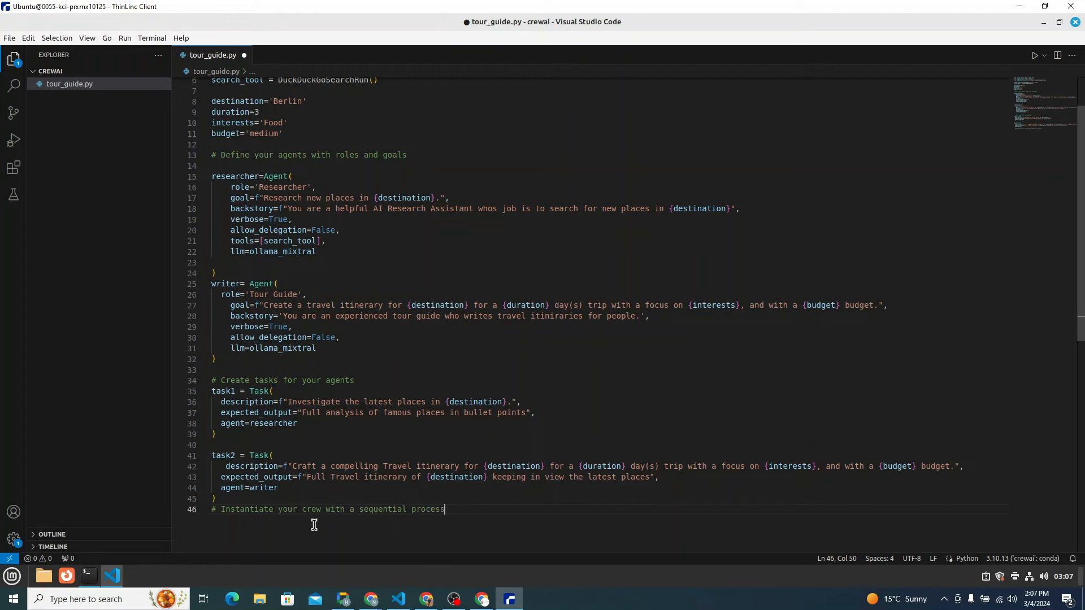
{"action": "scroll", "scroll_direction": "down", "scroll_amount": 3}
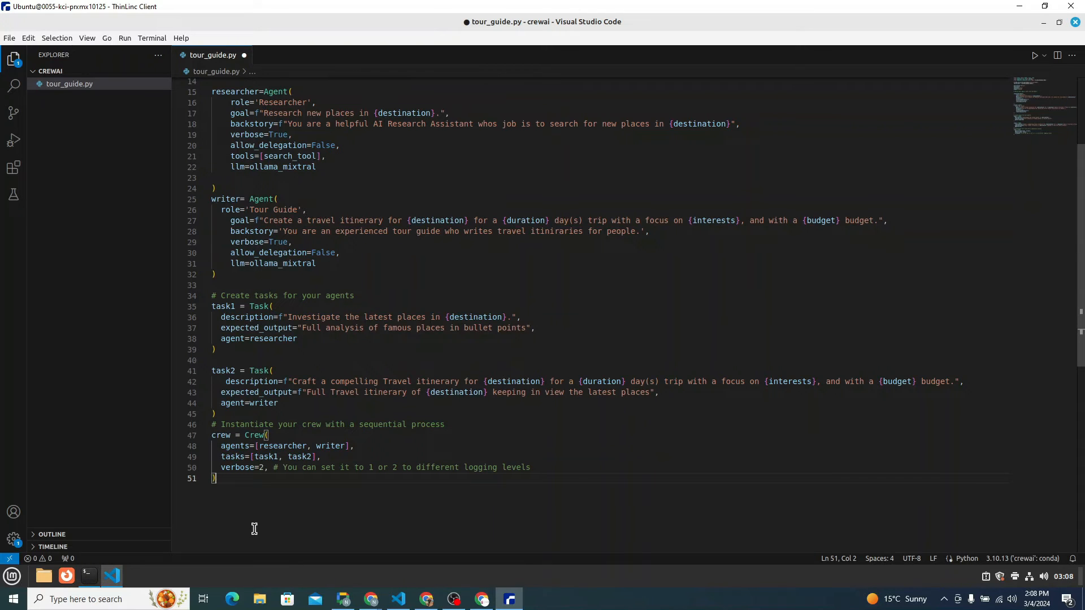
{"action": "mouse_move", "coordinate": [468, 303]}
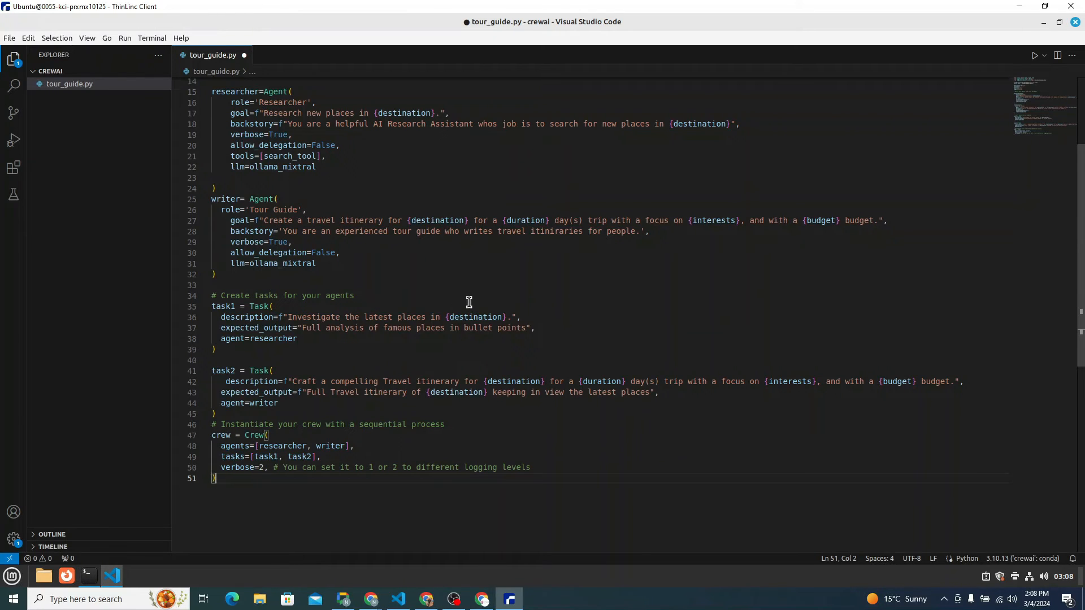
{"action": "scroll", "scroll_direction": "up", "scroll_amount": 3}
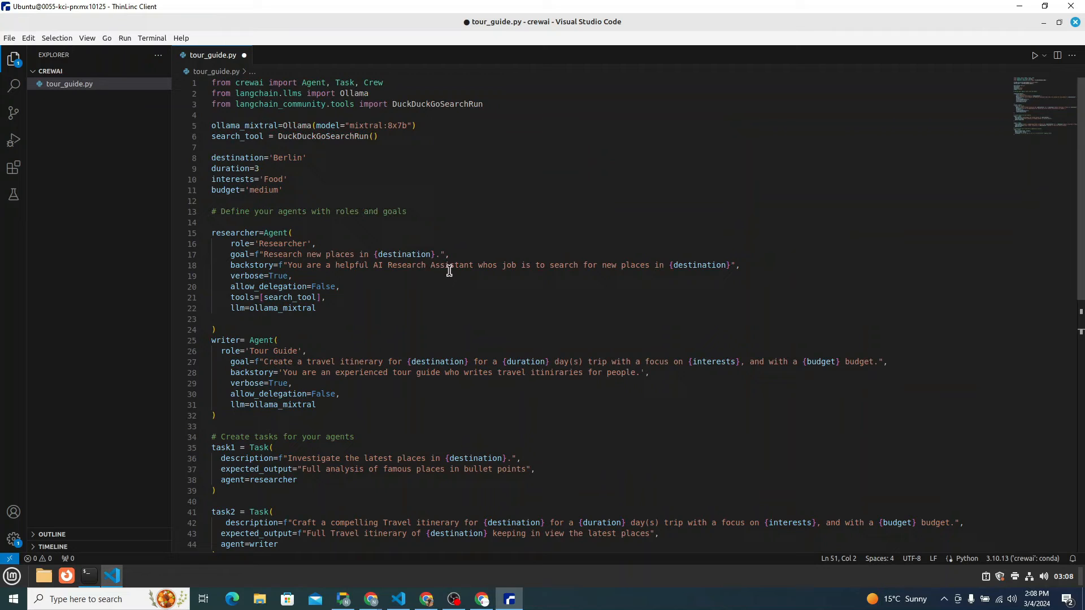
{"action": "scroll", "scroll_direction": "down", "scroll_amount": 3}
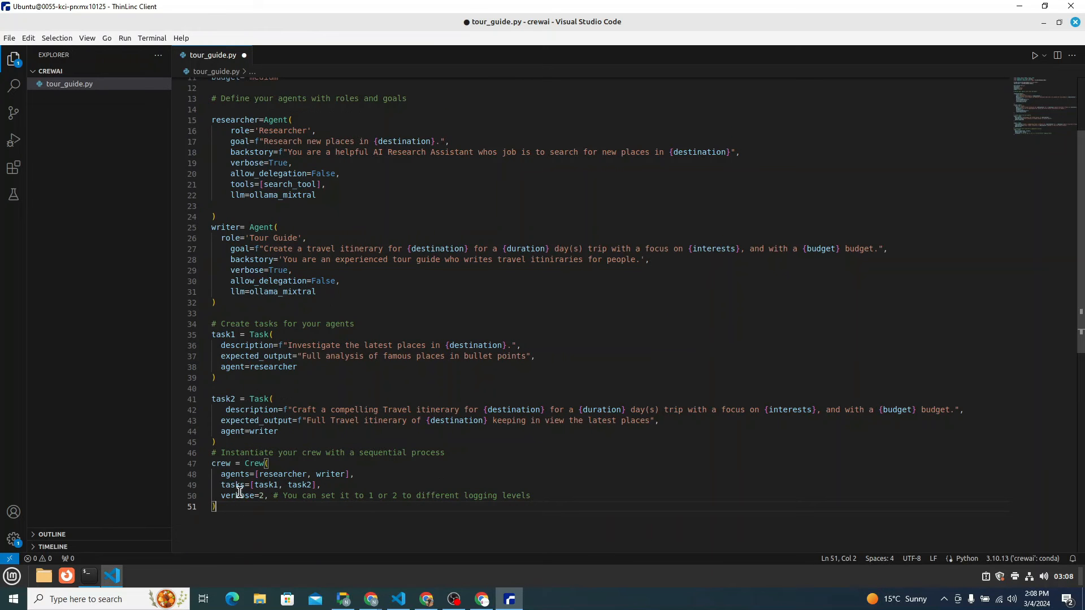
{"action": "mouse_move", "coordinate": [387, 513]}
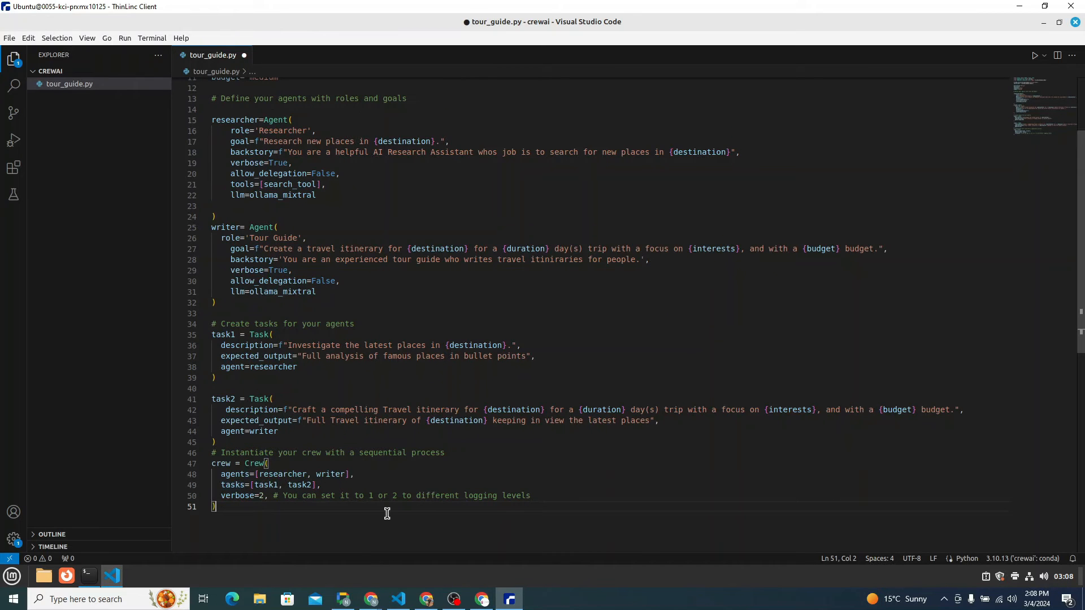
{"action": "mouse_move", "coordinate": [299, 479]}
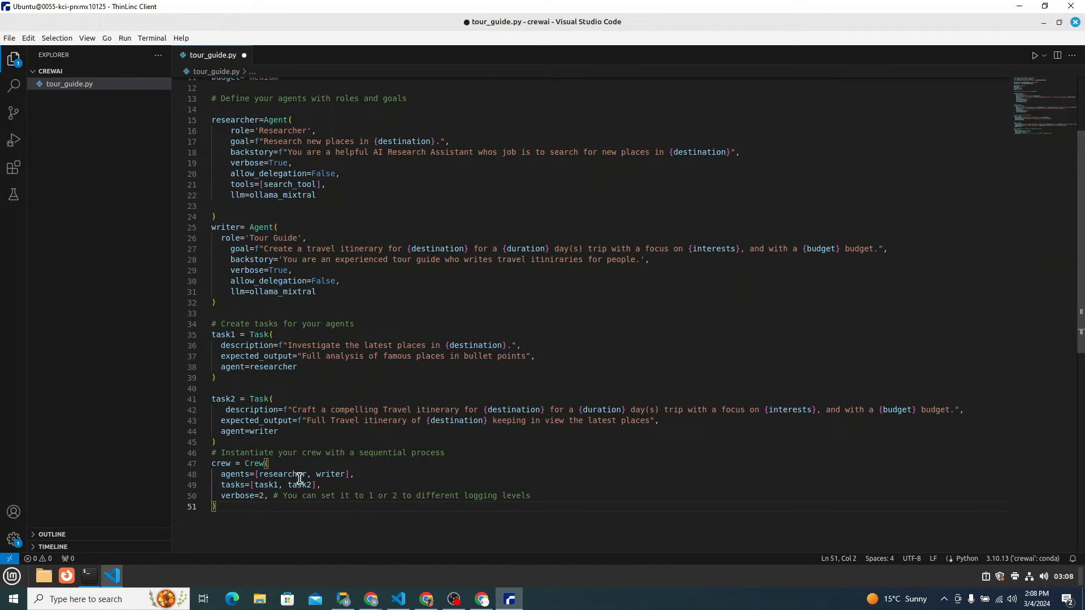
{"action": "mouse_move", "coordinate": [300, 485]}
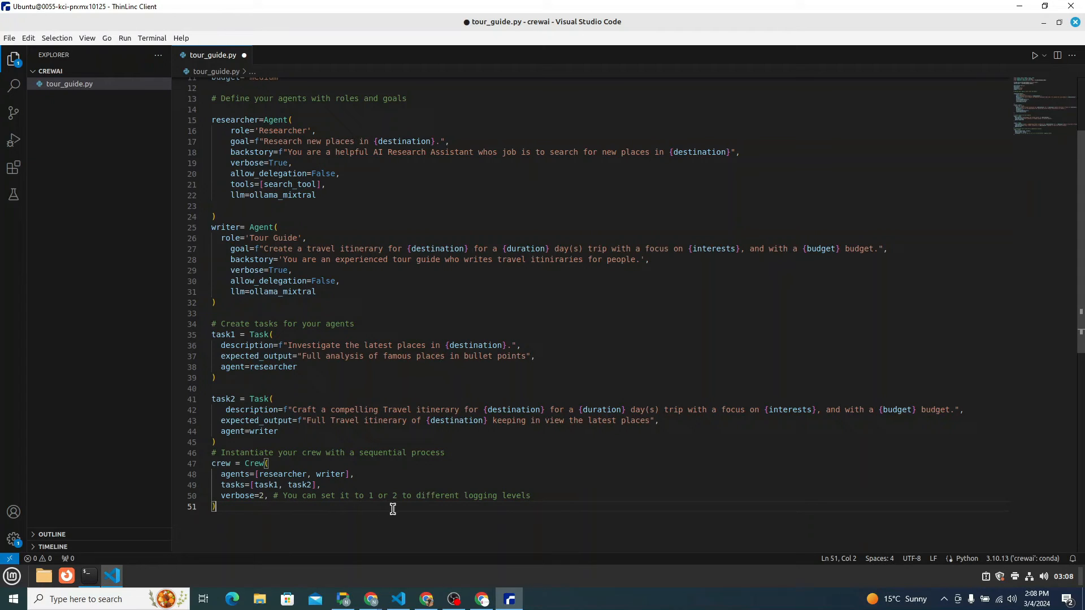
{"action": "mouse_move", "coordinate": [591, 500]}
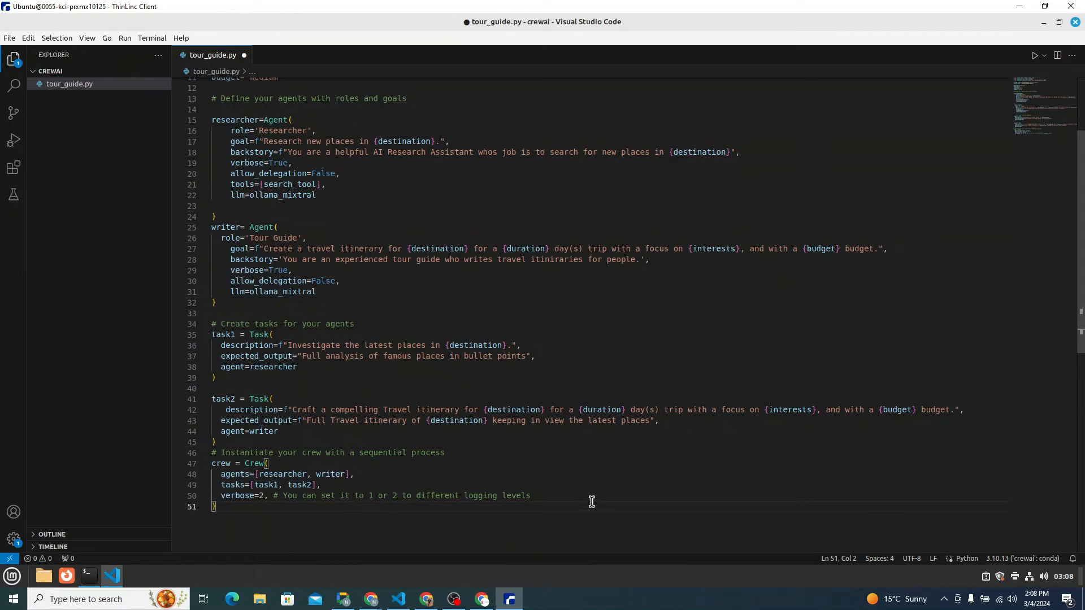
{"action": "mouse_move", "coordinate": [583, 493]}
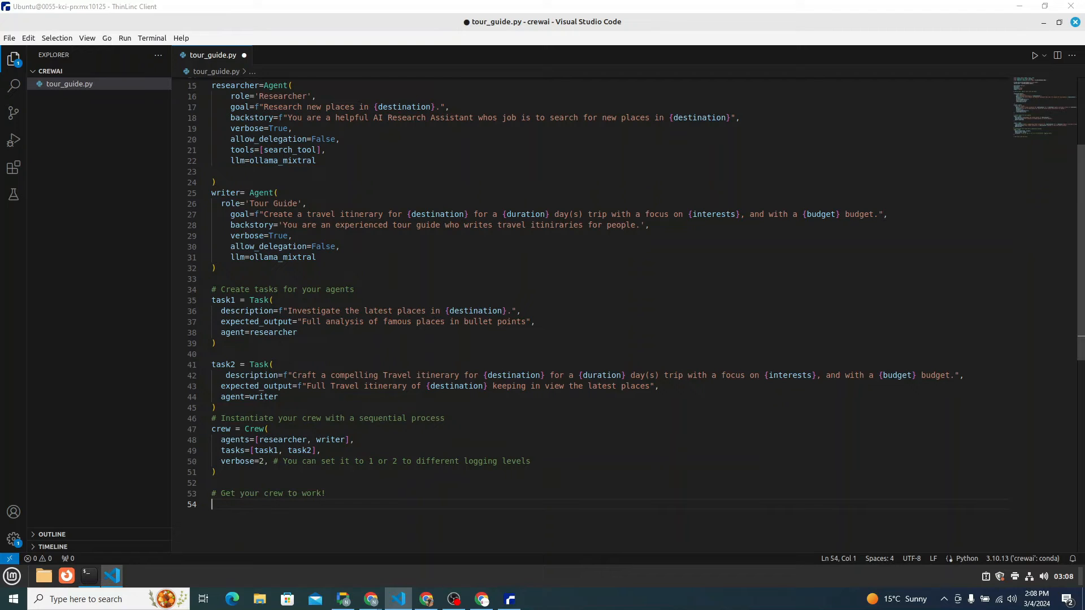
Add result = crew.kickoff() and a hash-mark print line, then save tour_guide.py
{"action": "type", "text": "result = crew.kickoff()"}
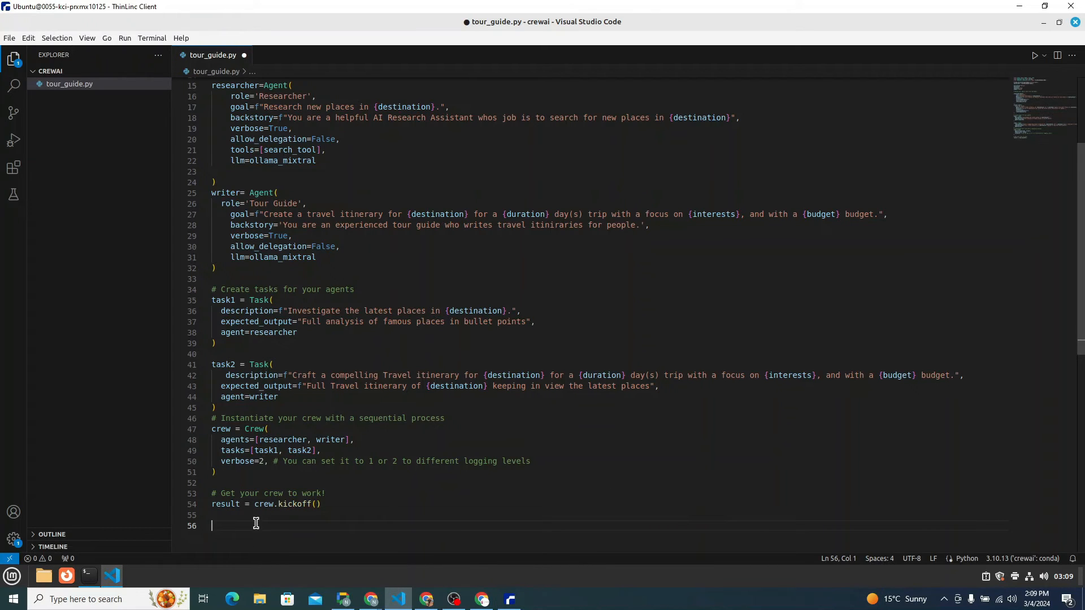
{"action": "type", "text": "print(\"#####################\")"}
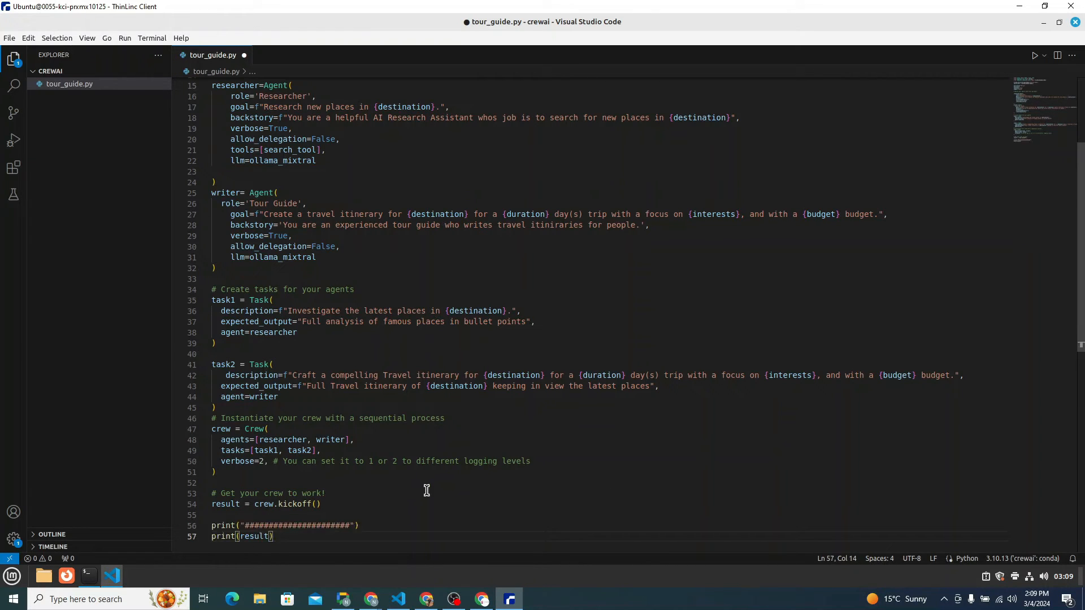
{"action": "scroll", "scroll_direction": "up", "scroll_amount": 3}
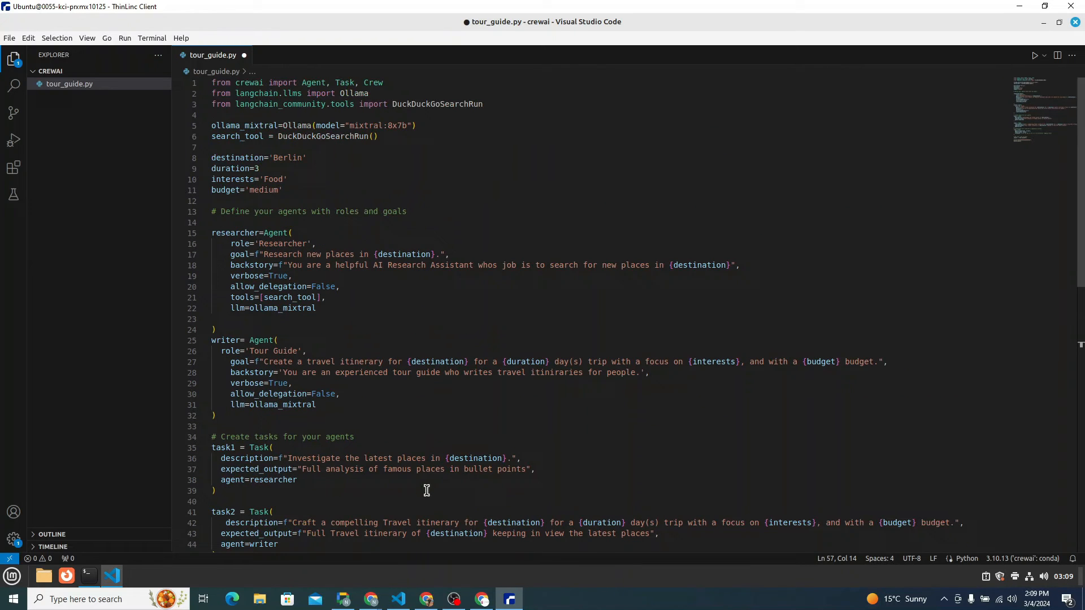
{"action": "key", "text": "ctrl+s"}
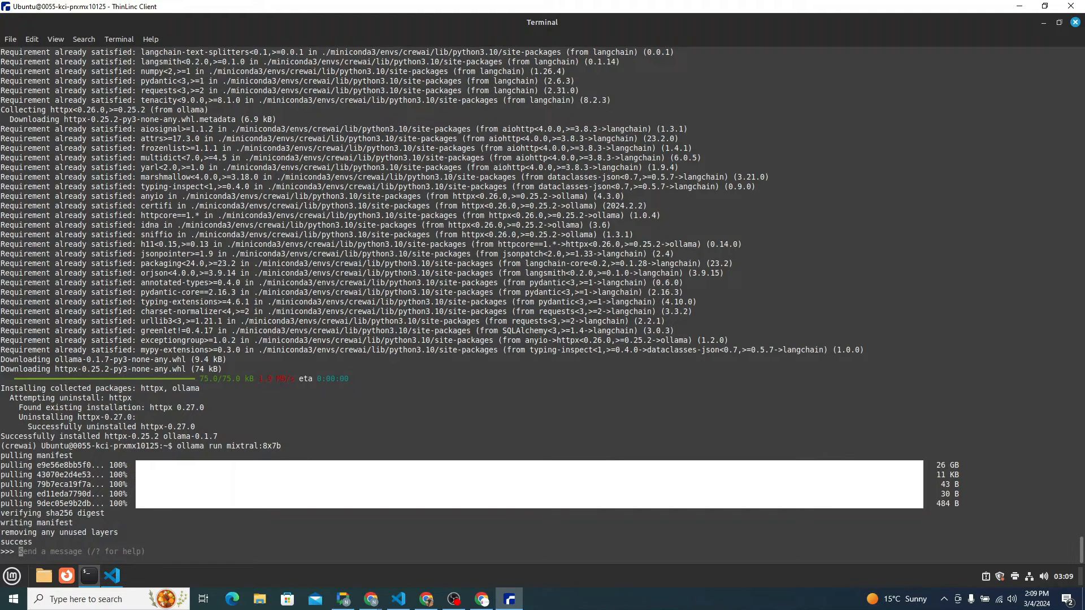
Send 'Hi' to the running mixtral:8x7b prompt and return to the code editor
{"action": "type", "text": "Hi"}
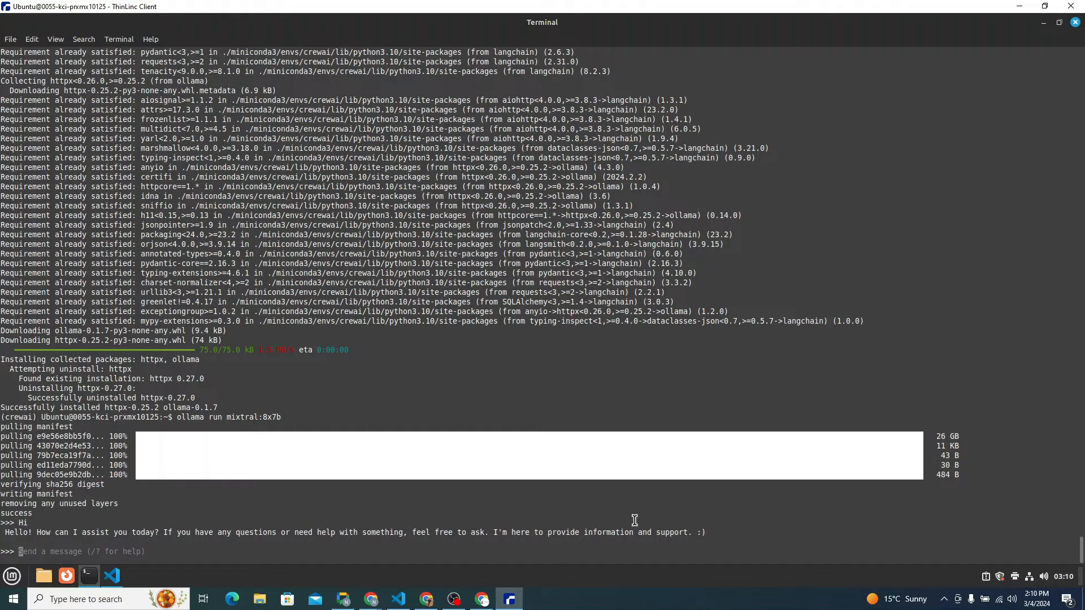
{"action": "left_click", "coordinate": [110, 575]}
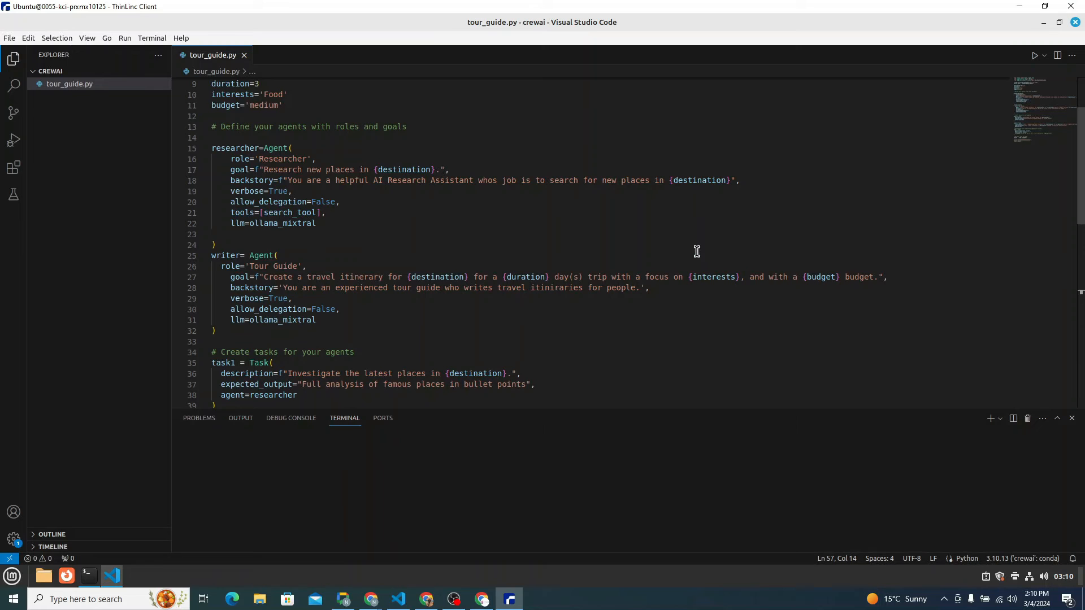
Run tour_guide.py so the Researcher starts searching for Berlin places
{"action": "left_click", "coordinate": [1033, 54]}
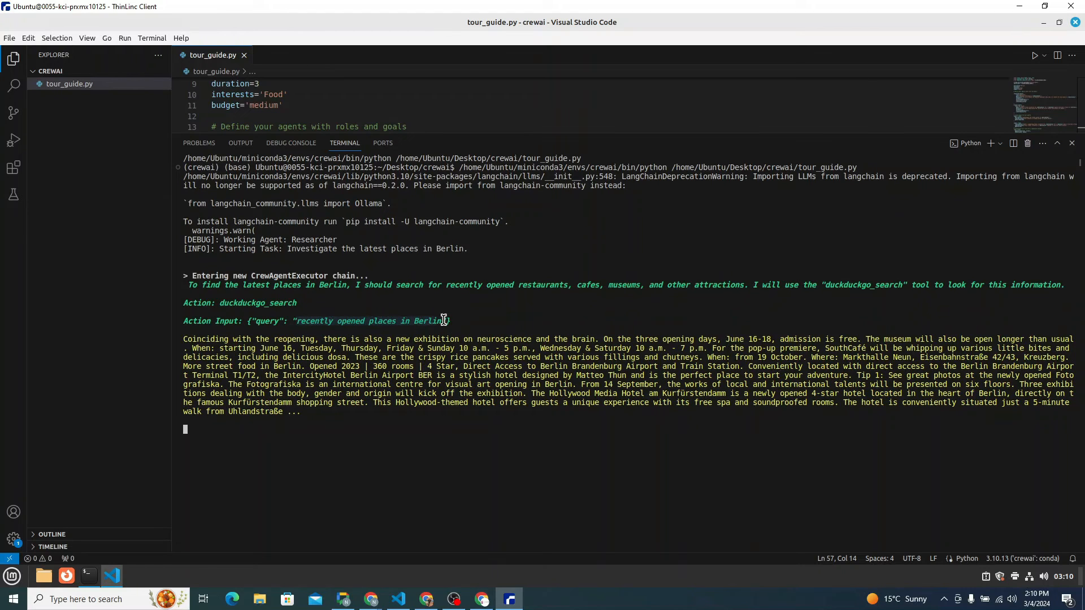
{"action": "mouse_move", "coordinate": [403, 341]}
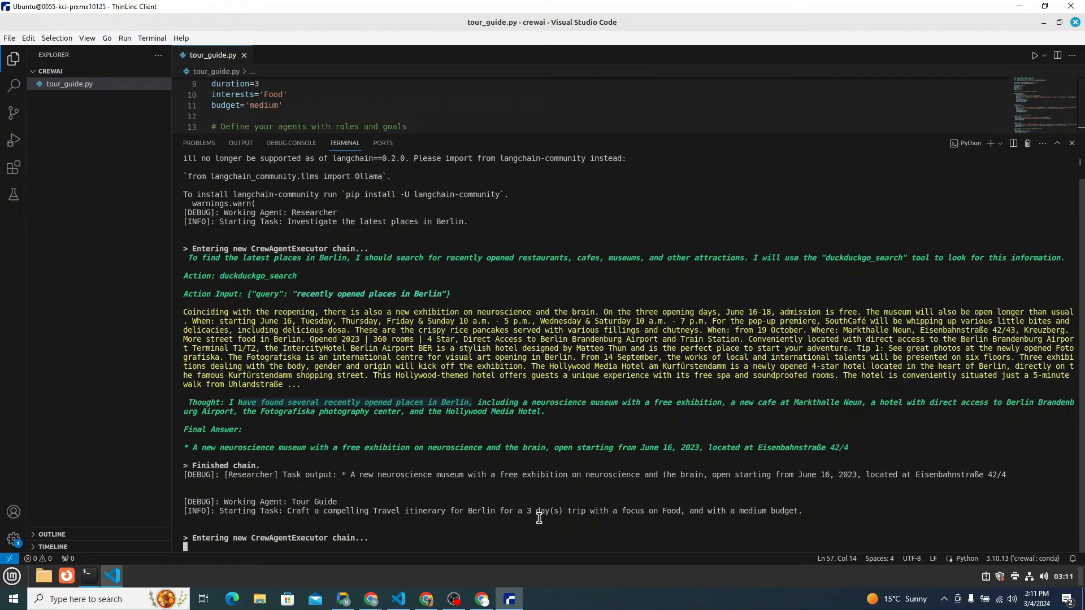
{"action": "mouse_move", "coordinate": [643, 516]}
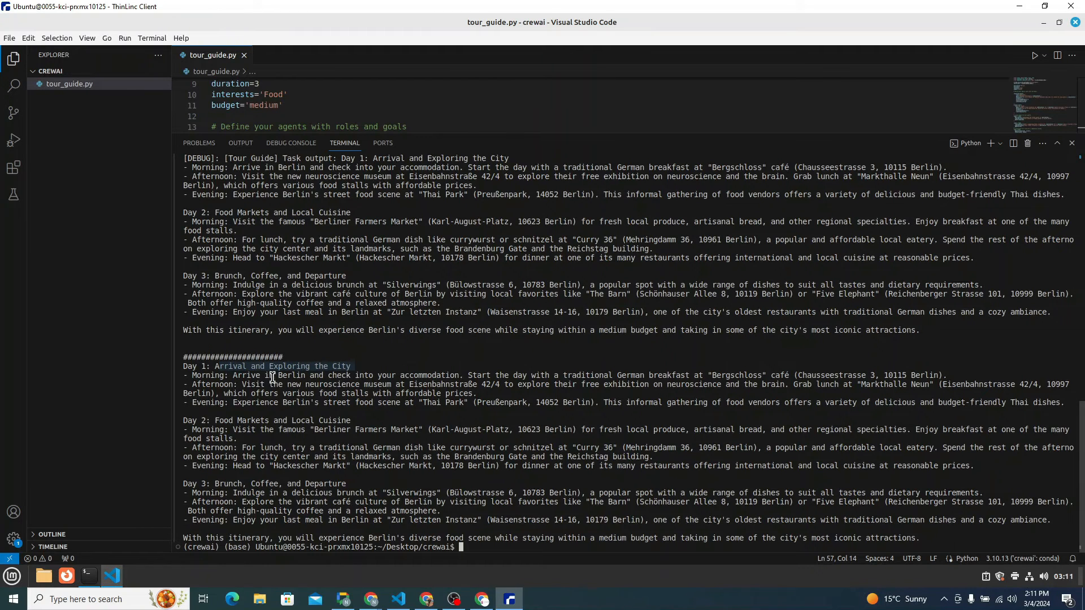
{"action": "mouse_move", "coordinate": [498, 399]}
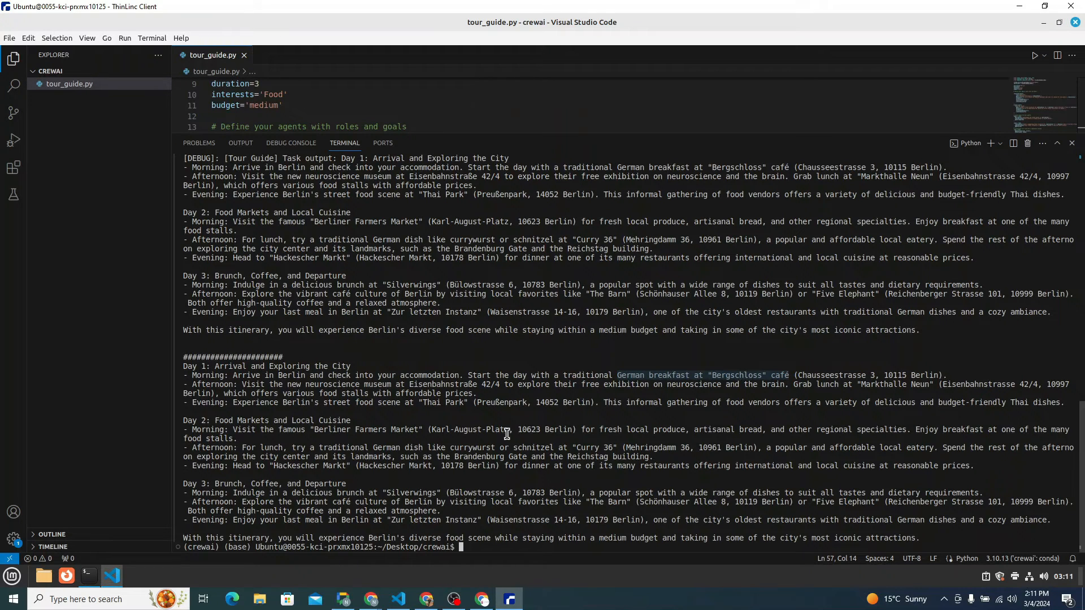
{"action": "mouse_move", "coordinate": [249, 390]}
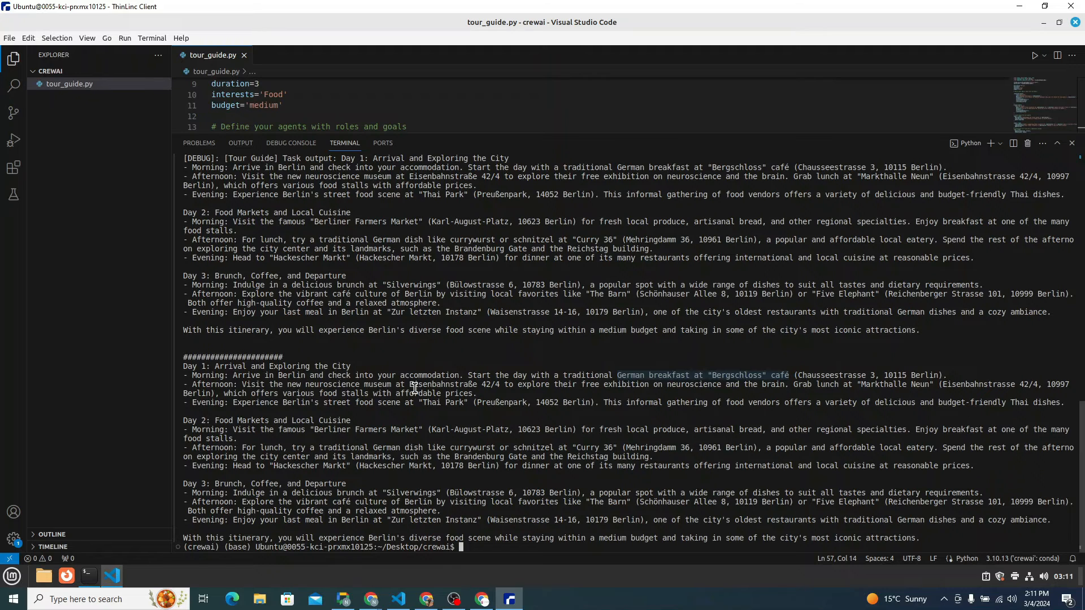
{"action": "mouse_move", "coordinate": [665, 398]}
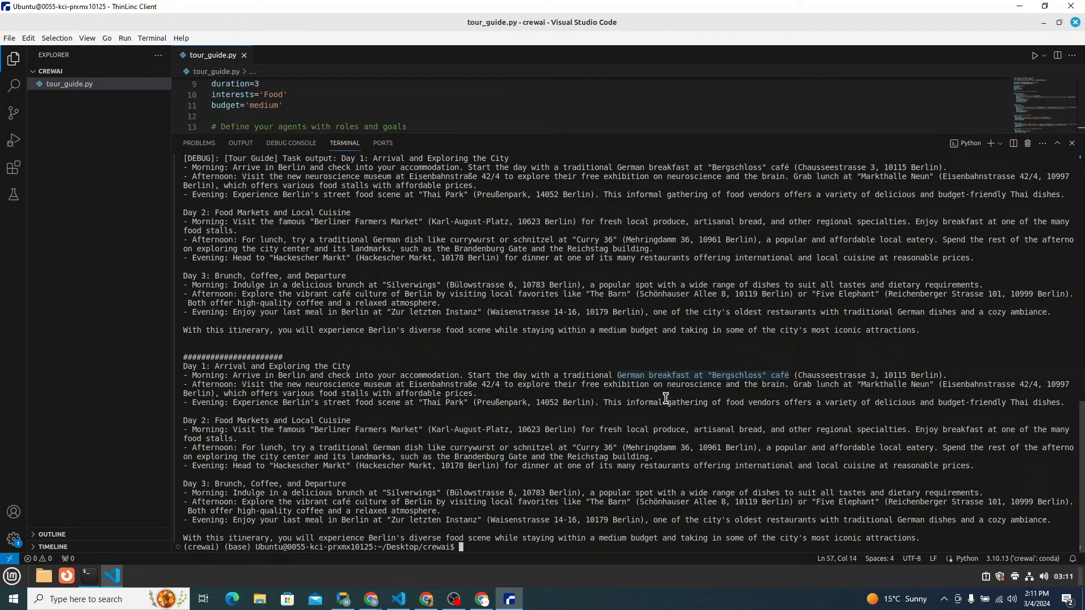
{"action": "mouse_move", "coordinate": [812, 384]}
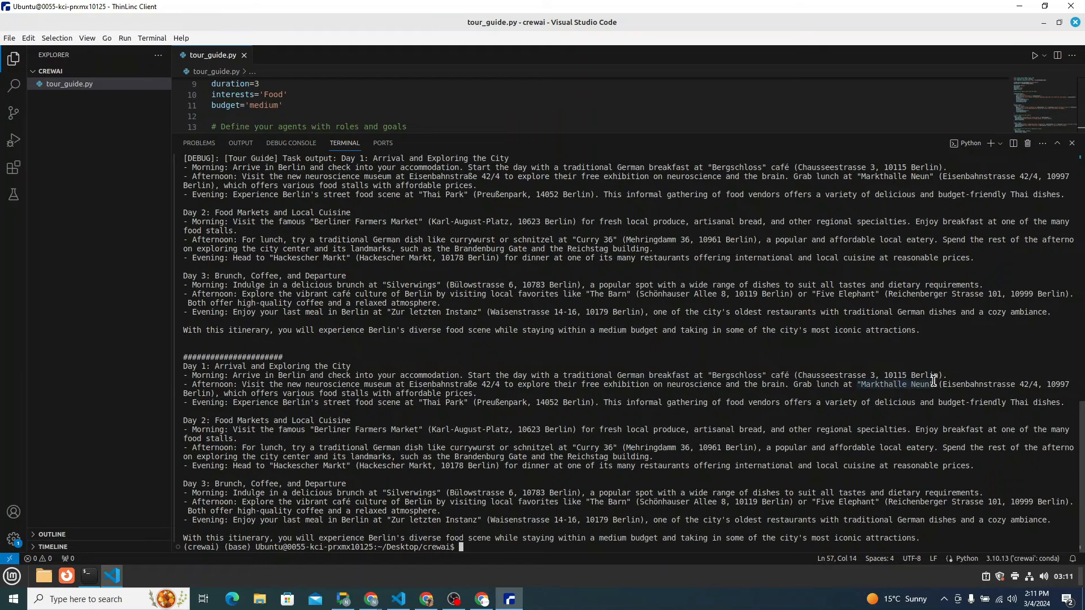
{"action": "mouse_move", "coordinate": [317, 397]}
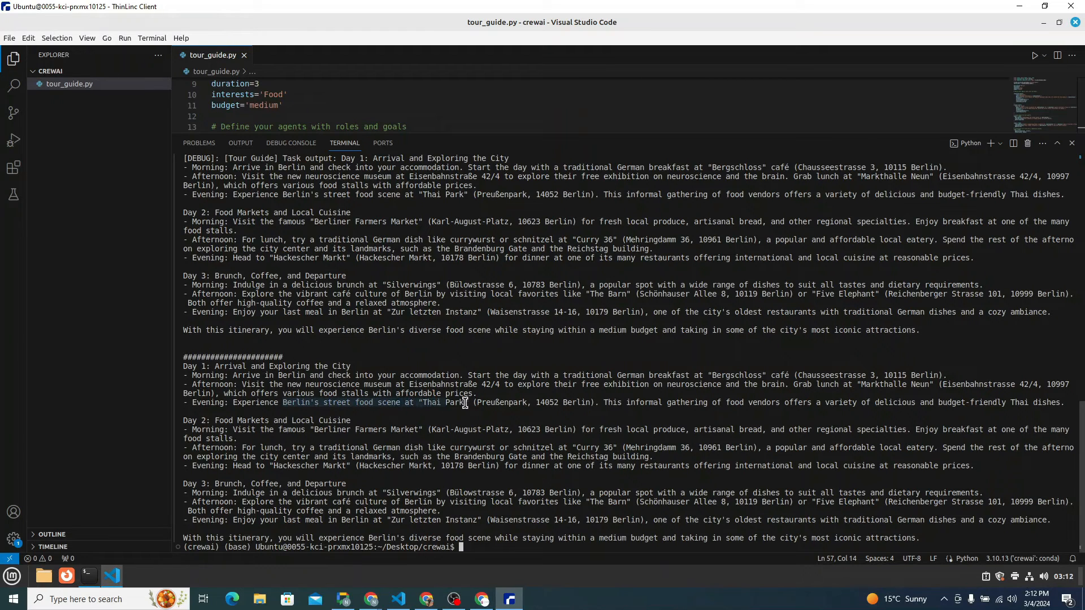
{"action": "mouse_move", "coordinate": [215, 422]}
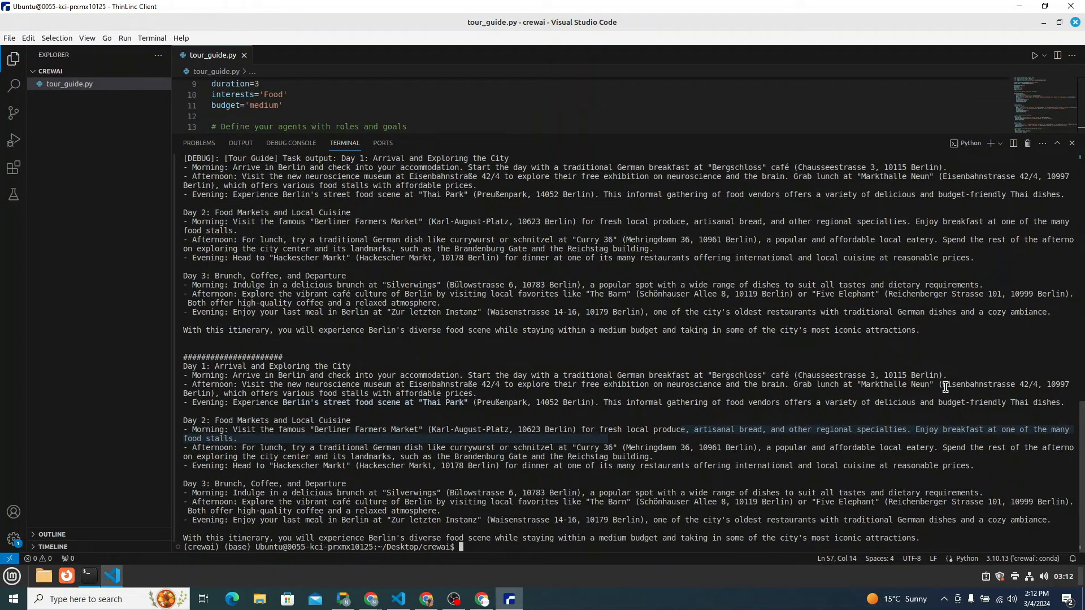
Clear the marked text in the printed Berlin food itinerary output
{"action": "left_click", "coordinate": [243, 456]}
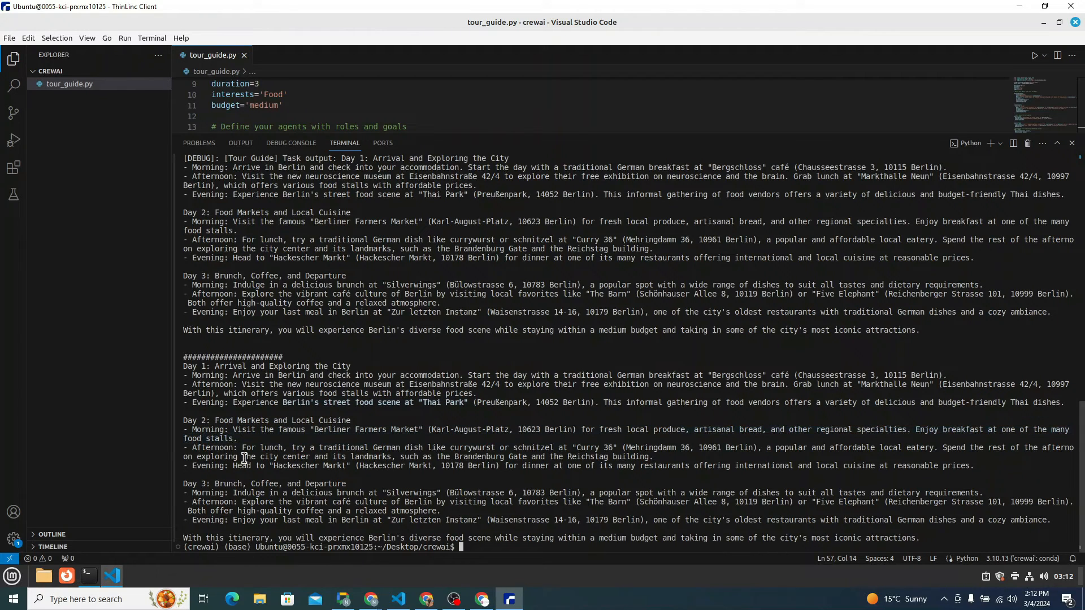
{"action": "mouse_move", "coordinate": [424, 446]}
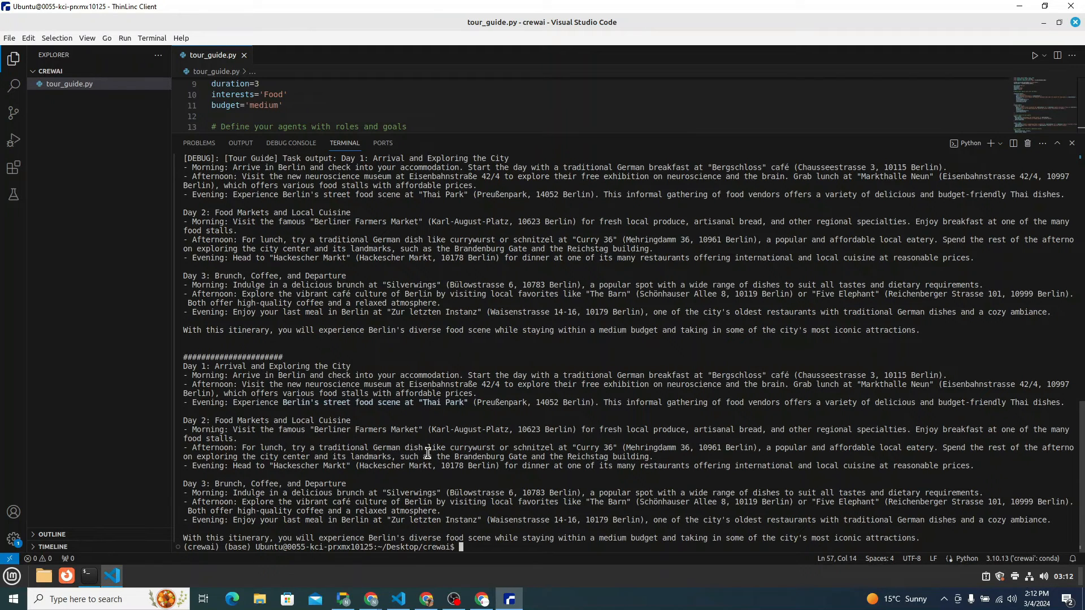
{"action": "mouse_move", "coordinate": [522, 453]}
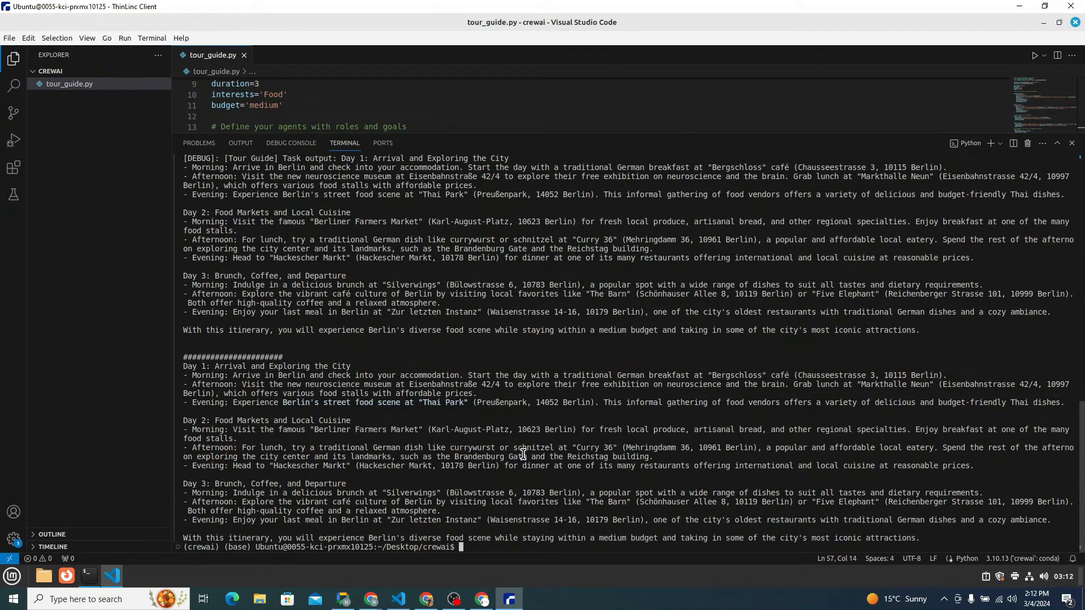
{"action": "mouse_move", "coordinate": [639, 453]}
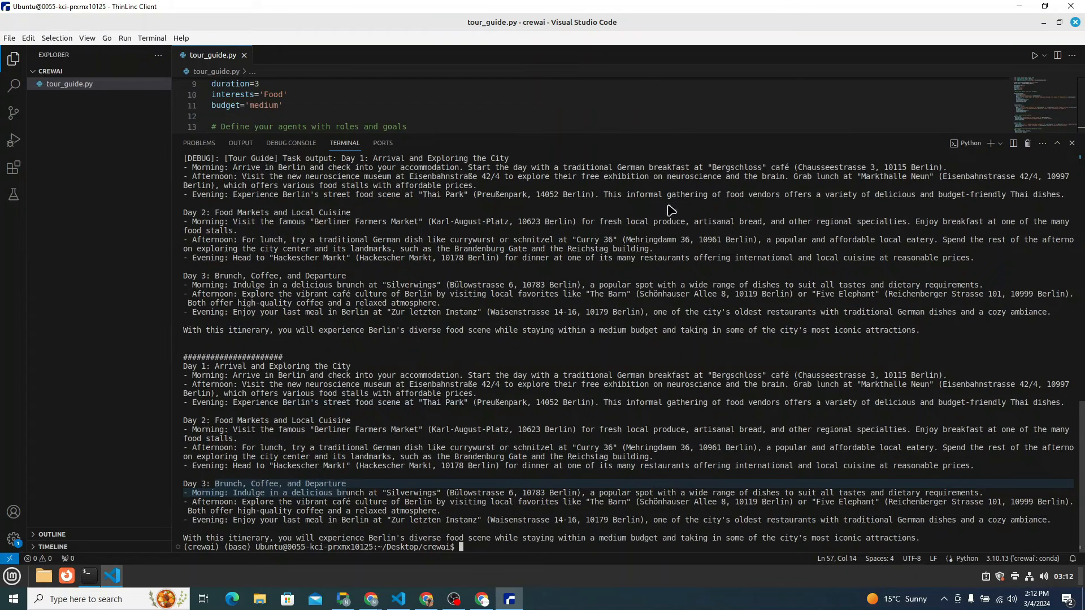
{"action": "mouse_move", "coordinate": [548, 248]}
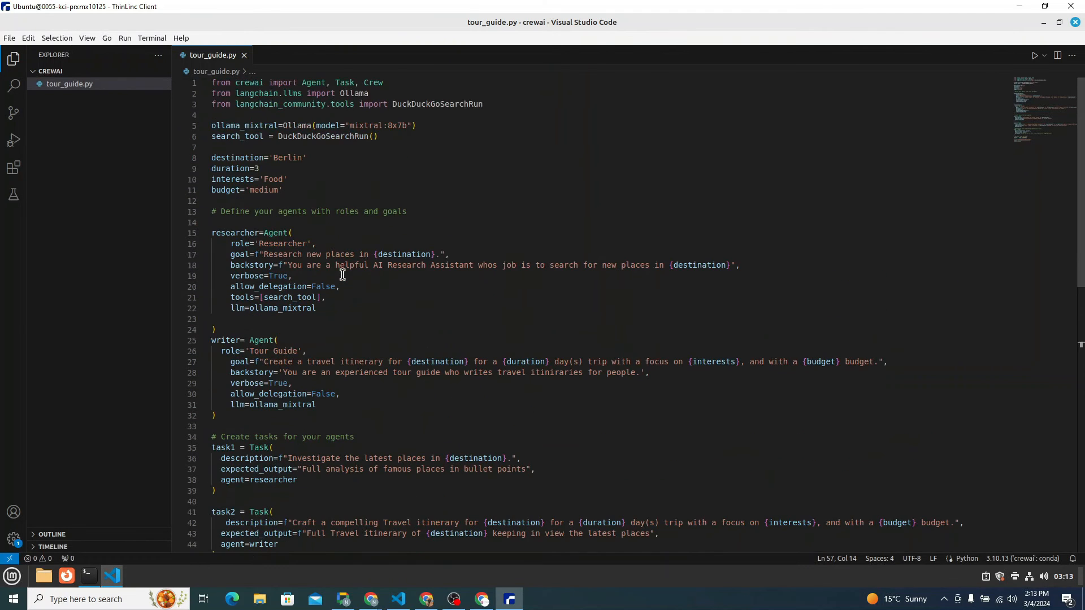
Replace the trip values with Paris, 7 days, Night Life interests and high budget
{"action": "double_click", "coordinate": [284, 158]}
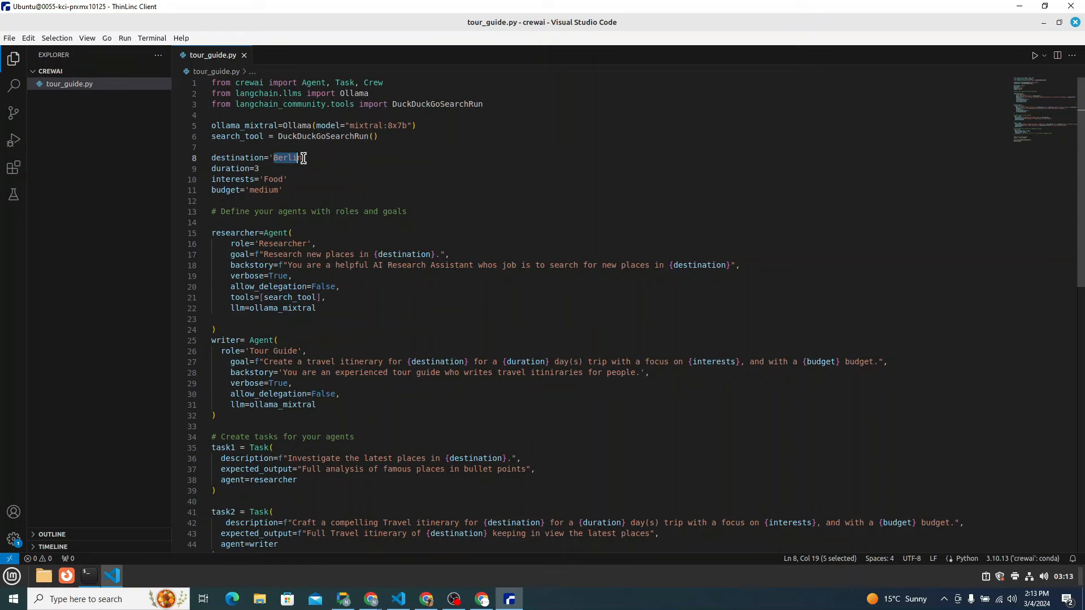
{"action": "type", "text": "Paris"}
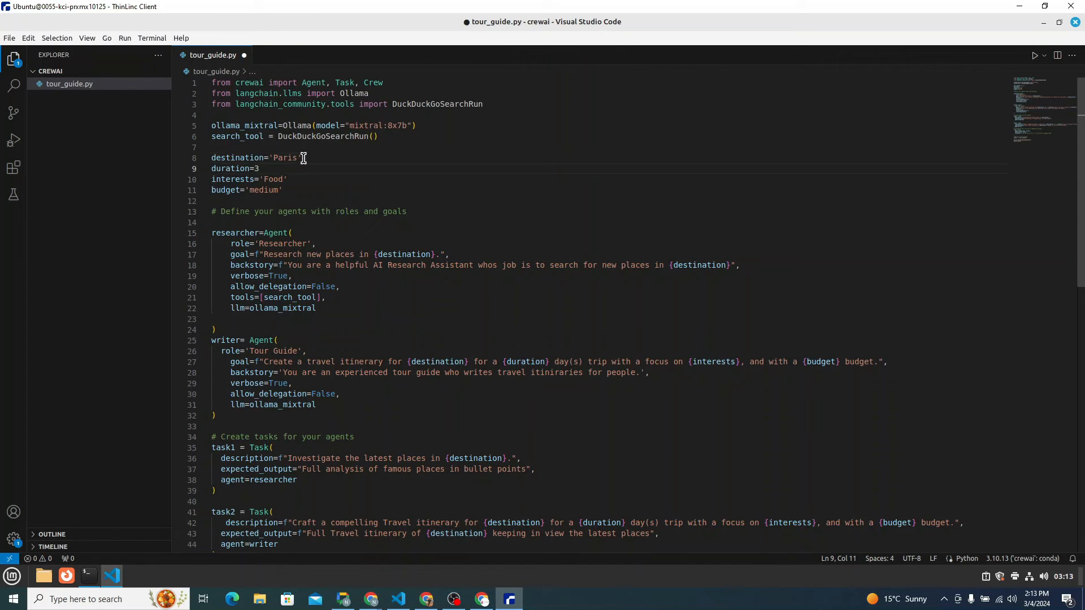
{"action": "type", "text": "7"}
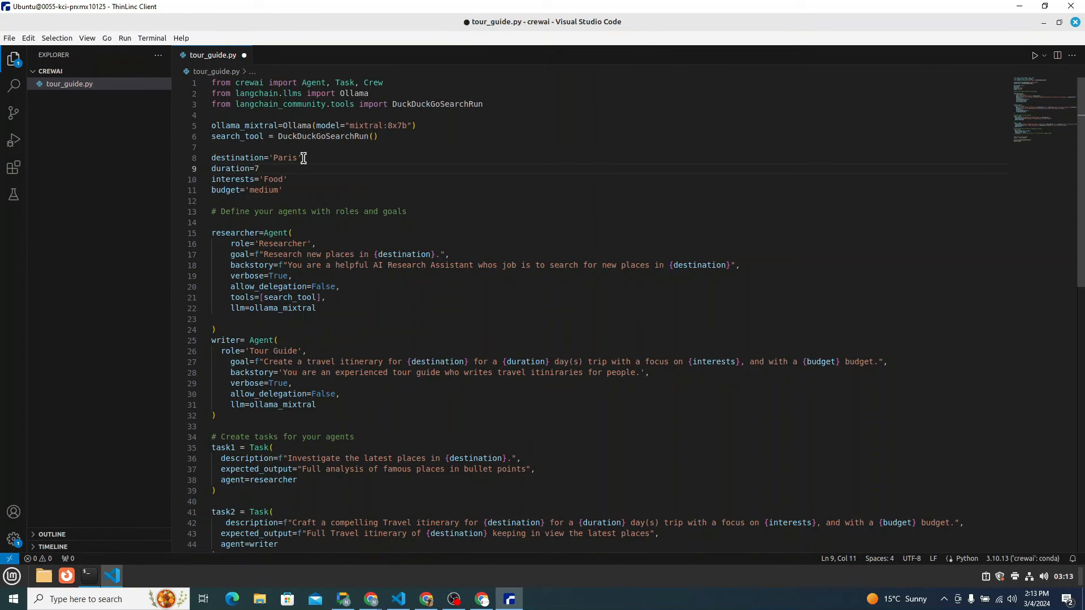
{"action": "double_click", "coordinate": [272, 180]}
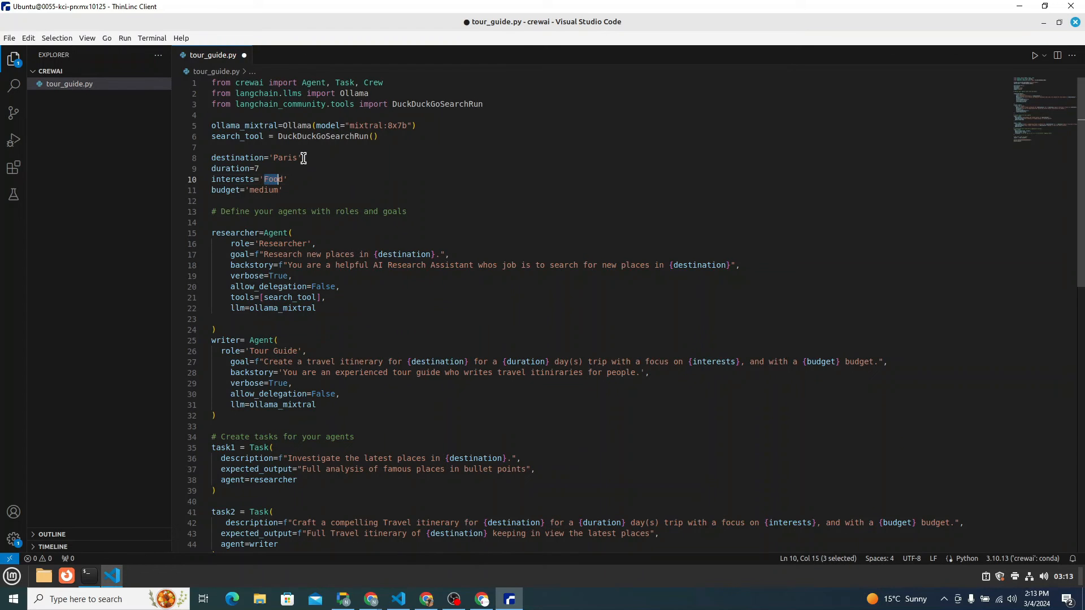
{"action": "type", "text": "Night Life"}
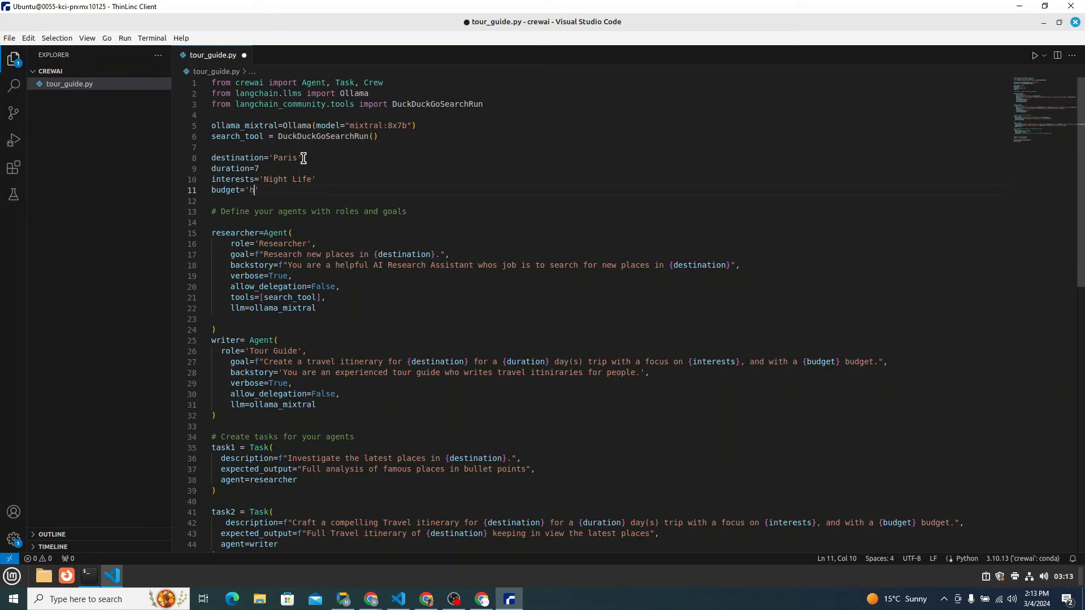
{"action": "type", "text": "igh"}
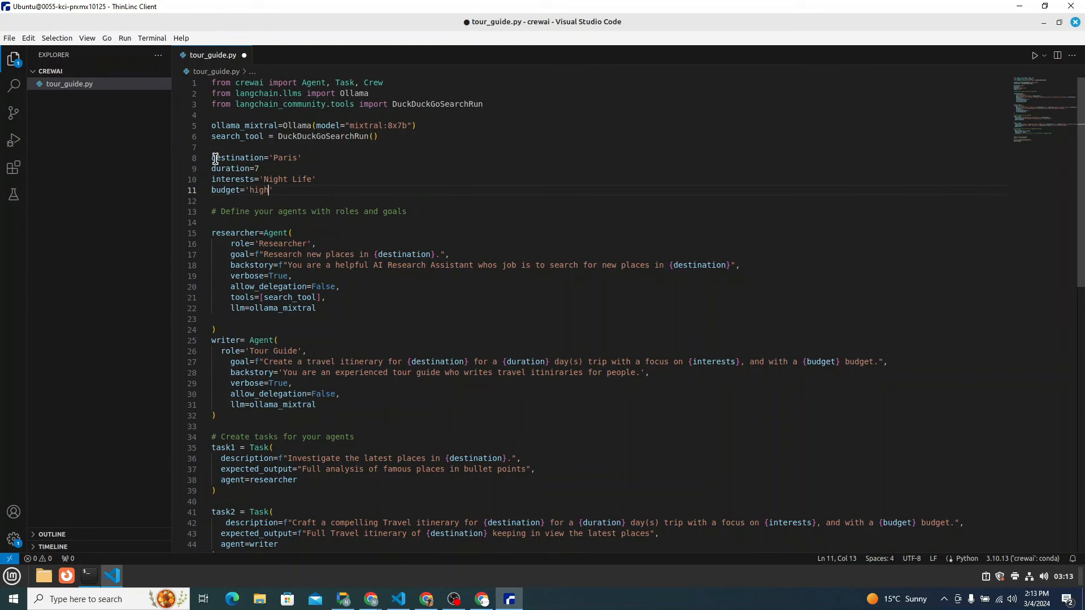
Select the four trip setting lines and rerun the script for Paris
{"action": "left_click_drag", "start_coordinate": [212, 157], "coordinate": [273, 190]}
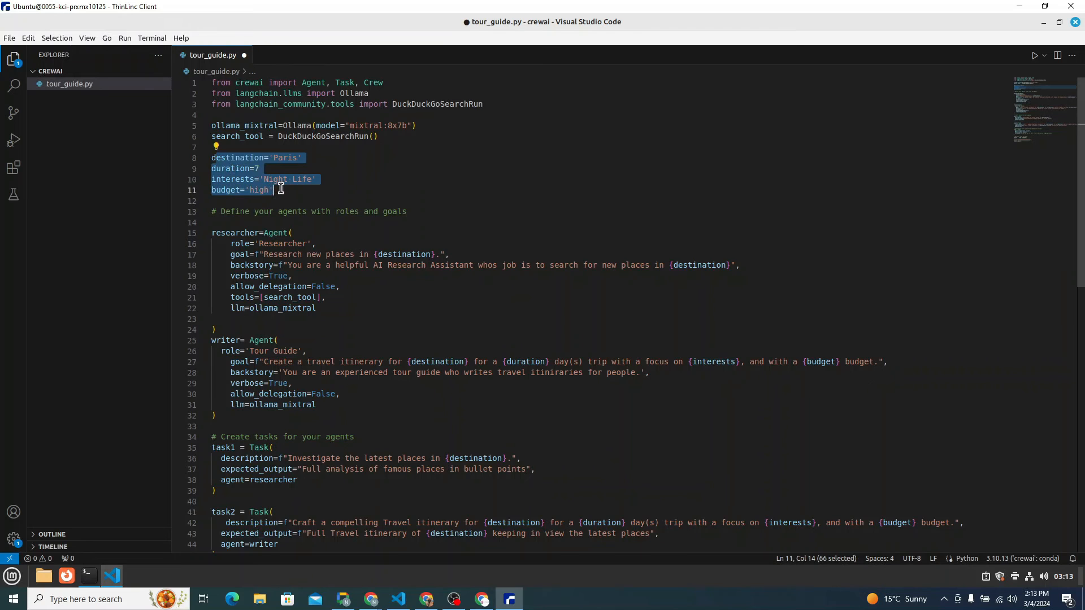
{"action": "mouse_move", "coordinate": [428, 313]}
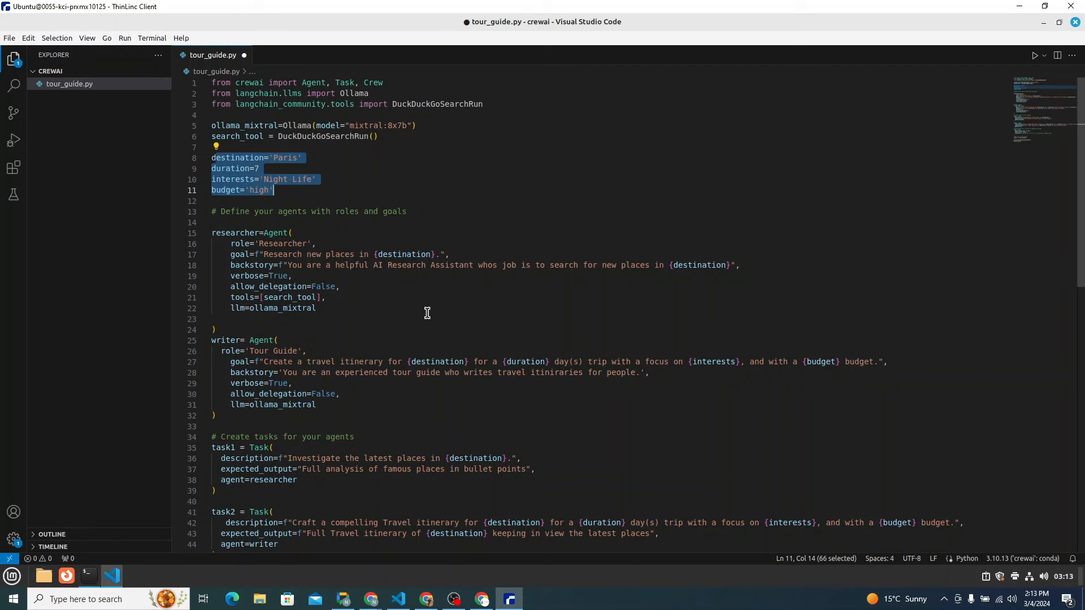
{"action": "scroll", "scroll_direction": "down", "scroll_amount": 3}
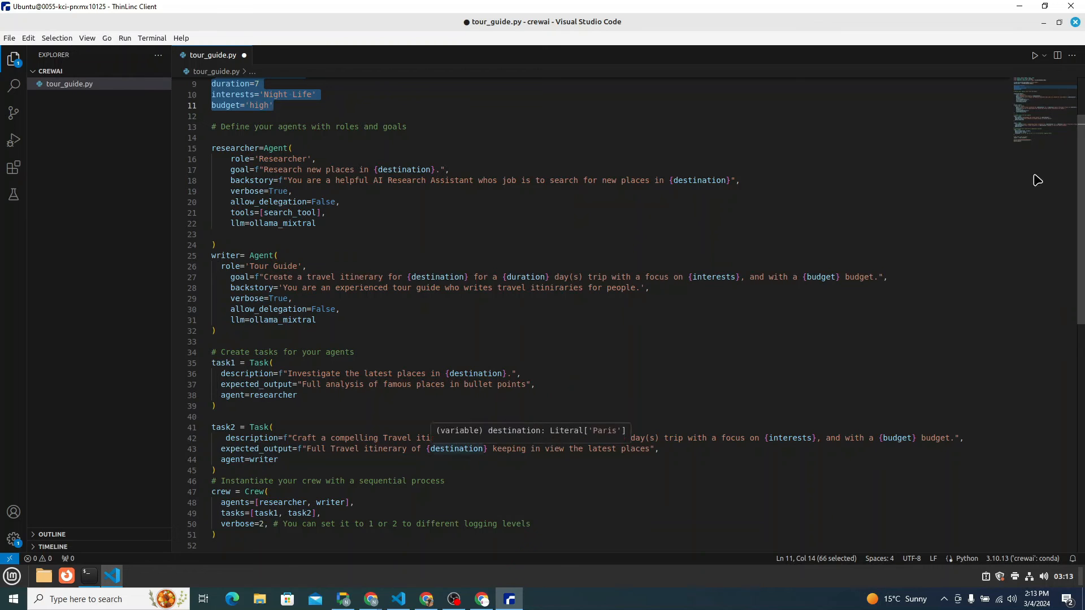
{"action": "mouse_move", "coordinate": [490, 536]}
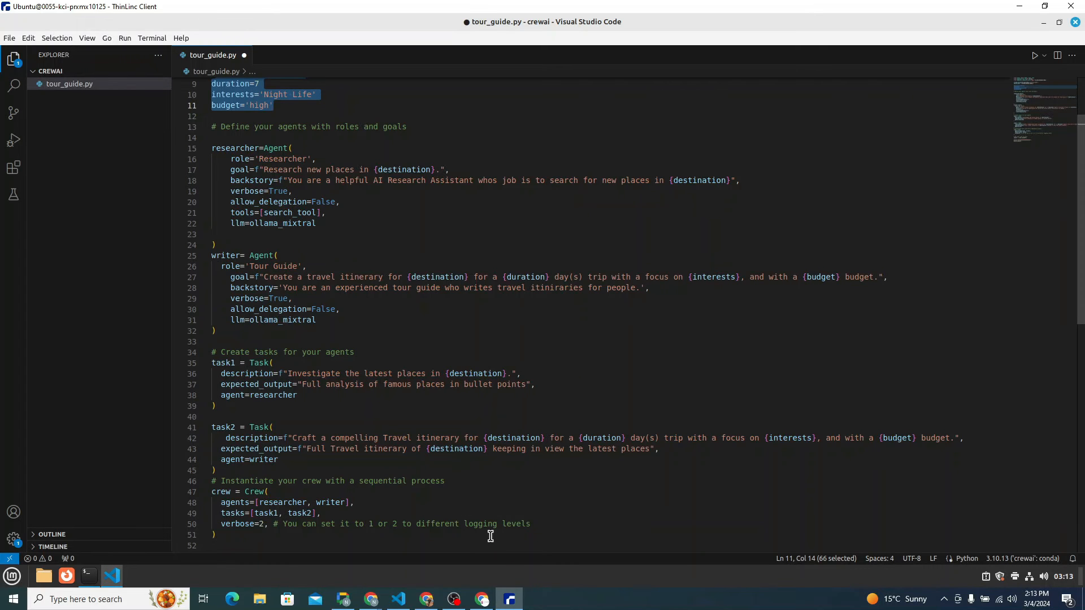
{"action": "scroll", "scroll_direction": "down", "scroll_amount": 3}
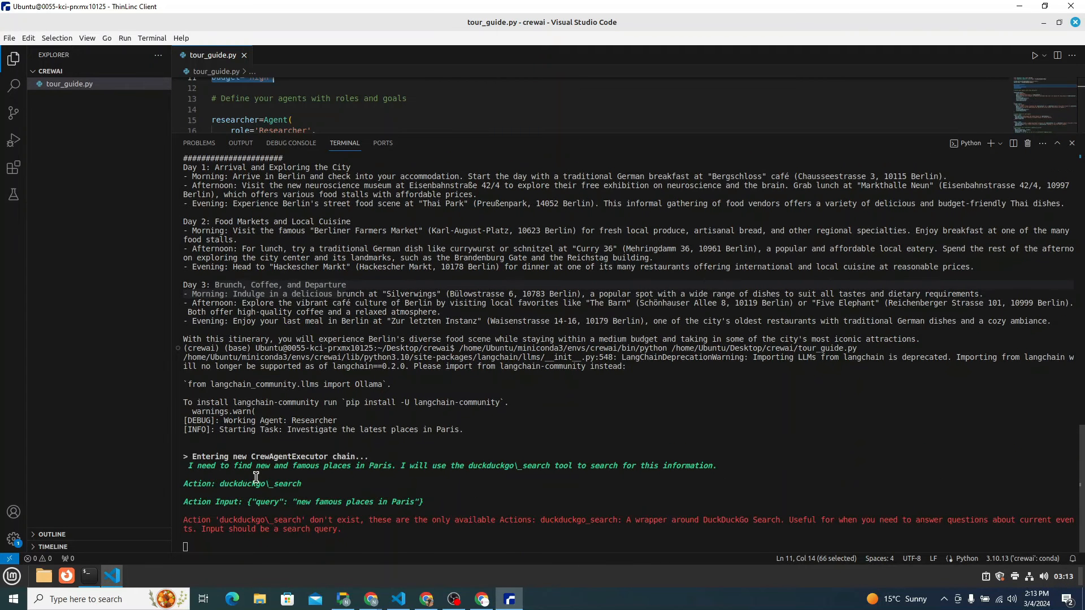
{"action": "mouse_move", "coordinate": [446, 476]}
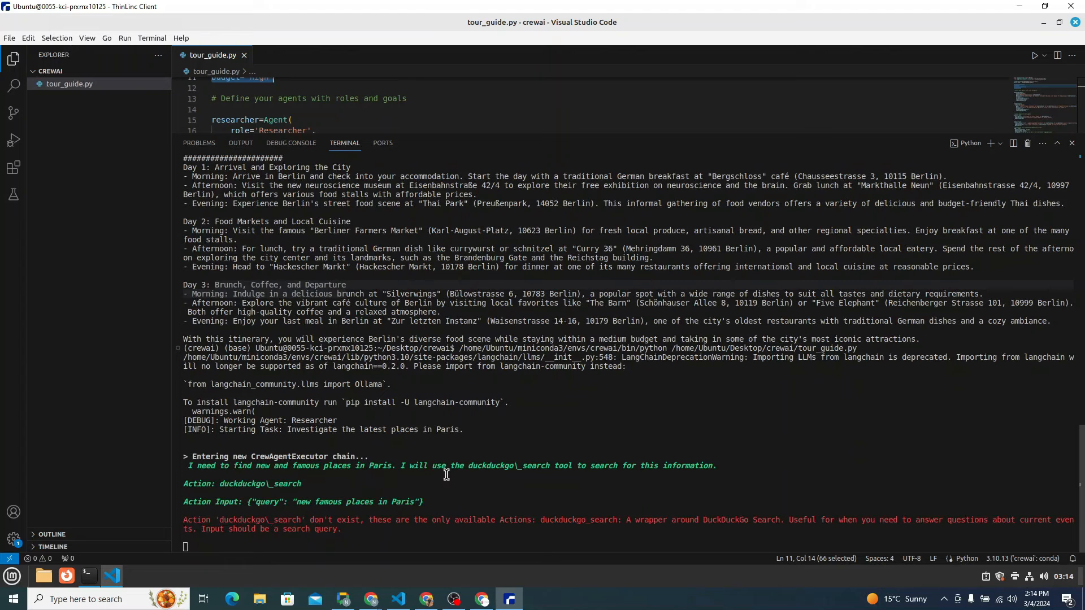
{"action": "mouse_move", "coordinate": [640, 473]}
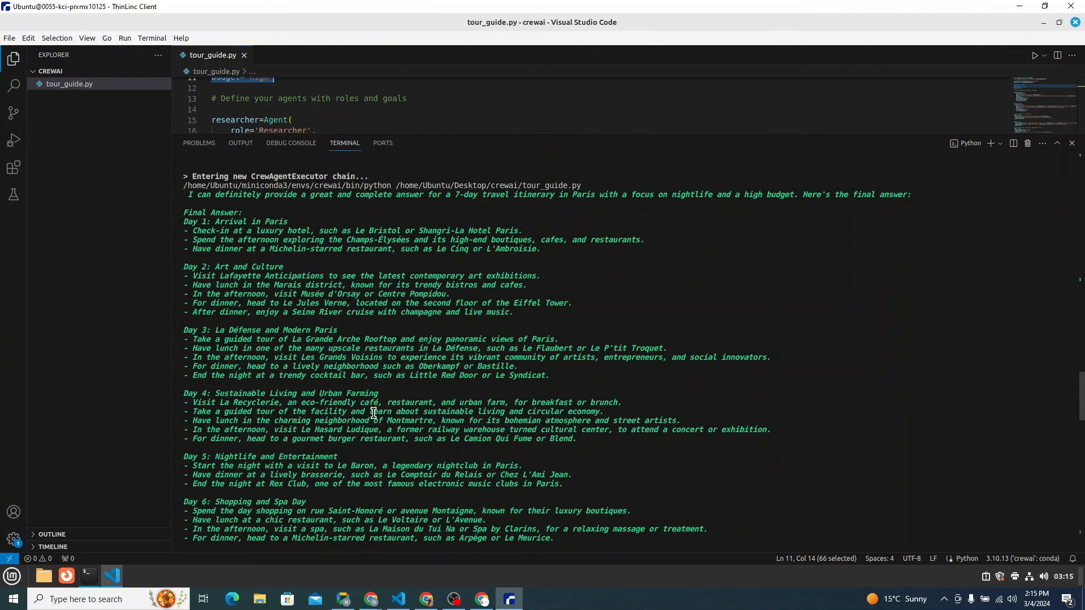
Scroll through the terminal output to review the full 7-day Paris itinerary and summary
{"action": "scroll", "scroll_direction": "down", "scroll_amount": 3}
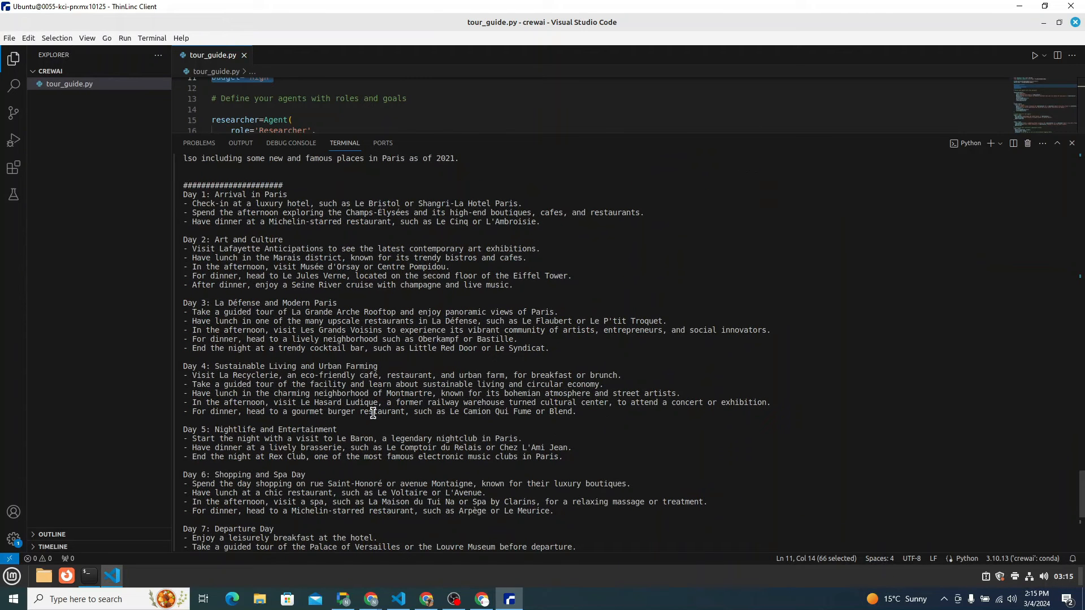
{"action": "mouse_move", "coordinate": [221, 202]}
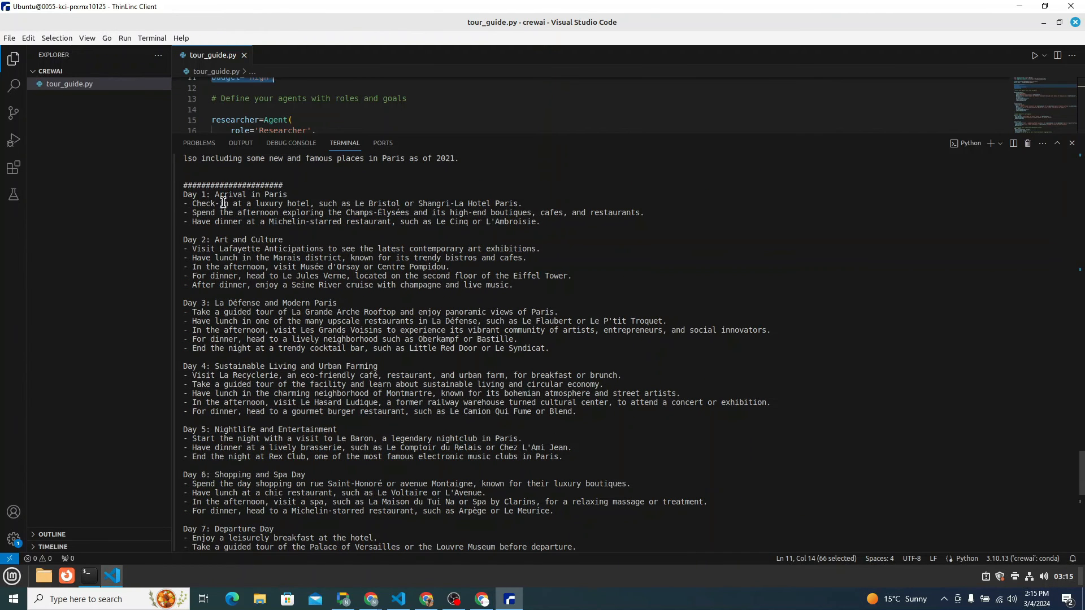
{"action": "mouse_move", "coordinate": [277, 209]}
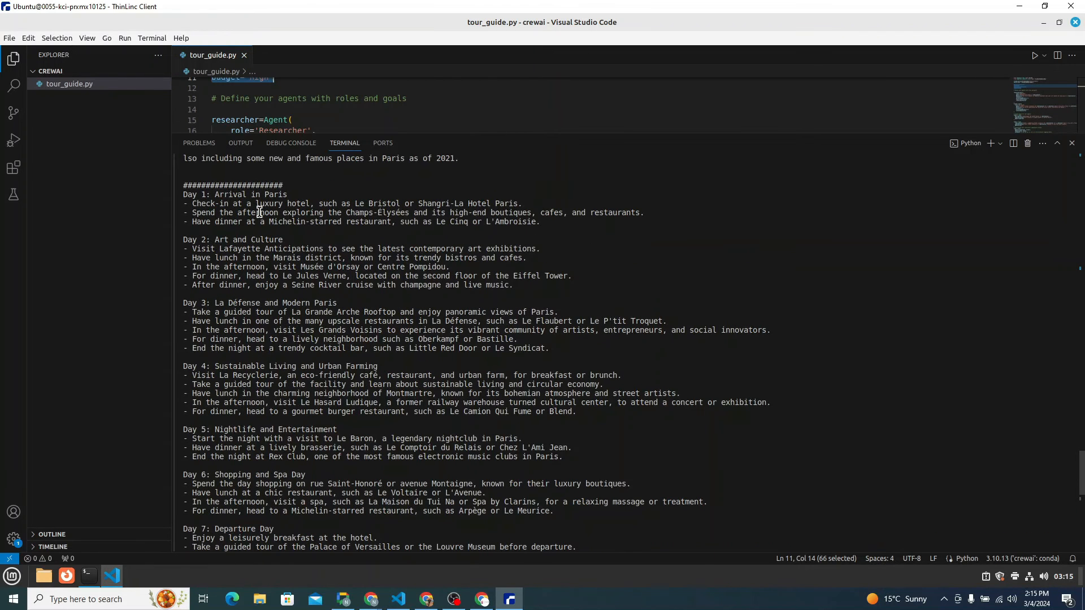
{"action": "mouse_move", "coordinate": [360, 218]}
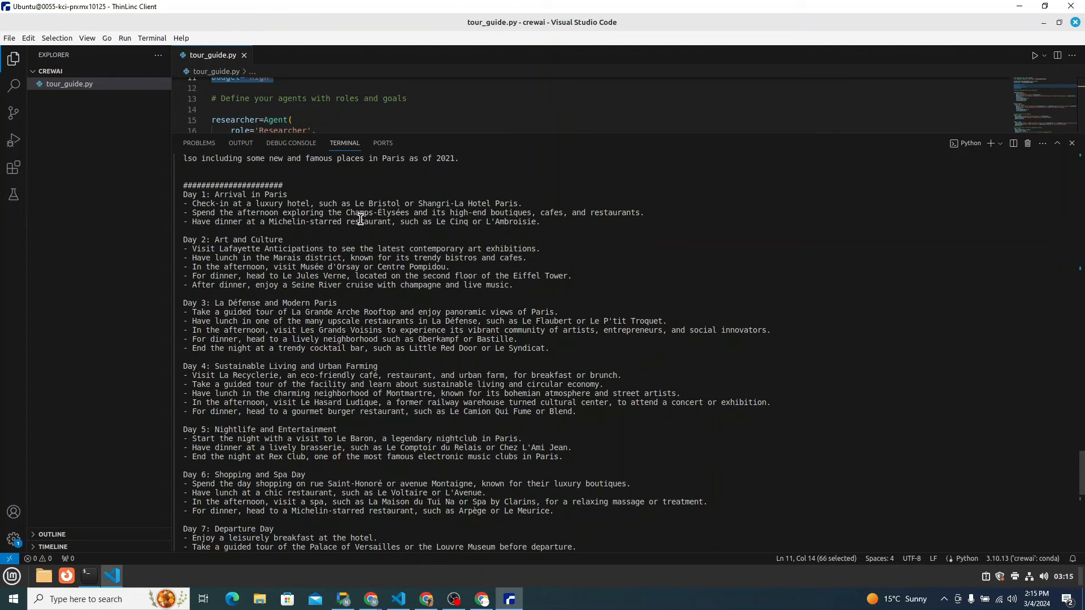
{"action": "mouse_move", "coordinate": [472, 220]}
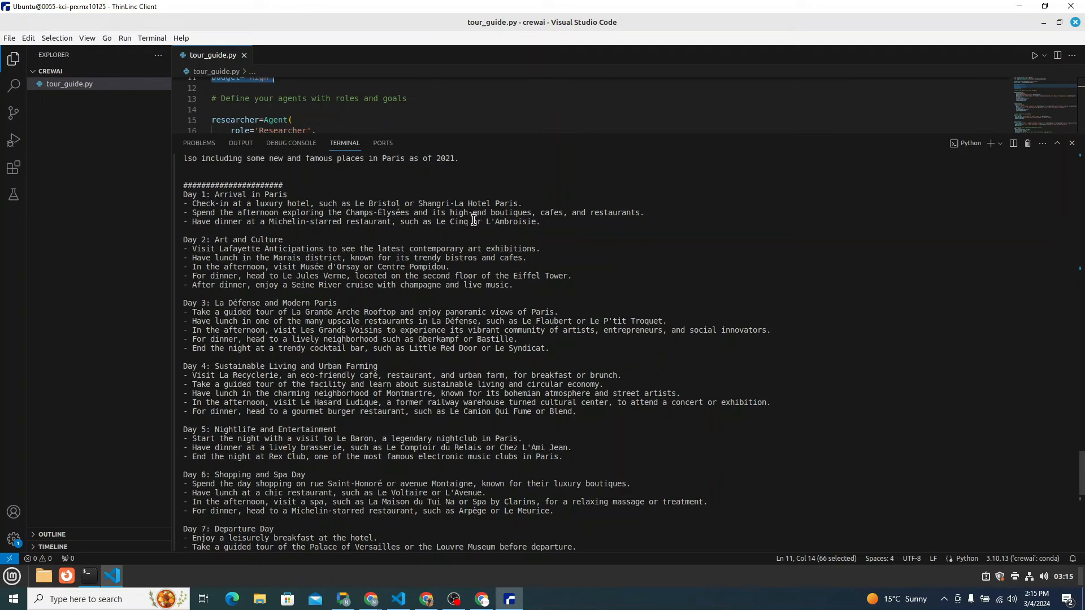
{"action": "mouse_move", "coordinate": [564, 249]}
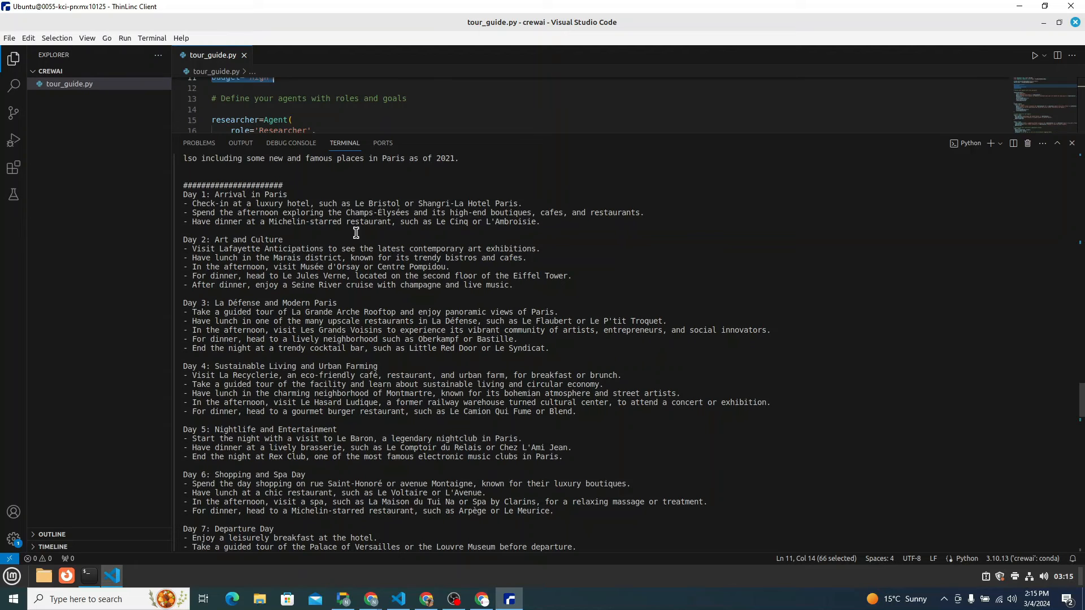
{"action": "mouse_move", "coordinate": [495, 231]}
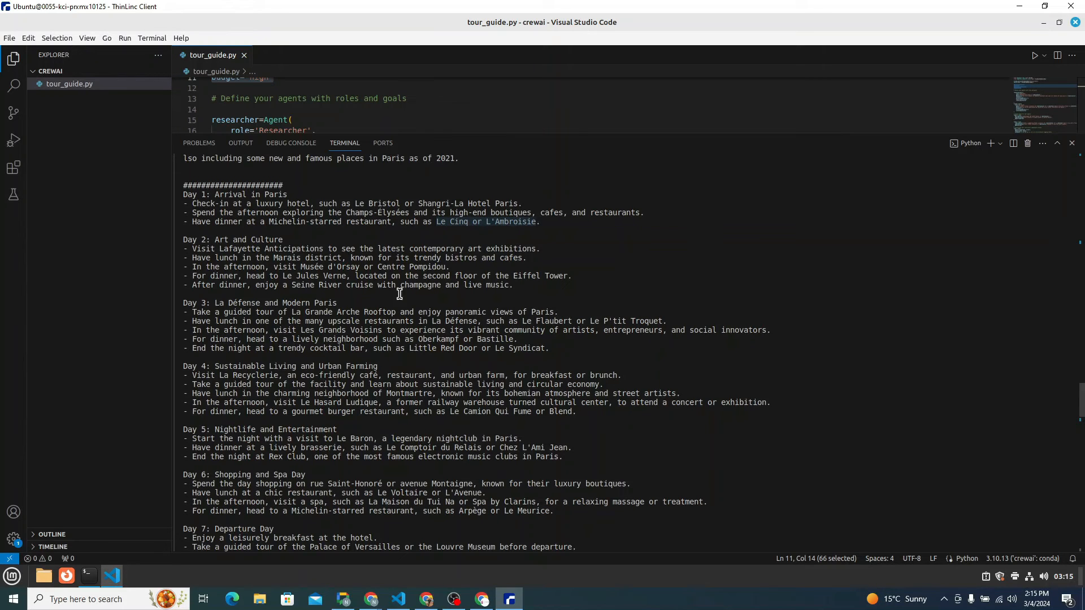
{"action": "mouse_move", "coordinate": [206, 319]}
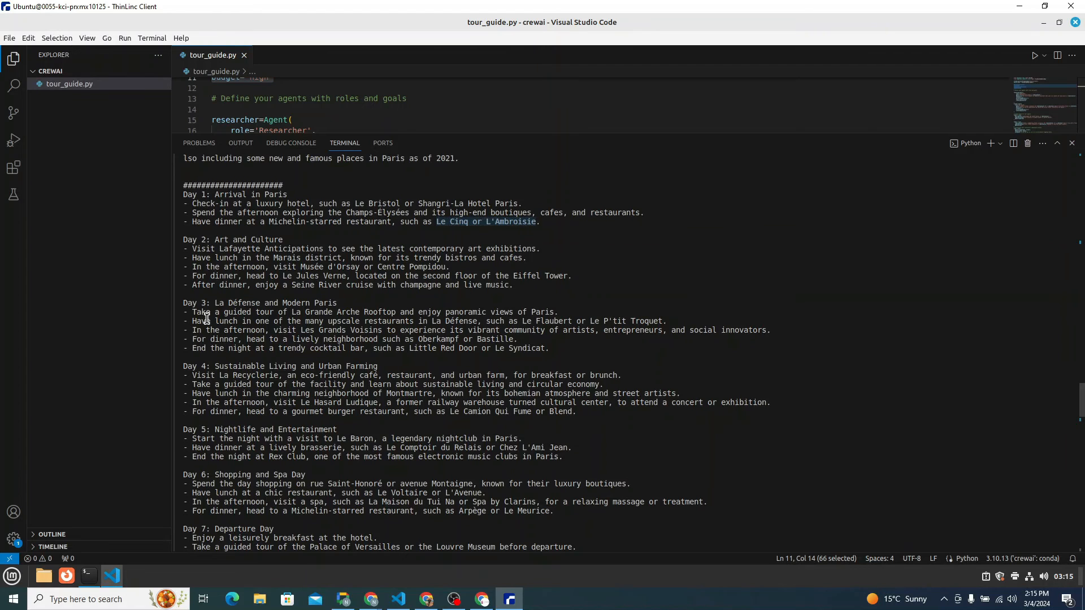
{"action": "scroll", "scroll_direction": "down", "scroll_amount": 3}
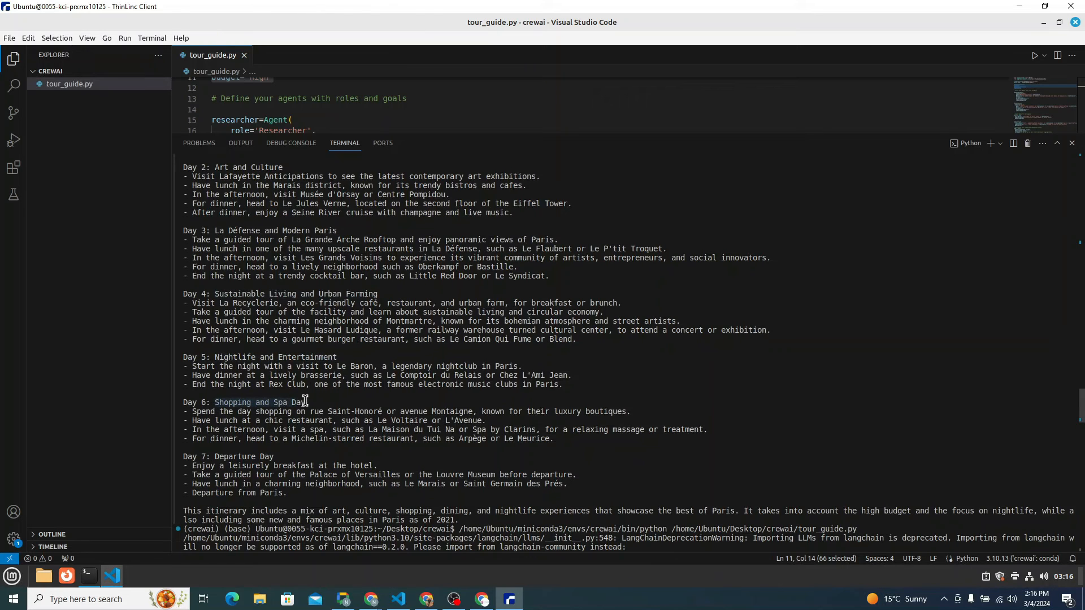
{"action": "mouse_move", "coordinate": [994, 110]}
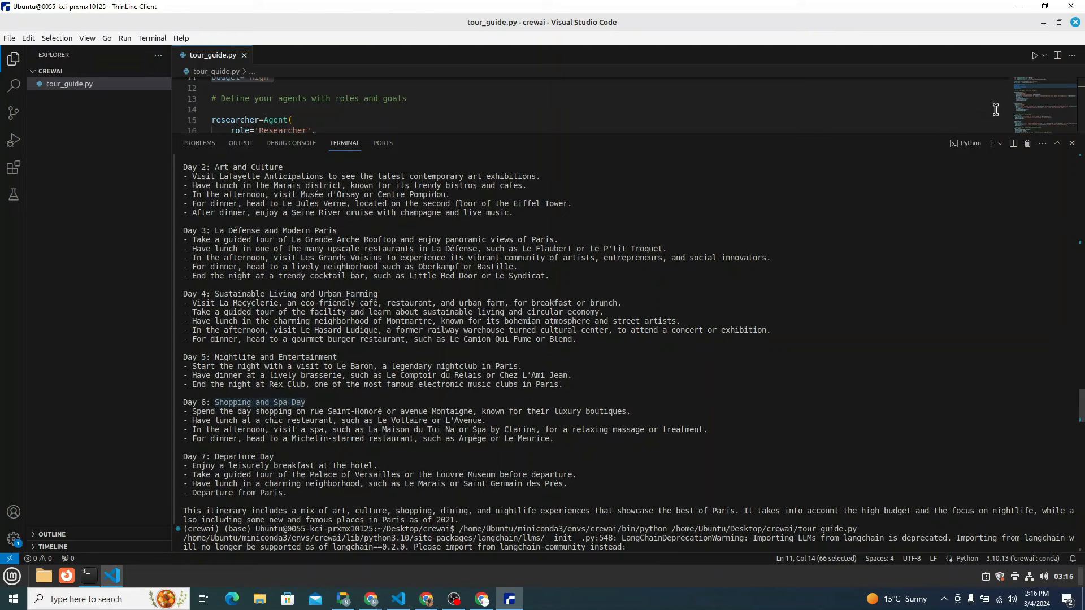
{"action": "mouse_move", "coordinate": [1053, 155]}
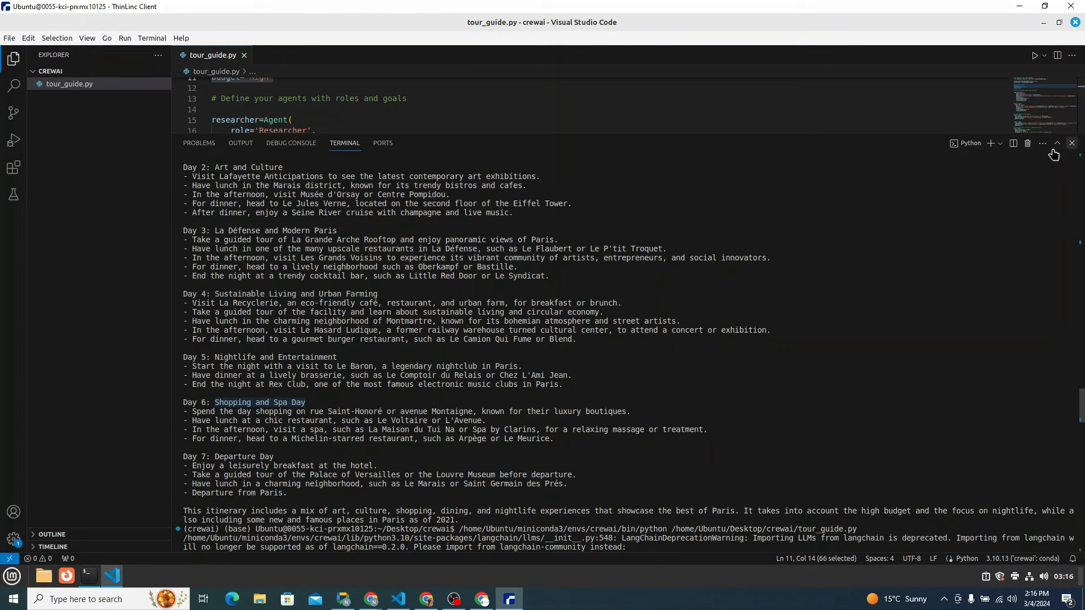
Add 'import os' and set the OPENAI_API_KEY environment variable at the top of tour_guide.py
{"action": "left_click", "coordinate": [1071, 144]}
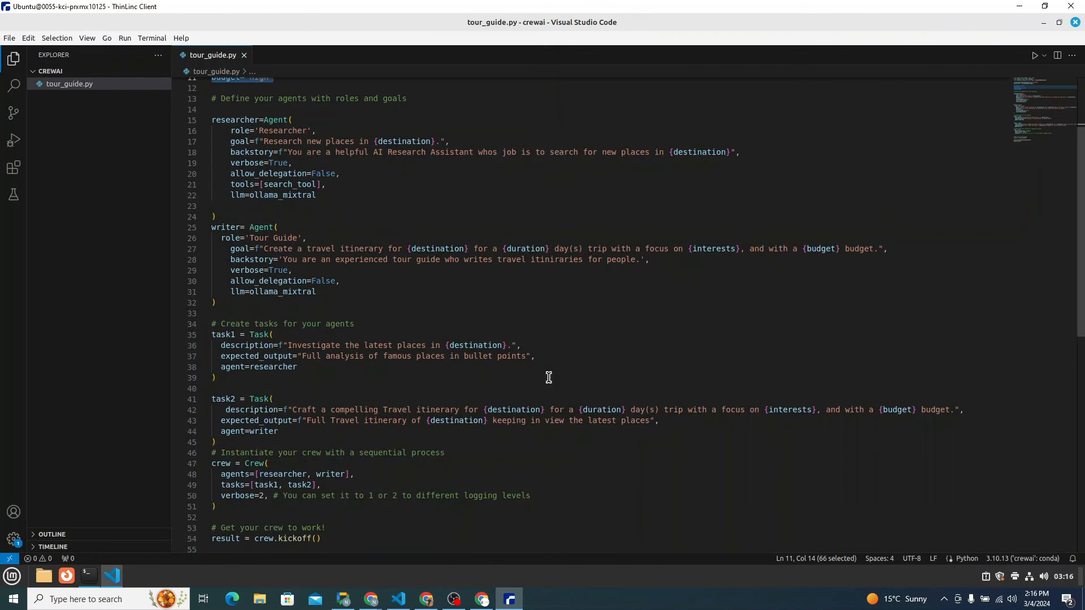
{"action": "scroll", "scroll_direction": "up", "scroll_amount": 3}
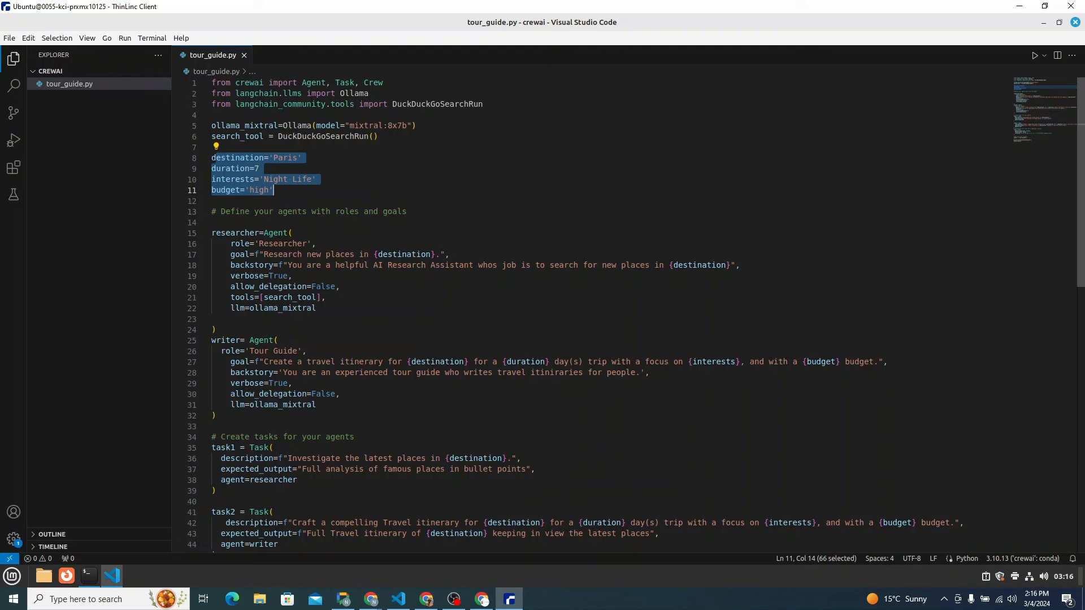
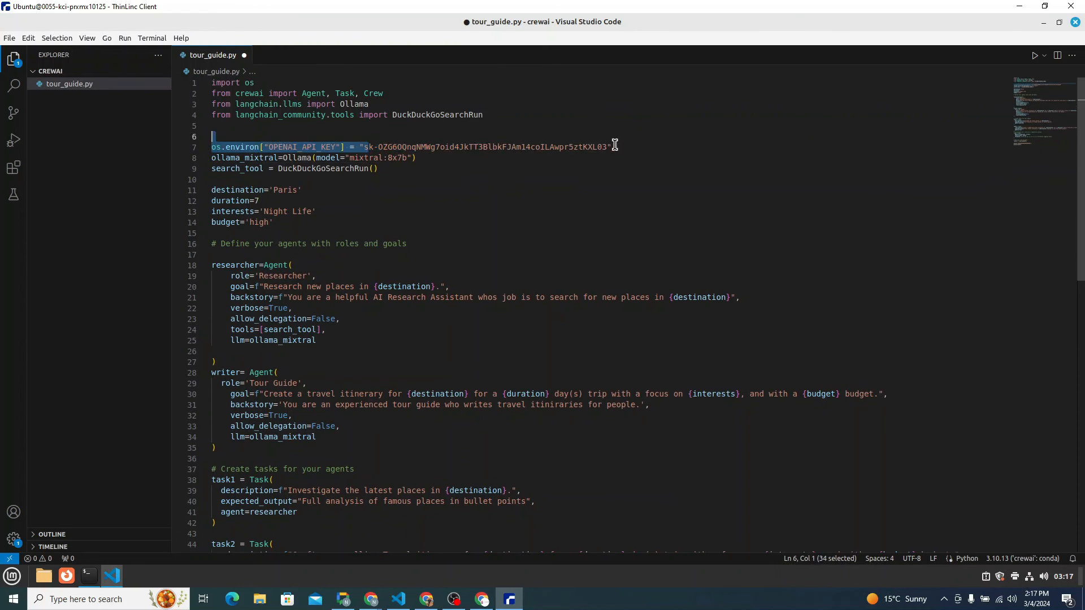
Comment out the Ollama mixtral model line and the agents' llm=ollama_mixtral settings
{"action": "left_click", "coordinate": [292, 159]}
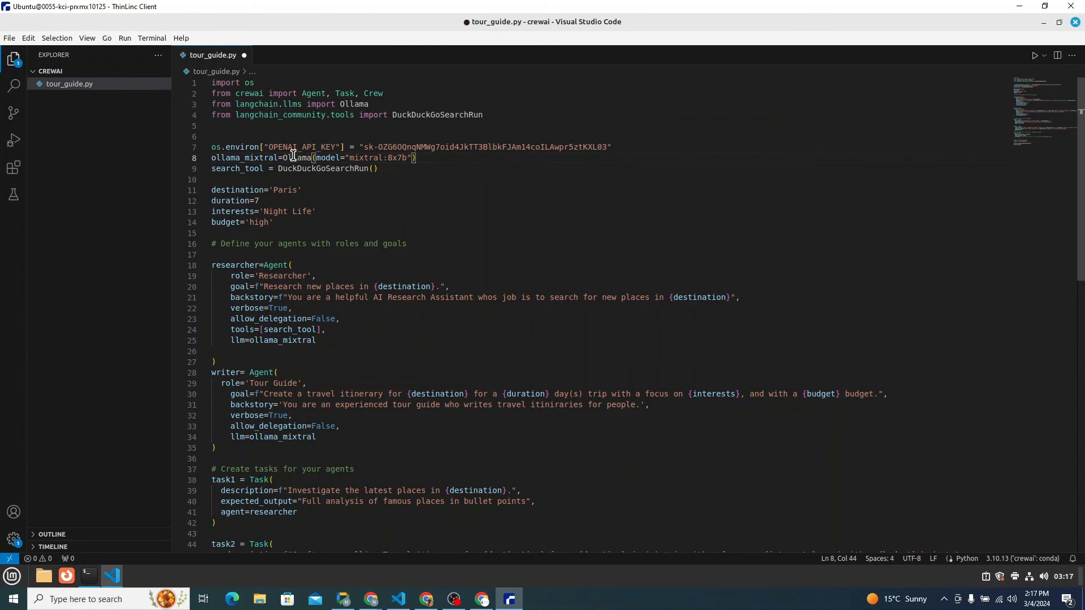
{"action": "triple_click", "coordinate": [311, 158]}
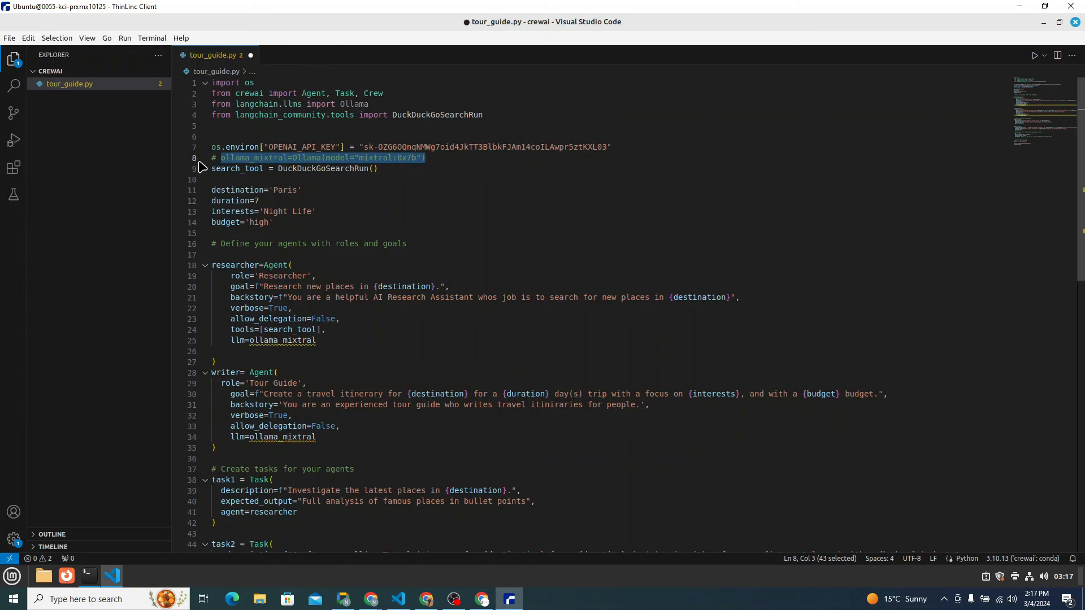
{"action": "left_click", "coordinate": [248, 340]}
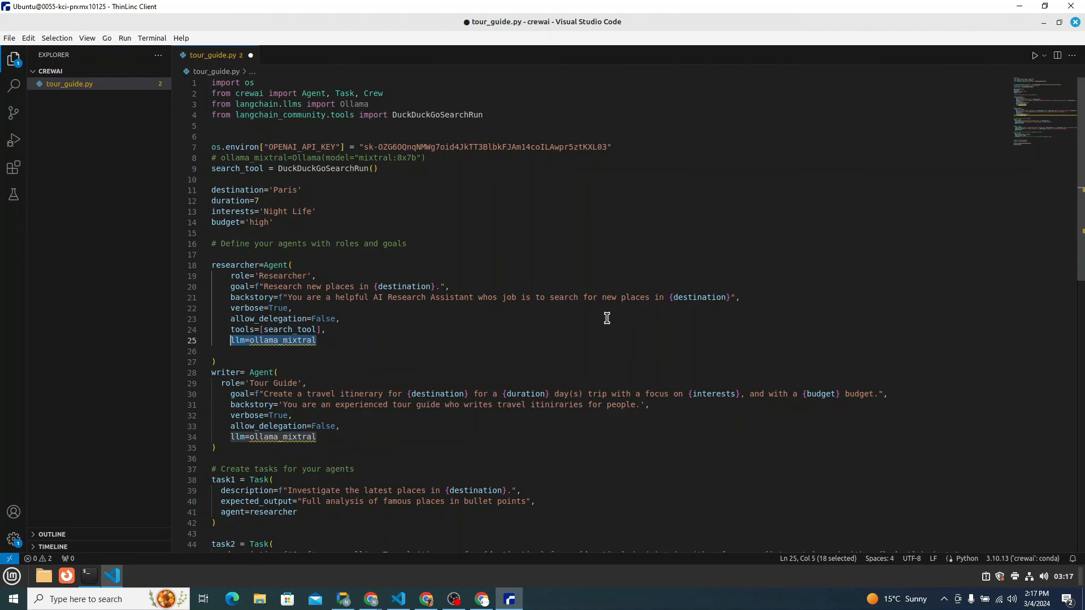
{"action": "key", "text": "ctrl+/"}
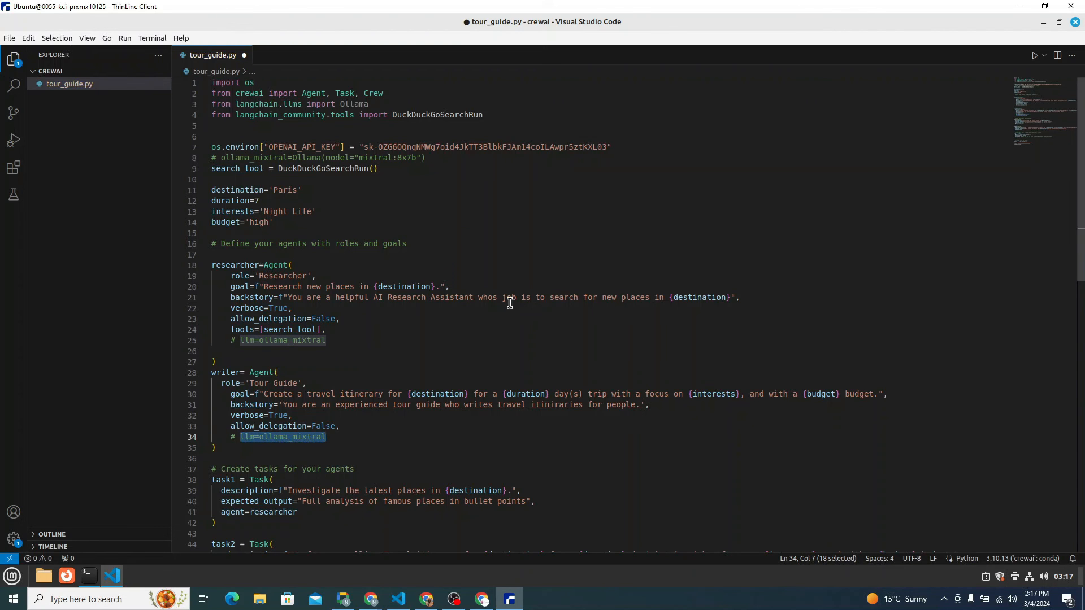
{"action": "scroll", "scroll_direction": "down", "scroll_amount": 3}
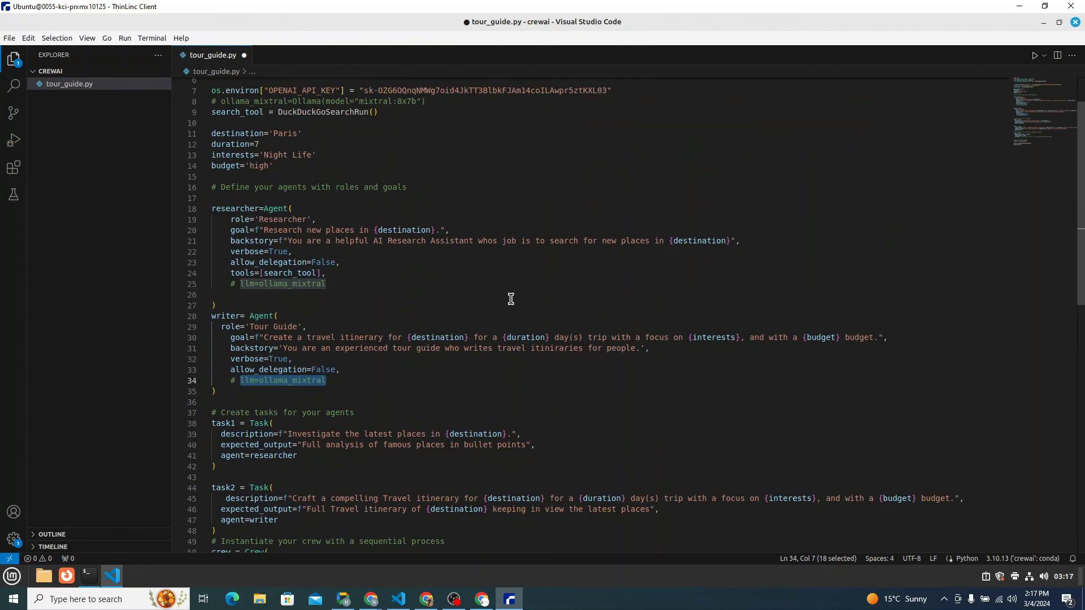
{"action": "scroll", "scroll_direction": "up", "scroll_amount": 3}
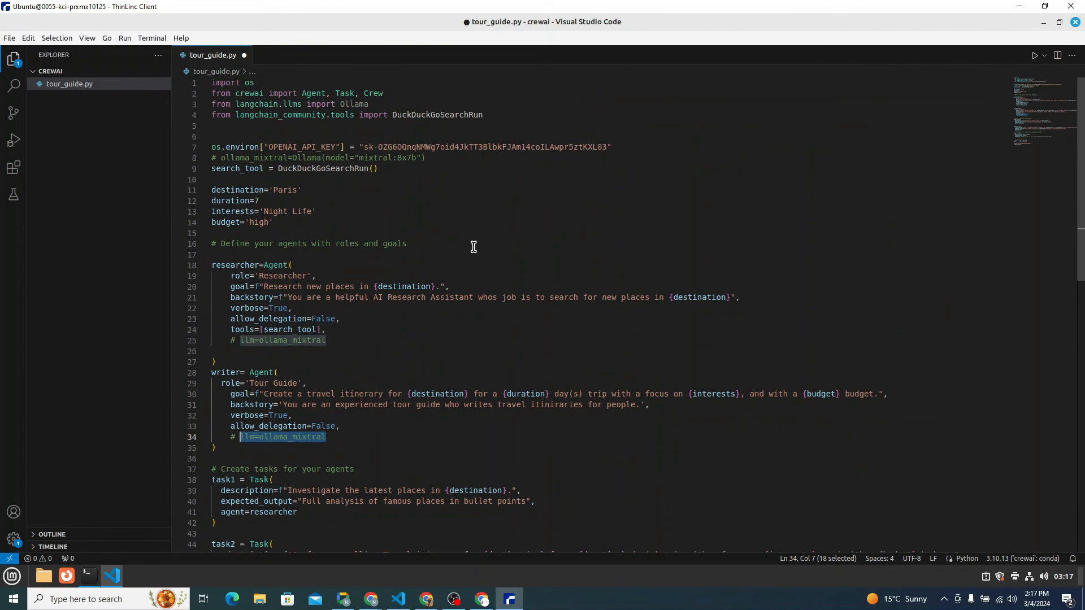
{"action": "mouse_move", "coordinate": [305, 193]}
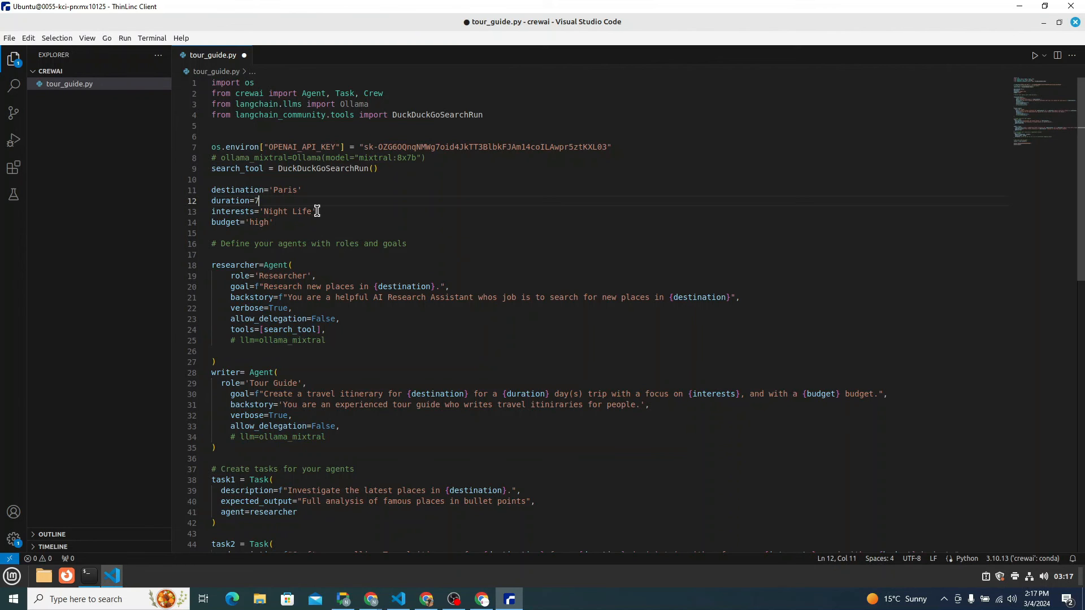
Change duration=7 to duration=2 on line 12, keeping Paris, Night Life and high budget
{"action": "type", "text": "2"}
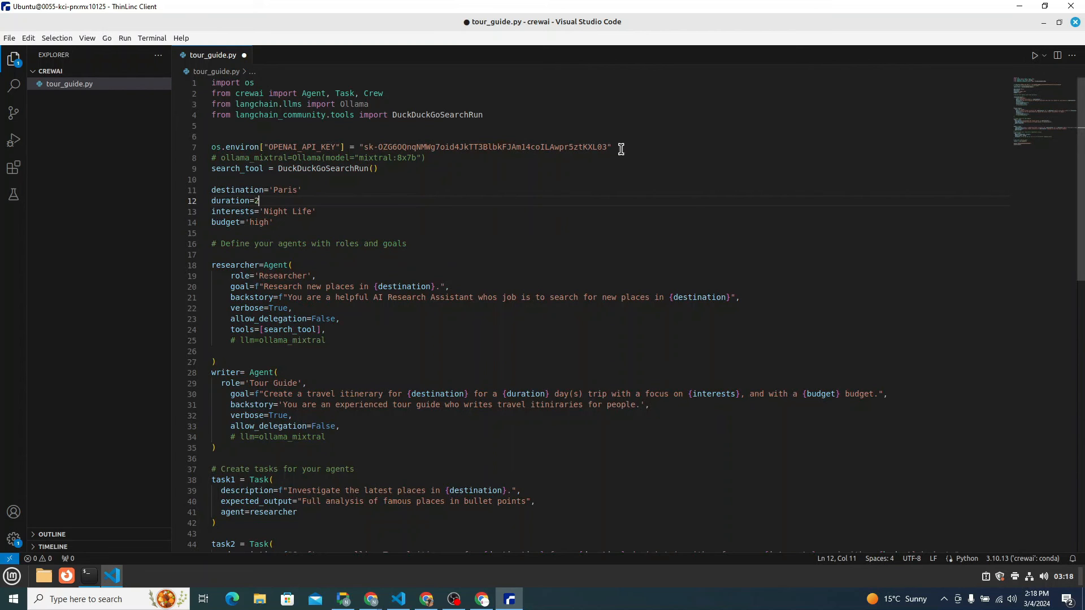
{"action": "mouse_move", "coordinate": [1021, 66]}
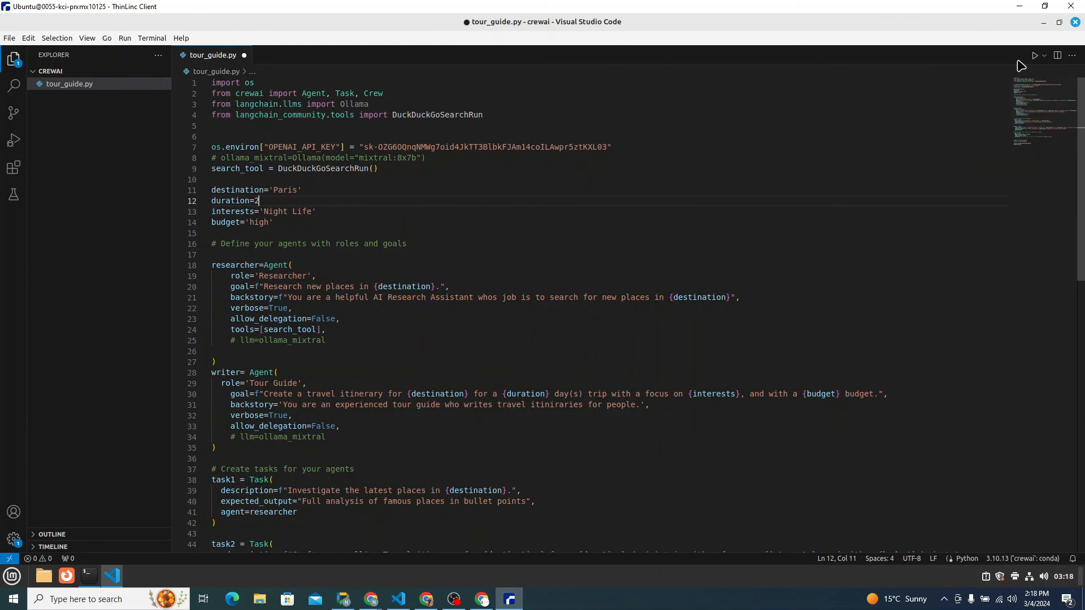
Run tour_guide.py so the researcher lists Paris places and the tour guide task starts
{"action": "left_click", "coordinate": [1035, 54]}
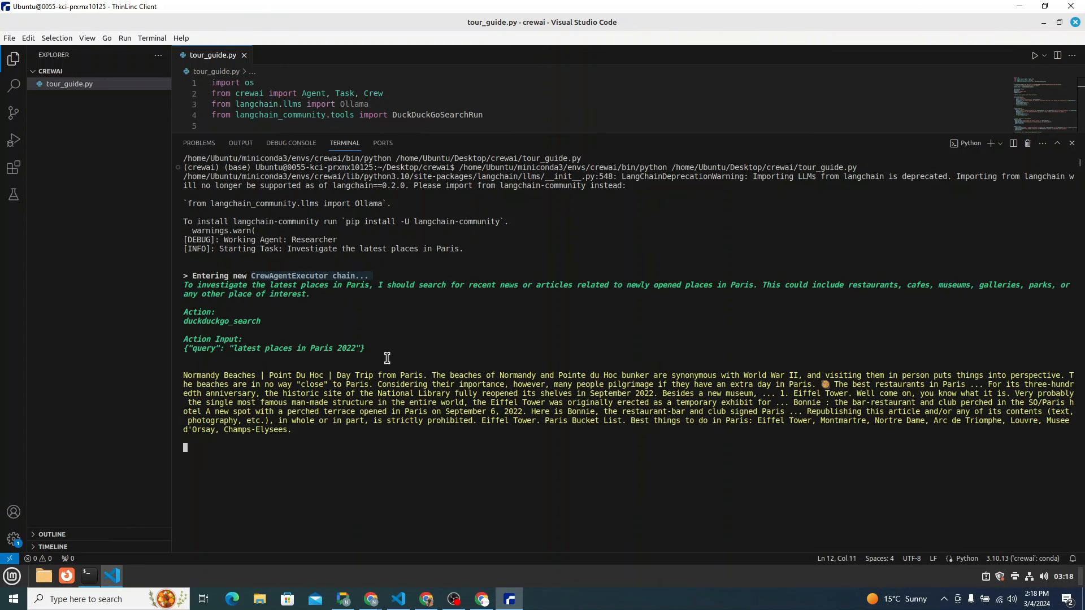
{"action": "mouse_move", "coordinate": [185, 374]}
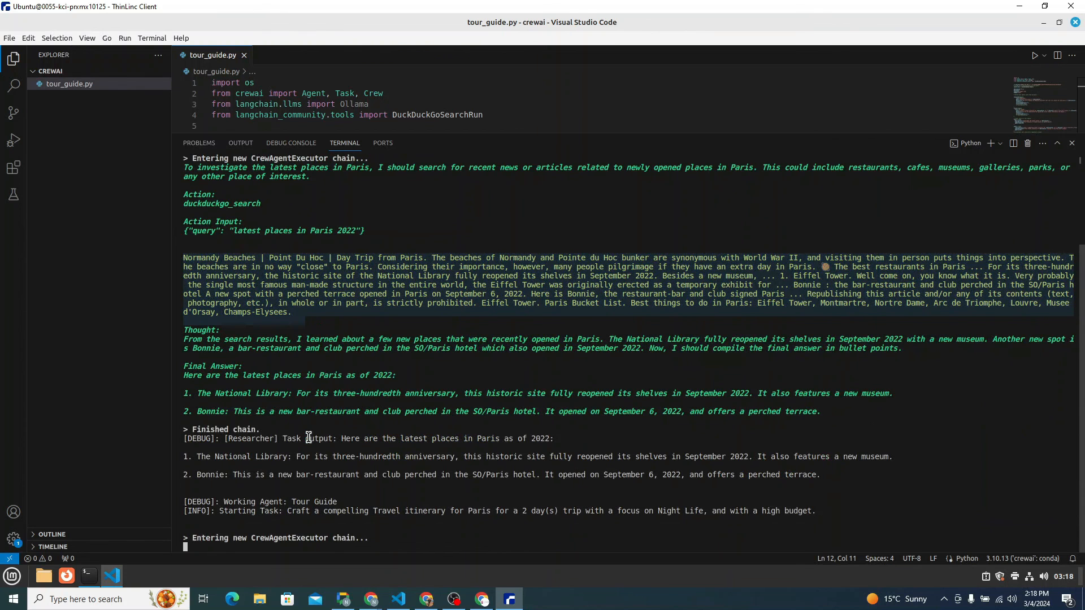
{"action": "mouse_move", "coordinate": [310, 438]}
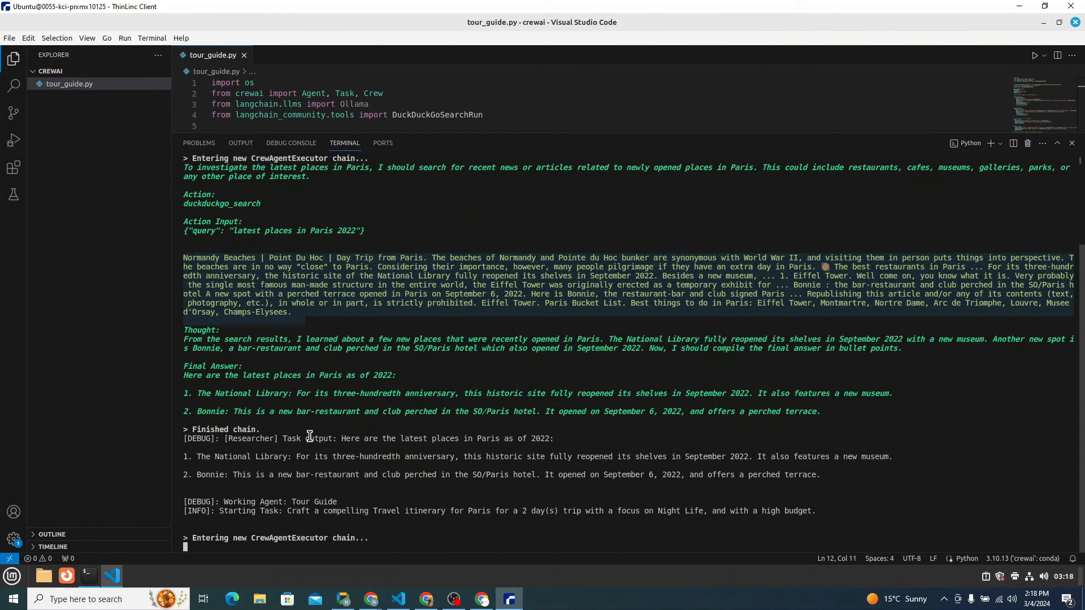
{"action": "mouse_move", "coordinate": [334, 343]}
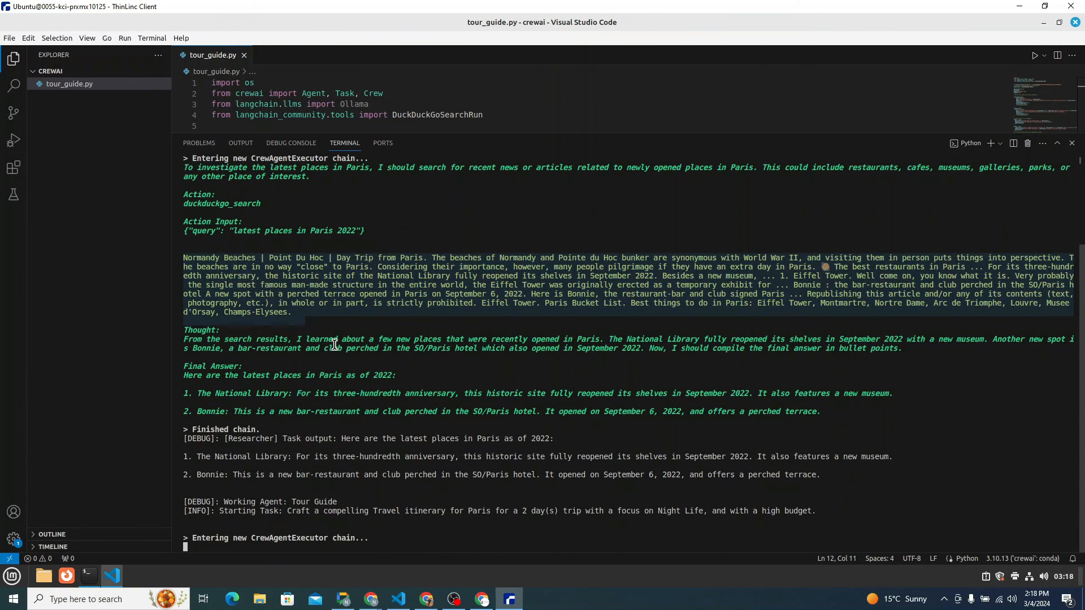
{"action": "mouse_move", "coordinate": [421, 341]}
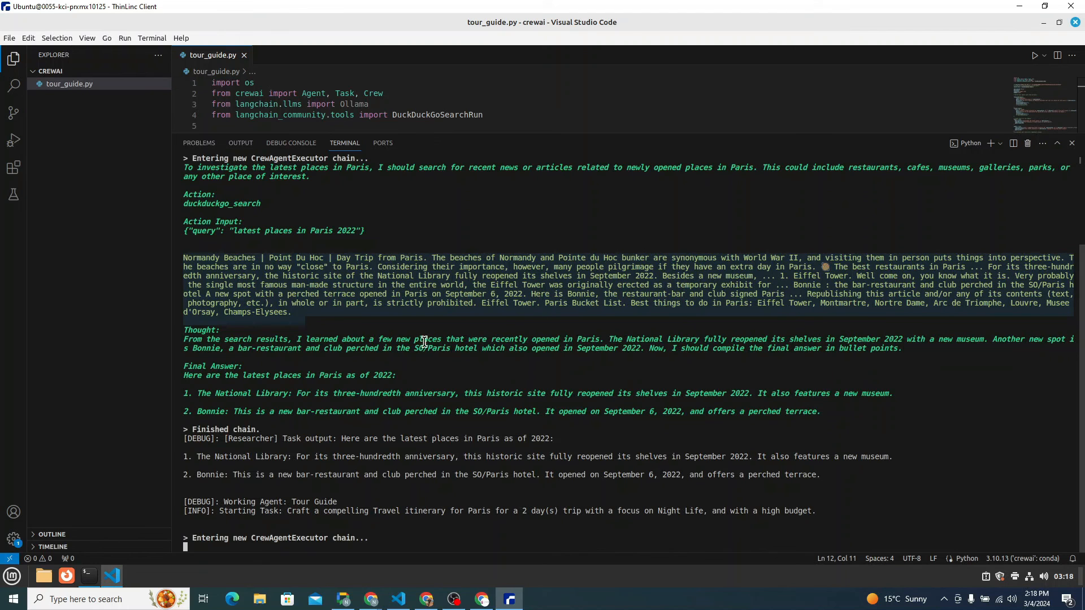
{"action": "mouse_move", "coordinate": [593, 342]}
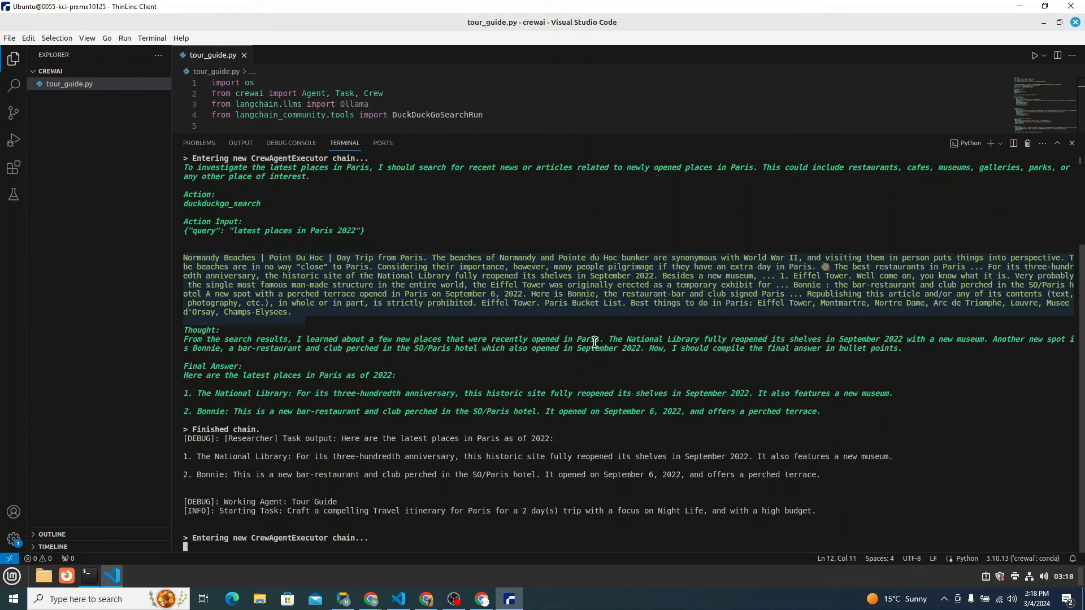
{"action": "mouse_move", "coordinate": [722, 332]}
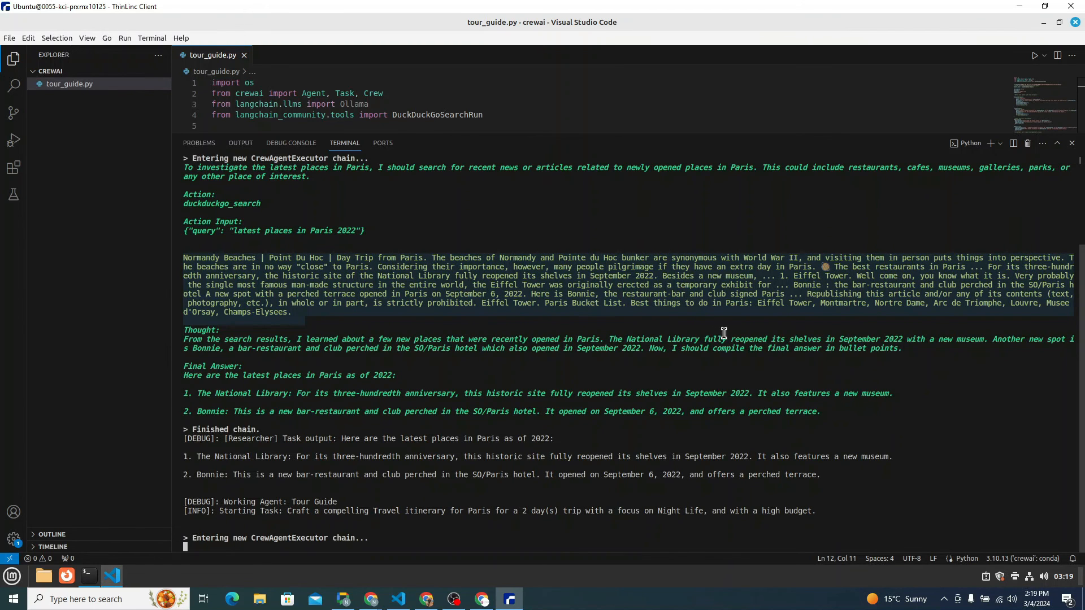
{"action": "mouse_move", "coordinate": [861, 331]}
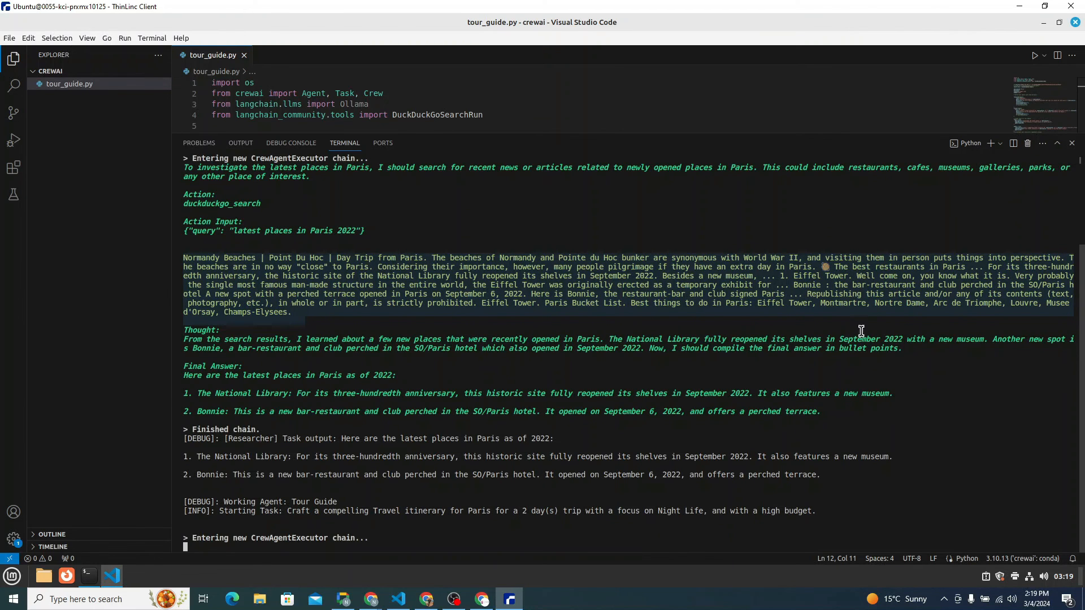
{"action": "mouse_move", "coordinate": [396, 474]}
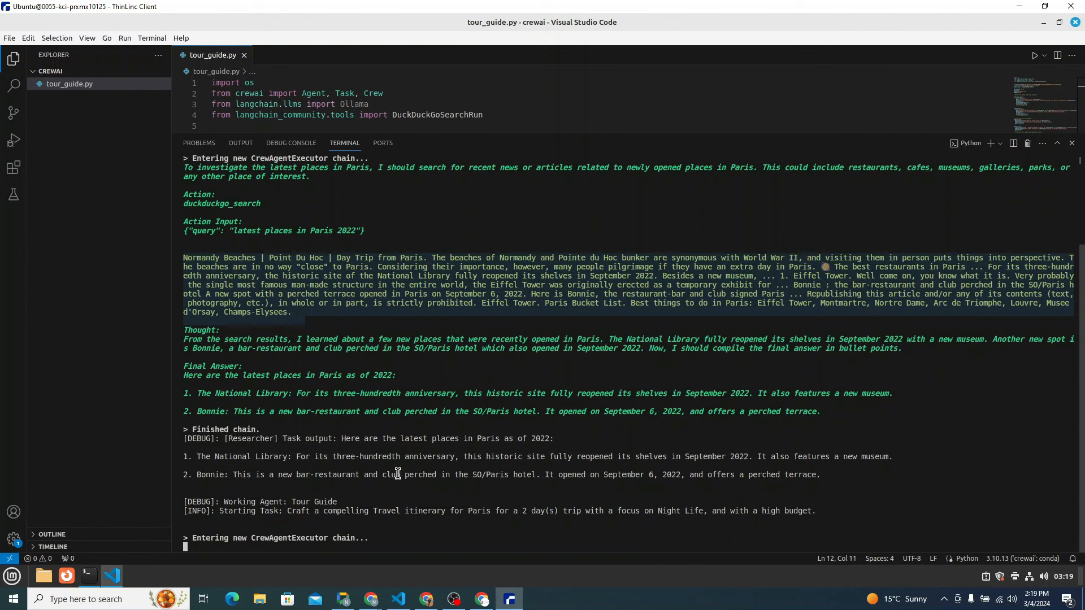
{"action": "mouse_move", "coordinate": [241, 409]}
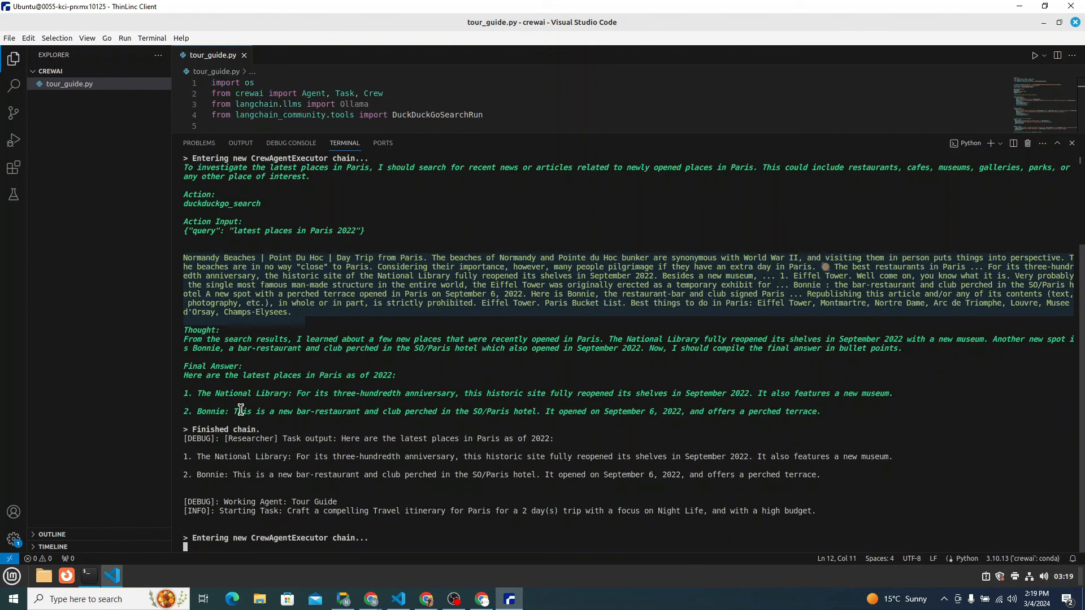
{"action": "mouse_move", "coordinate": [211, 414]}
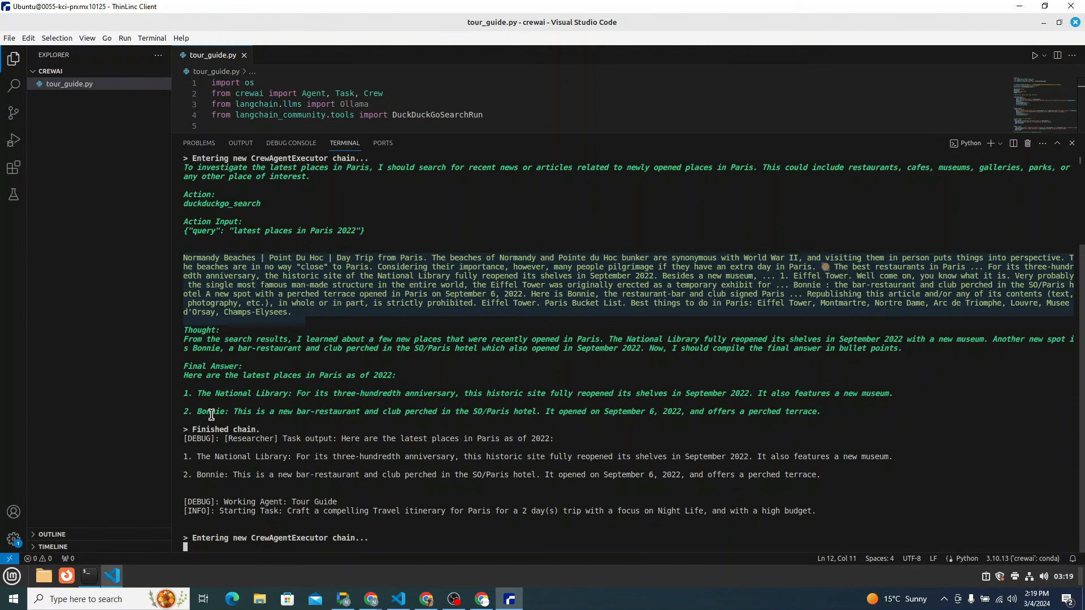
{"action": "scroll", "scroll_direction": "down", "scroll_amount": 3}
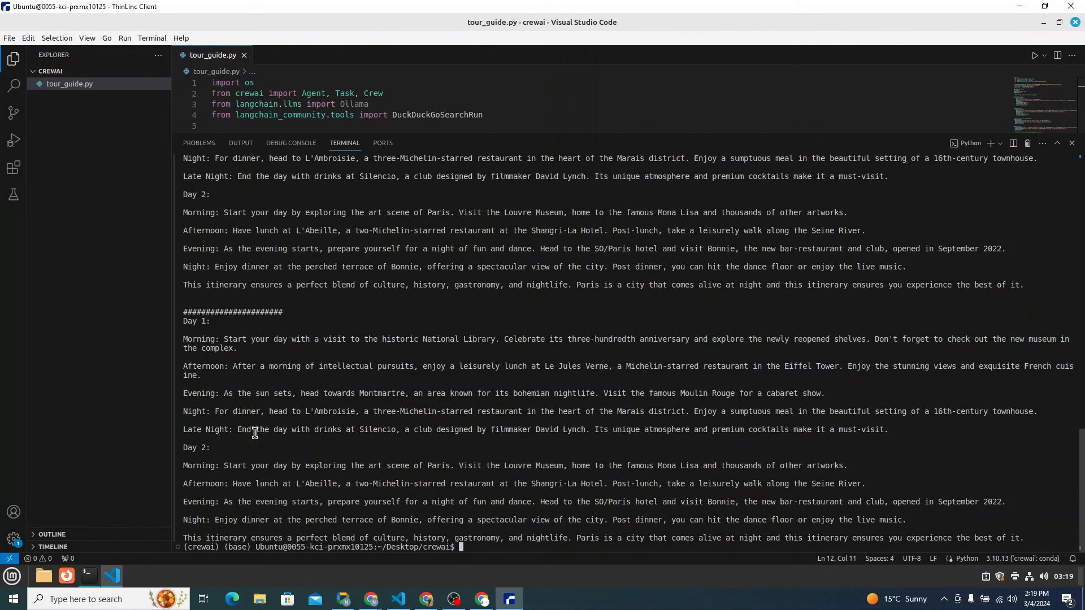
{"action": "mouse_move", "coordinate": [358, 436]}
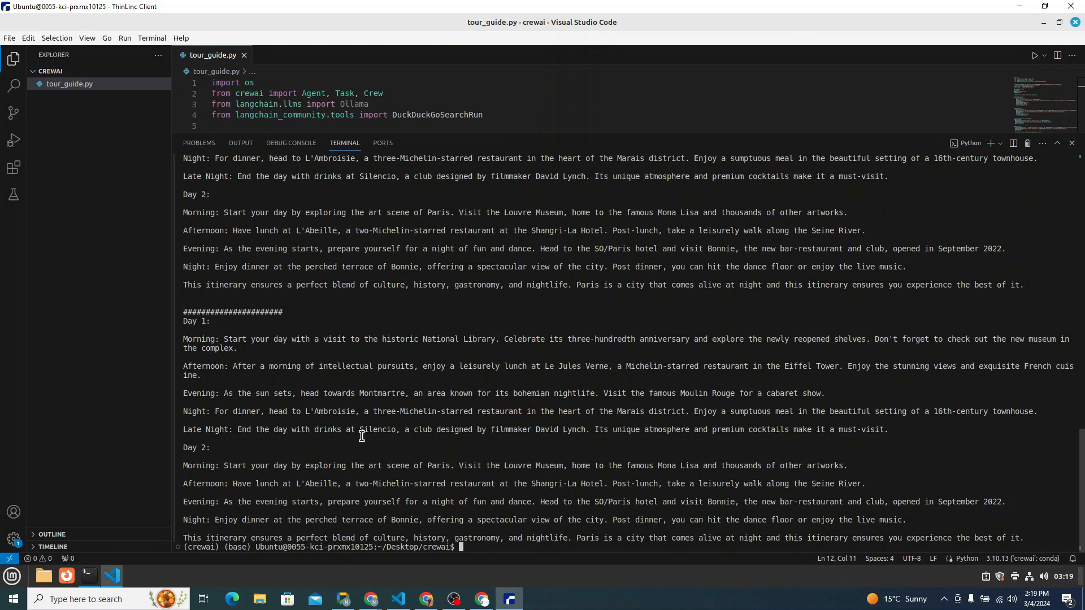
{"action": "mouse_move", "coordinate": [383, 444]}
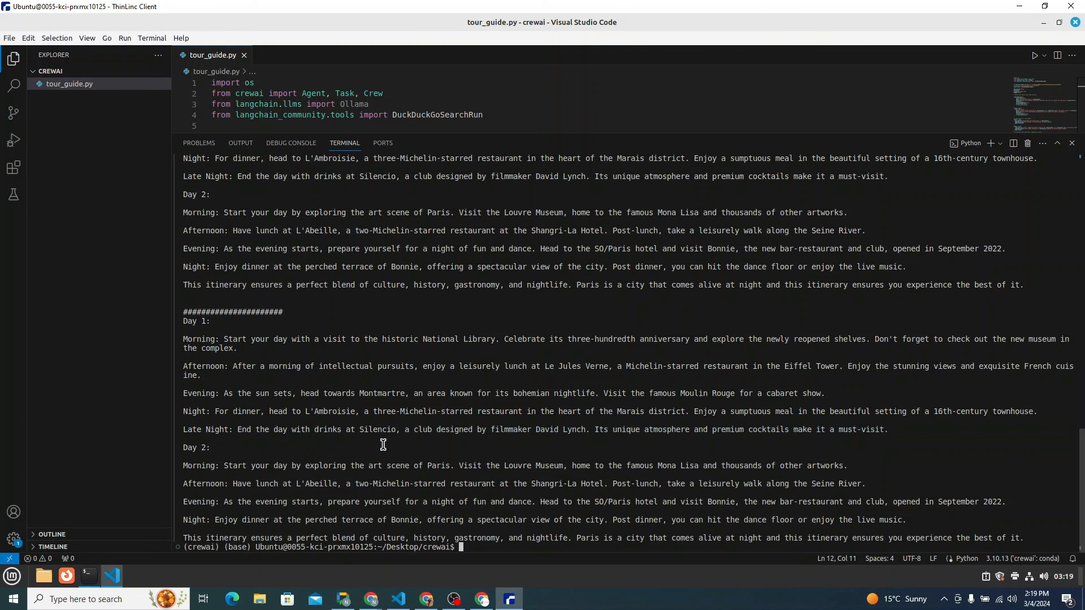
{"action": "mouse_move", "coordinate": [371, 433]}
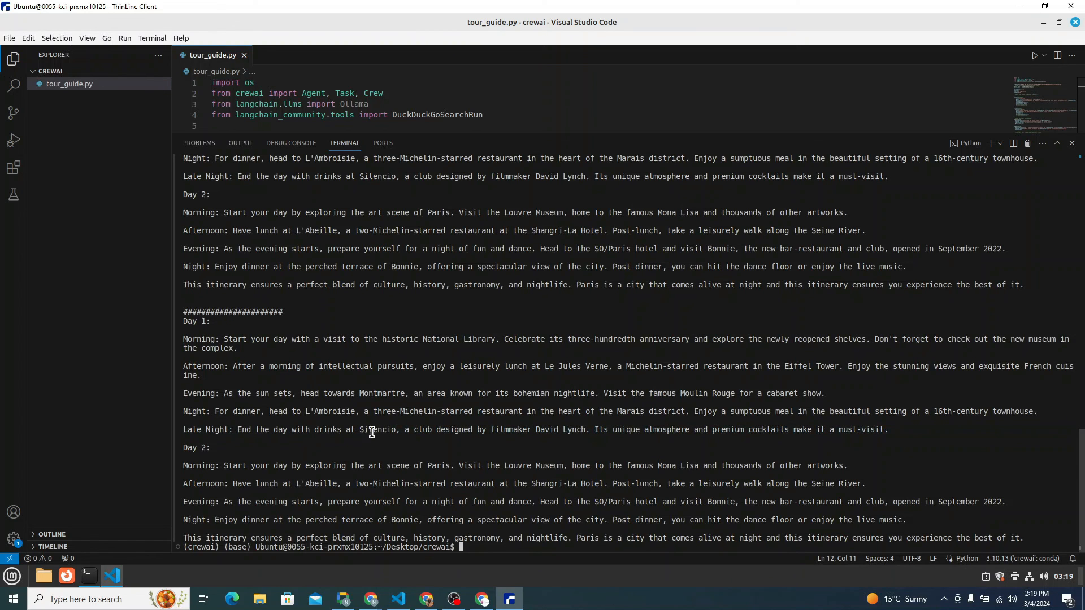
{"action": "mouse_move", "coordinate": [249, 465]}
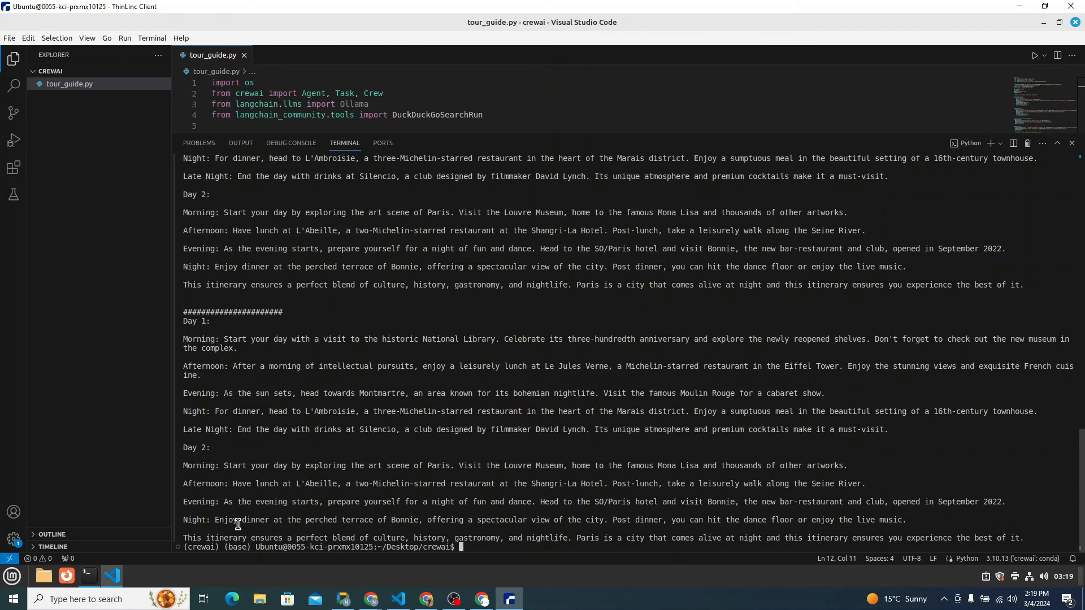
{"action": "mouse_move", "coordinate": [391, 520]}
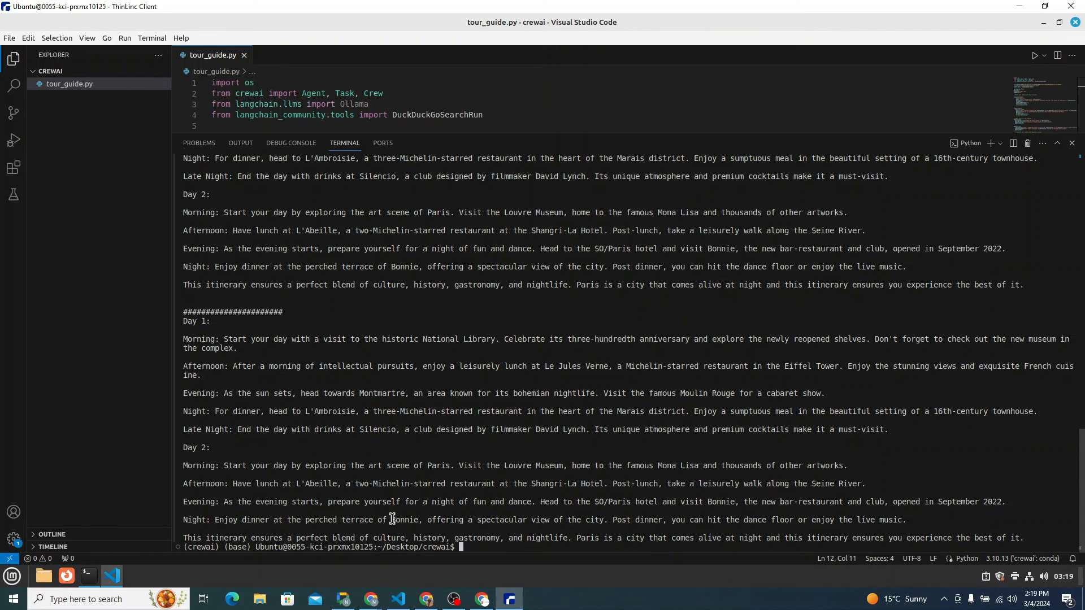
{"action": "mouse_move", "coordinate": [479, 519]}
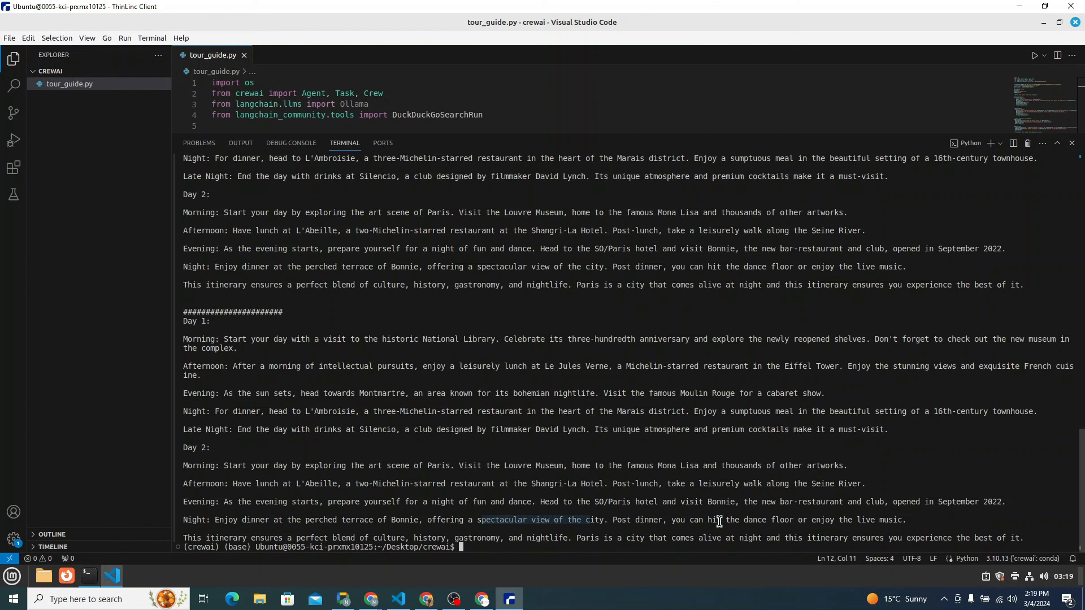
{"action": "mouse_move", "coordinate": [798, 520]}
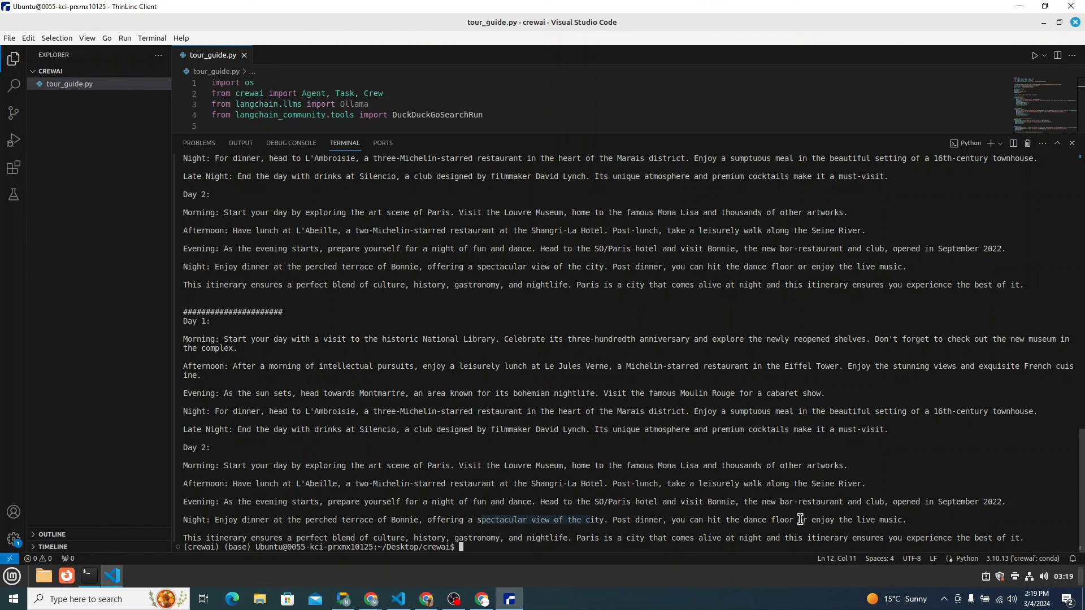
{"action": "mouse_move", "coordinate": [442, 457]}
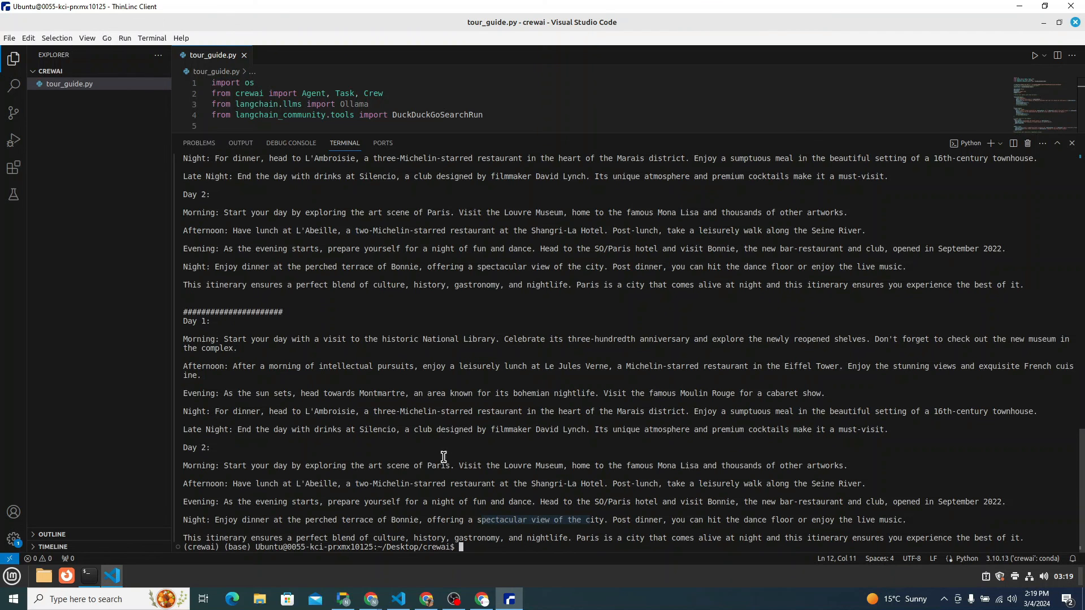
{"action": "mouse_move", "coordinate": [512, 319]}
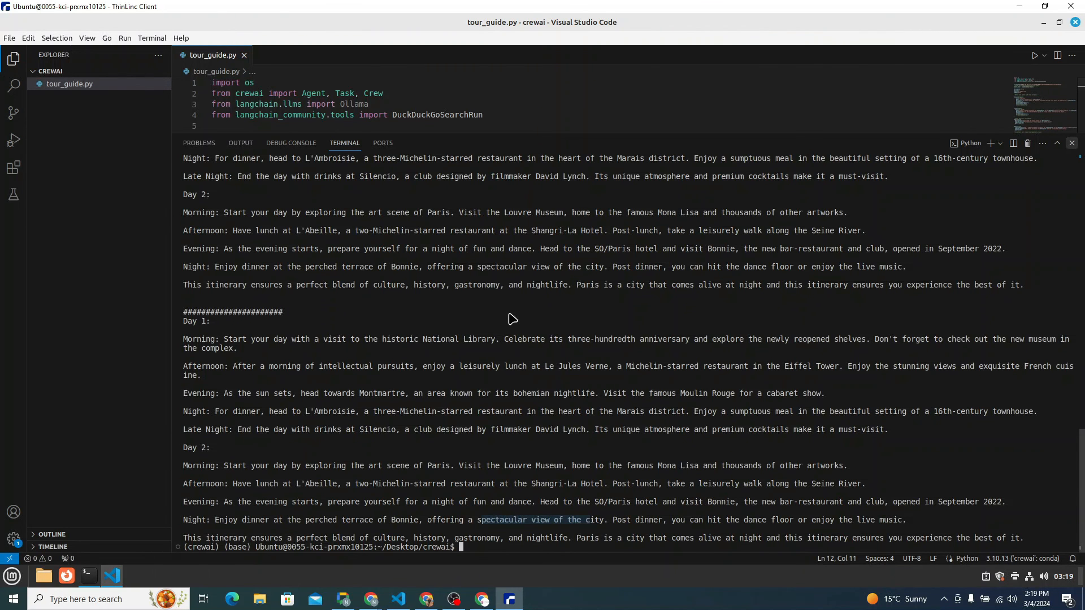
After the 2-day Paris itinerary prints, hide the terminal panel to show the code again
{"action": "left_click", "coordinate": [1071, 144]}
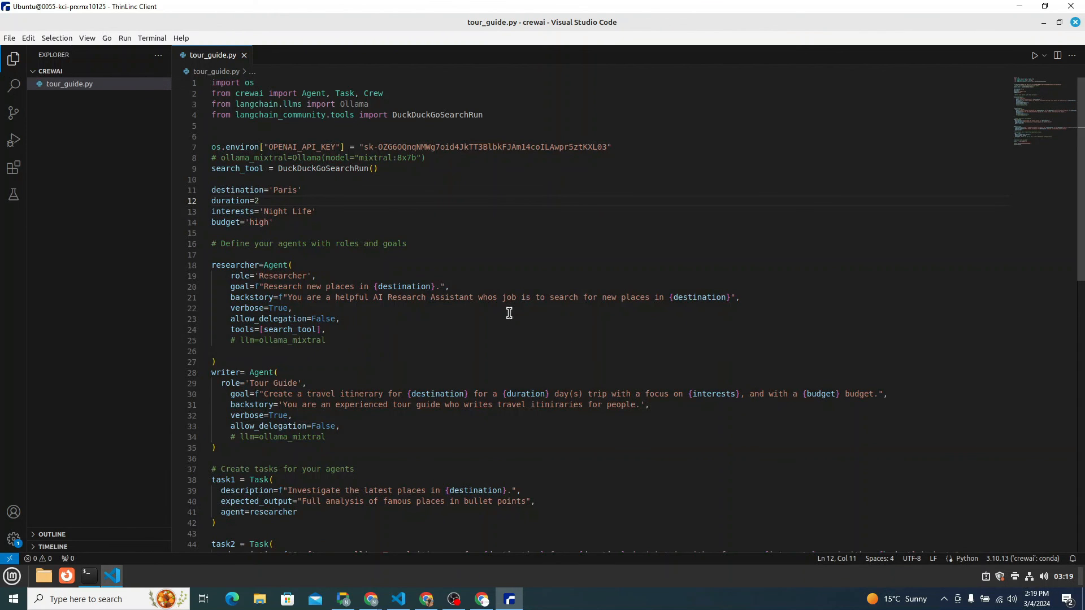